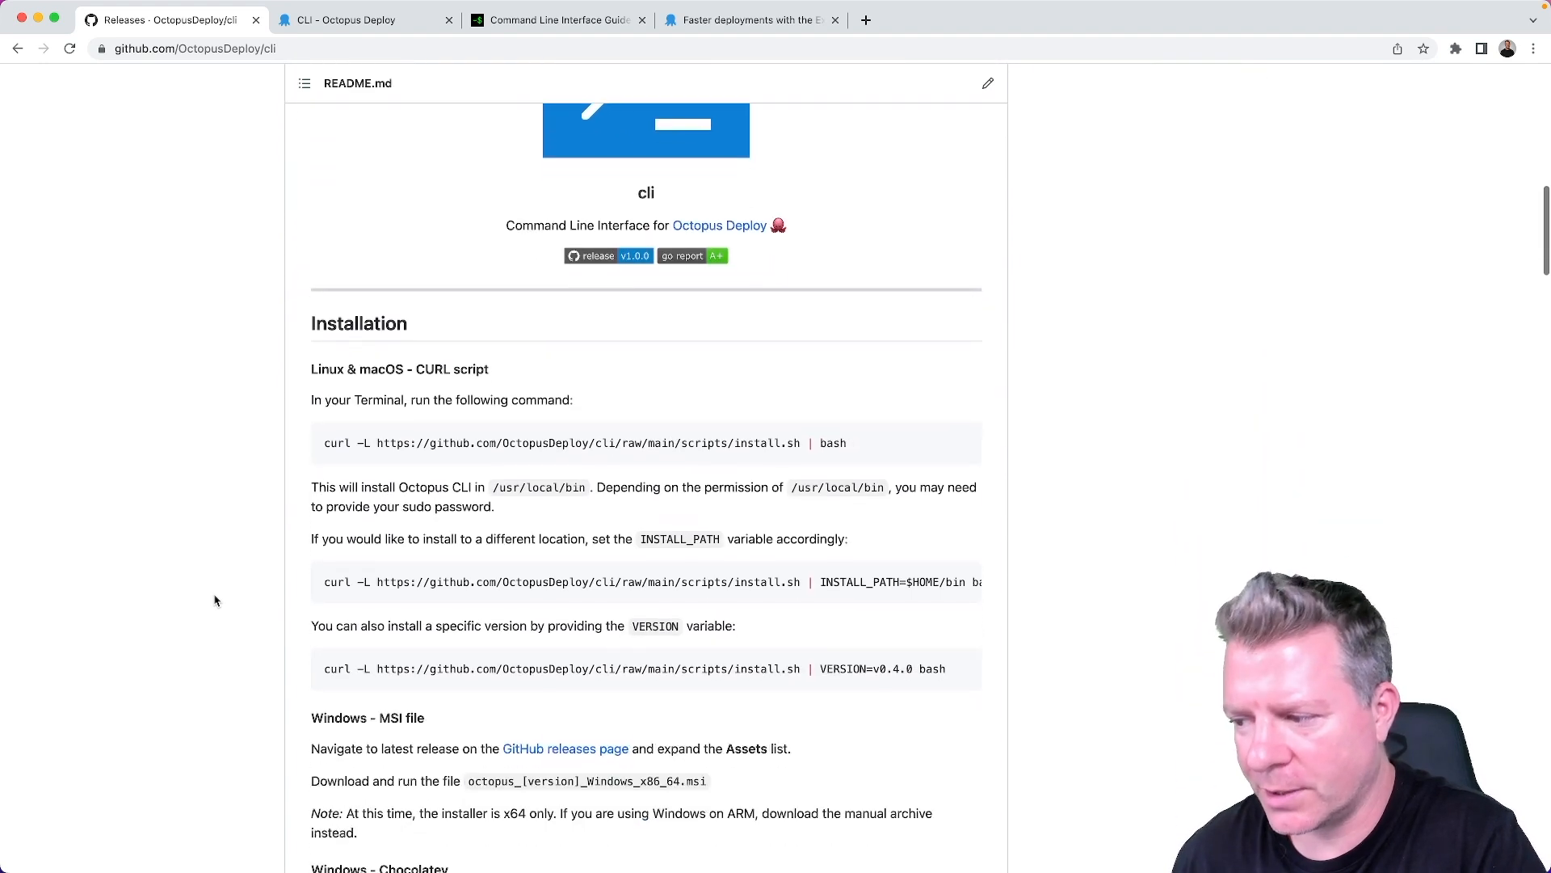
Scroll through the octopus help listing of commands and flags, marking the runbook entry.
{"action": "scroll", "scroll_direction": "down", "scroll_amount": 3}
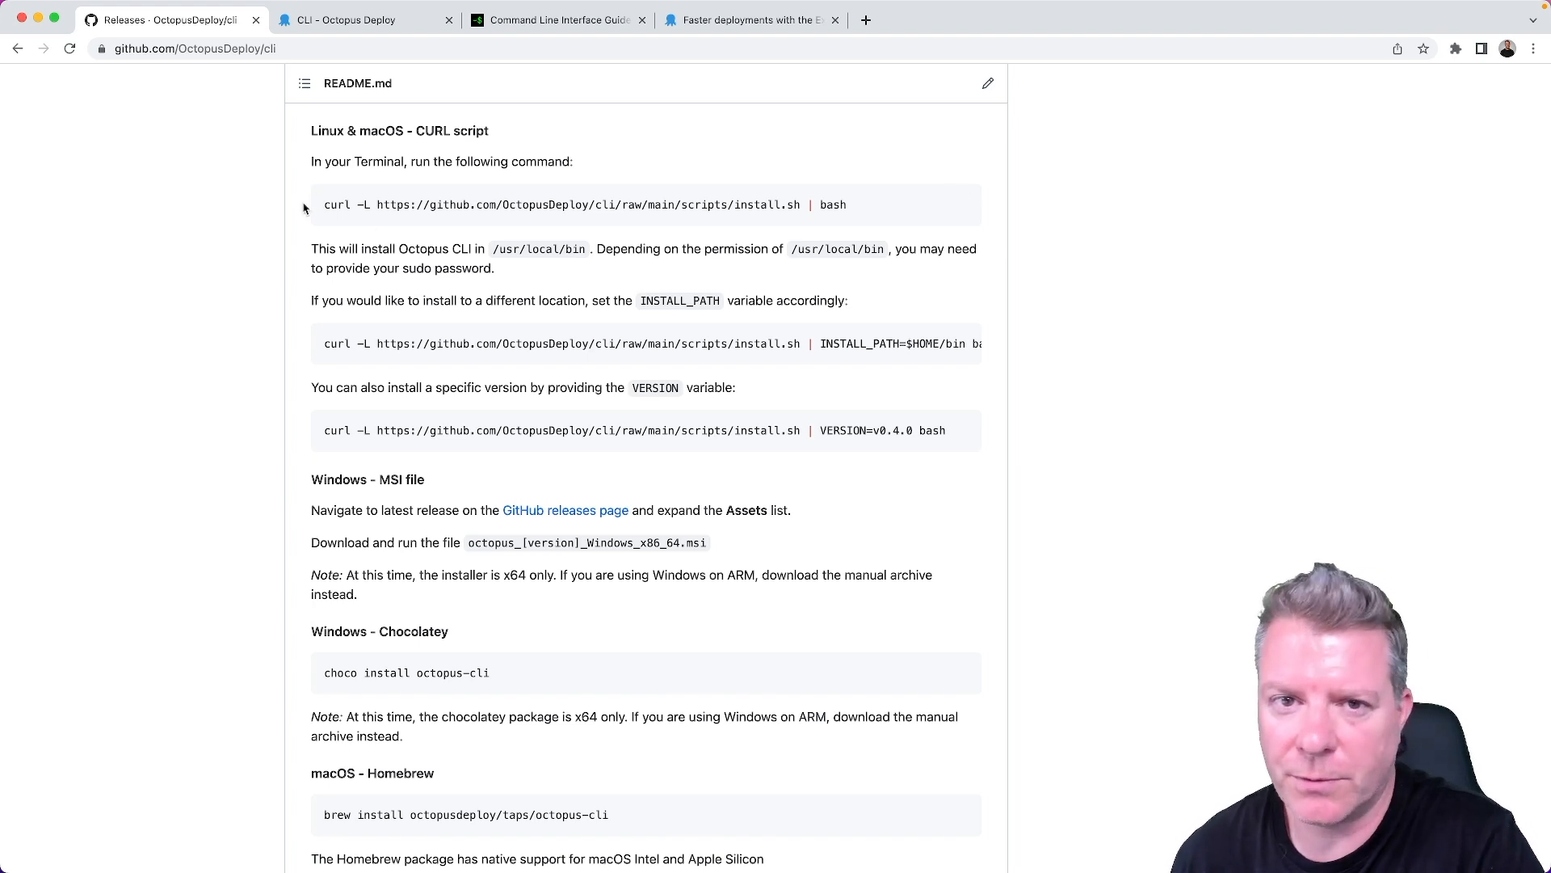
{"action": "scroll", "scroll_direction": "down", "scroll_amount": 3}
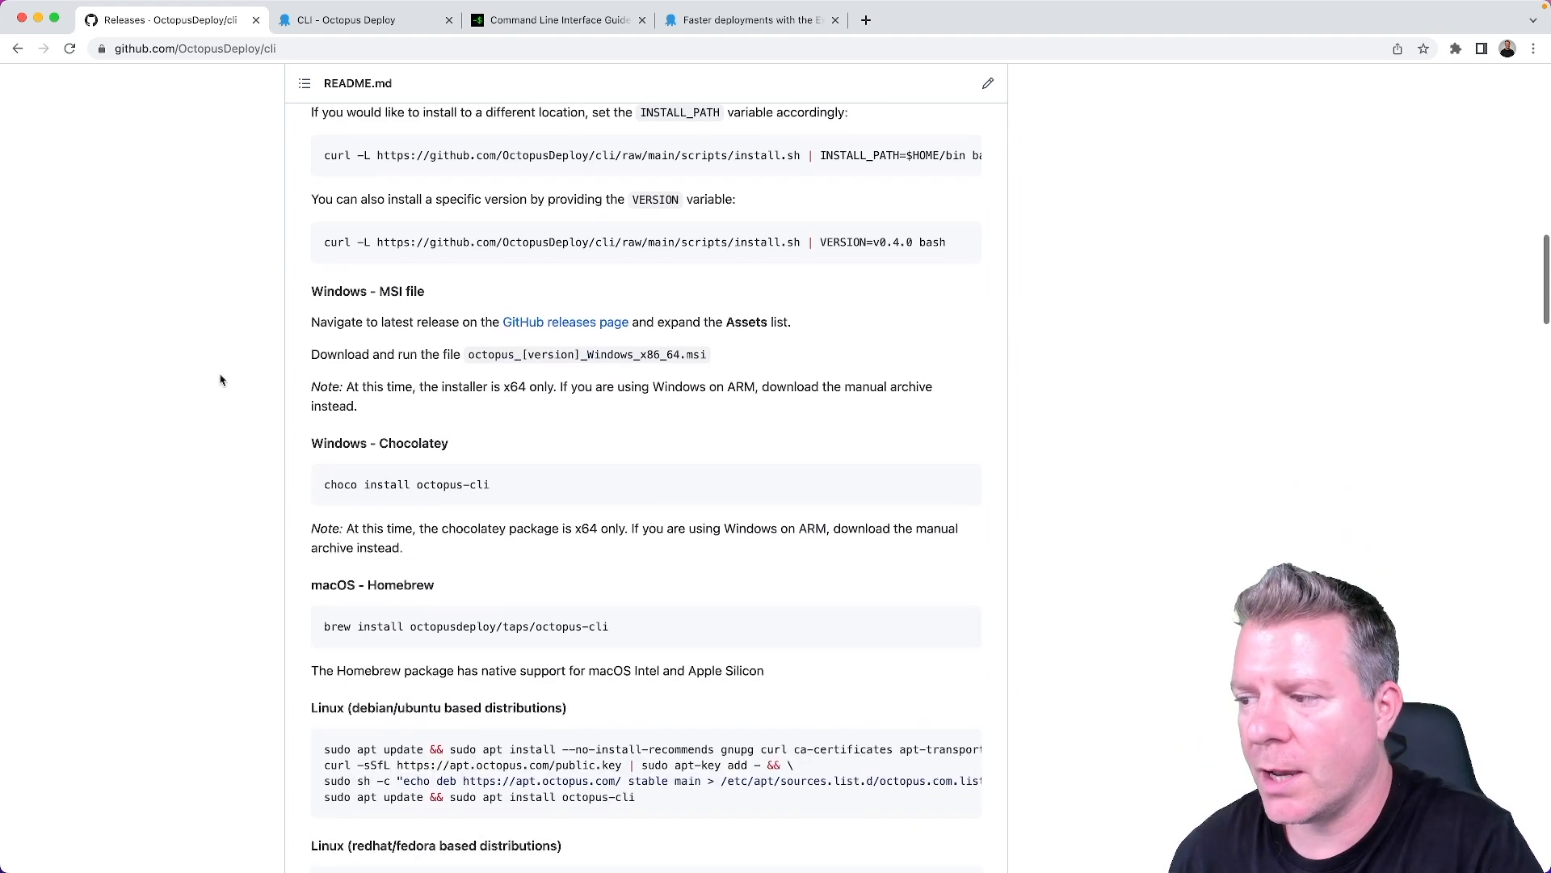
{"action": "scroll", "scroll_direction": "down", "scroll_amount": 3}
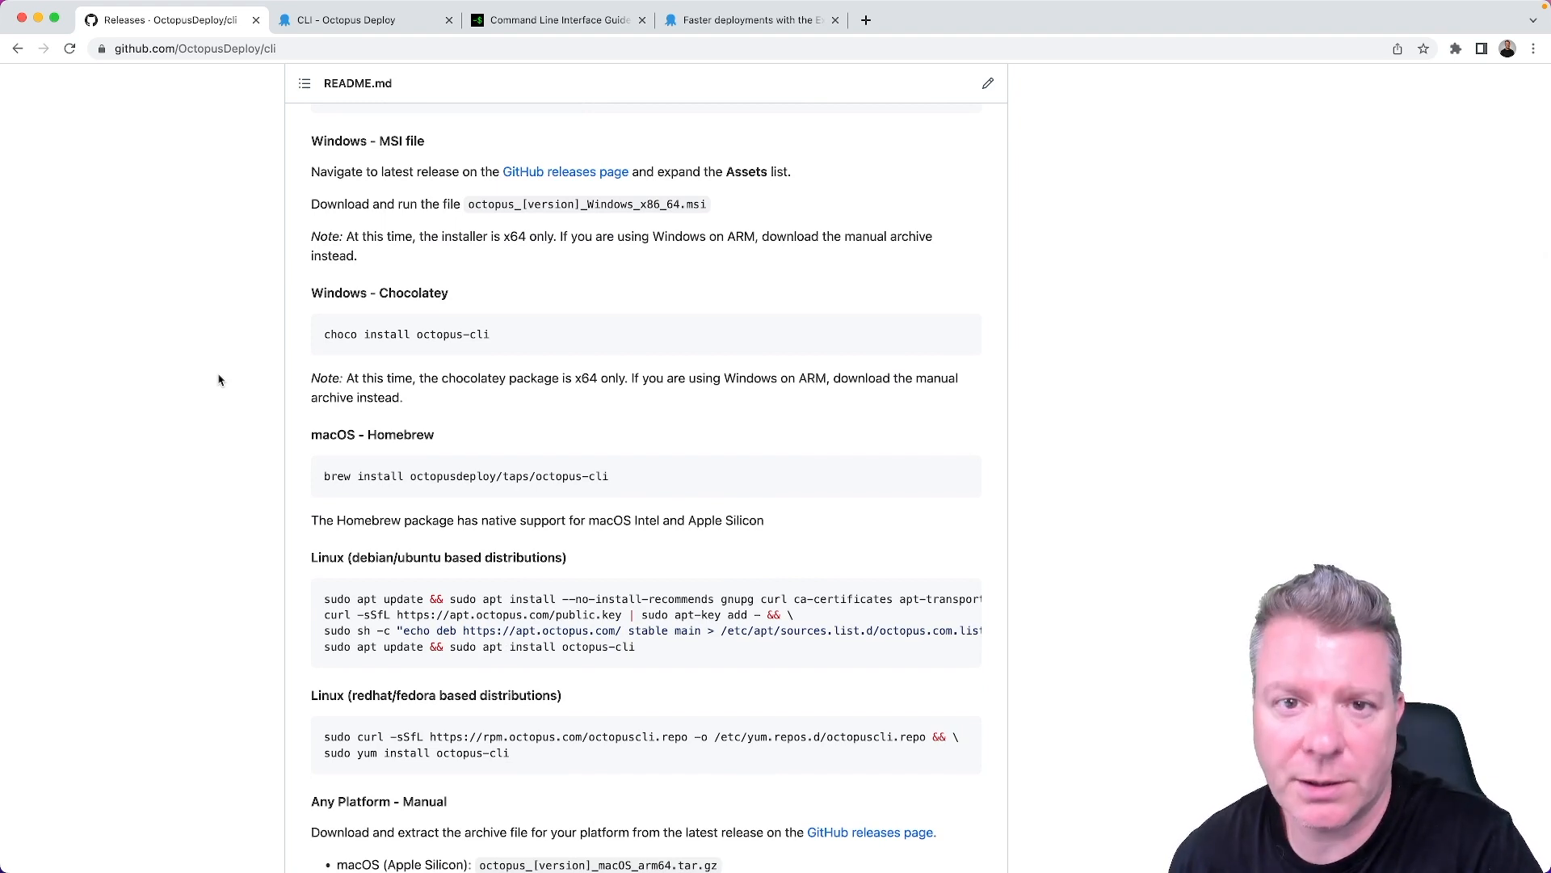
{"action": "scroll", "scroll_direction": "down", "scroll_amount": 3}
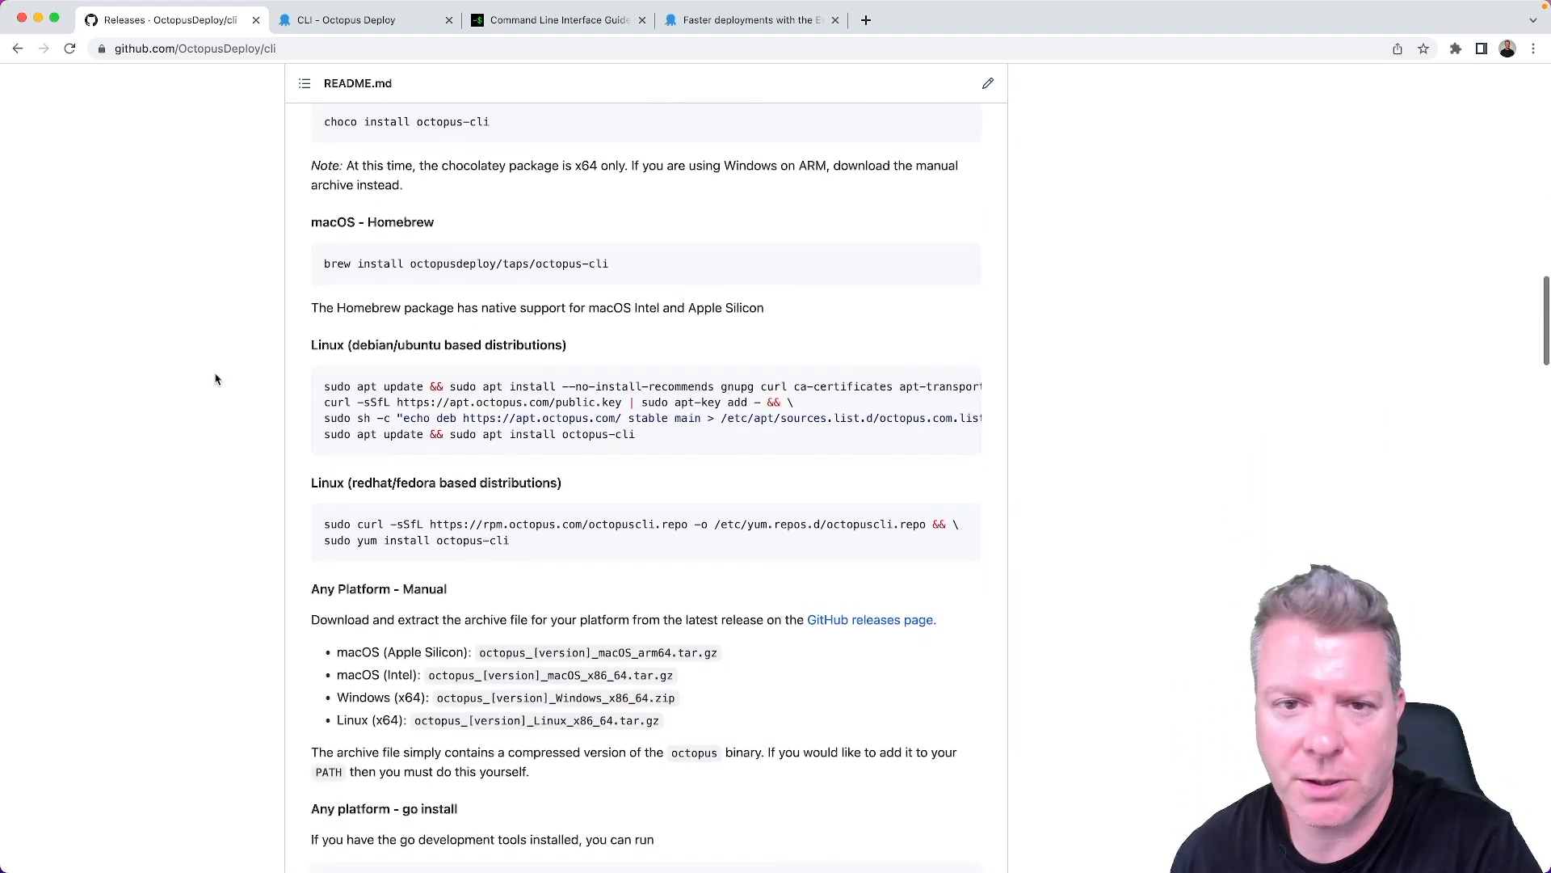
{"action": "scroll", "scroll_direction": "up", "scroll_amount": 3}
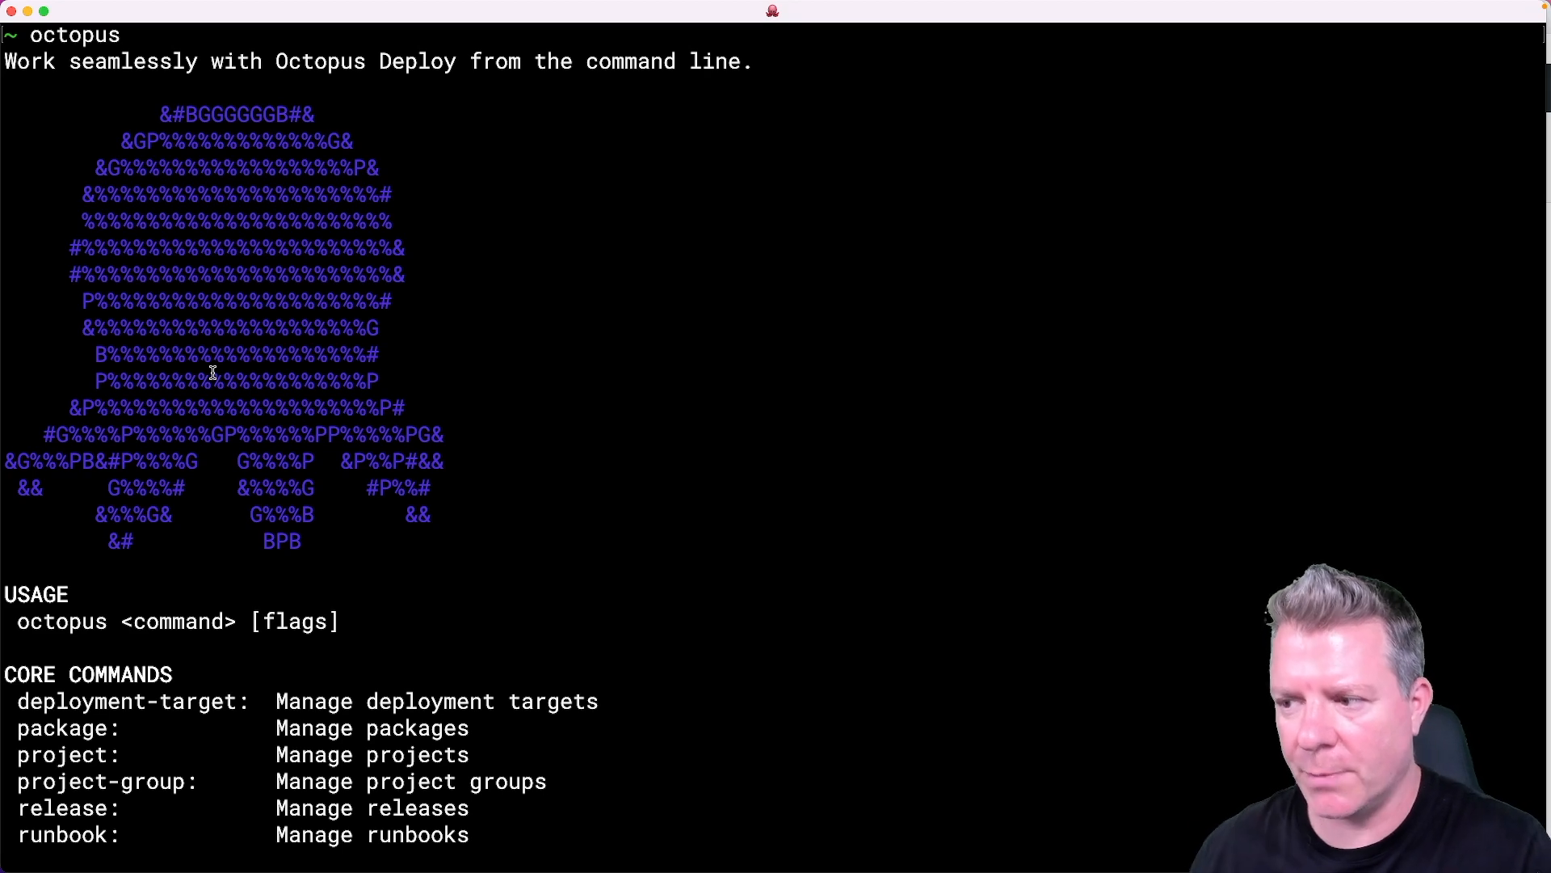
{"action": "scroll", "scroll_direction": "down", "scroll_amount": 3}
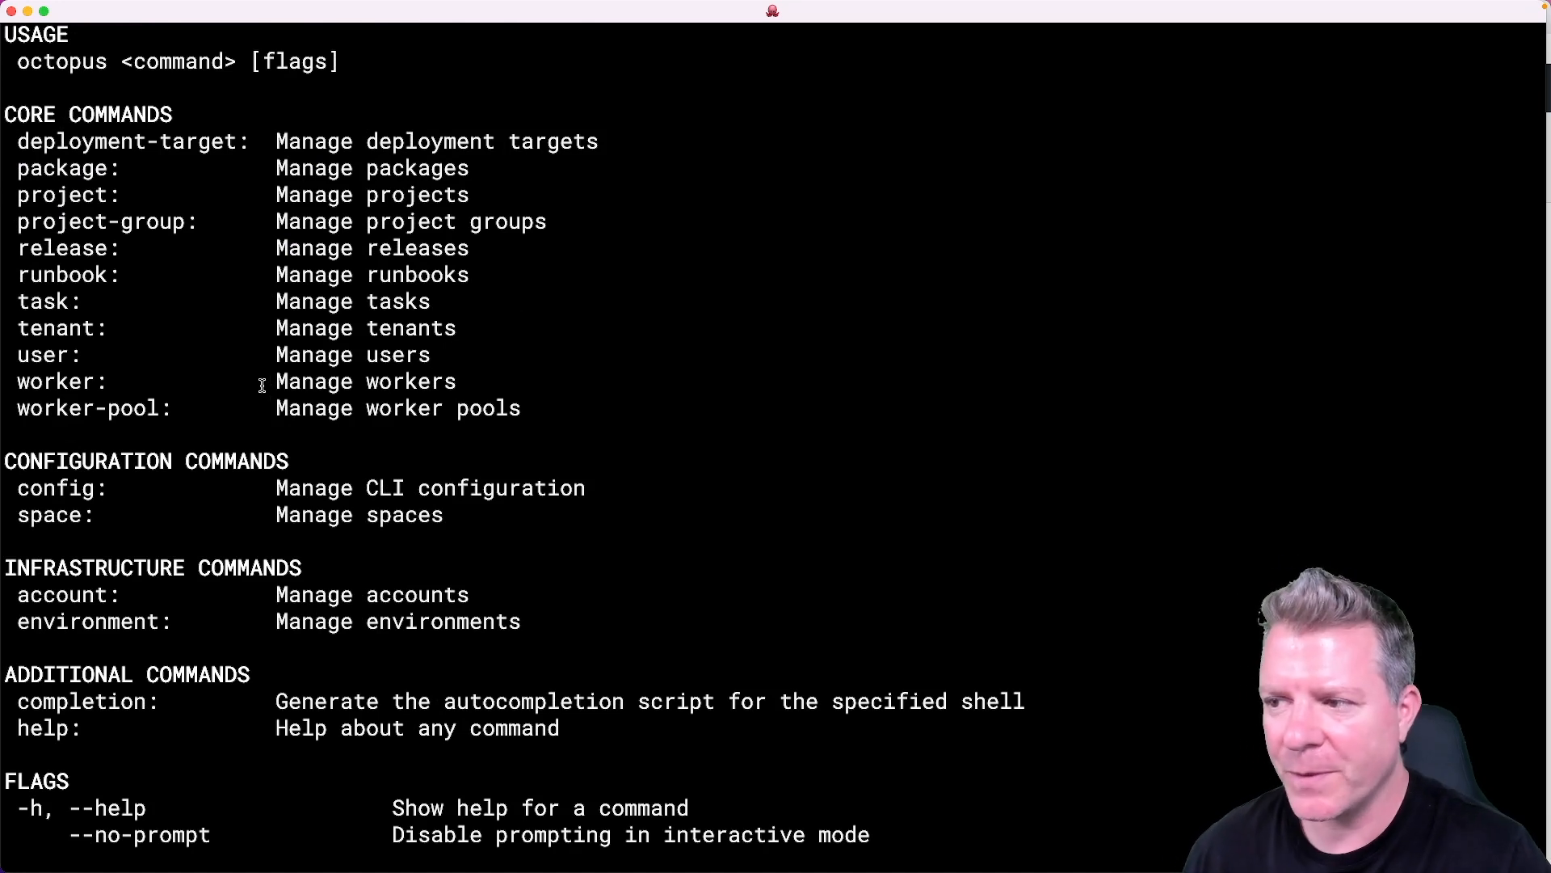
{"action": "mouse_move", "coordinate": [17, 141]}
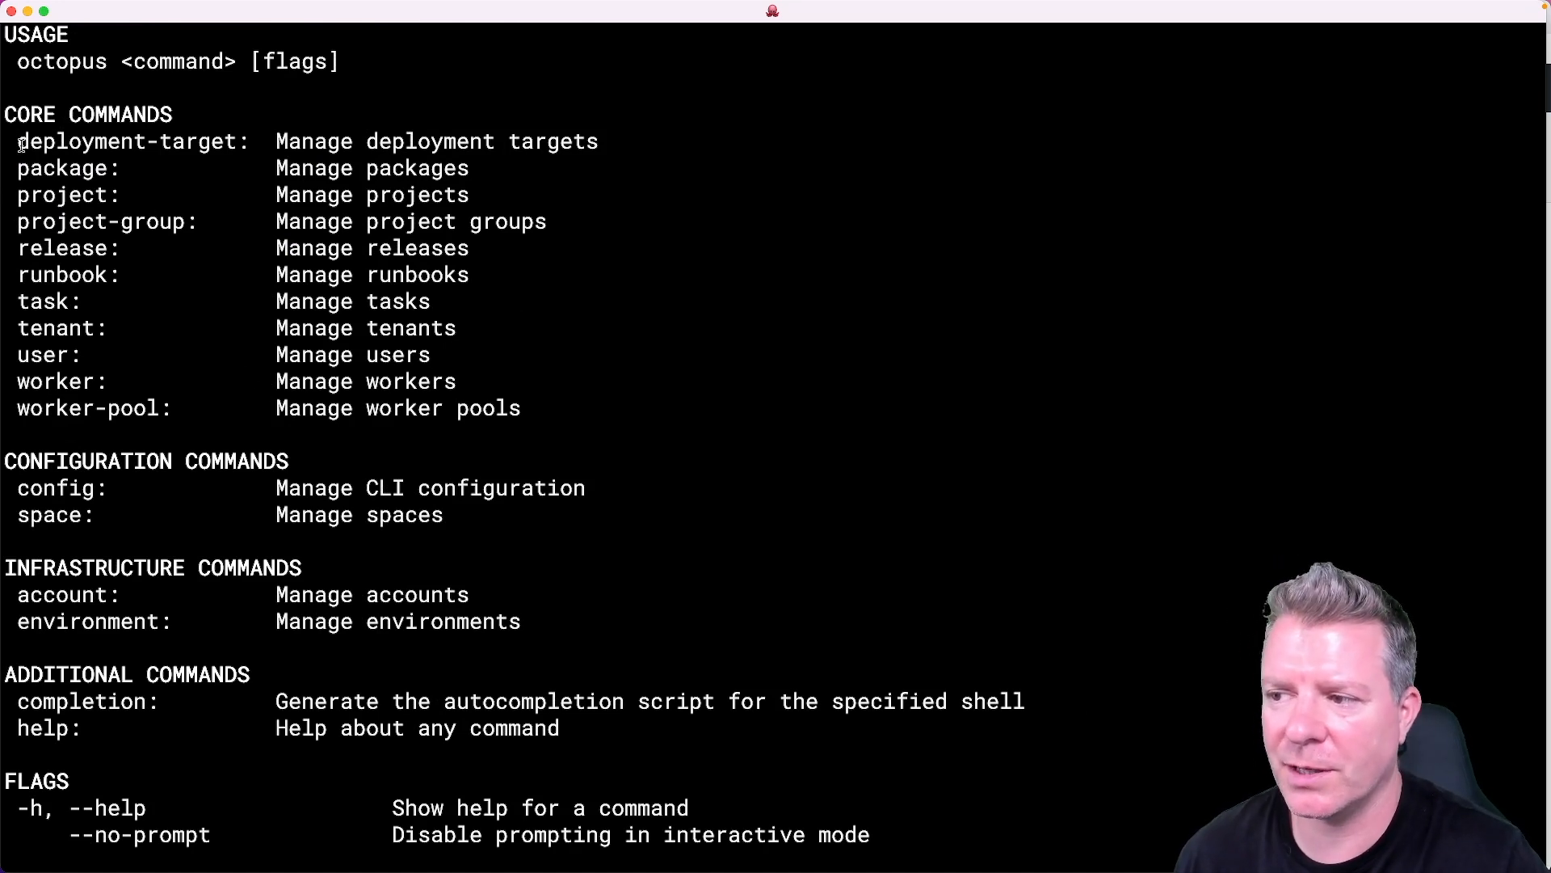
{"action": "double_click", "coordinate": [61, 169]}
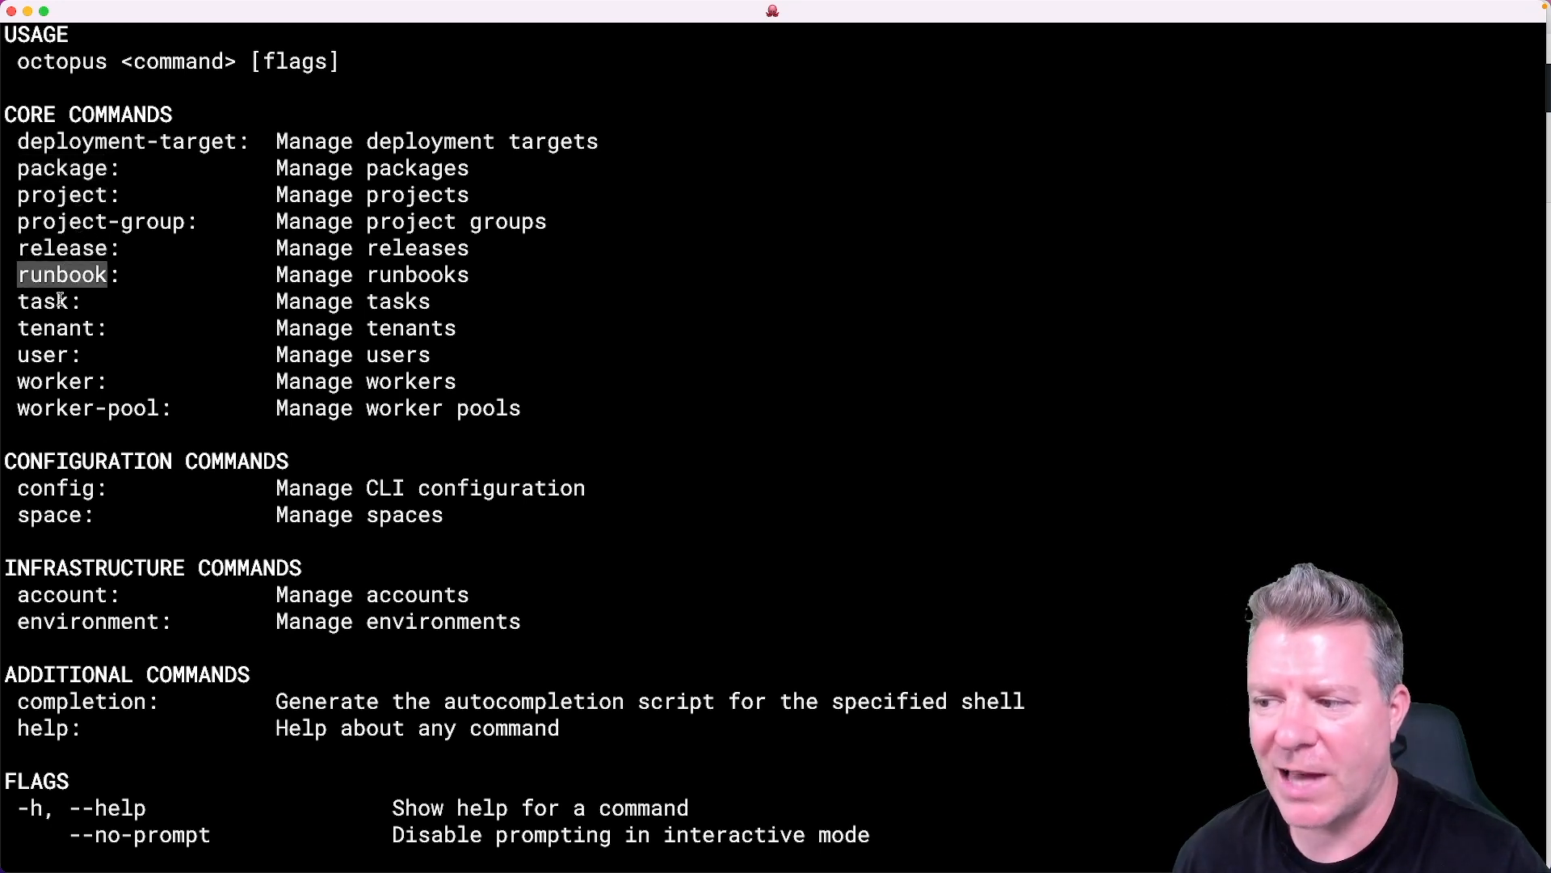
{"action": "mouse_move", "coordinate": [125, 364]}
{"action": "type", "text": "ocot"}
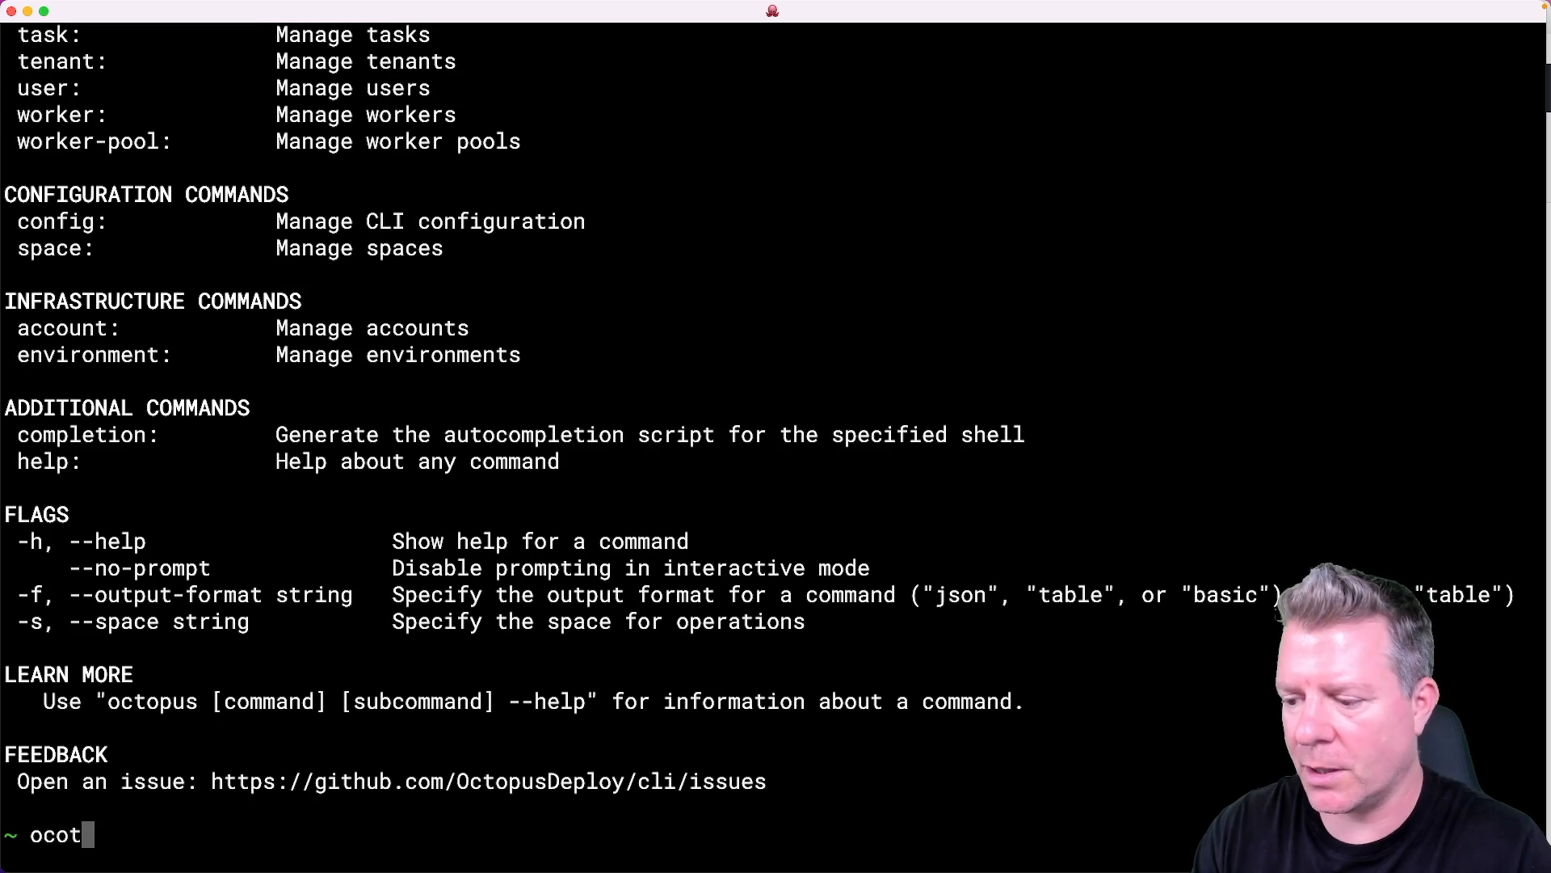
Run octopus config list to show API key, Default Space, output format, URL and nano editor.
{"action": "type", "text": "octopus conif"}
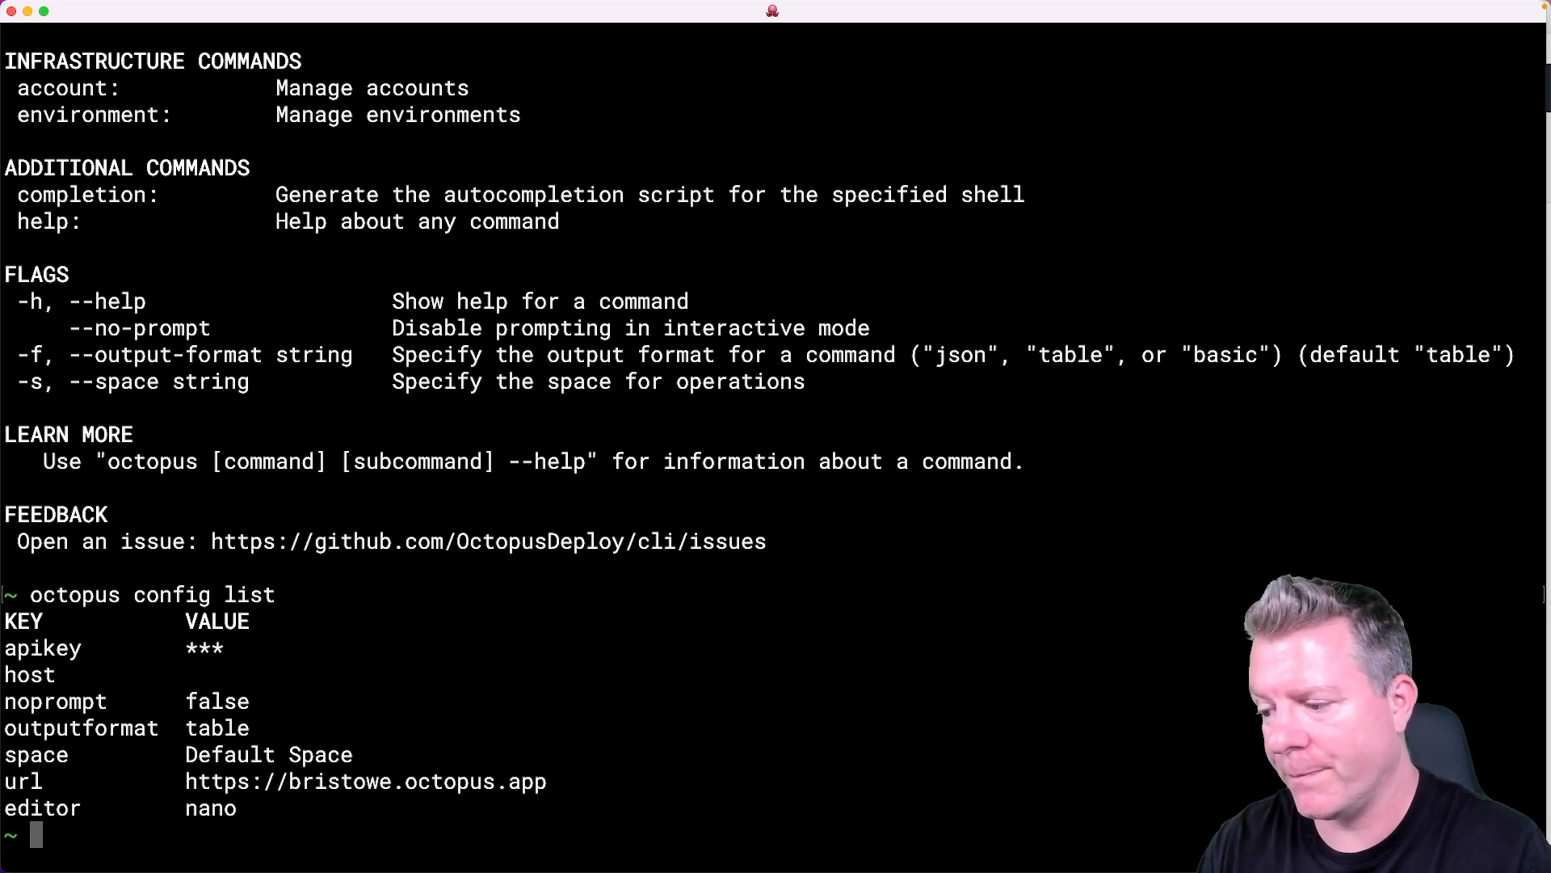
Run octopus project list, the project help, and a misspelled octopus projec for did-you-mean suggestions.
{"action": "type", "text": "octopus project list"}
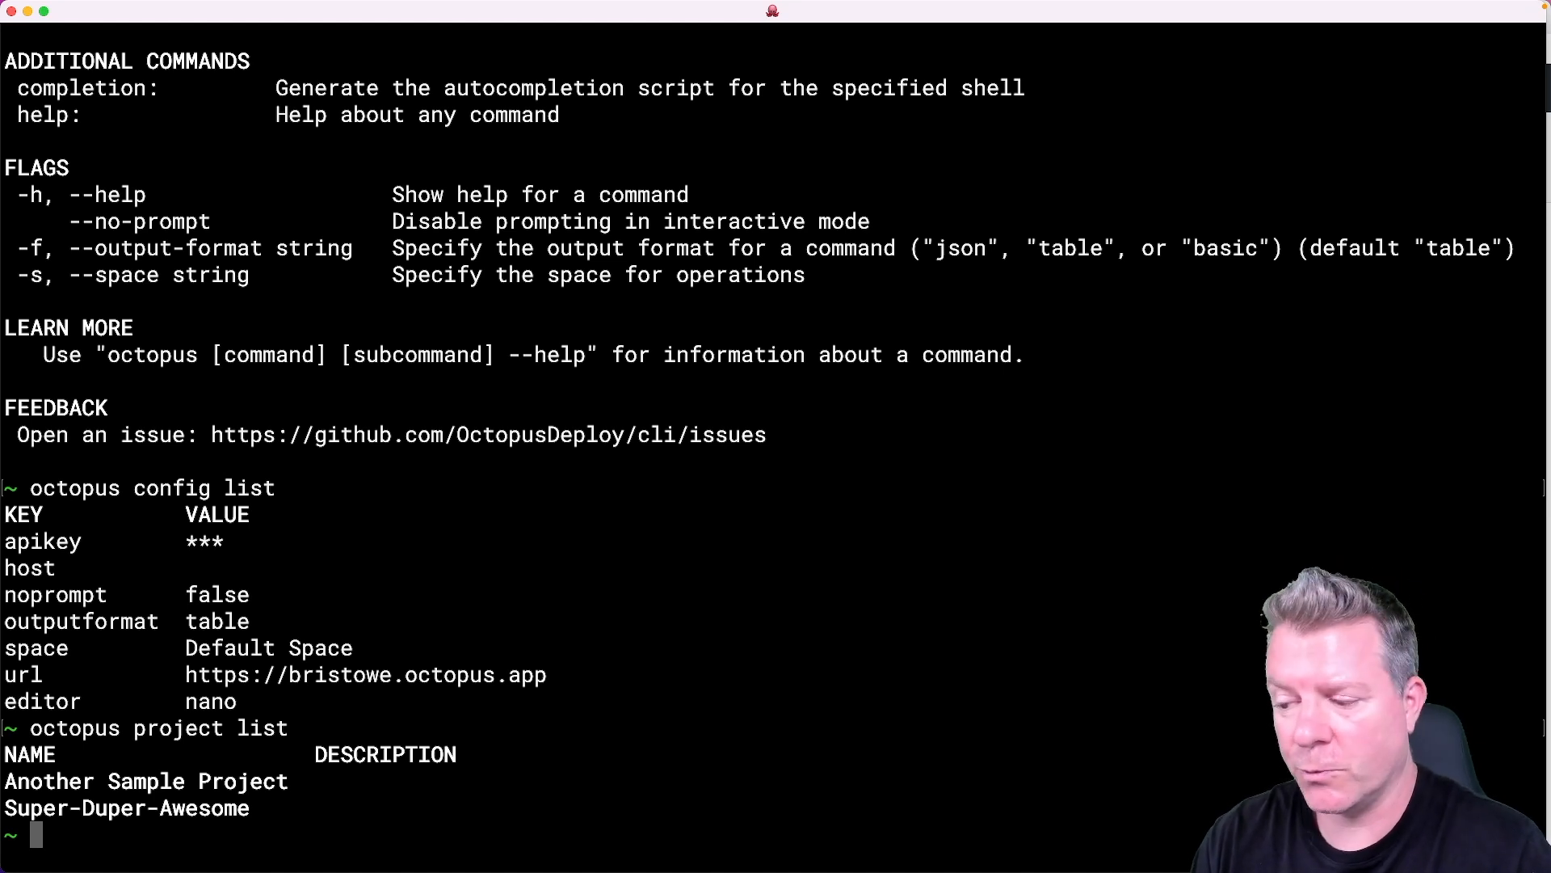
{"action": "type", "text": "octopus project li"}
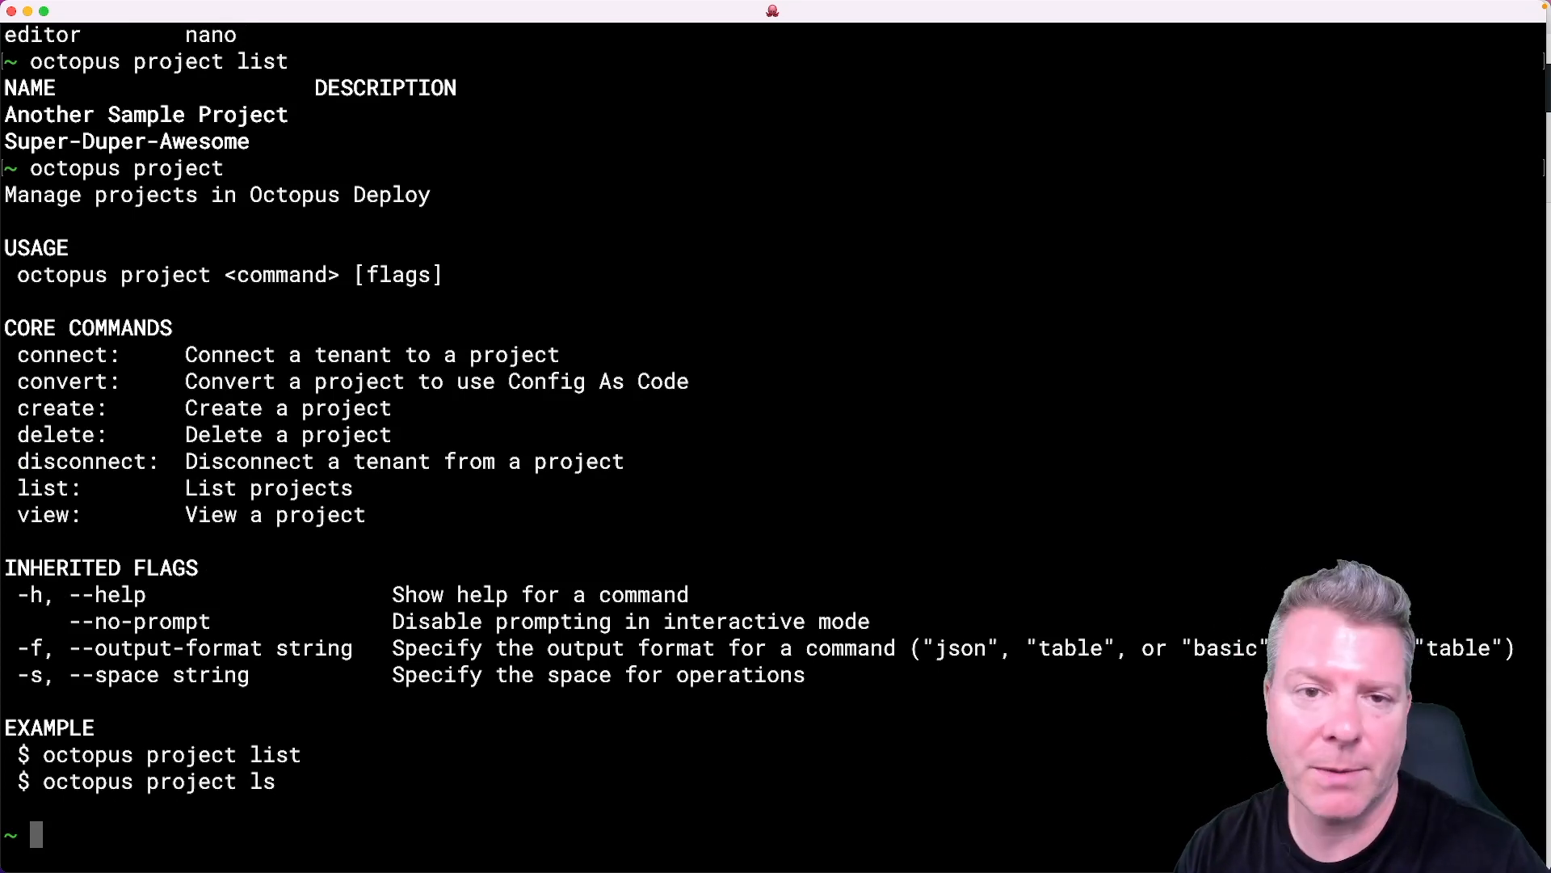
{"action": "type", "text": "octopus project"}
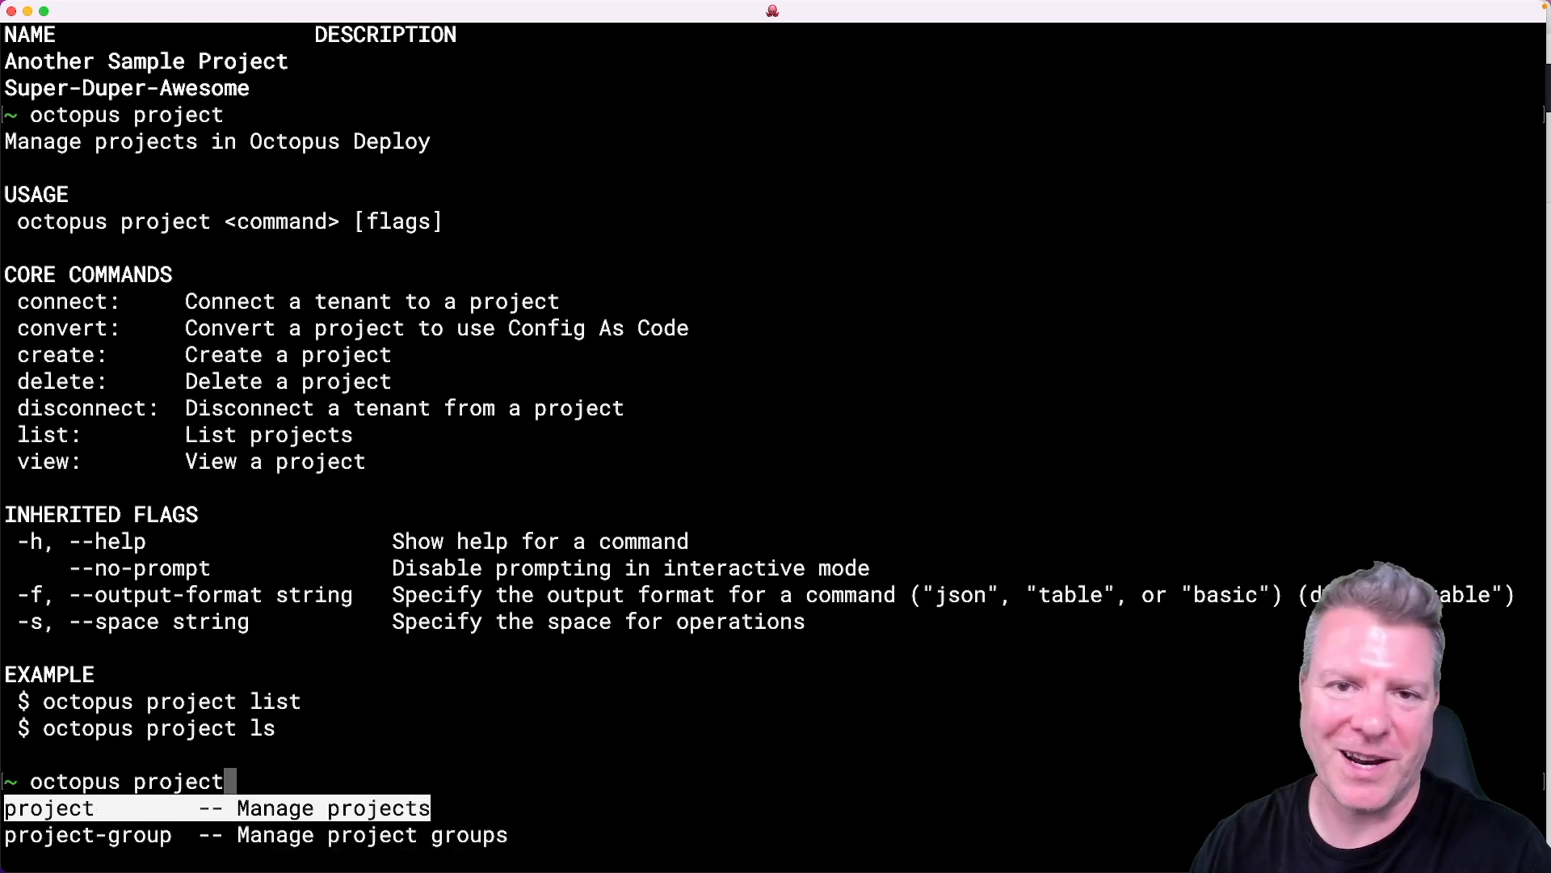
{"action": "key", "text": "Backspace"}
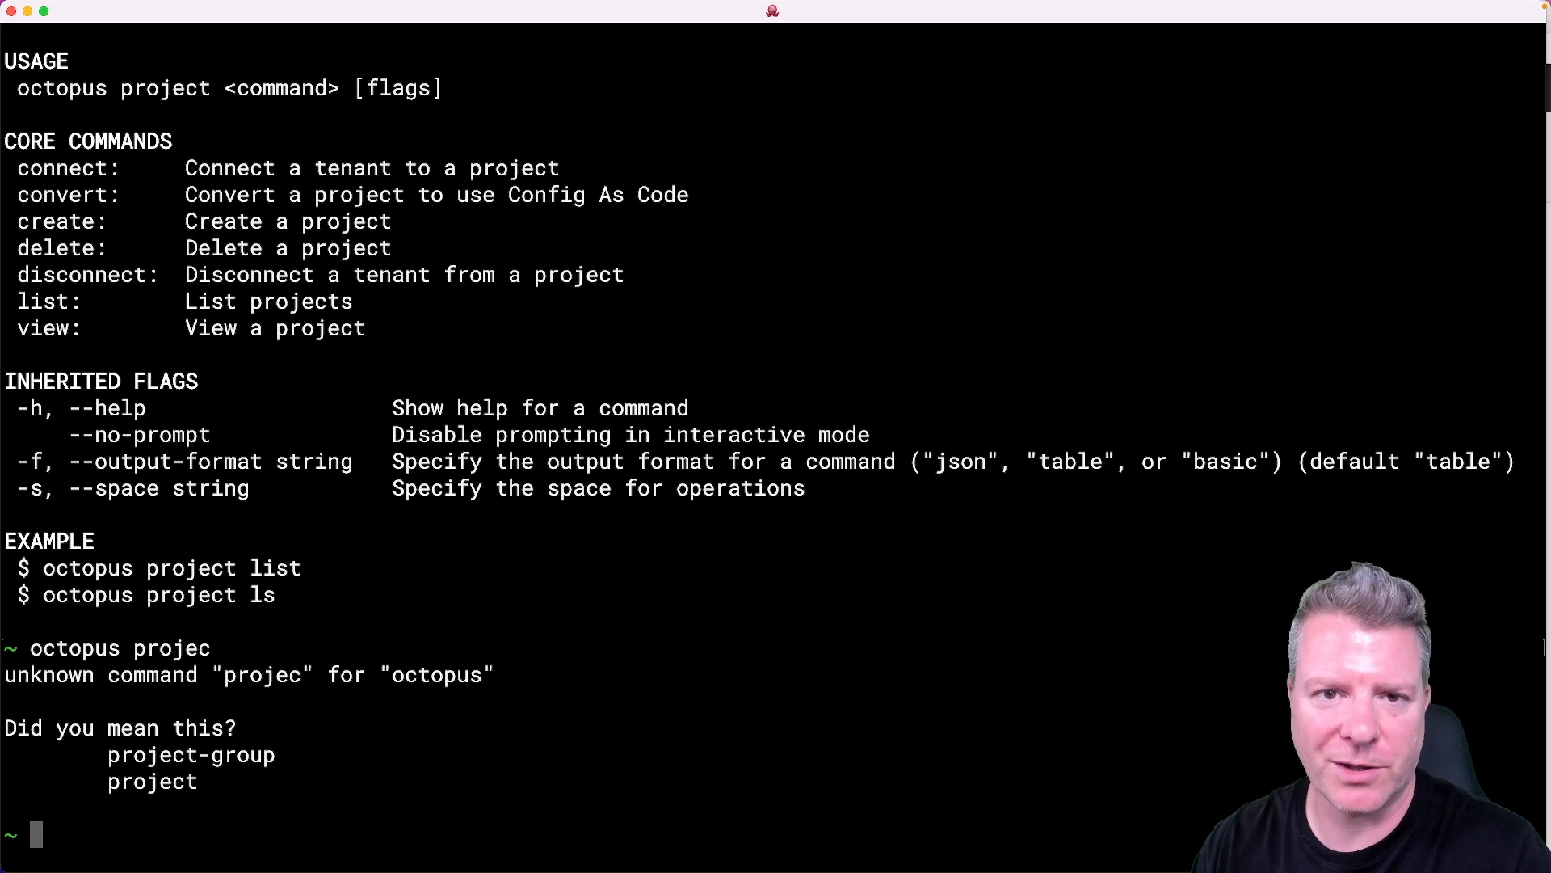
{"action": "type", "text": "octopus project"}
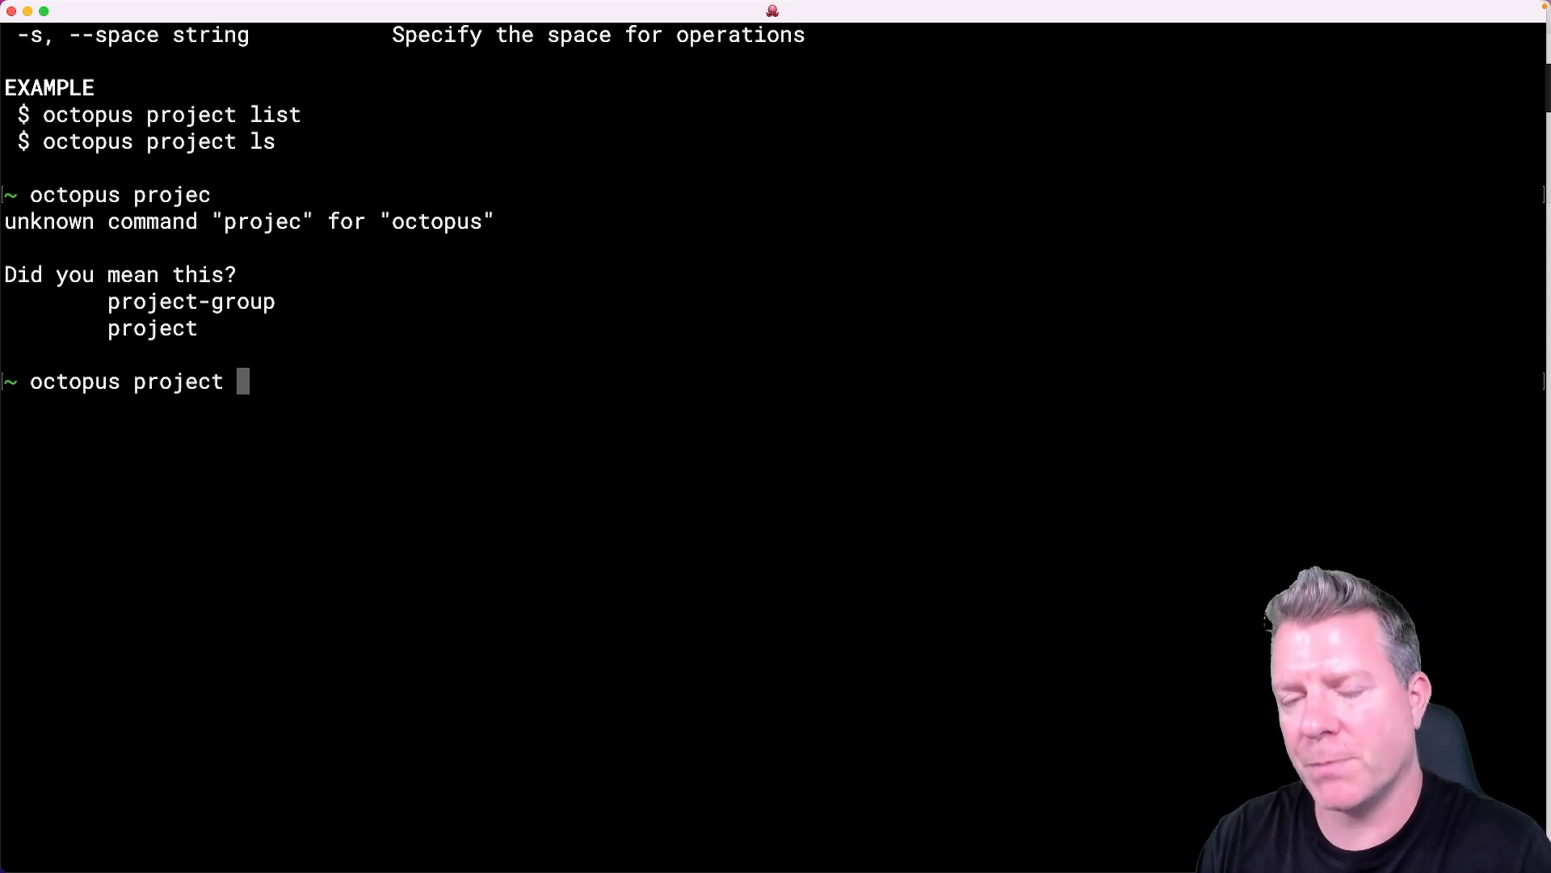
Run octopus project create and name the new project Foo.
{"action": "type", "text": "create"}
{"action": "type", "text": "Foo"}
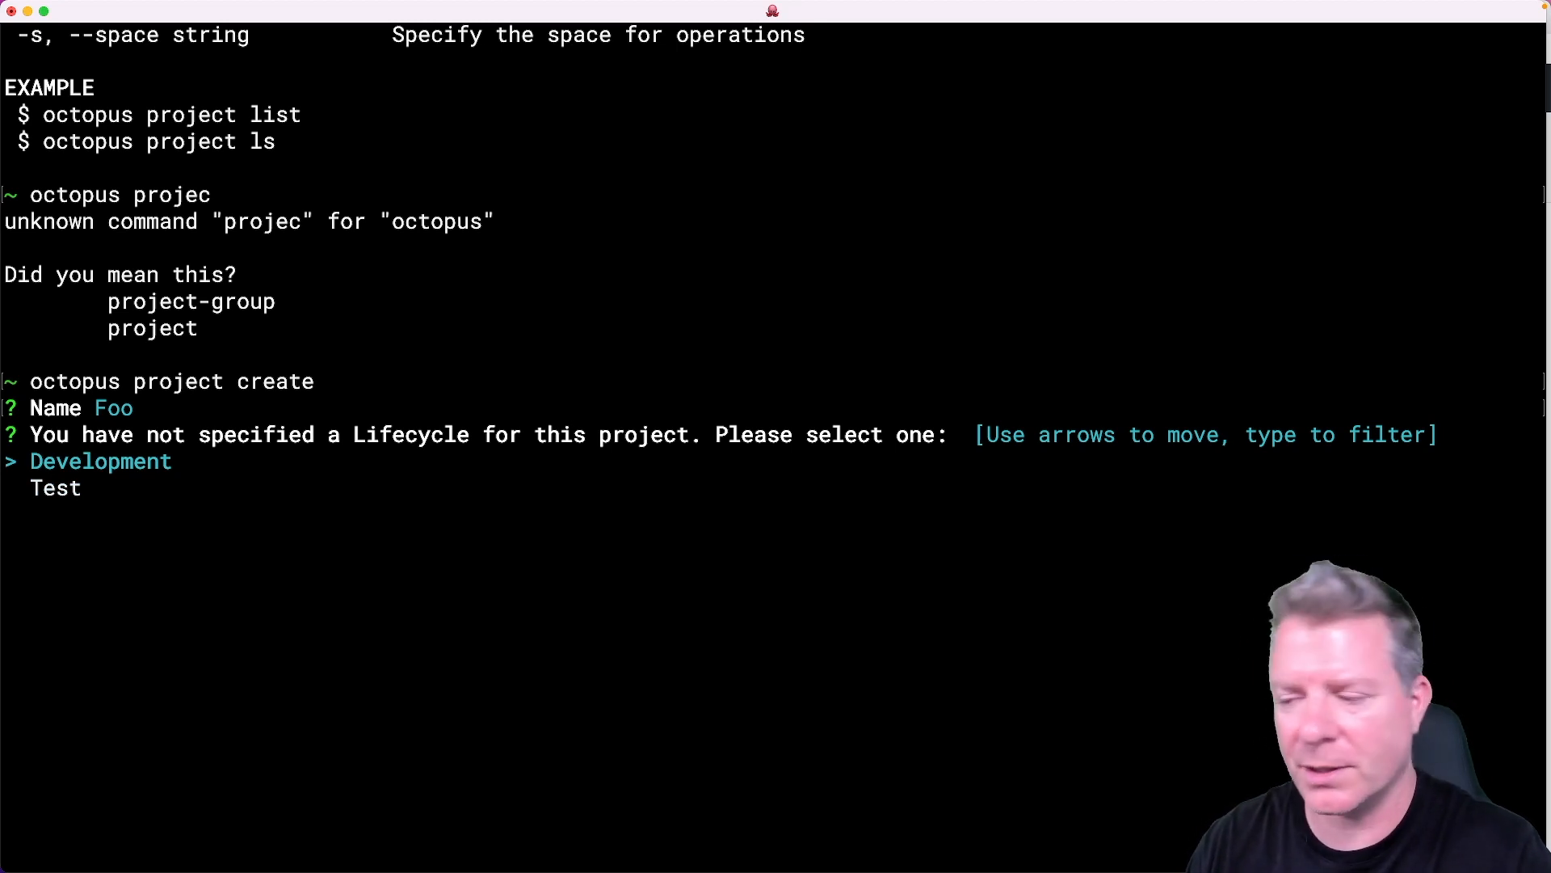
Choose lifecycle Test and Default Project Group for project Foo.
{"action": "type", "text": "te"}
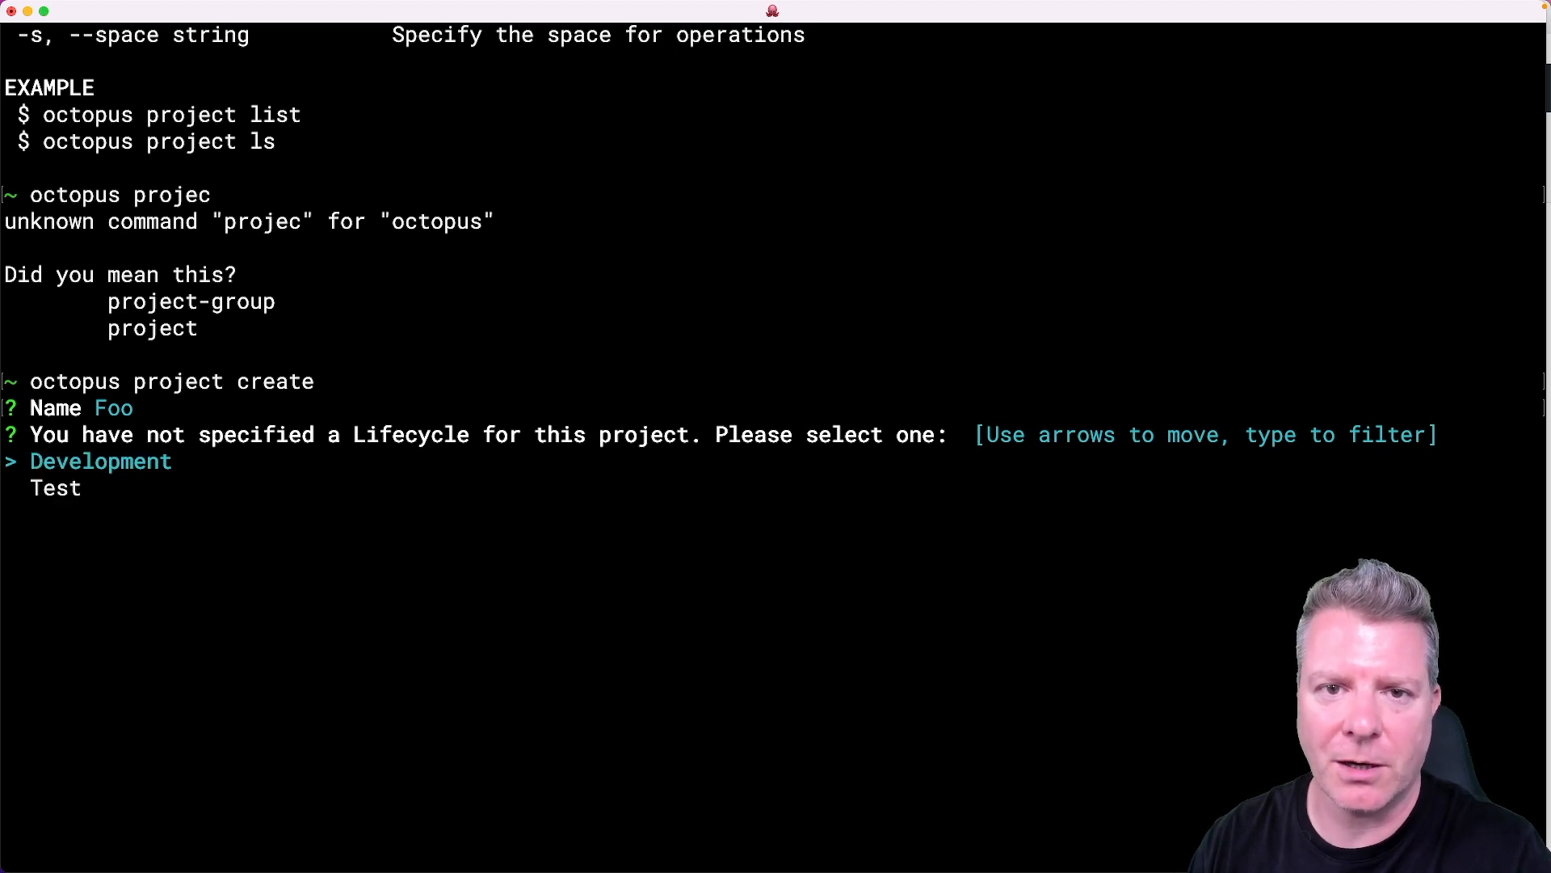
{"action": "type", "text": "D"}
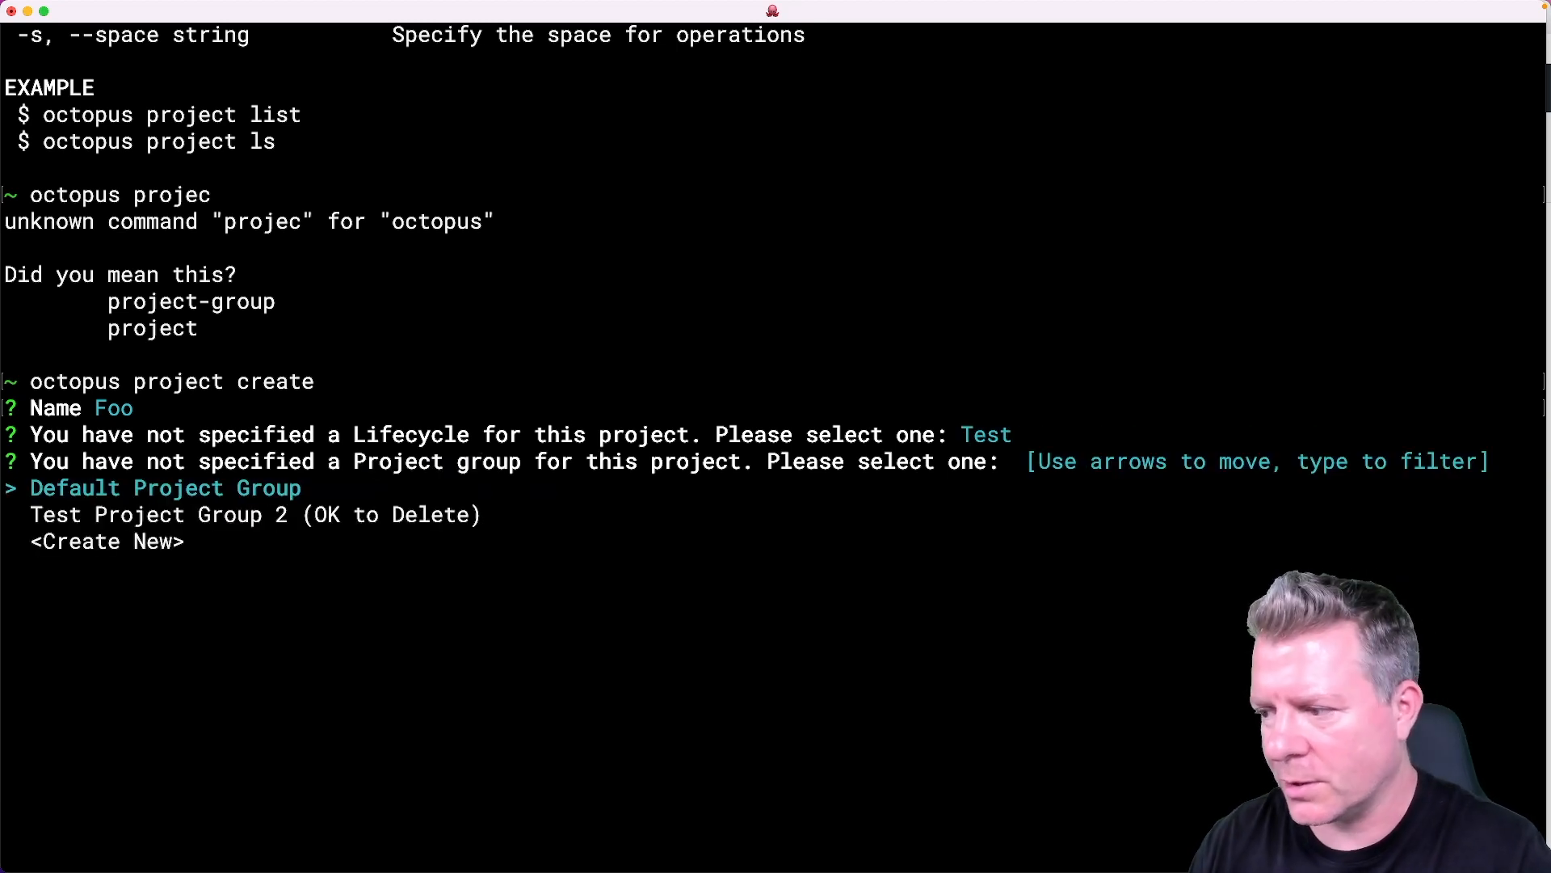
{"action": "key", "text": "Down"}
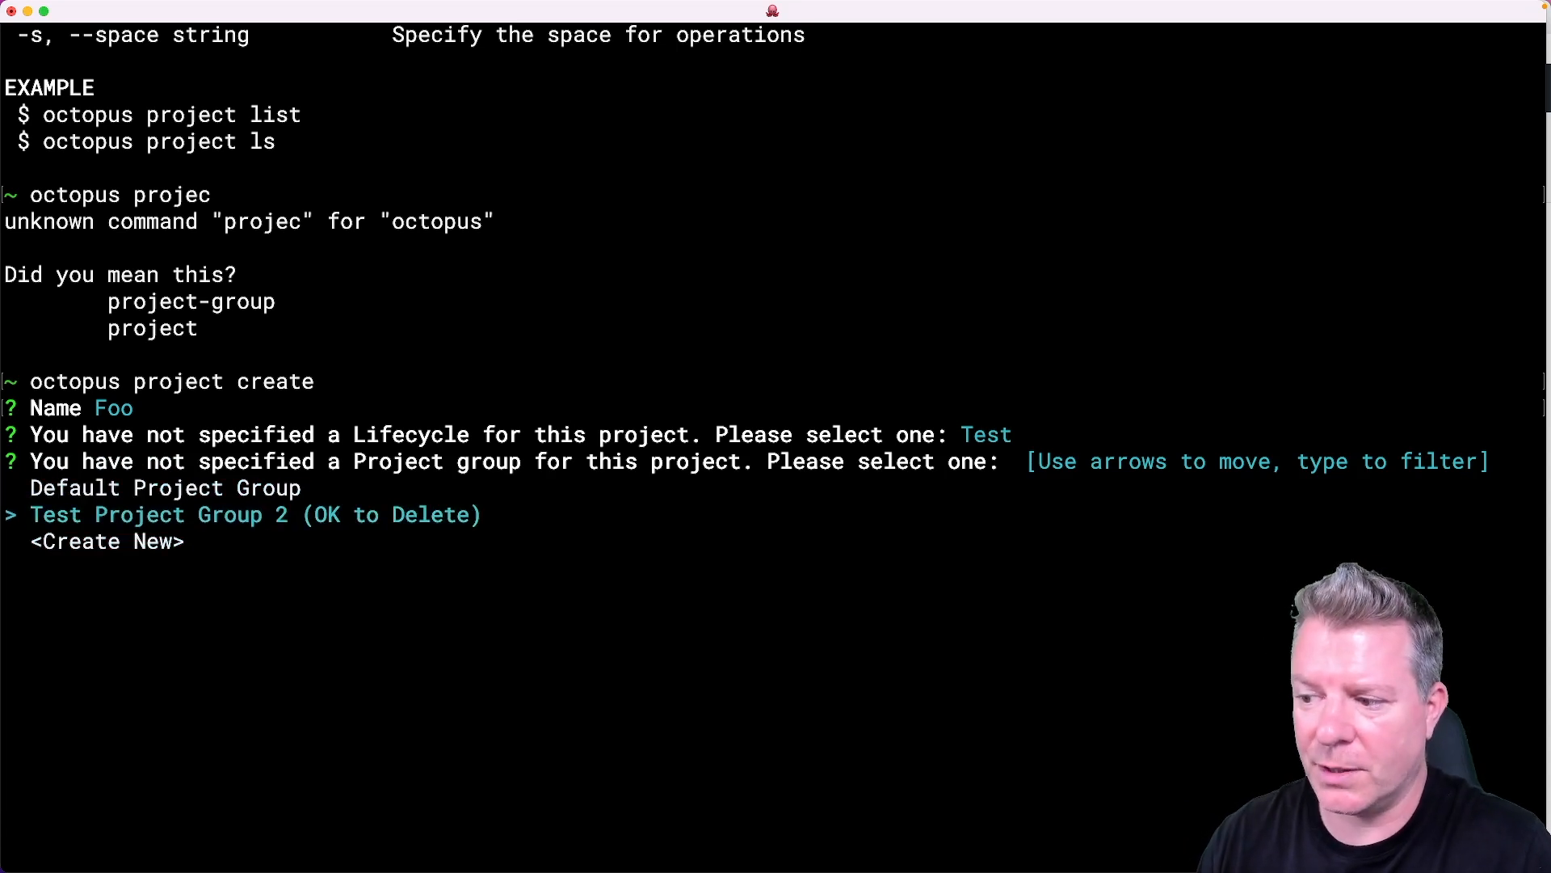
{"action": "key", "text": "enter"}
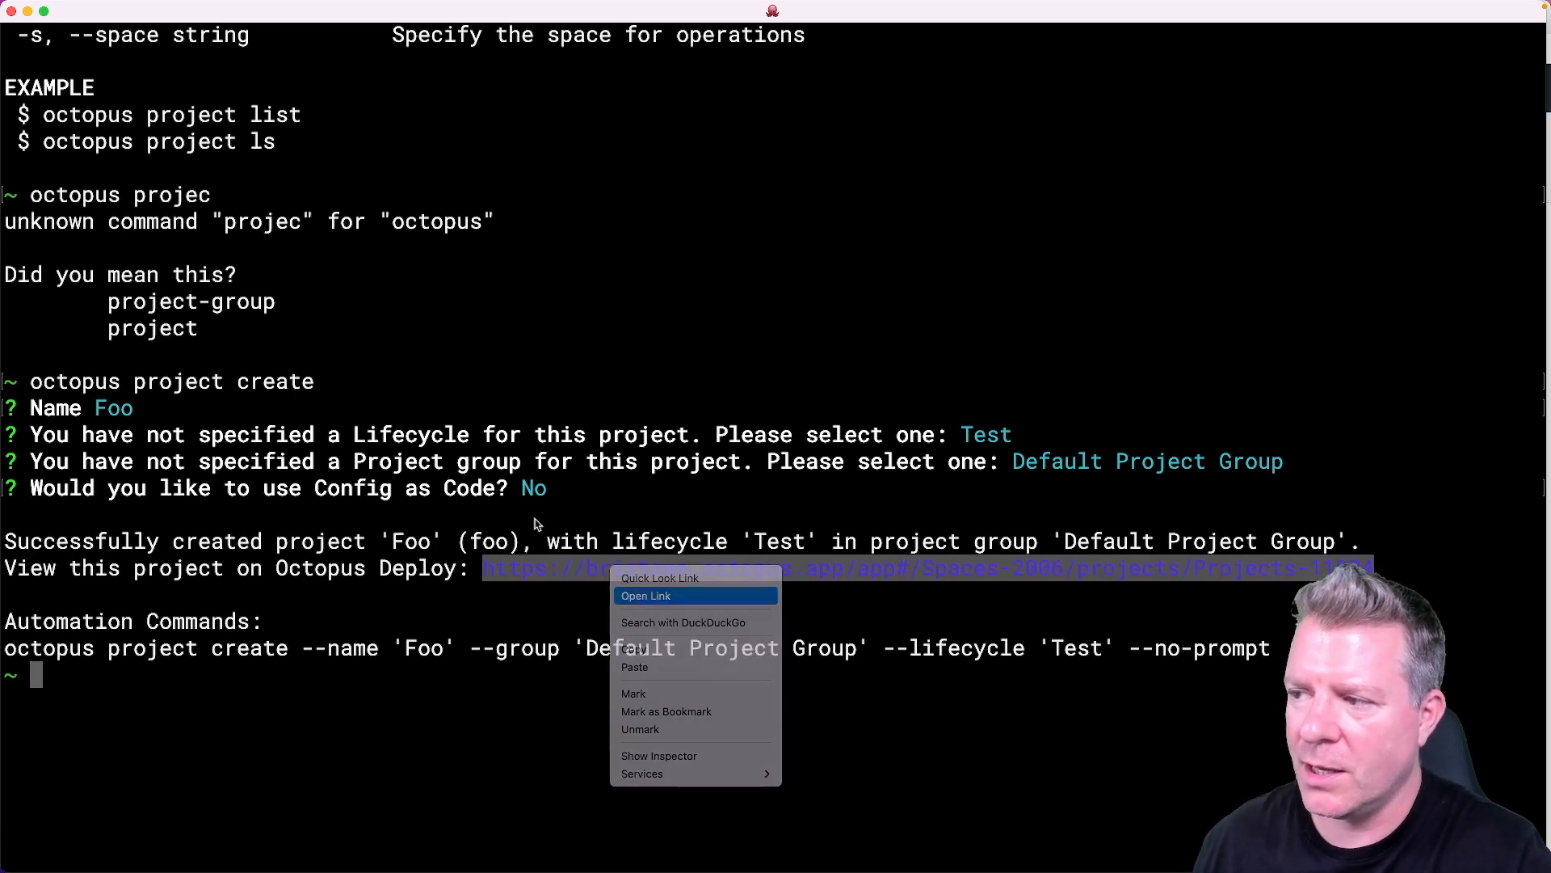
Follow the printed link to the Foo project's Deployments overview in the Octopus web portal.
{"action": "left_click", "coordinate": [645, 595]}
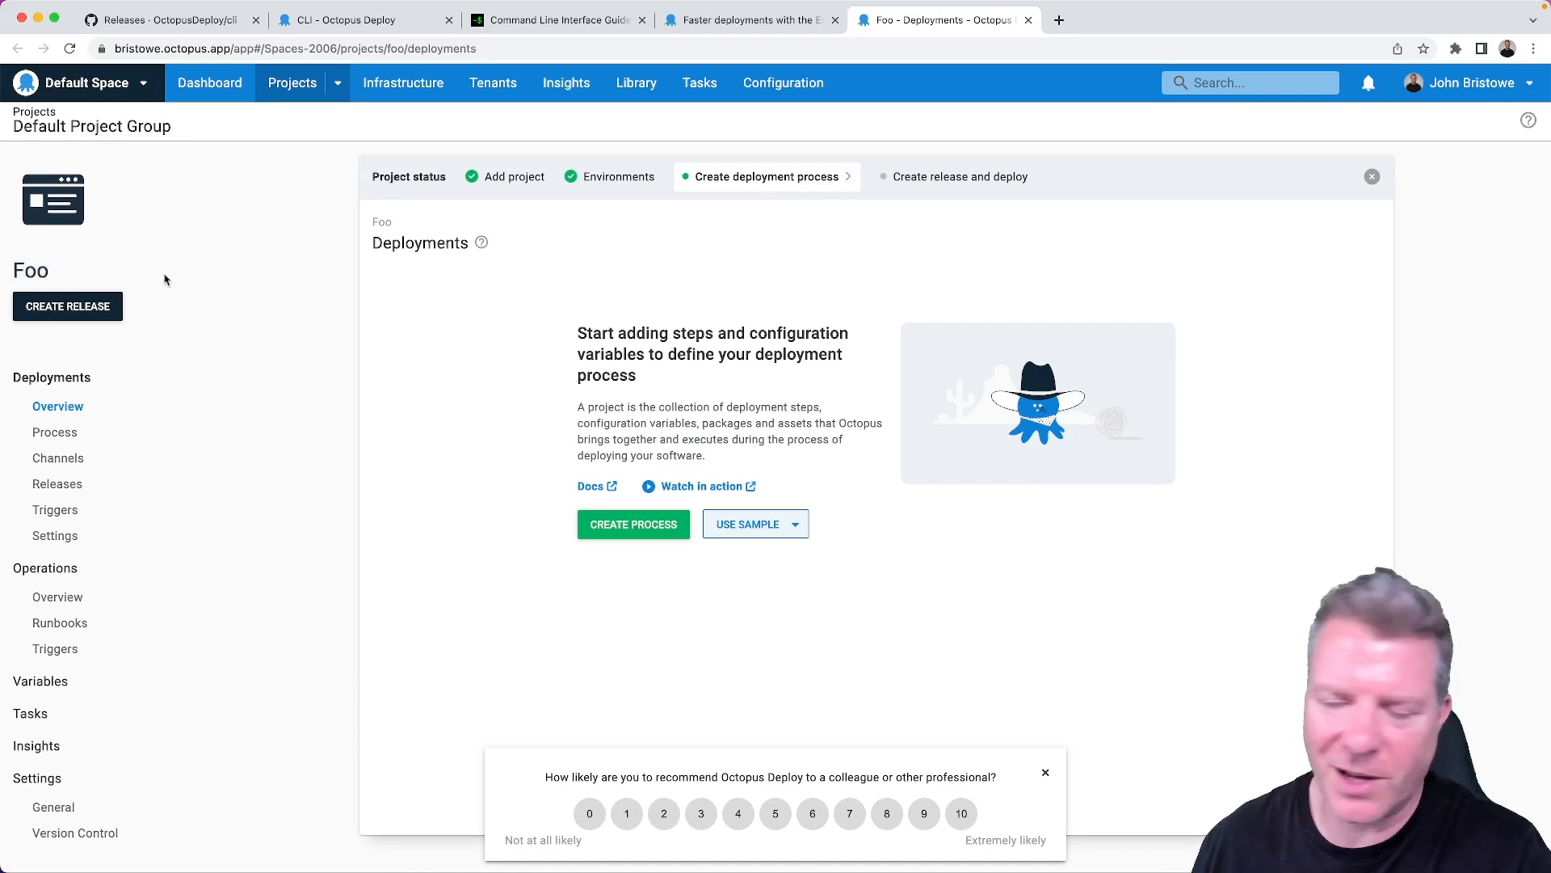
{"action": "mouse_move", "coordinate": [186, 288]}
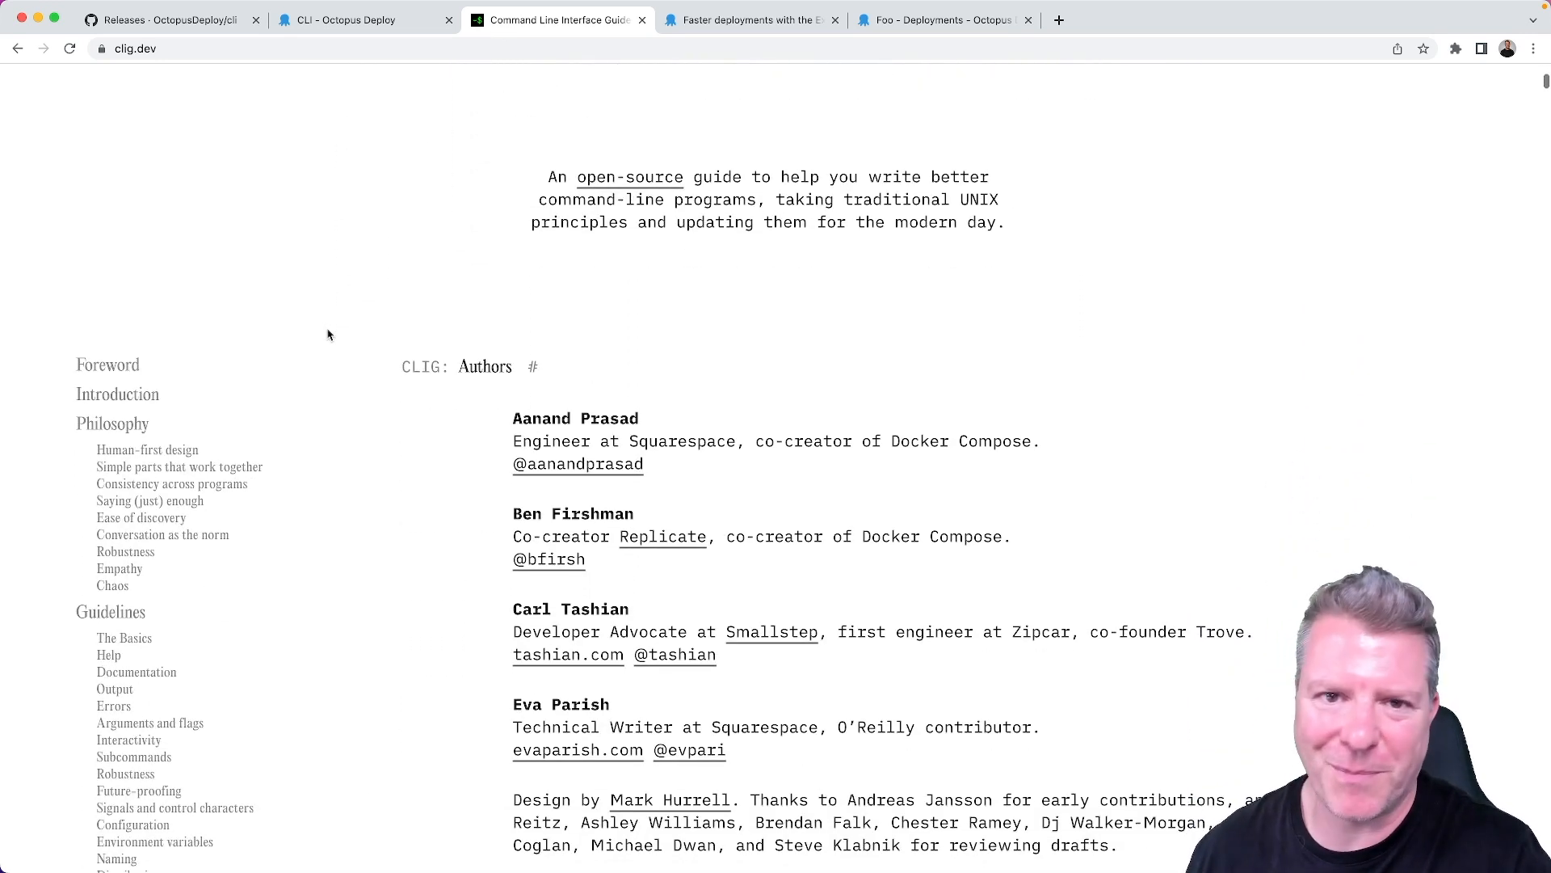
Browse clig.dev's Basics, Documentation and Interactivity guidelines, ending back on The Basics.
{"action": "scroll", "scroll_direction": "down", "scroll_amount": 3}
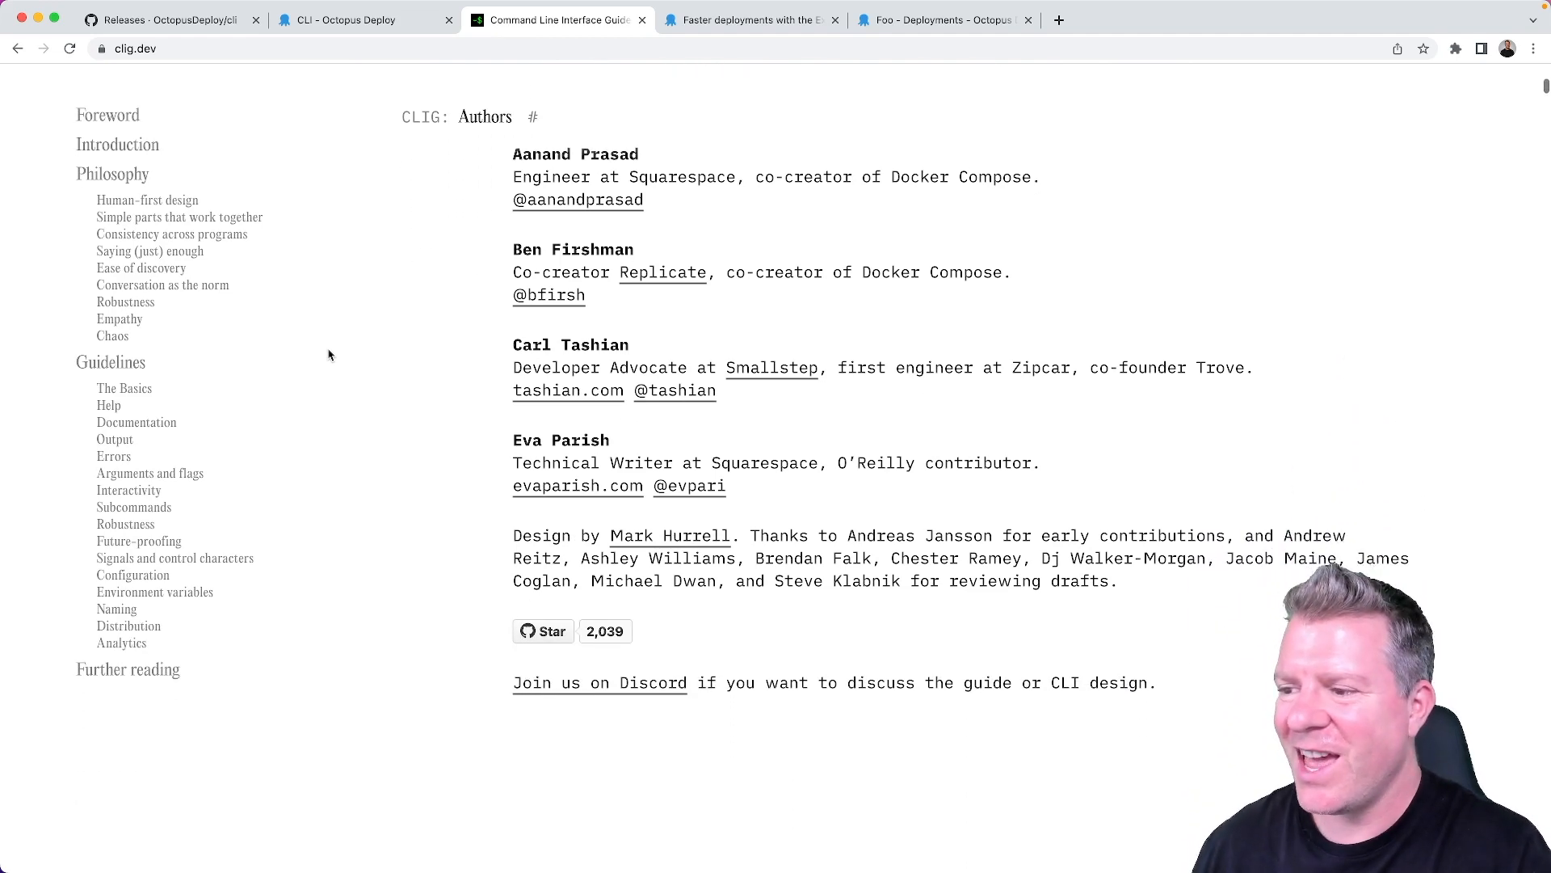
{"action": "left_click", "coordinate": [124, 387]}
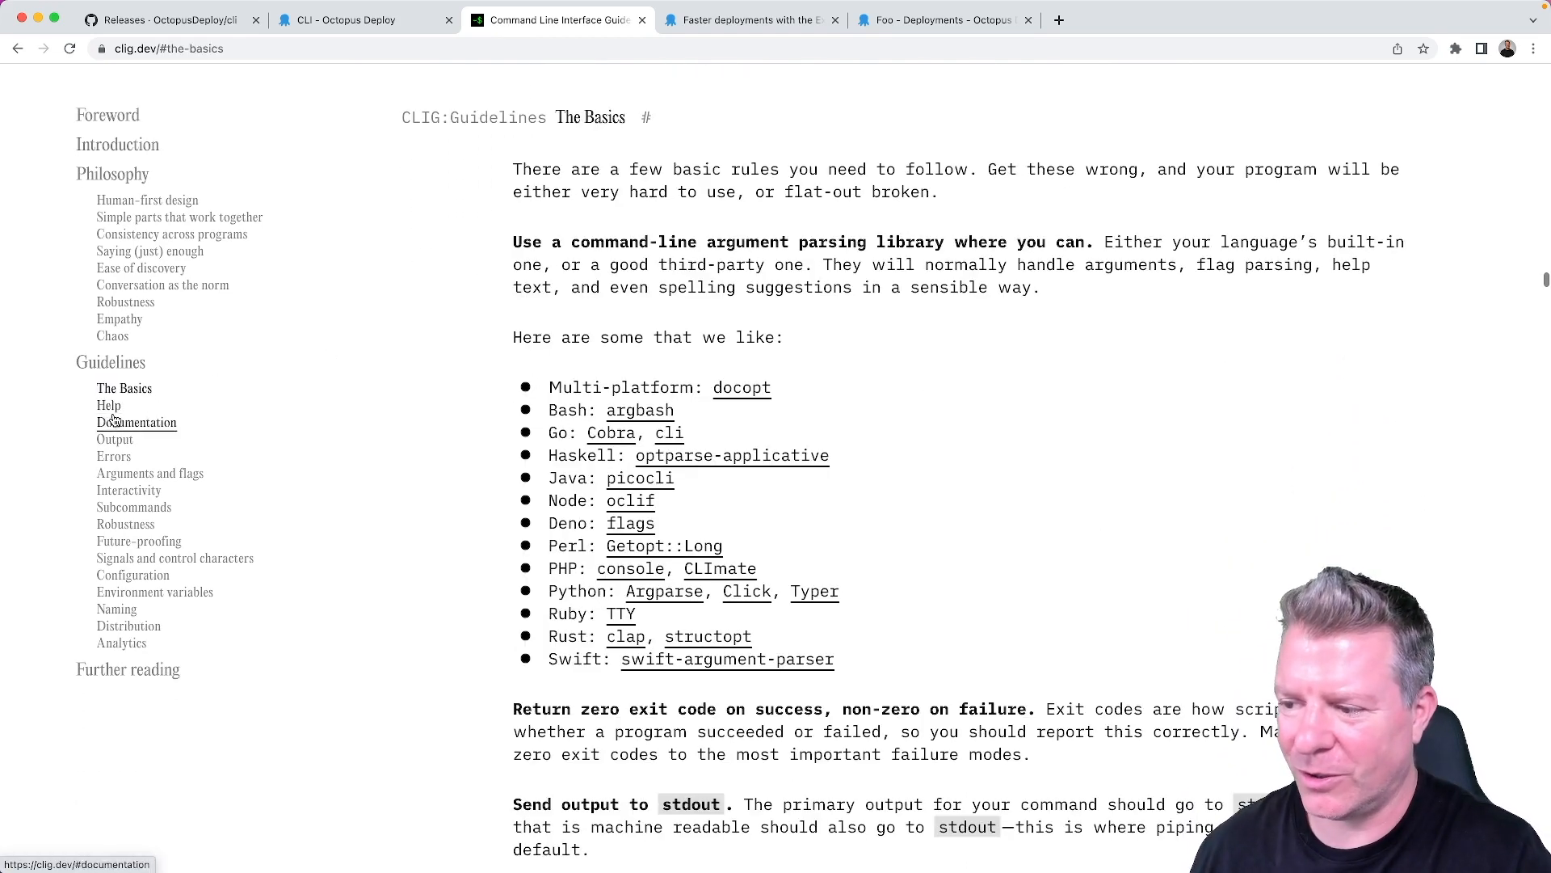
{"action": "left_click", "coordinate": [137, 423]}
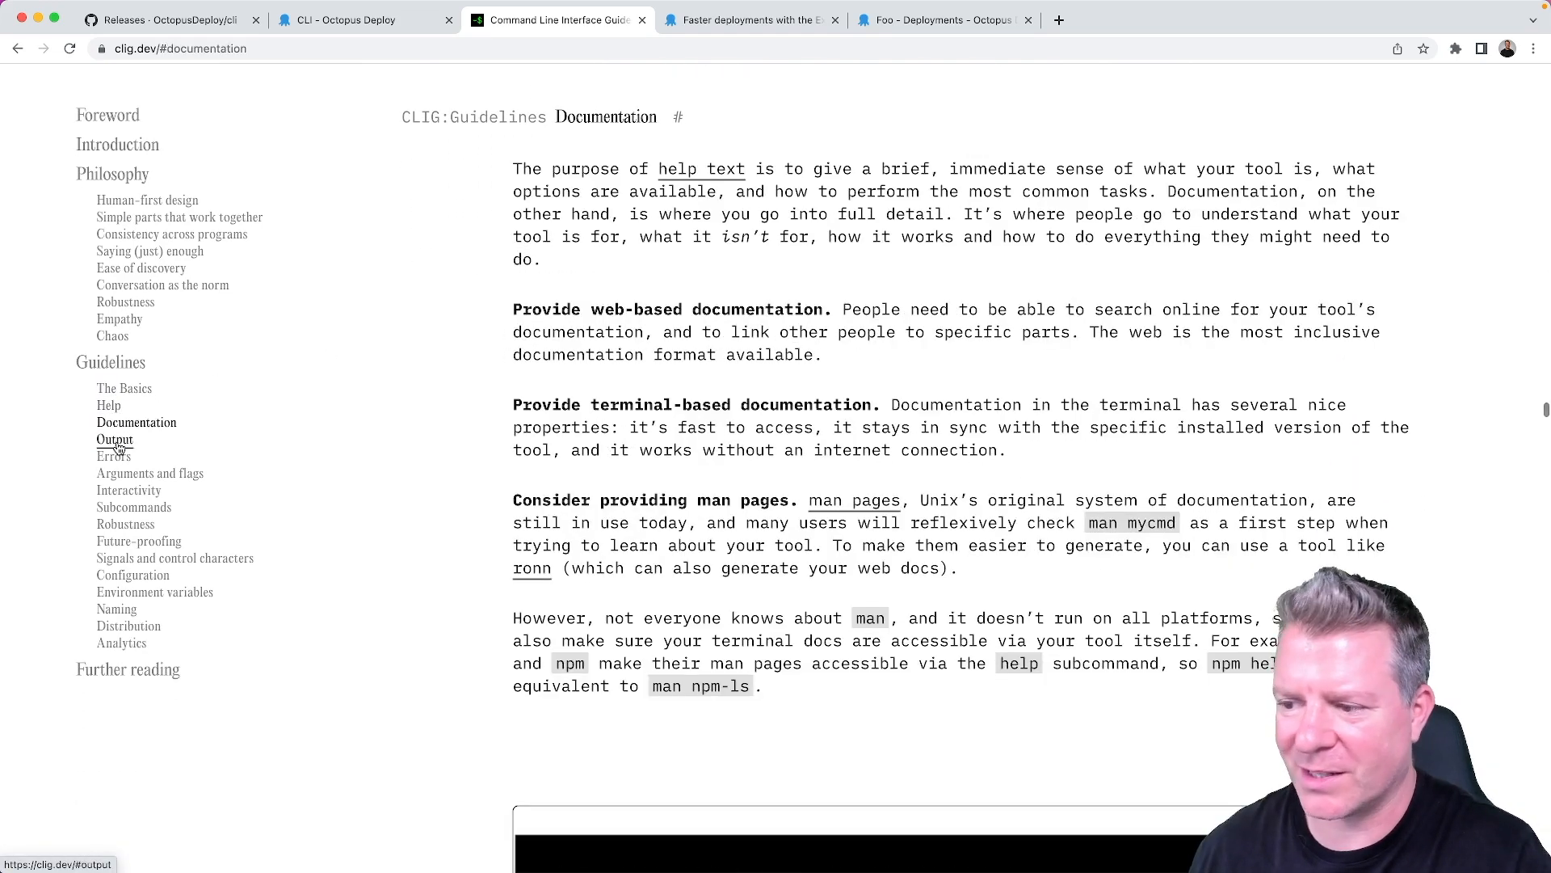
{"action": "left_click", "coordinate": [129, 489]}
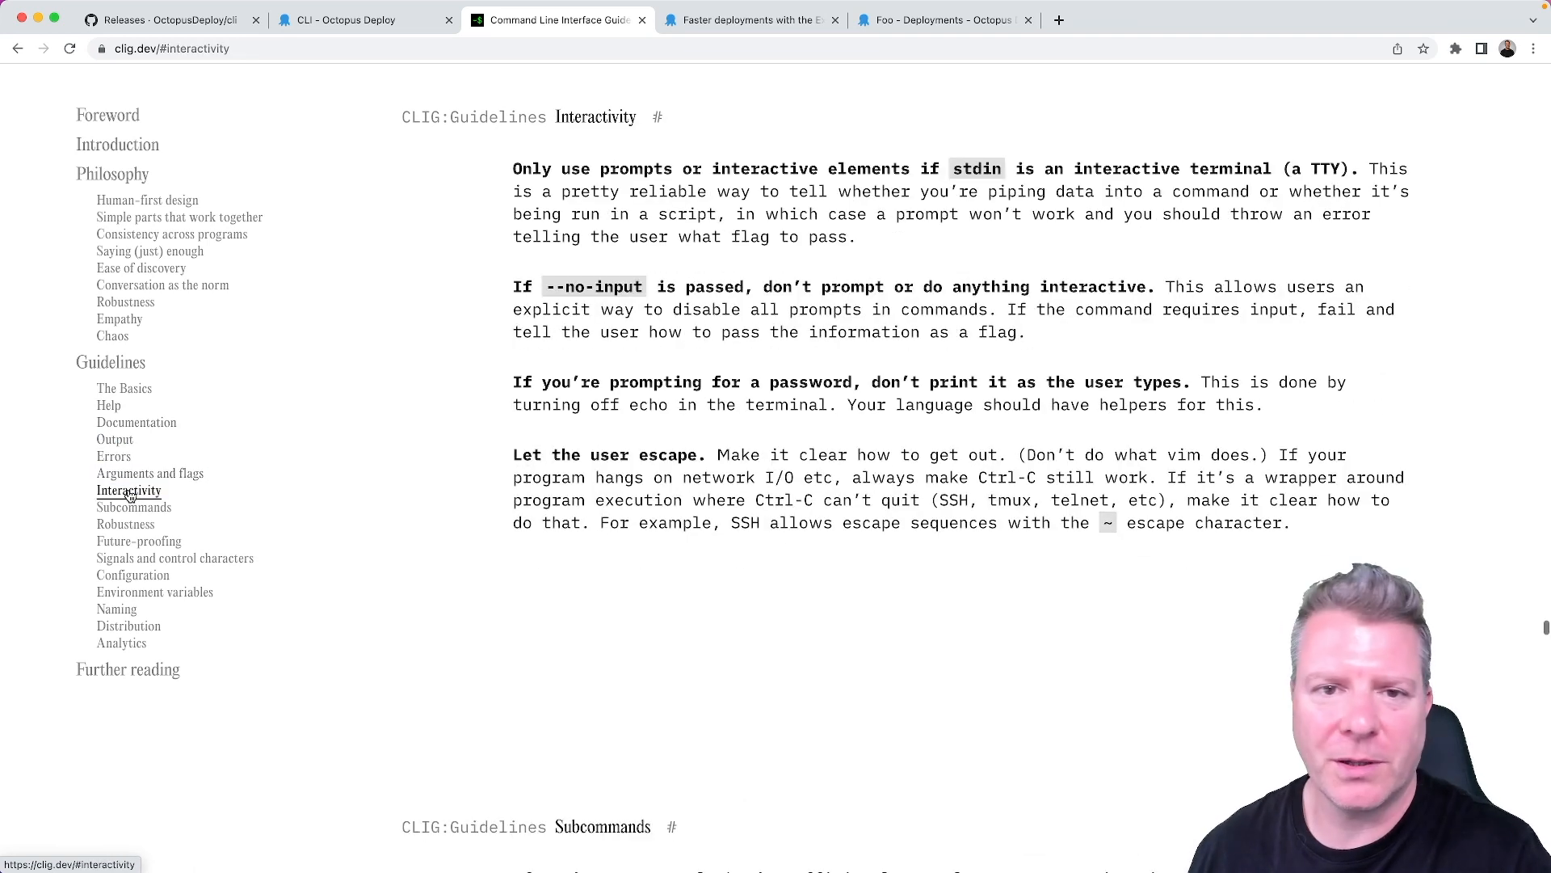
{"action": "left_click", "coordinate": [123, 388]}
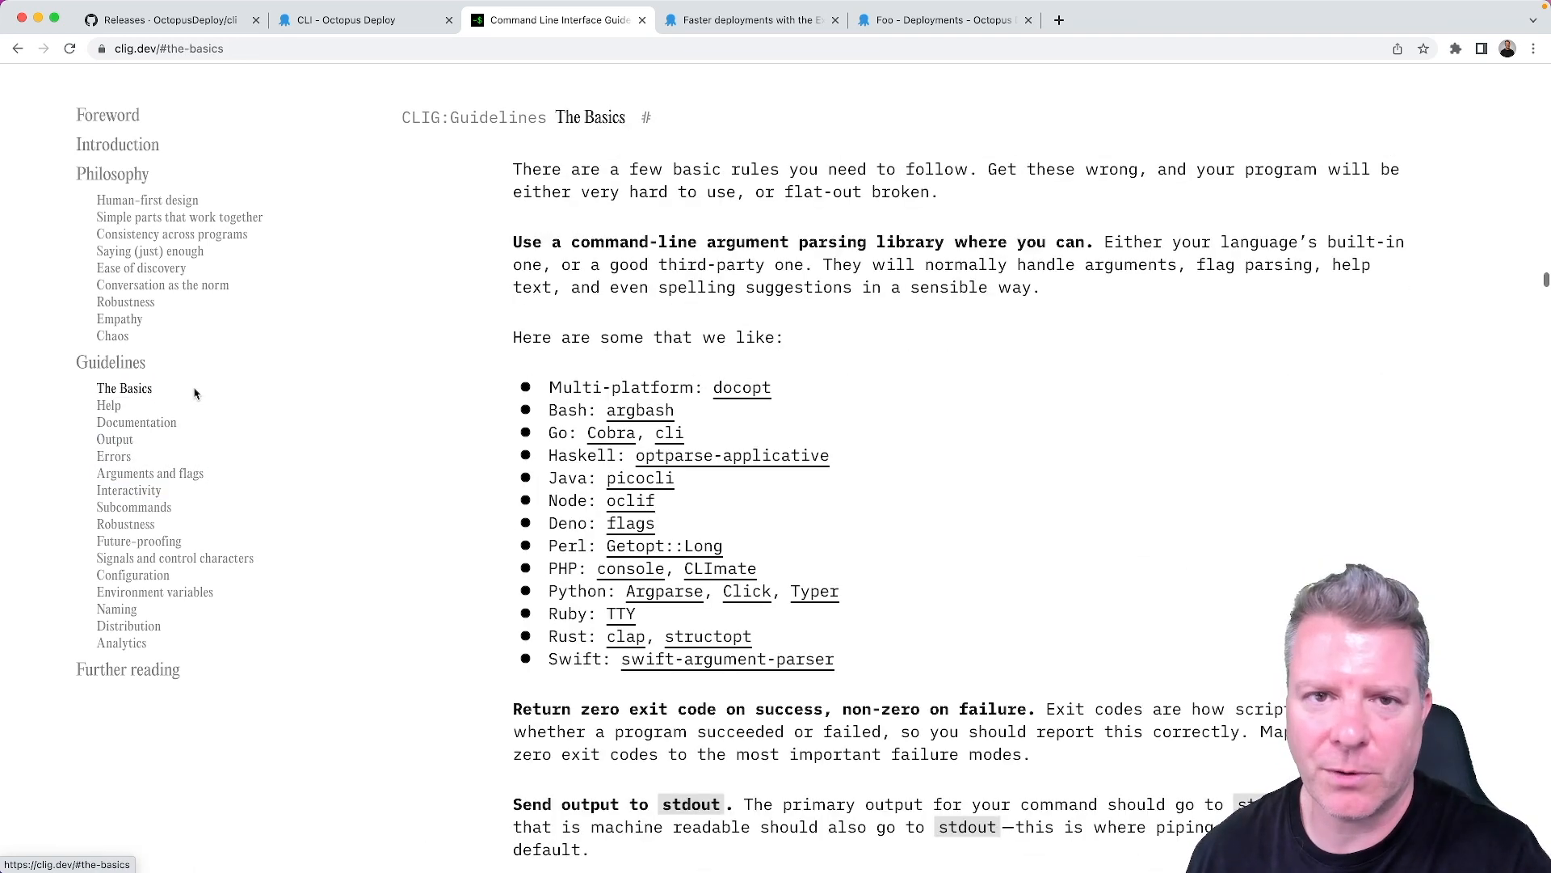
{"action": "mouse_move", "coordinate": [313, 356]}
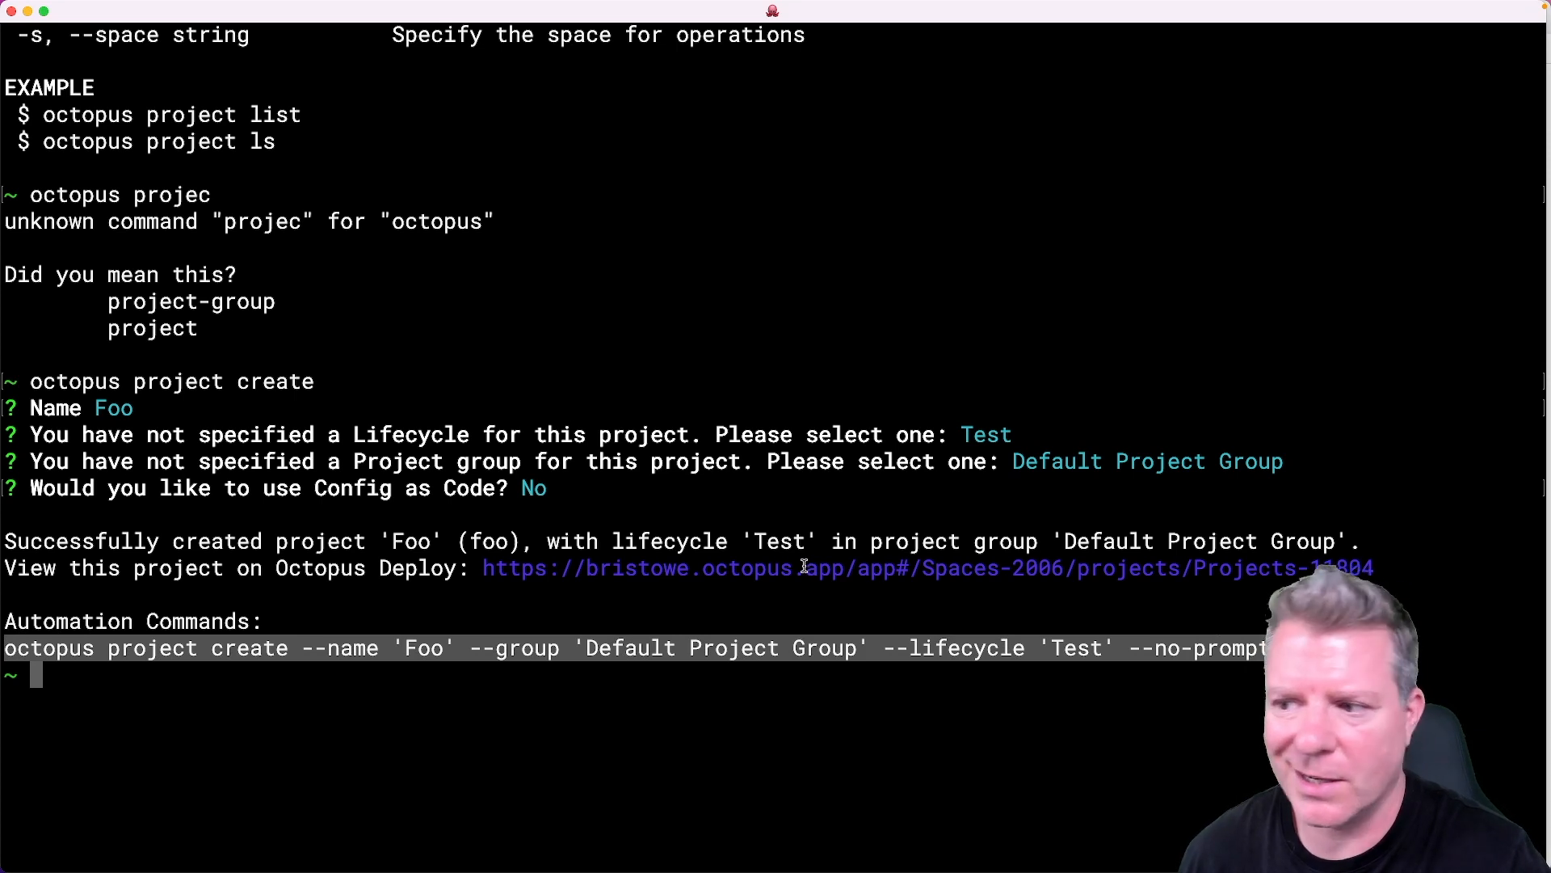
{"action": "mouse_move", "coordinate": [834, 541]}
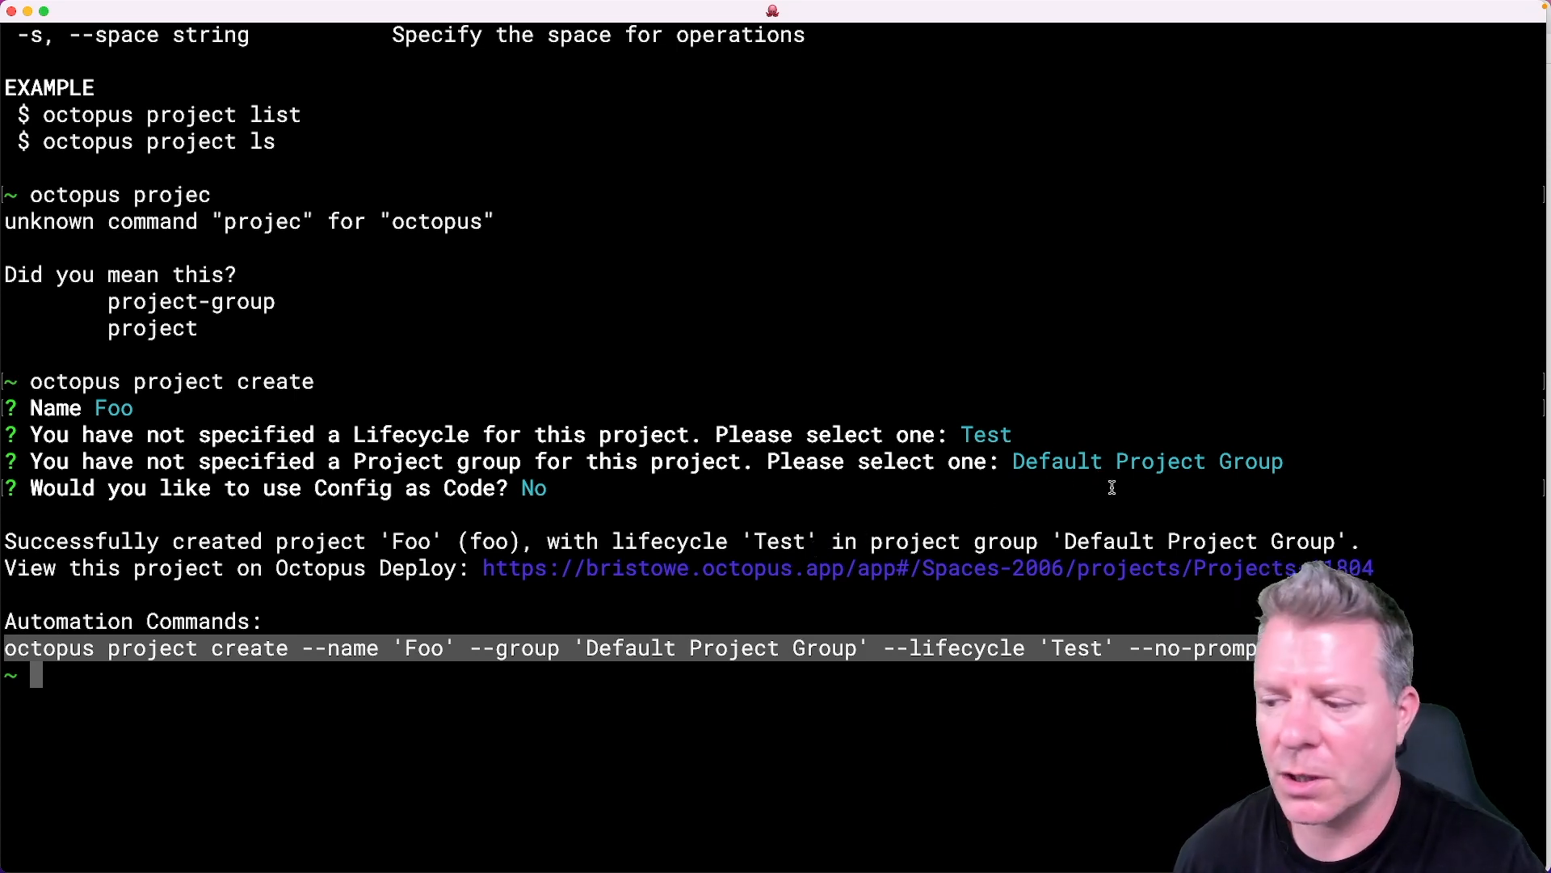
{"action": "mouse_move", "coordinate": [252, 594]}
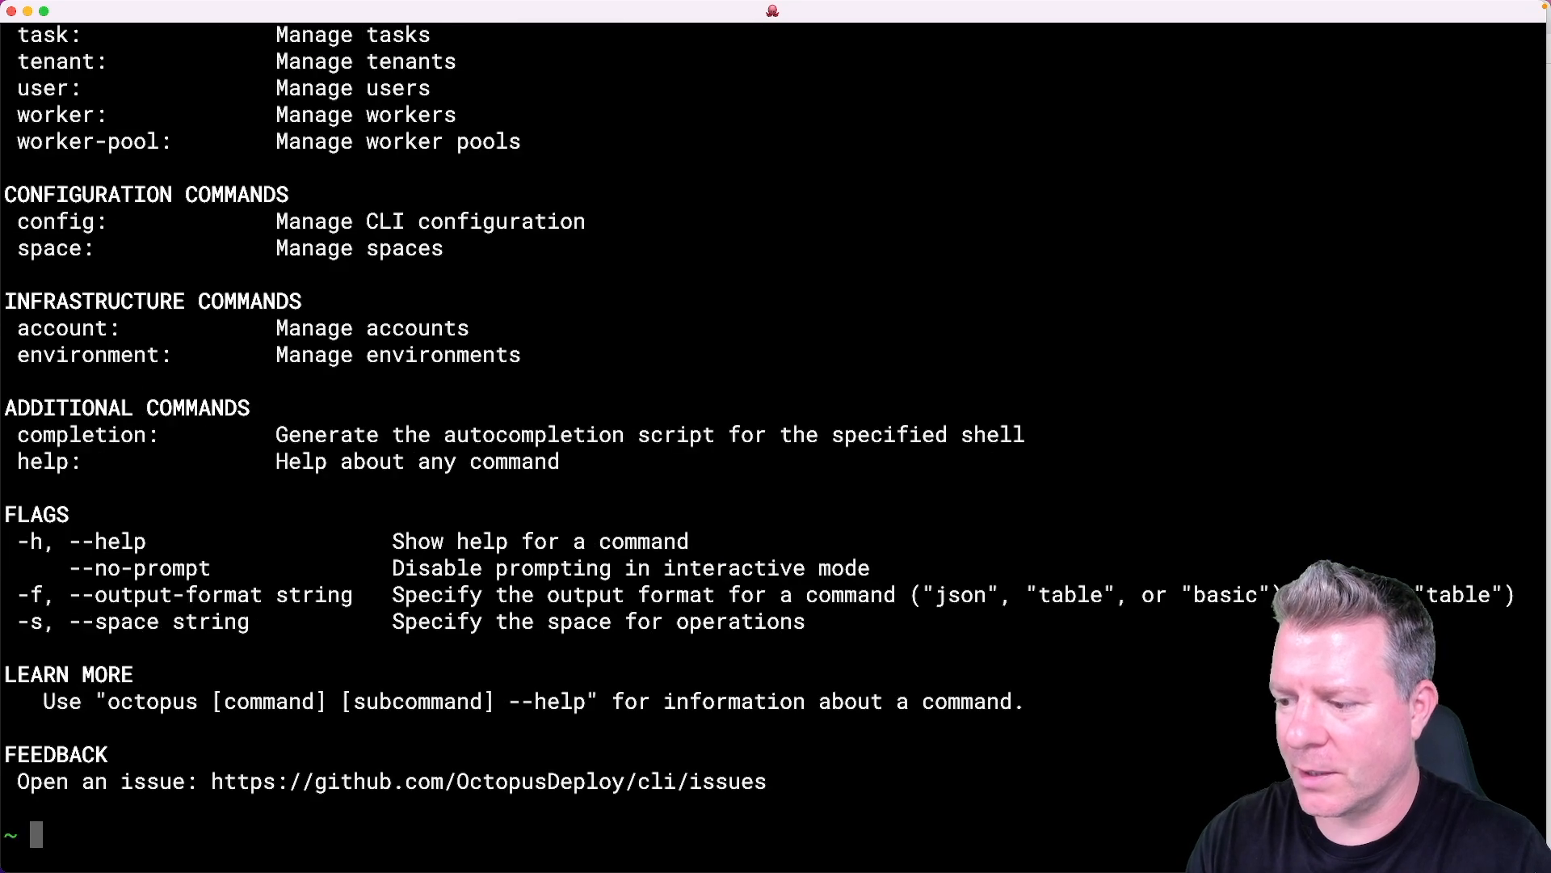
Show the octopus release subcommands, then start octopus release create.
{"action": "type", "text": "octopus"}
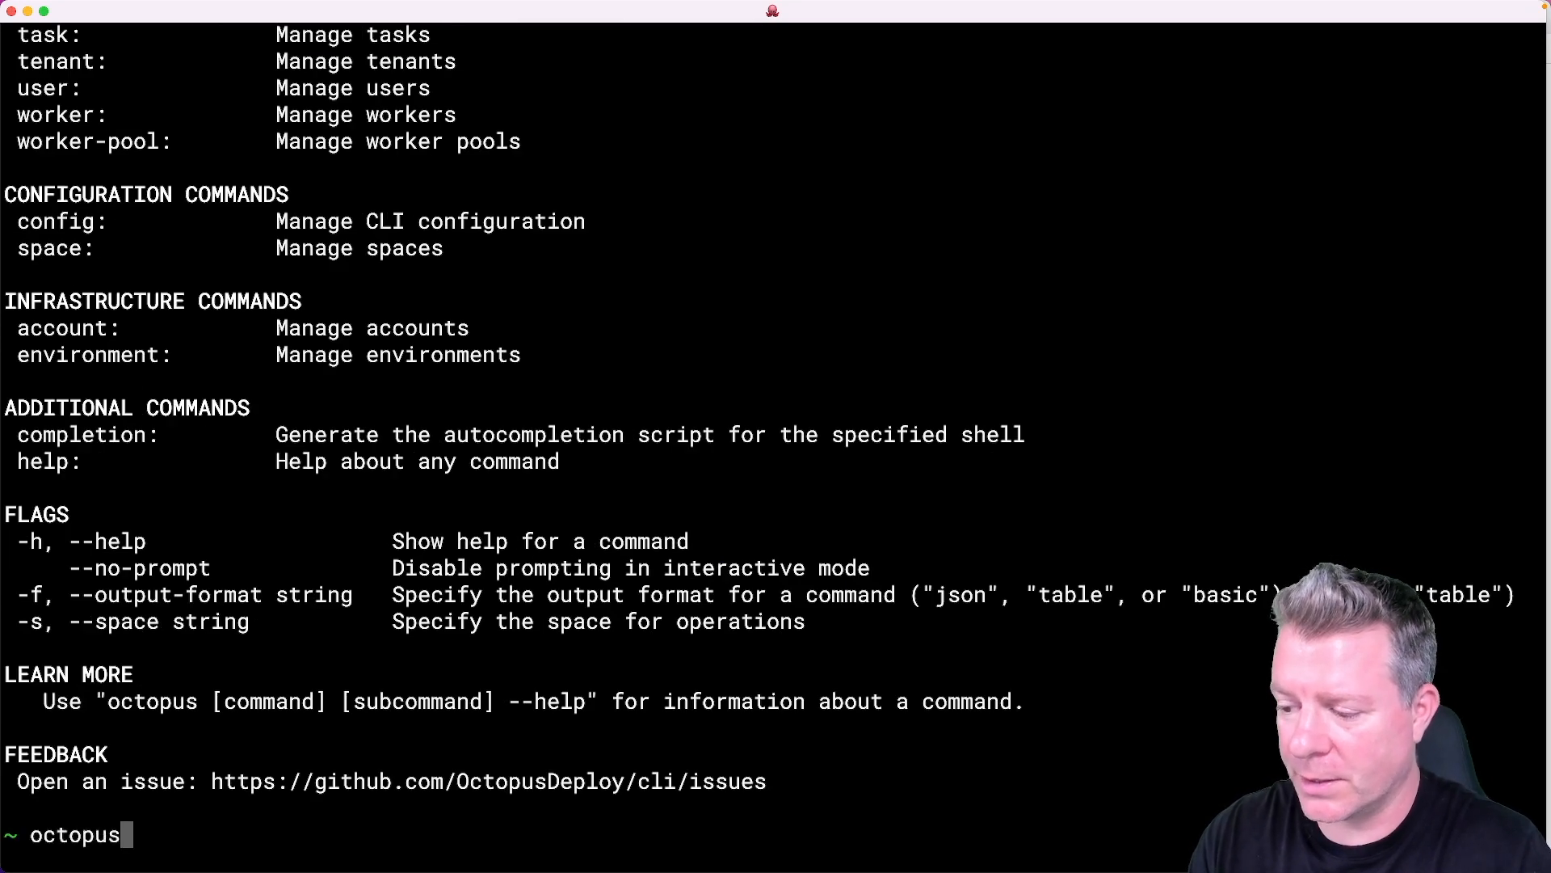
{"action": "type", "text": "release"}
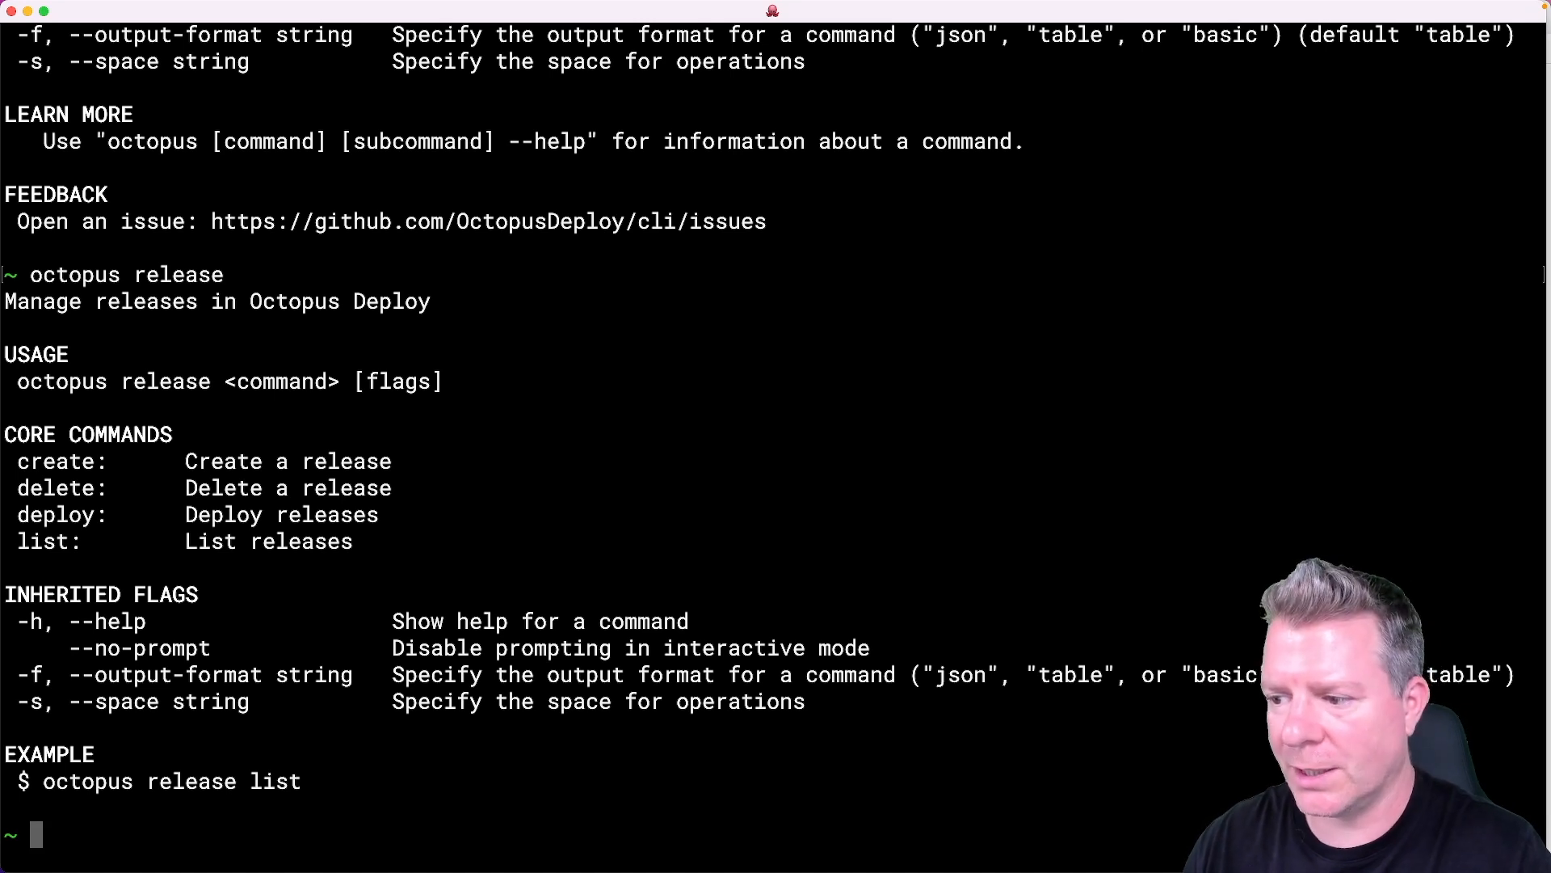
{"action": "type", "text": "octopus release create"}
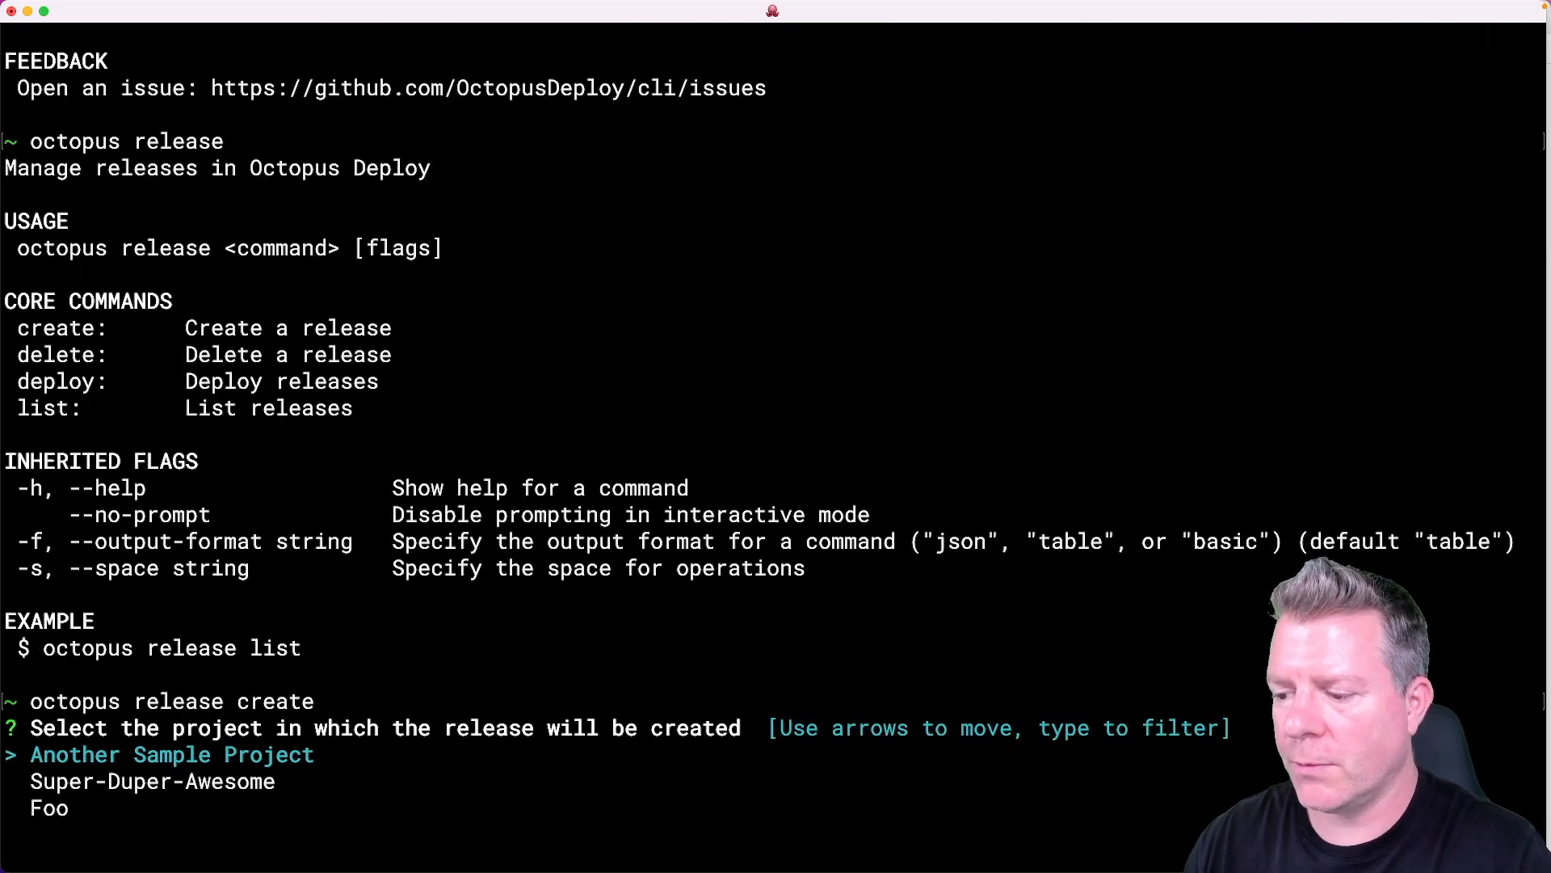
Pick project Super-Duper-Awesome, accept package MyPackage 1.0.0 and release version 0.0.2.
{"action": "key", "text": "Down"}
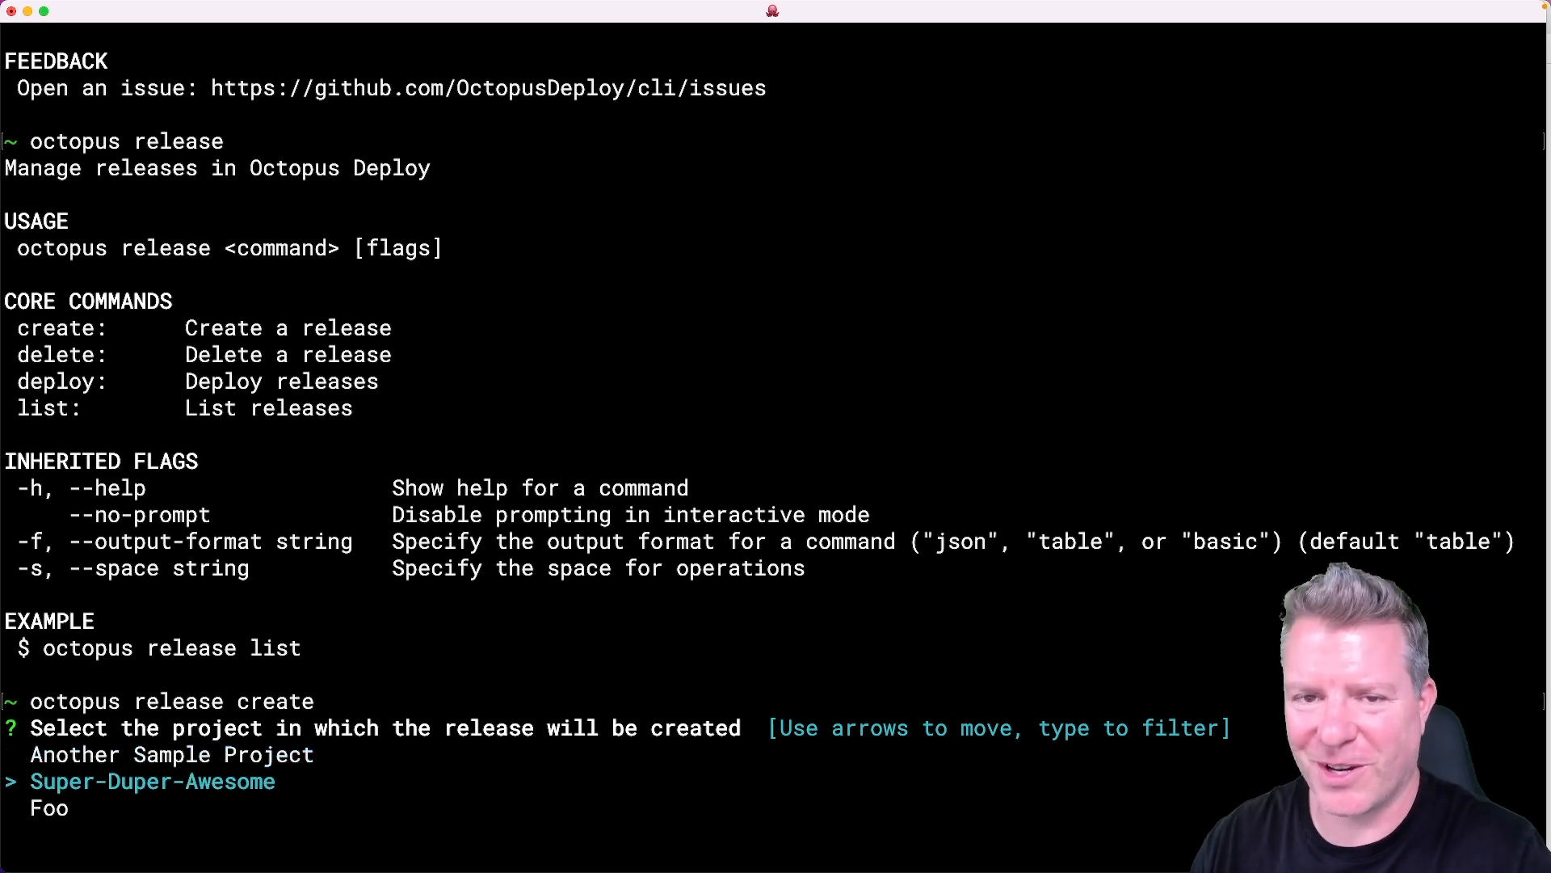
{"action": "key", "text": "enter"}
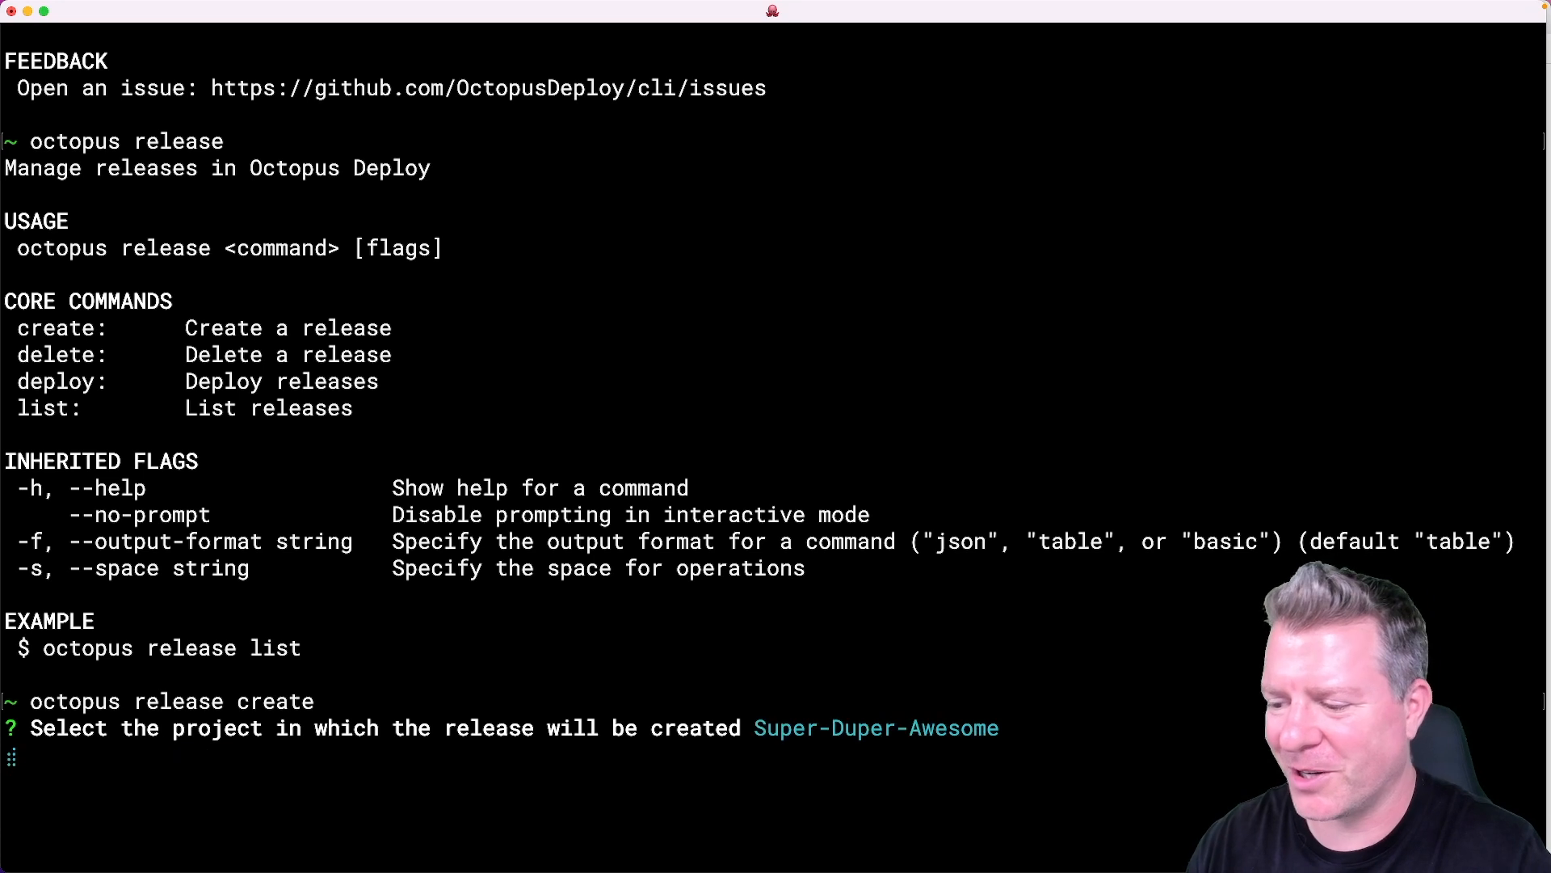
{"action": "key", "text": "enter"}
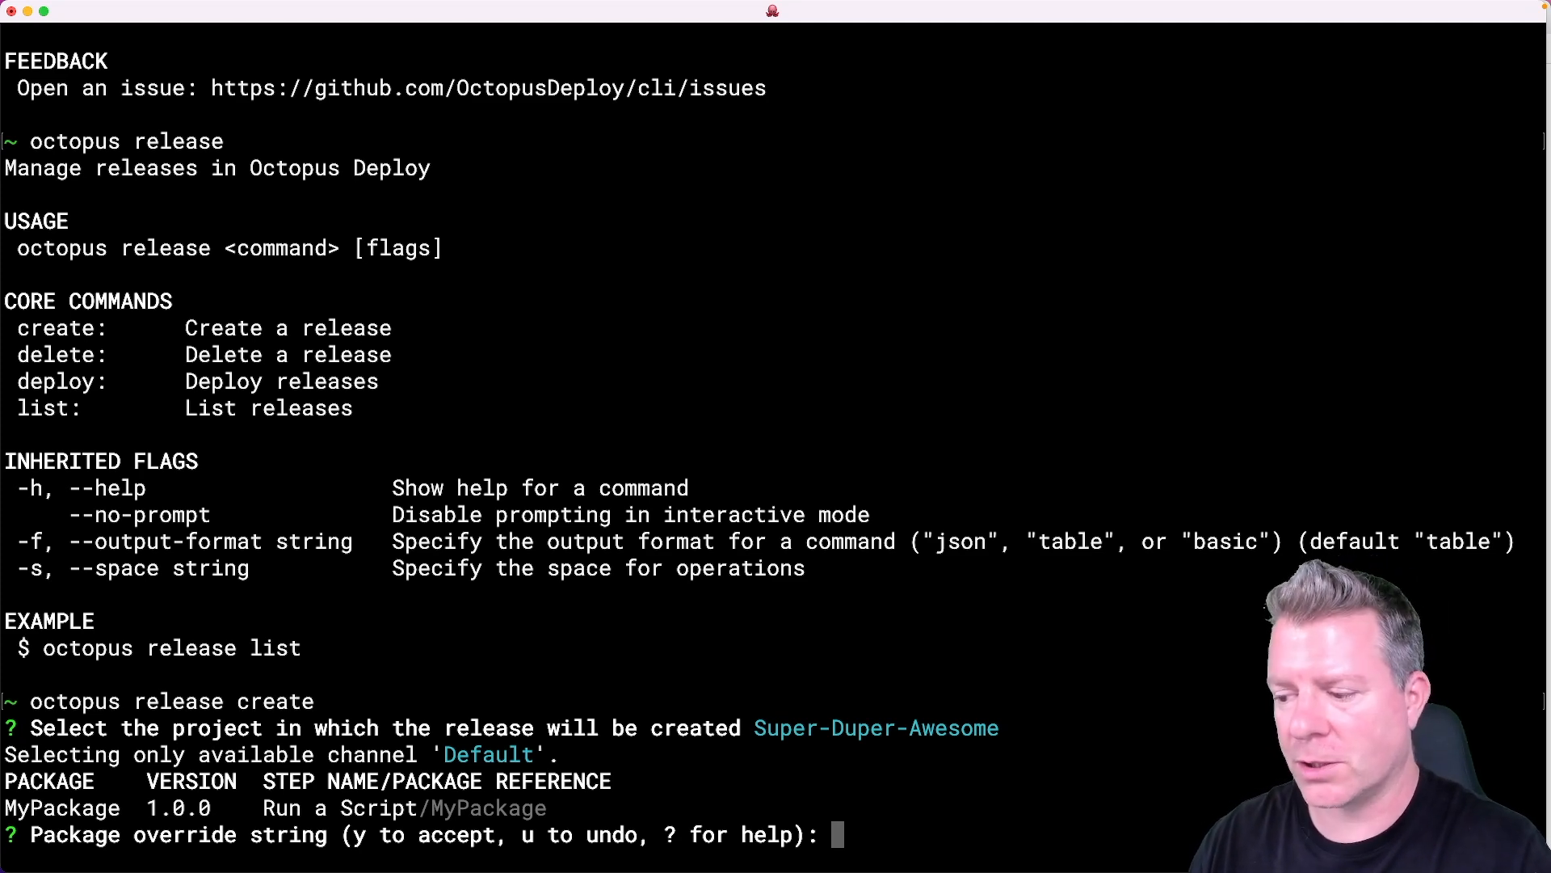
{"action": "type", "text": "?"}
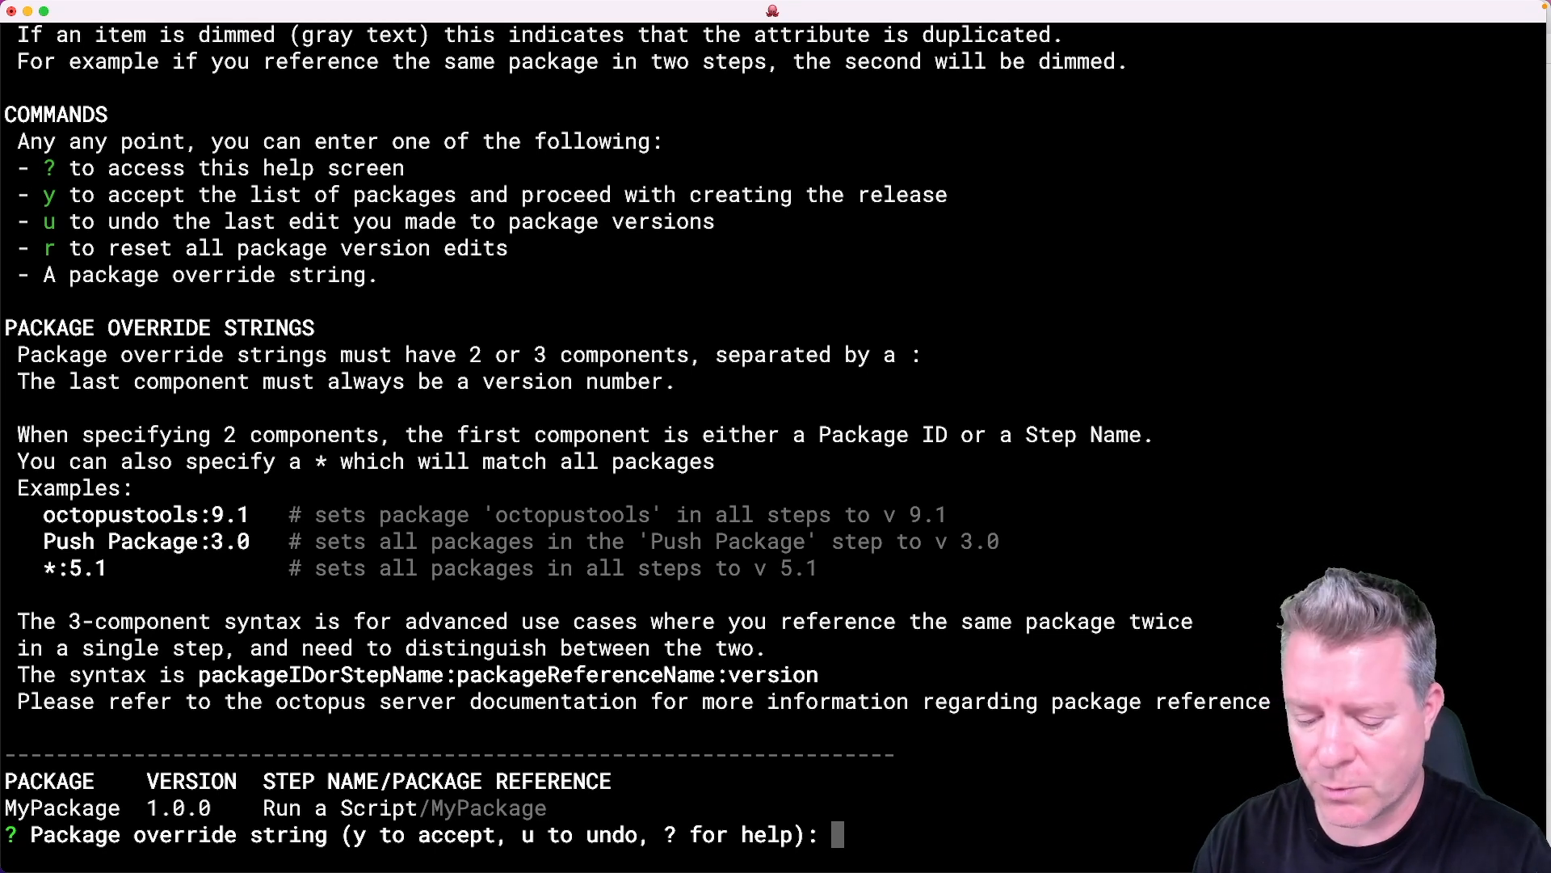
{"action": "type", "text": "y"}
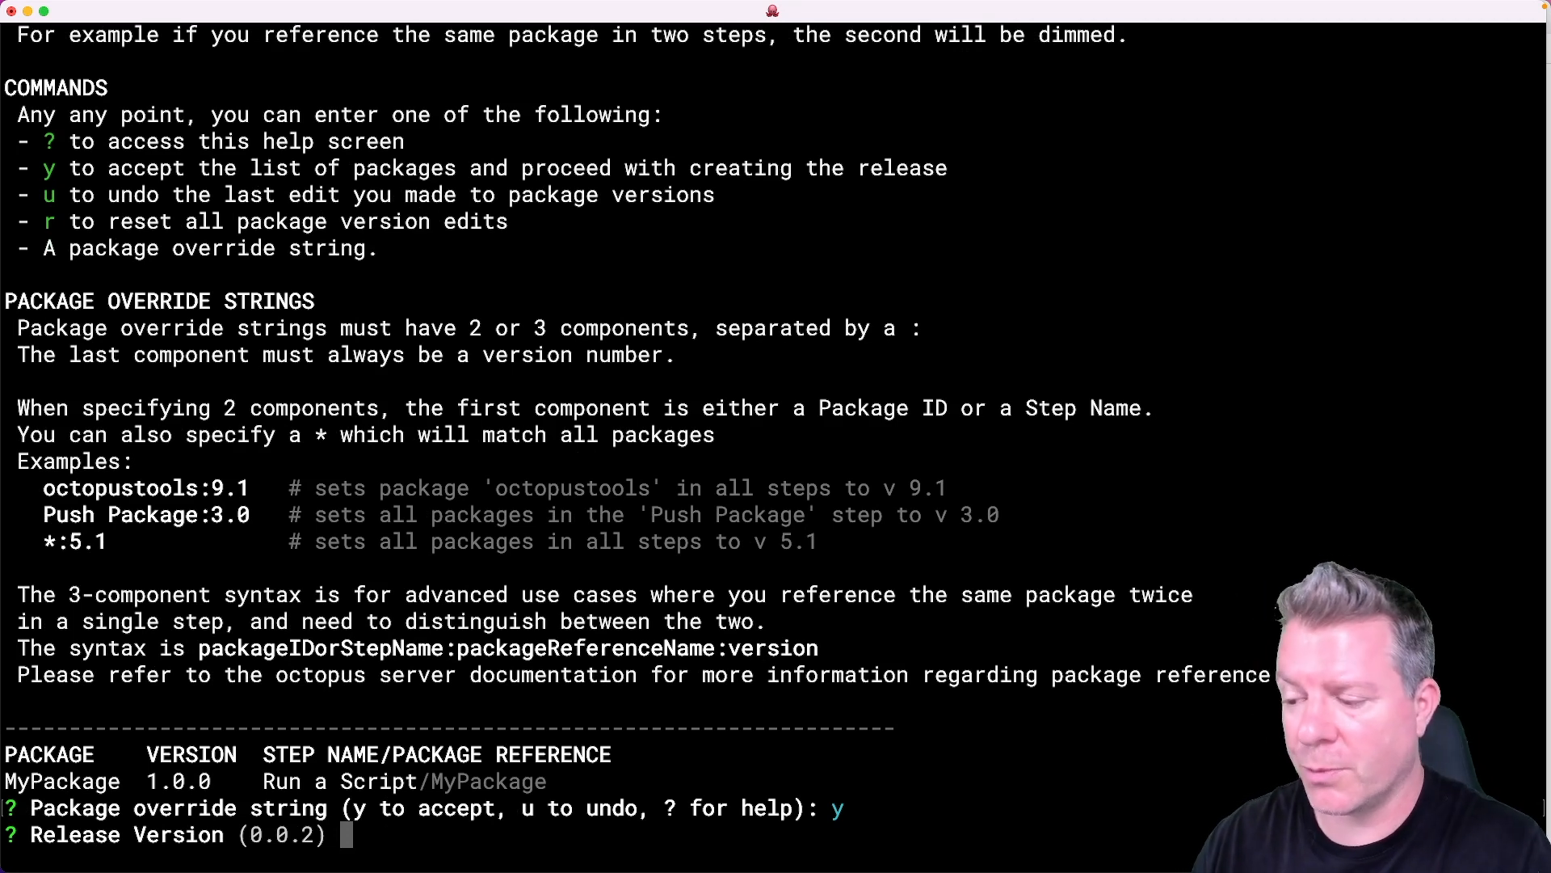
{"action": "key", "text": "enter"}
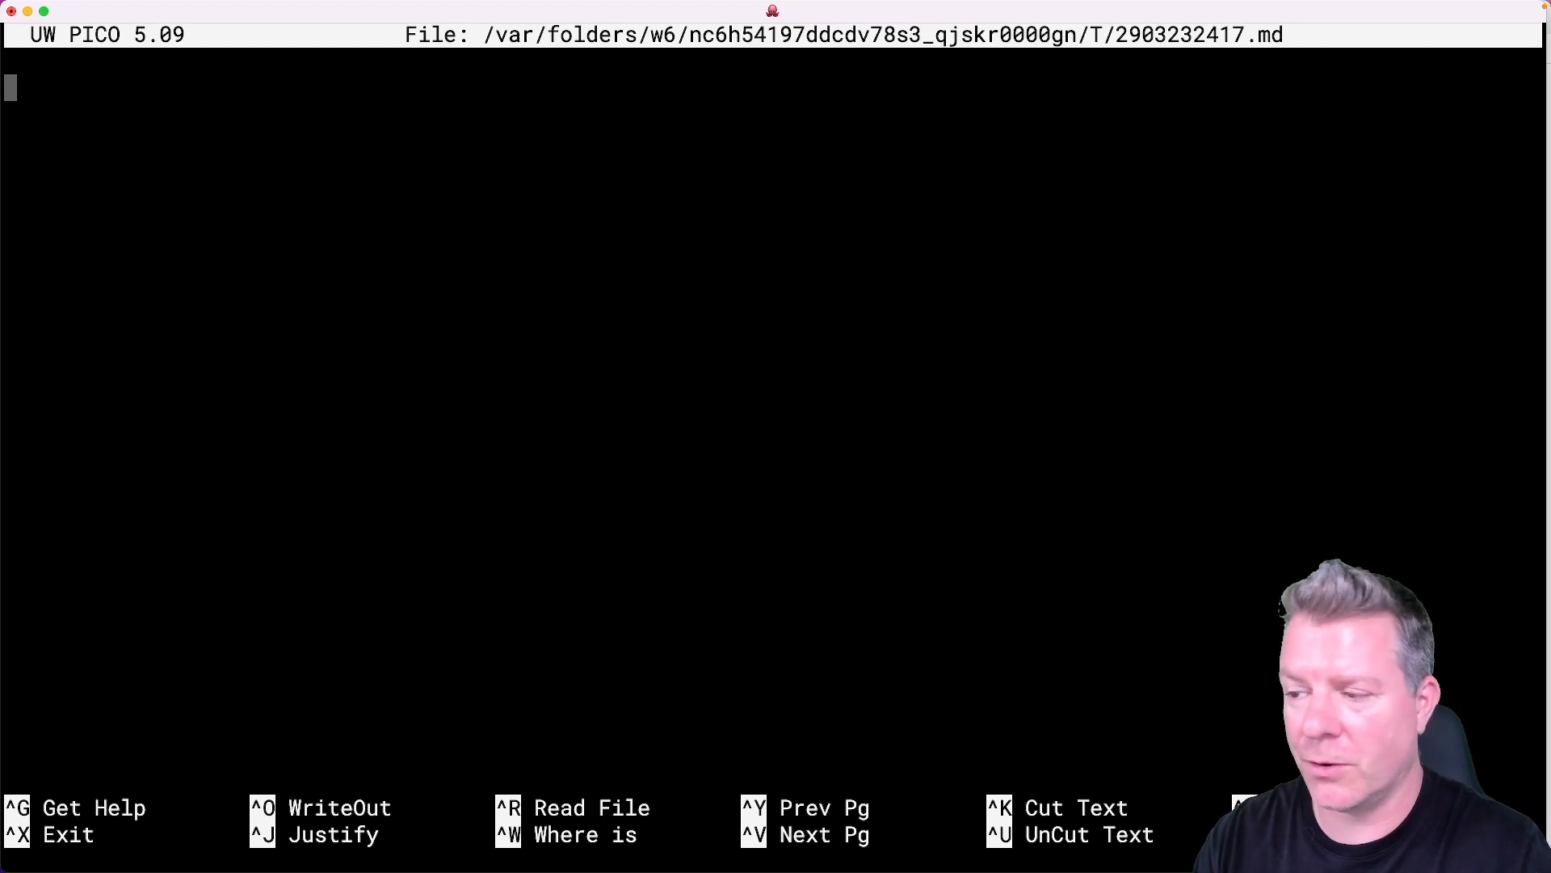
Write release notes "These are the release notes." in pico and save the file.
{"action": "type", "text": "These are"}
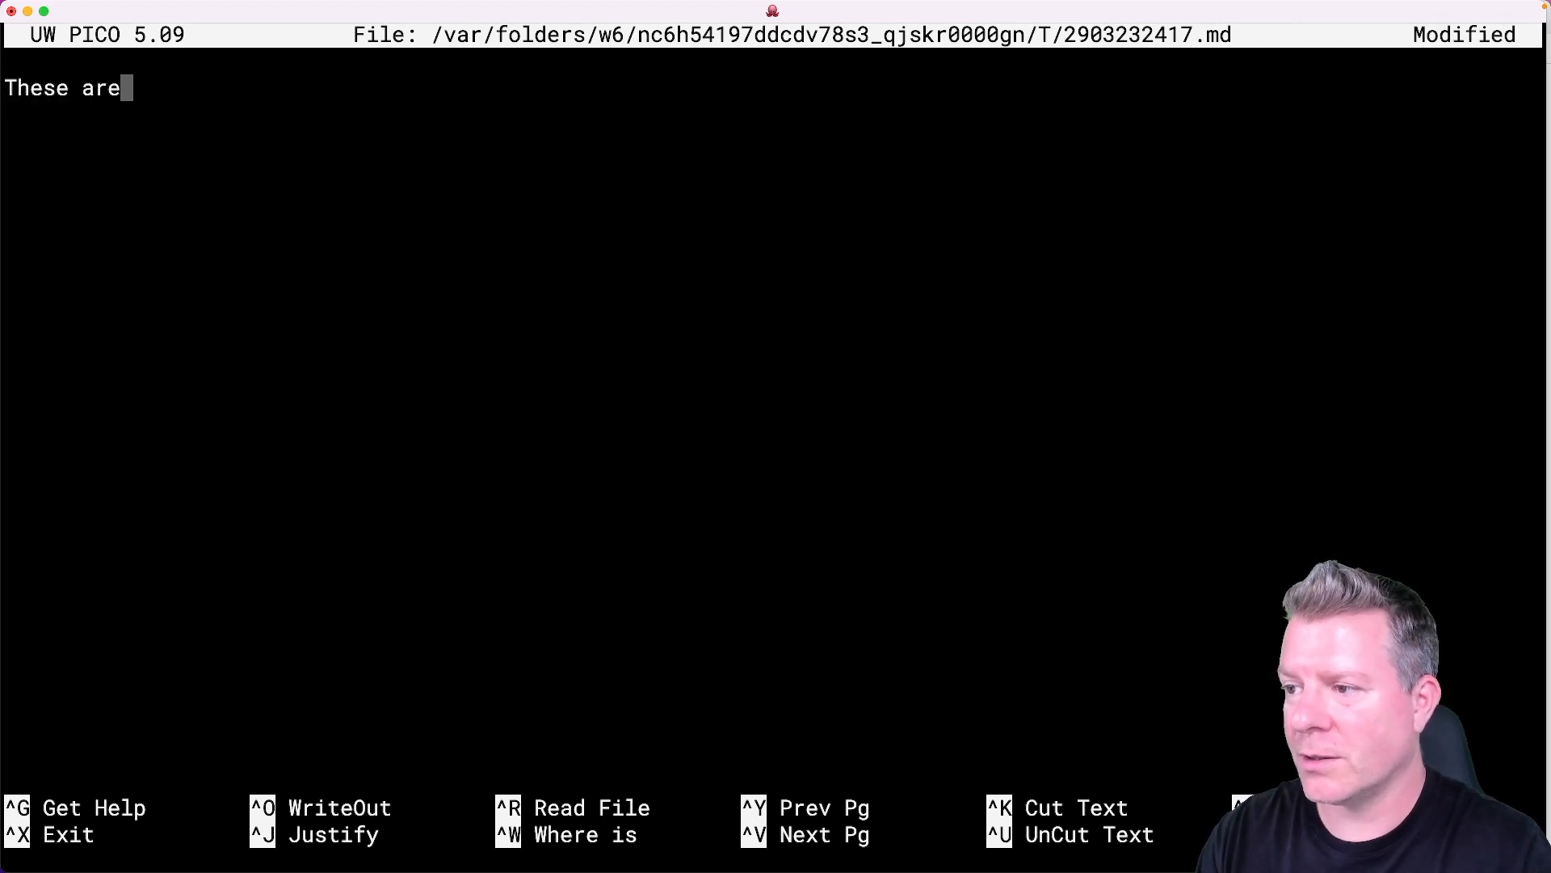
{"action": "type", "text": "the release notes."}
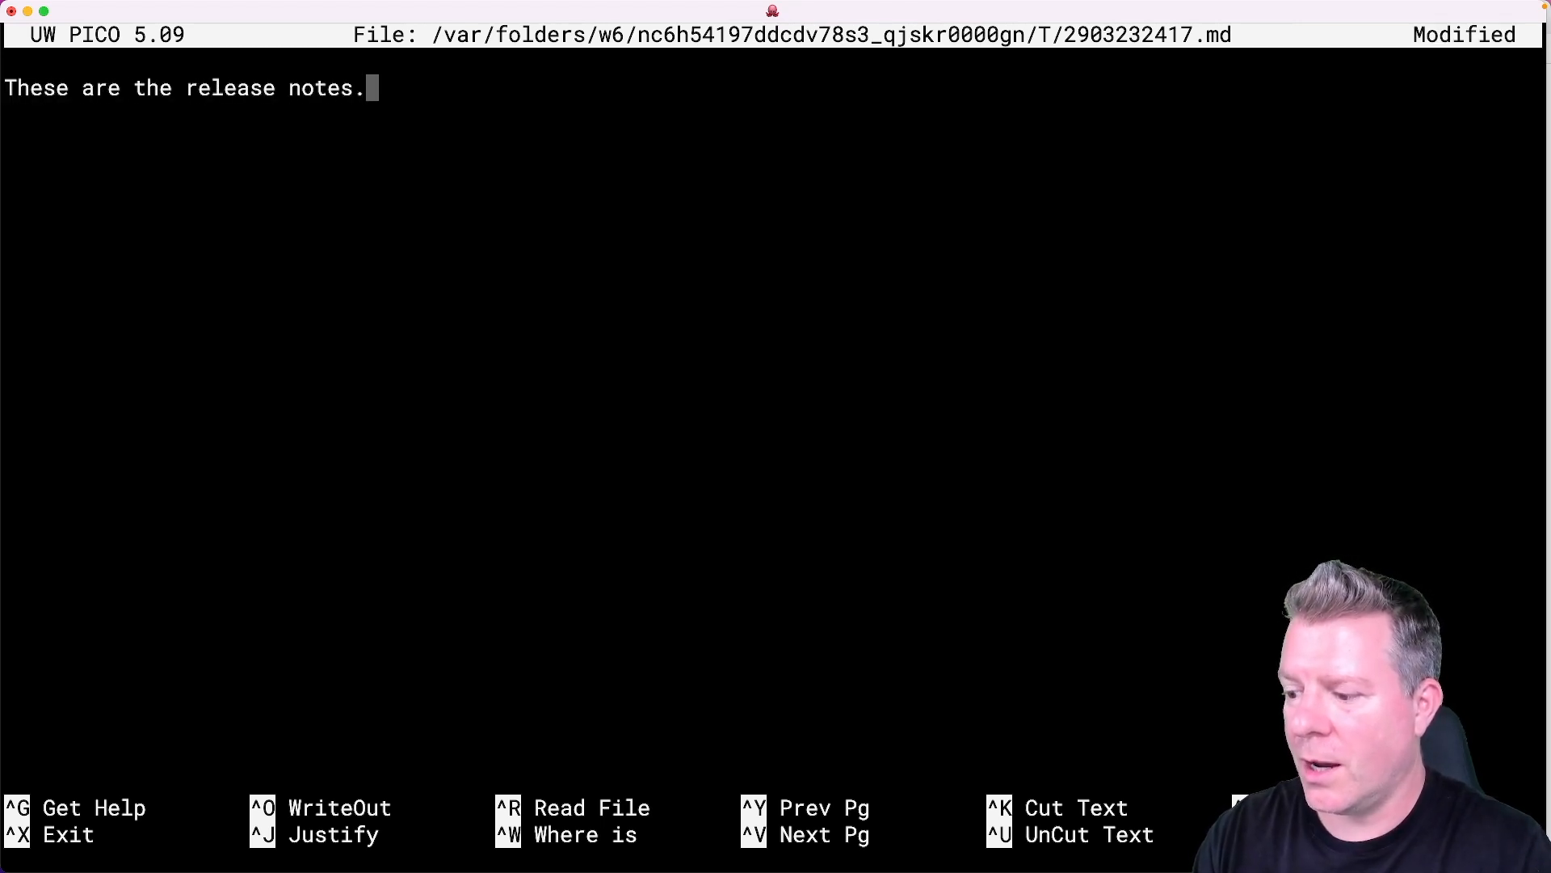
{"action": "key", "text": "ctrl+o"}
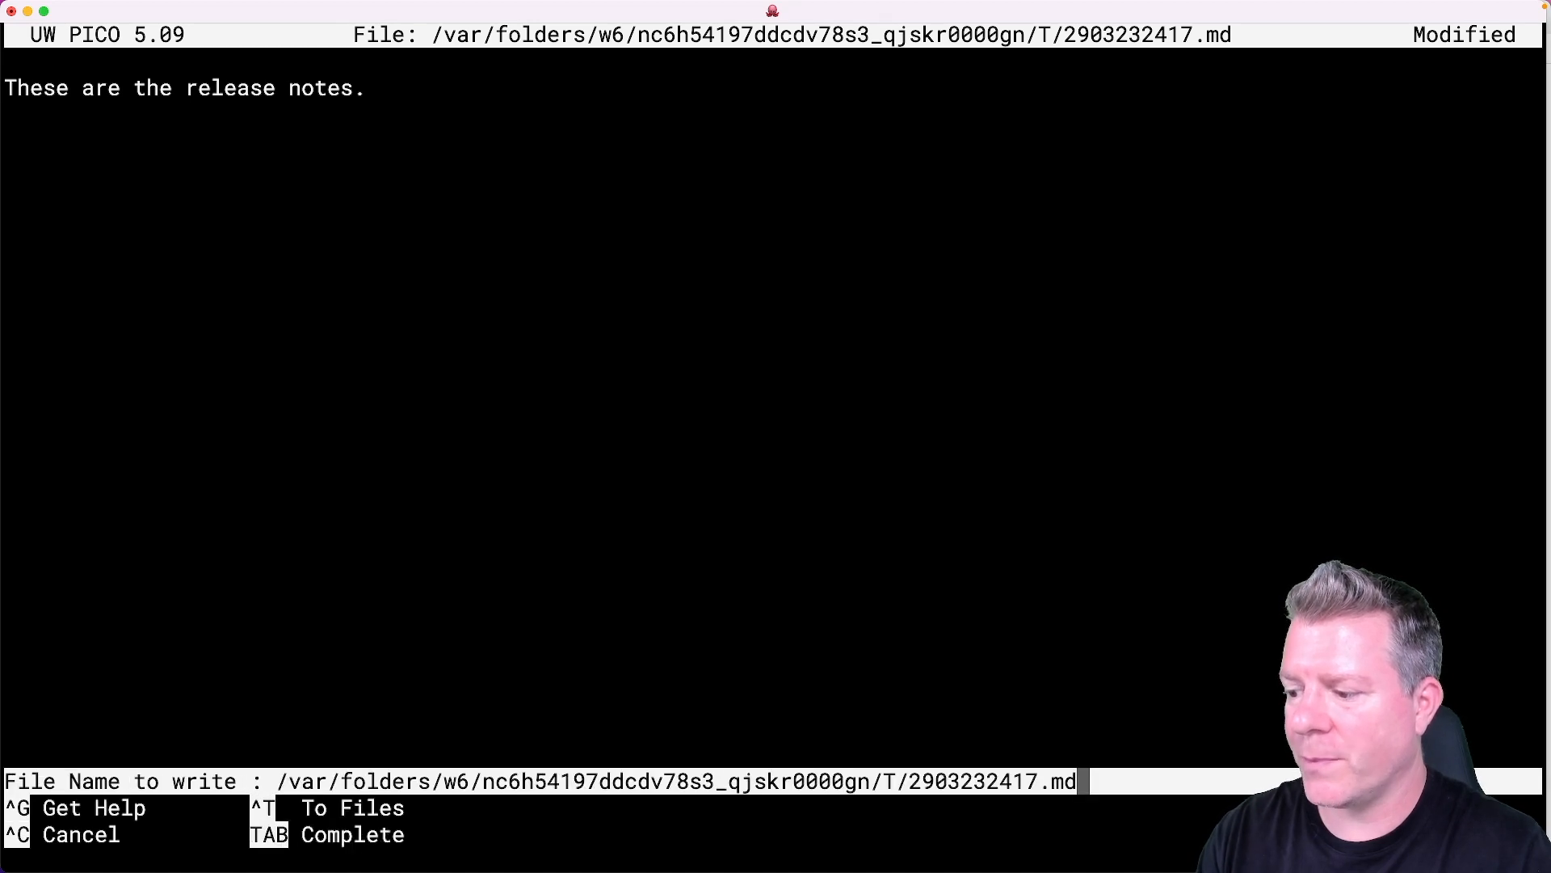
{"action": "key", "text": "enter"}
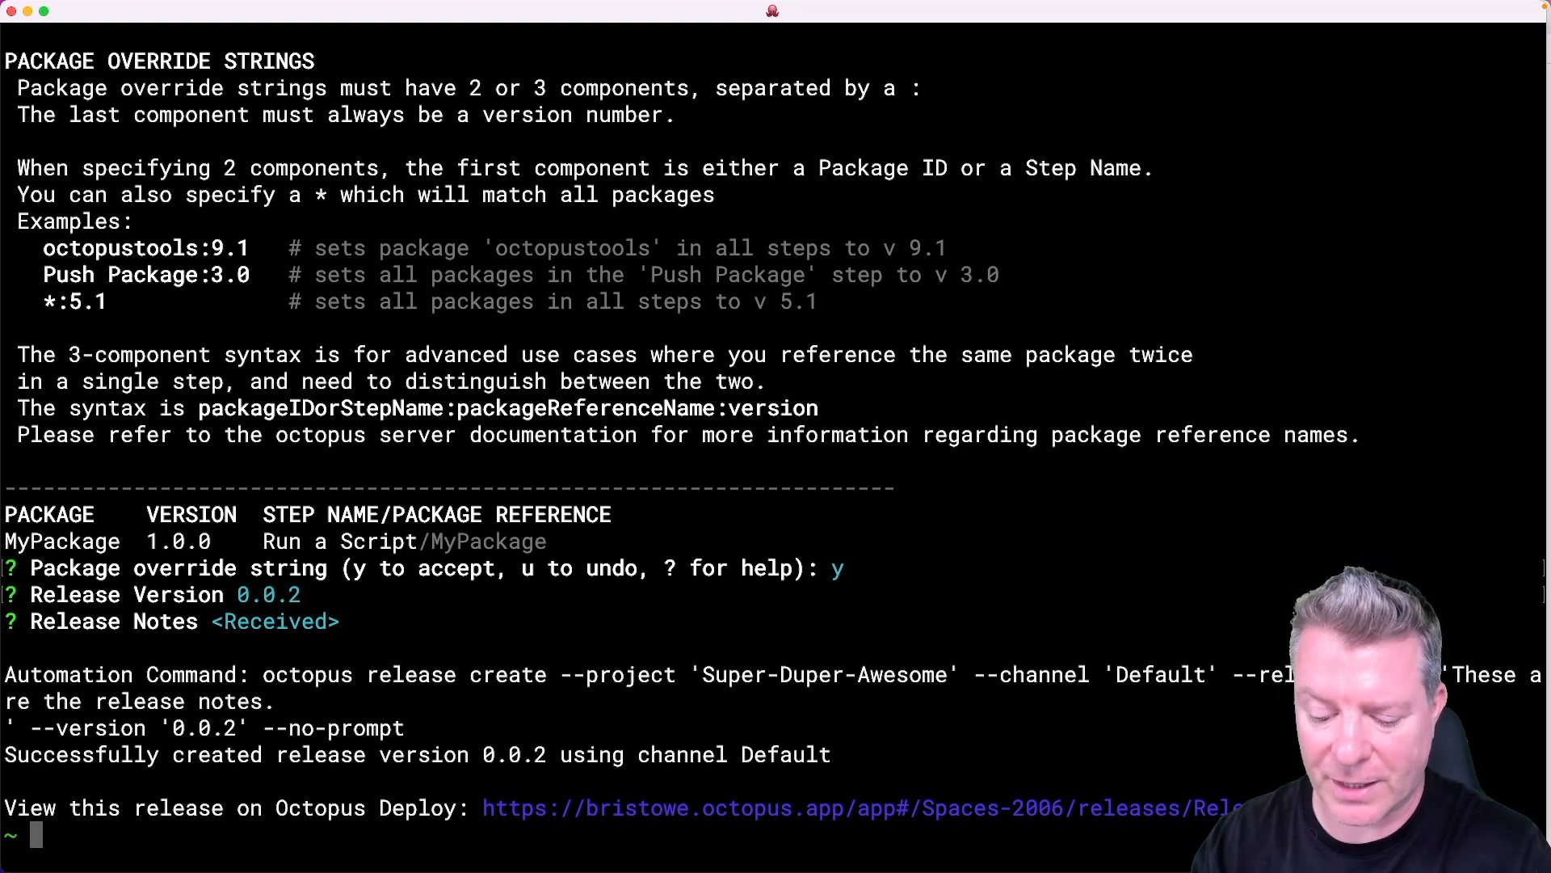
Run octopus config, select the release 0.0.2 link, then start an octopus release command.
{"action": "type", "text": "octo"}
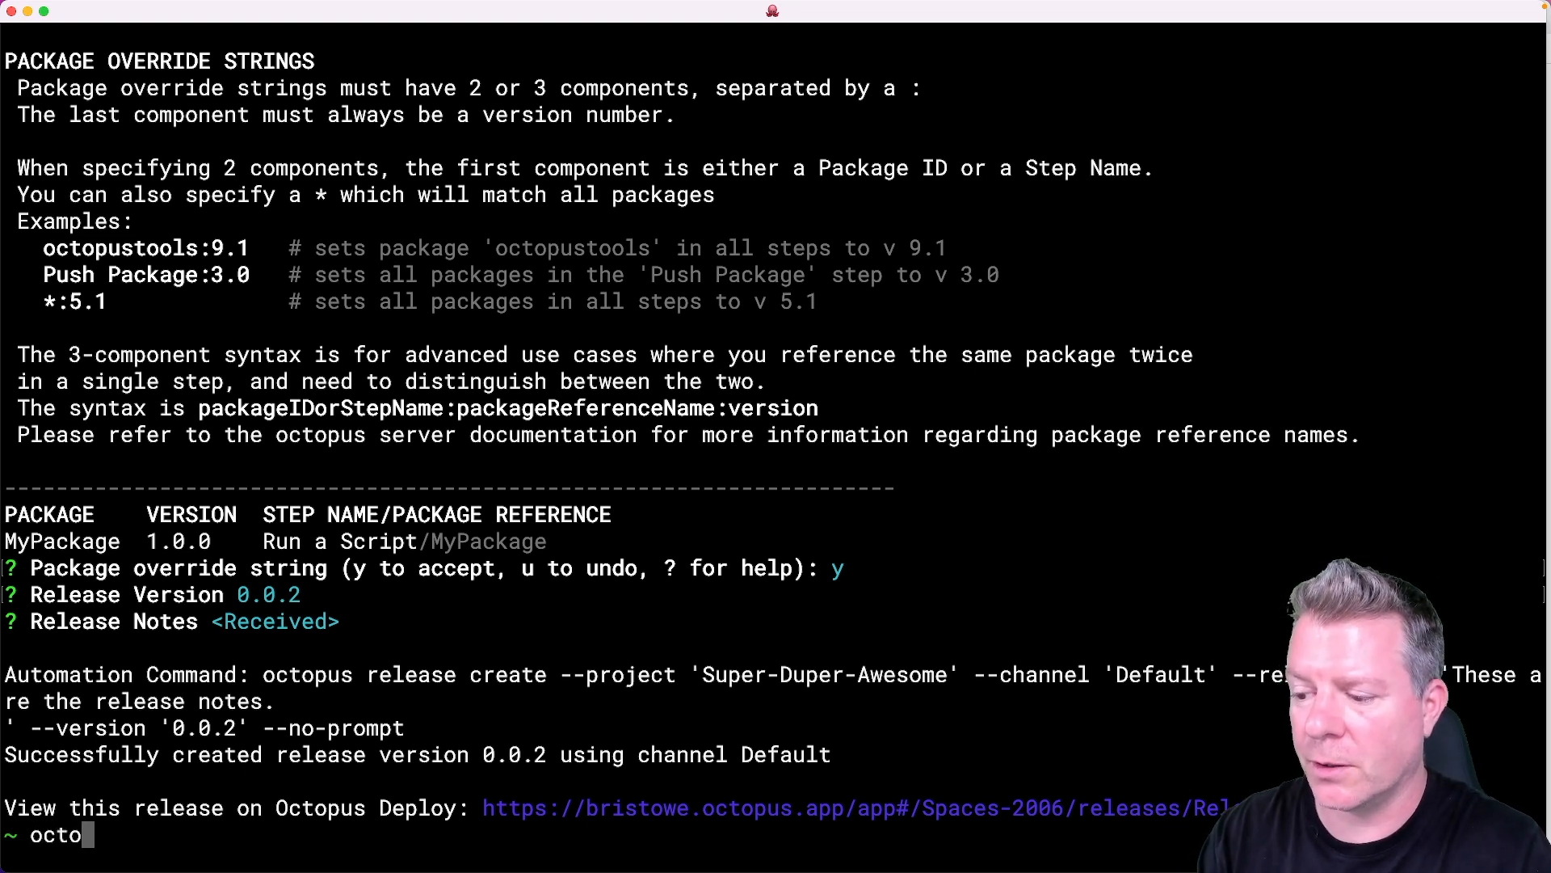
{"action": "type", "text": "config"}
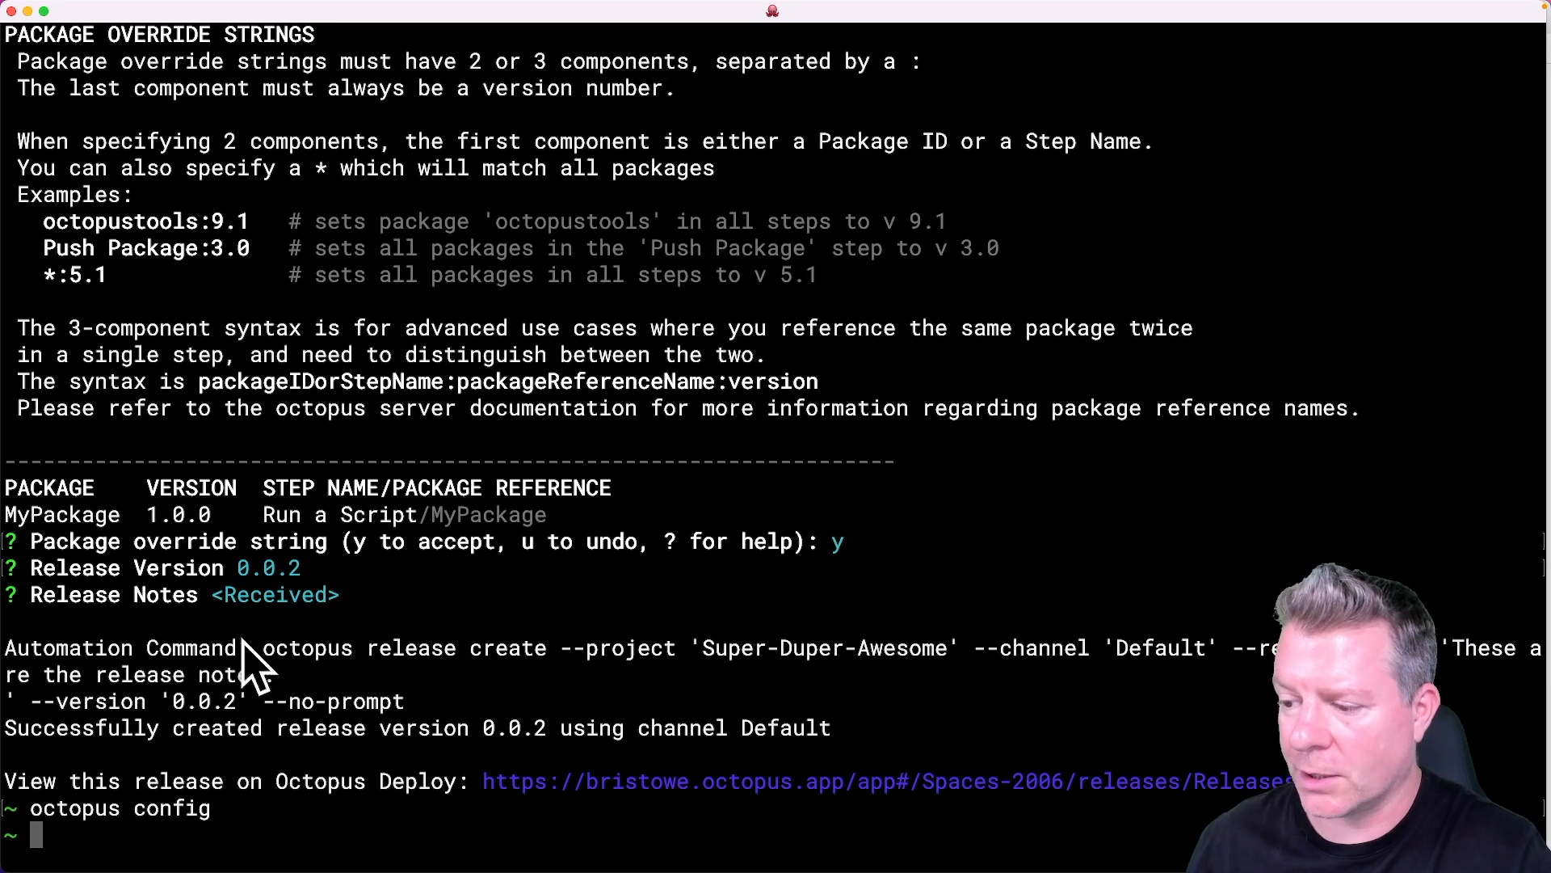
{"action": "left_click_drag", "start_coordinate": [264, 648], "coordinate": [296, 673]}
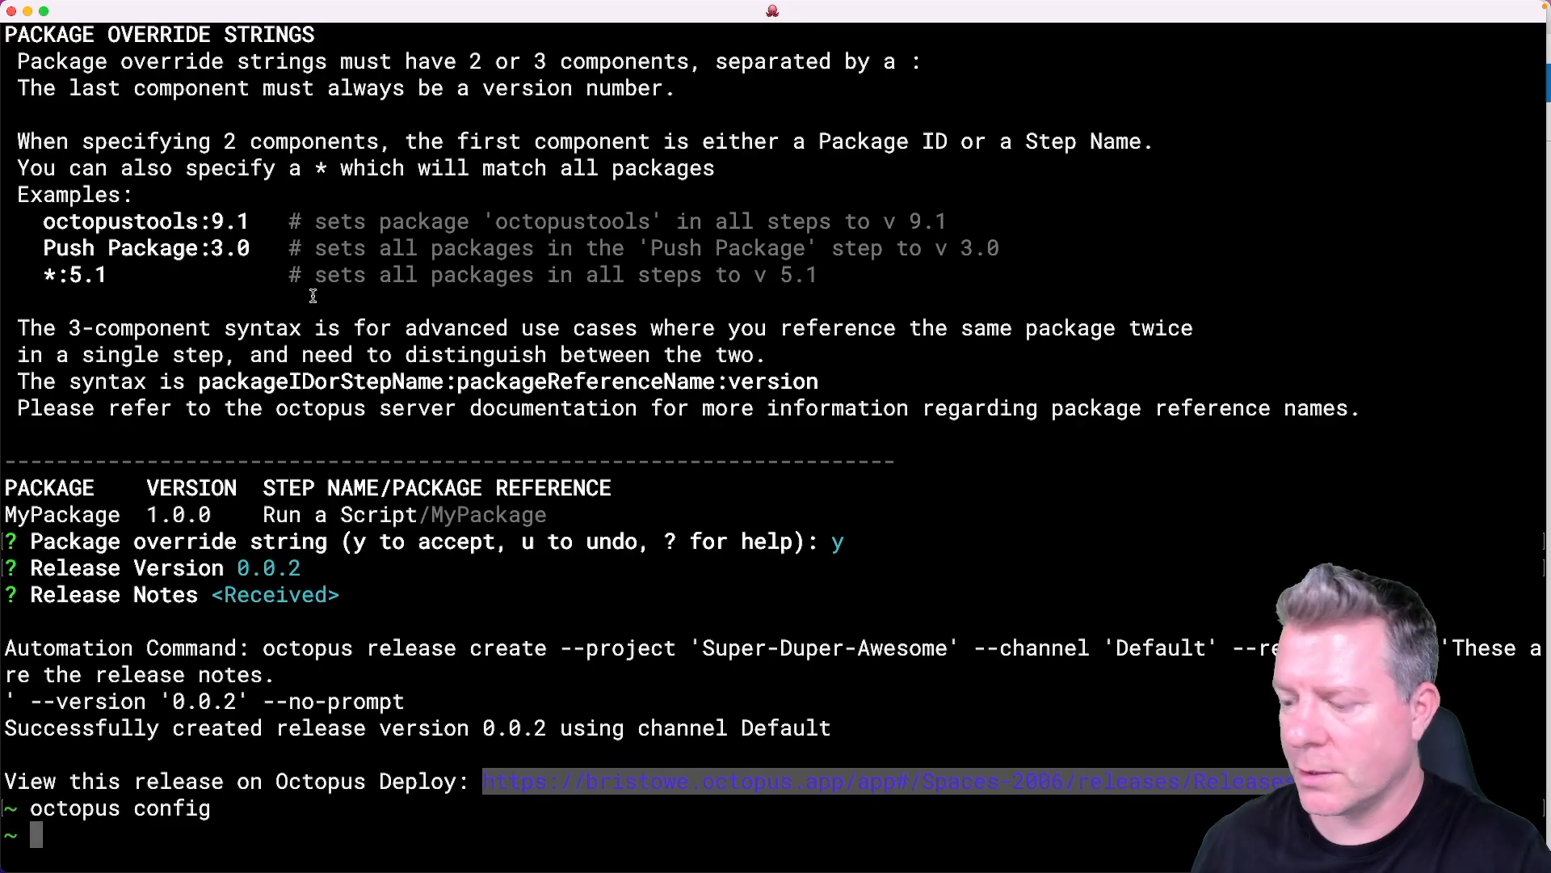
{"action": "type", "text": "octopus release"}
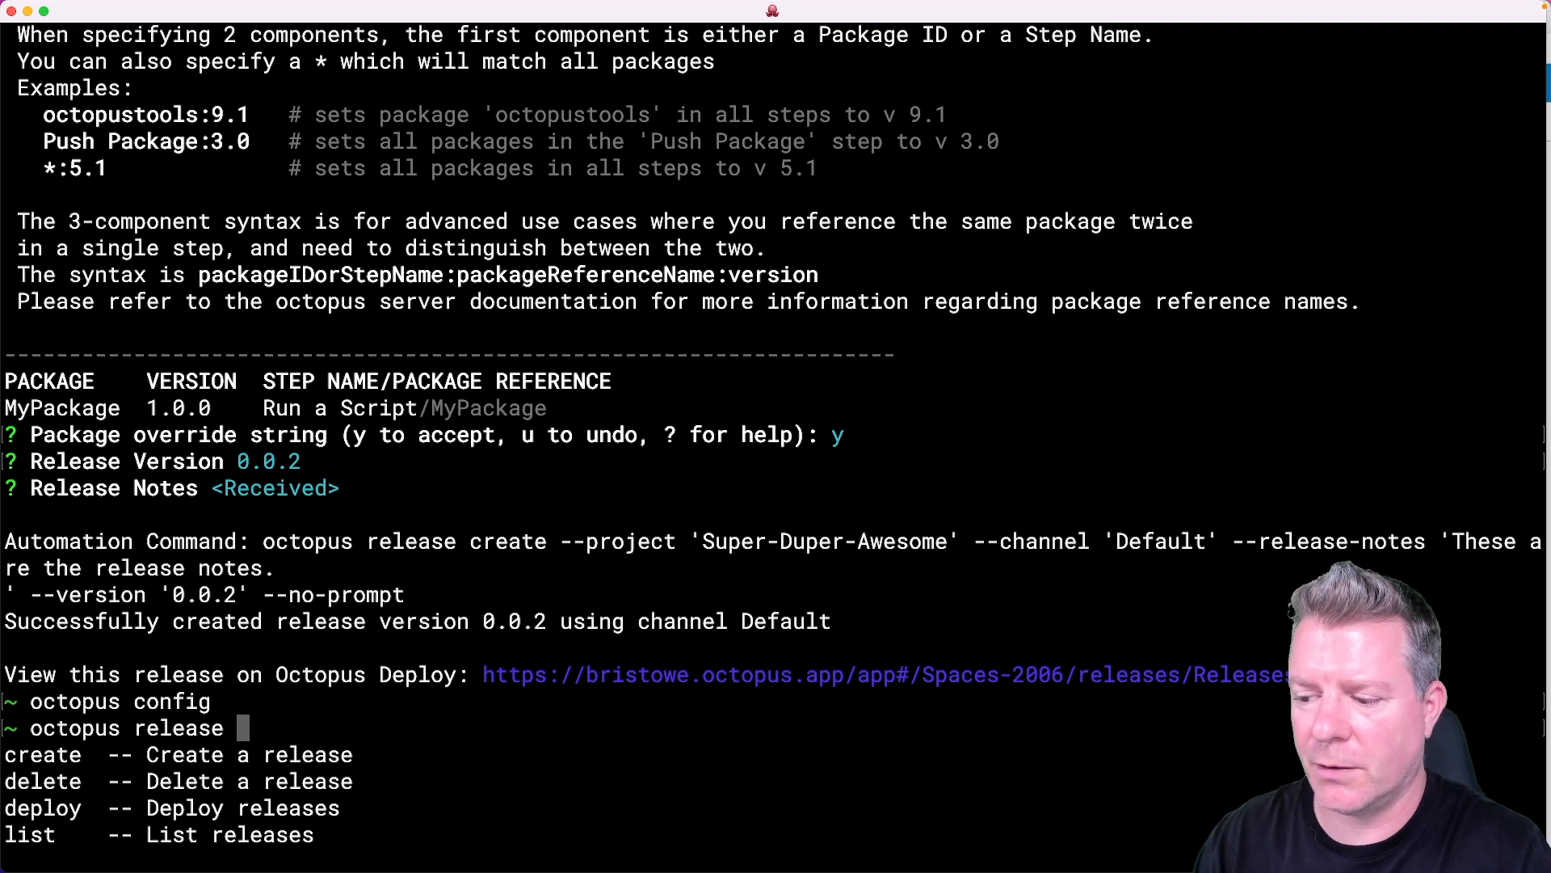
Run octopus release create and choose Super-Duper-Awesome as the project.
{"action": "type", "text": "create"}
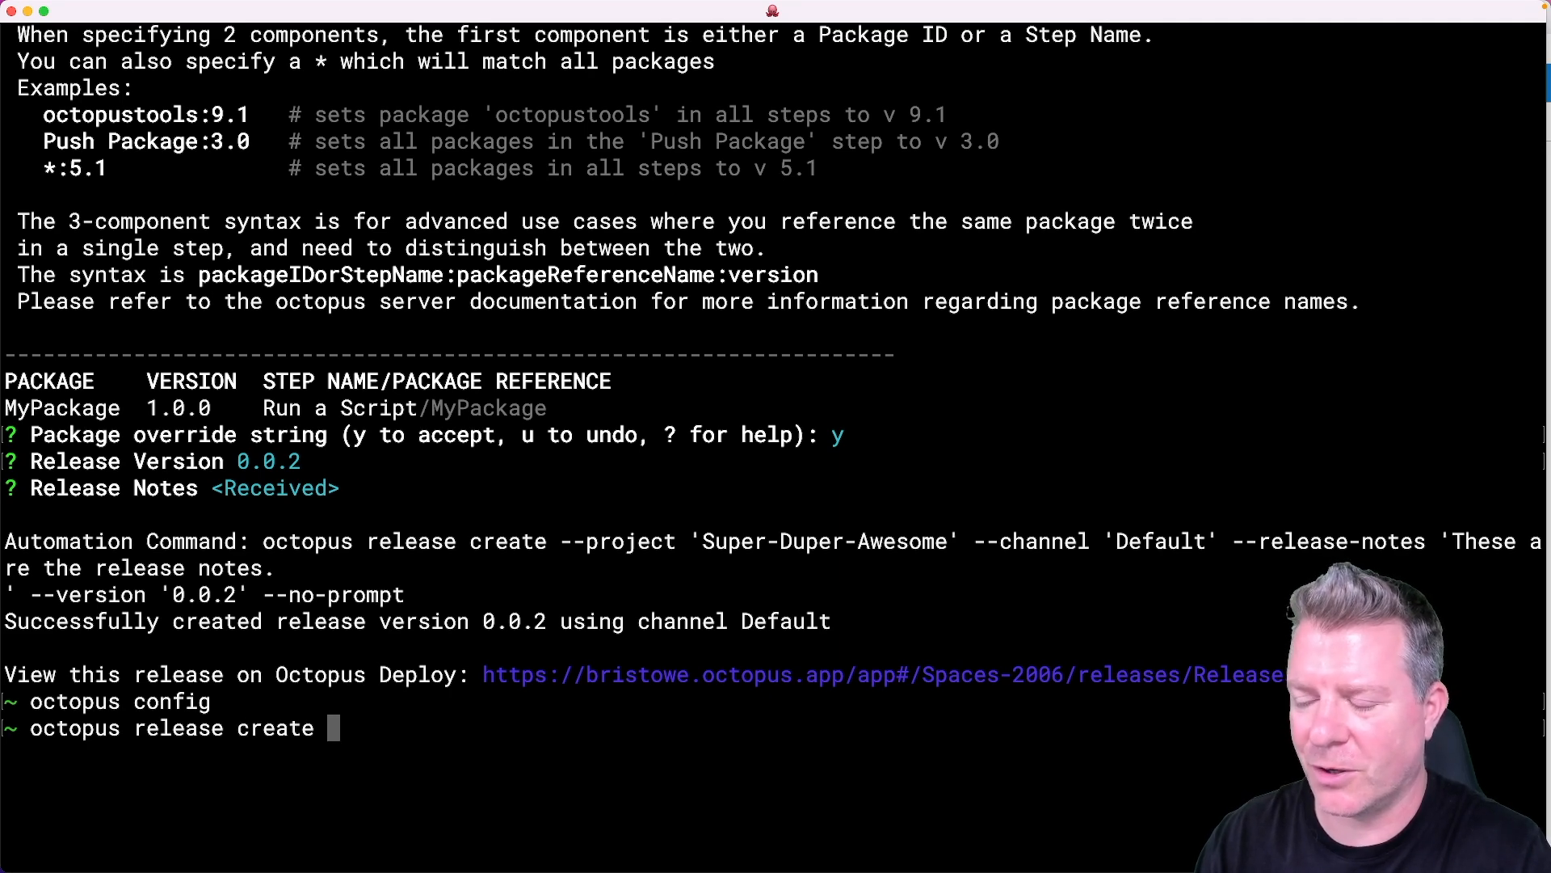
{"action": "key", "text": "enter"}
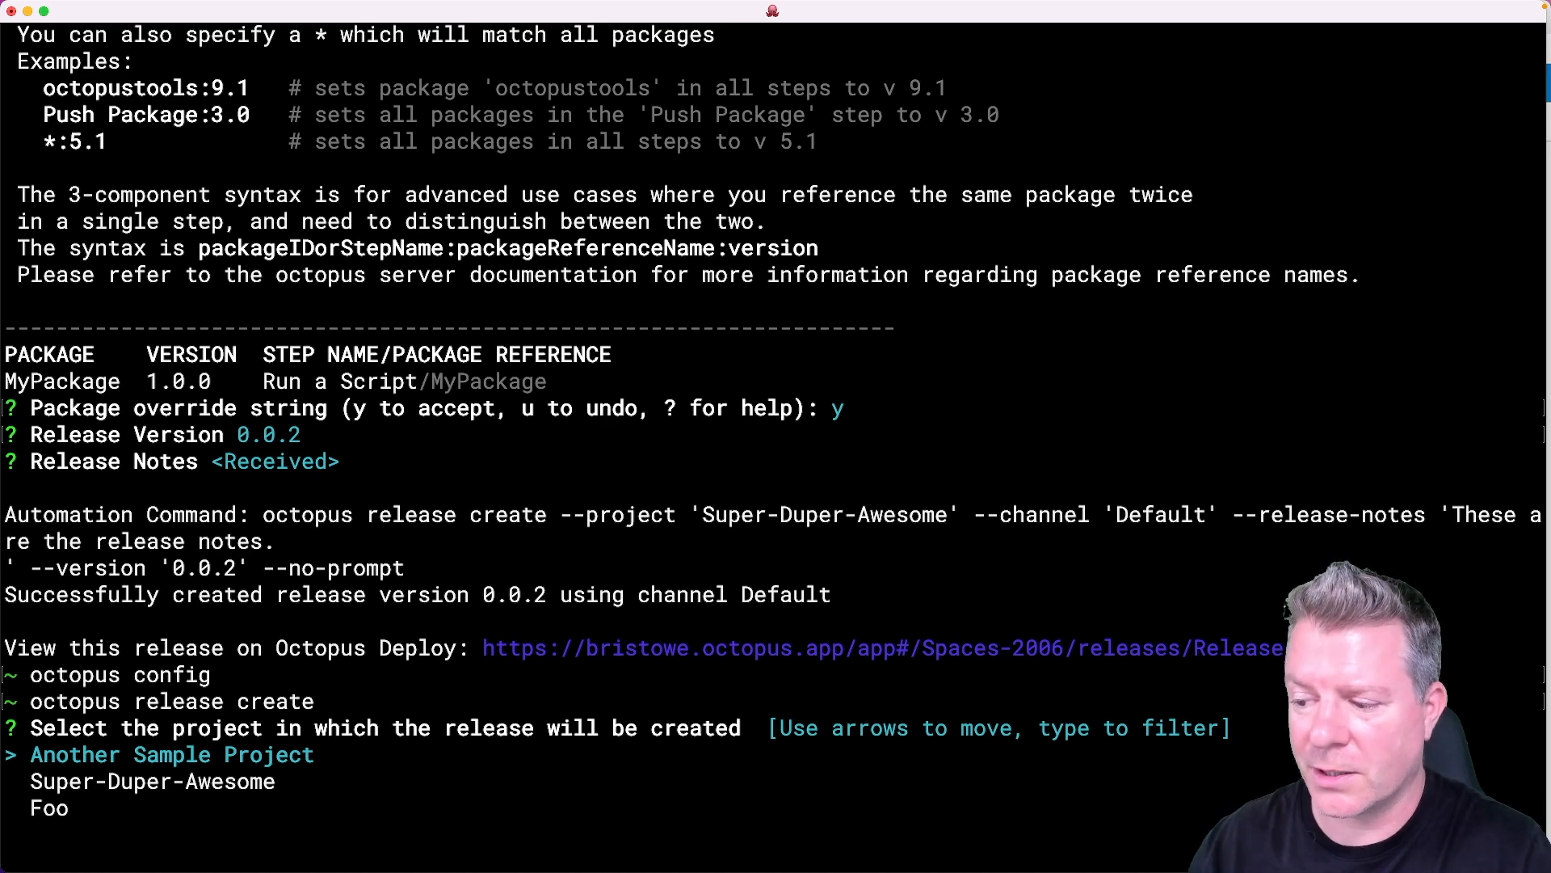
{"action": "key", "text": "Down"}
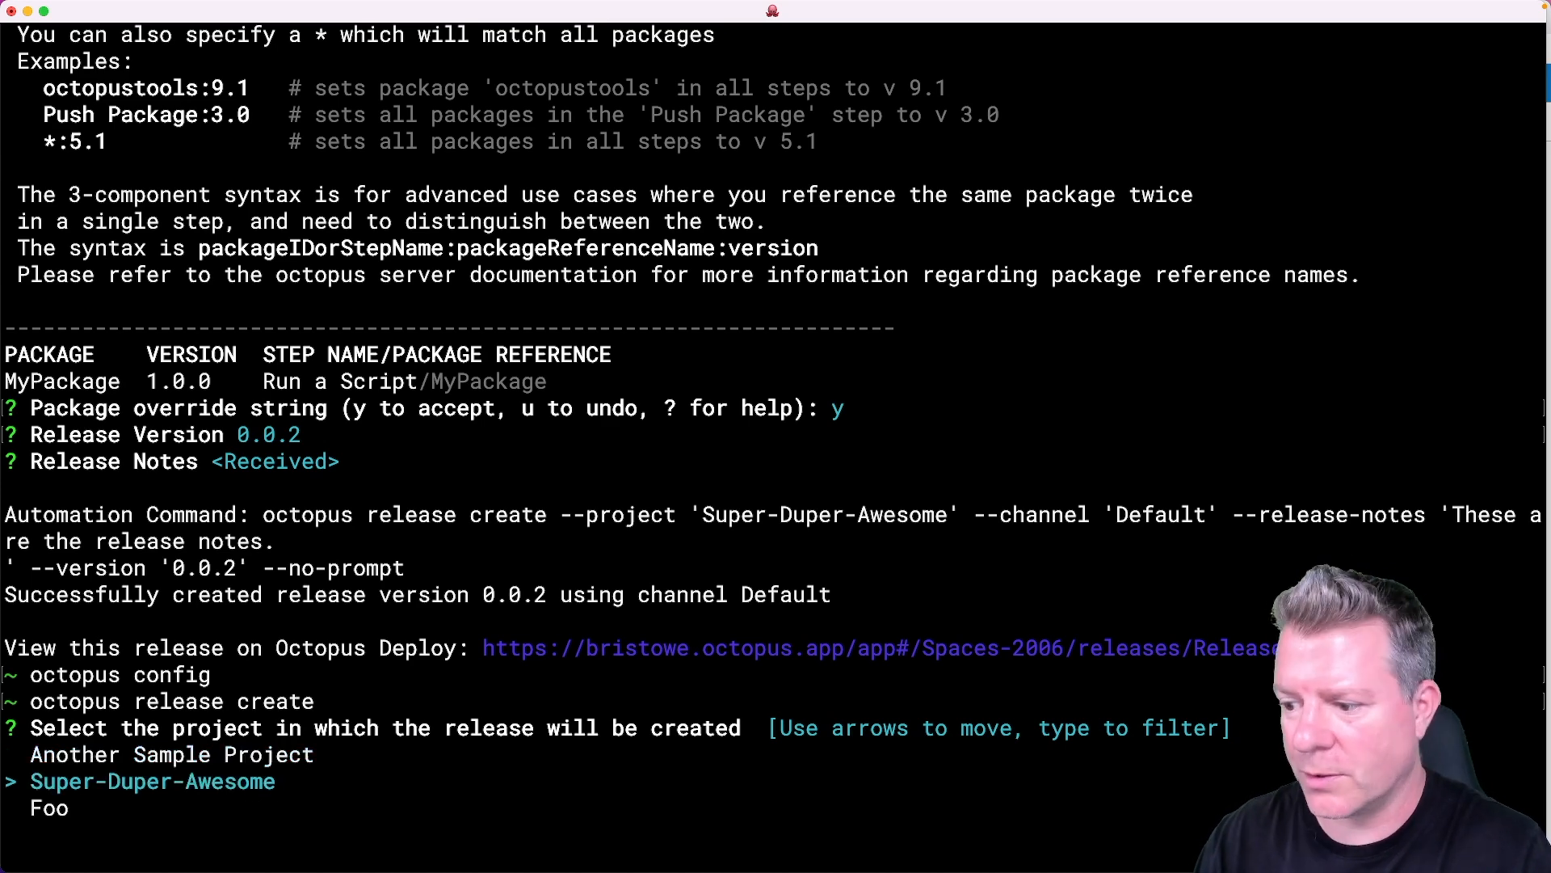
{"action": "key", "text": "enter"}
{"action": "type", "text": "octopus release deploy"}
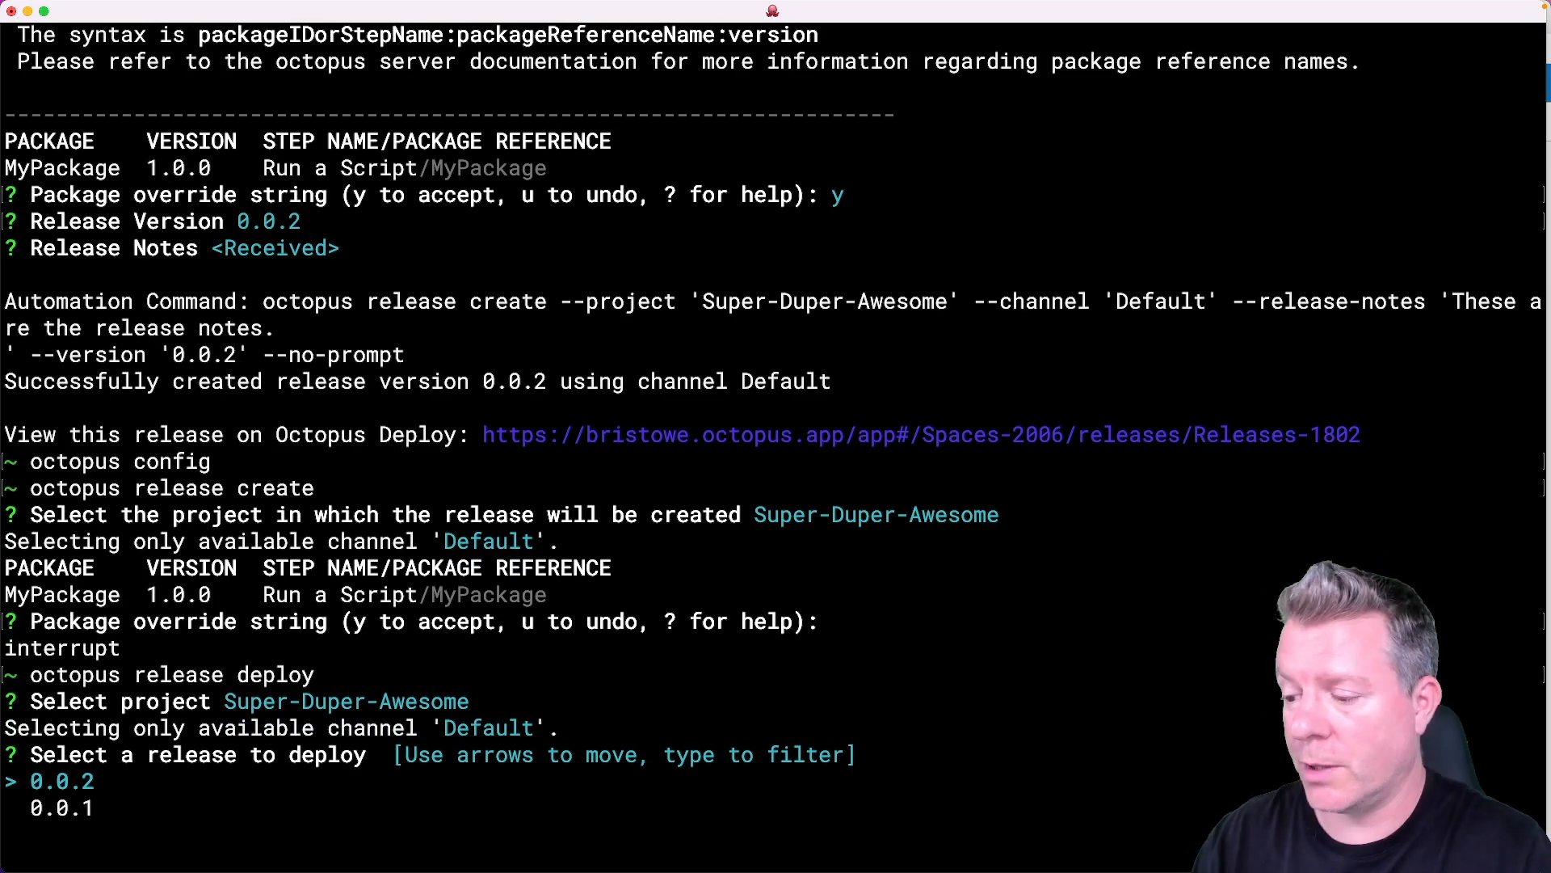
Pick release 0.0.2 and target test-environment-1, choosing to change additional options.
{"action": "key", "text": "enter"}
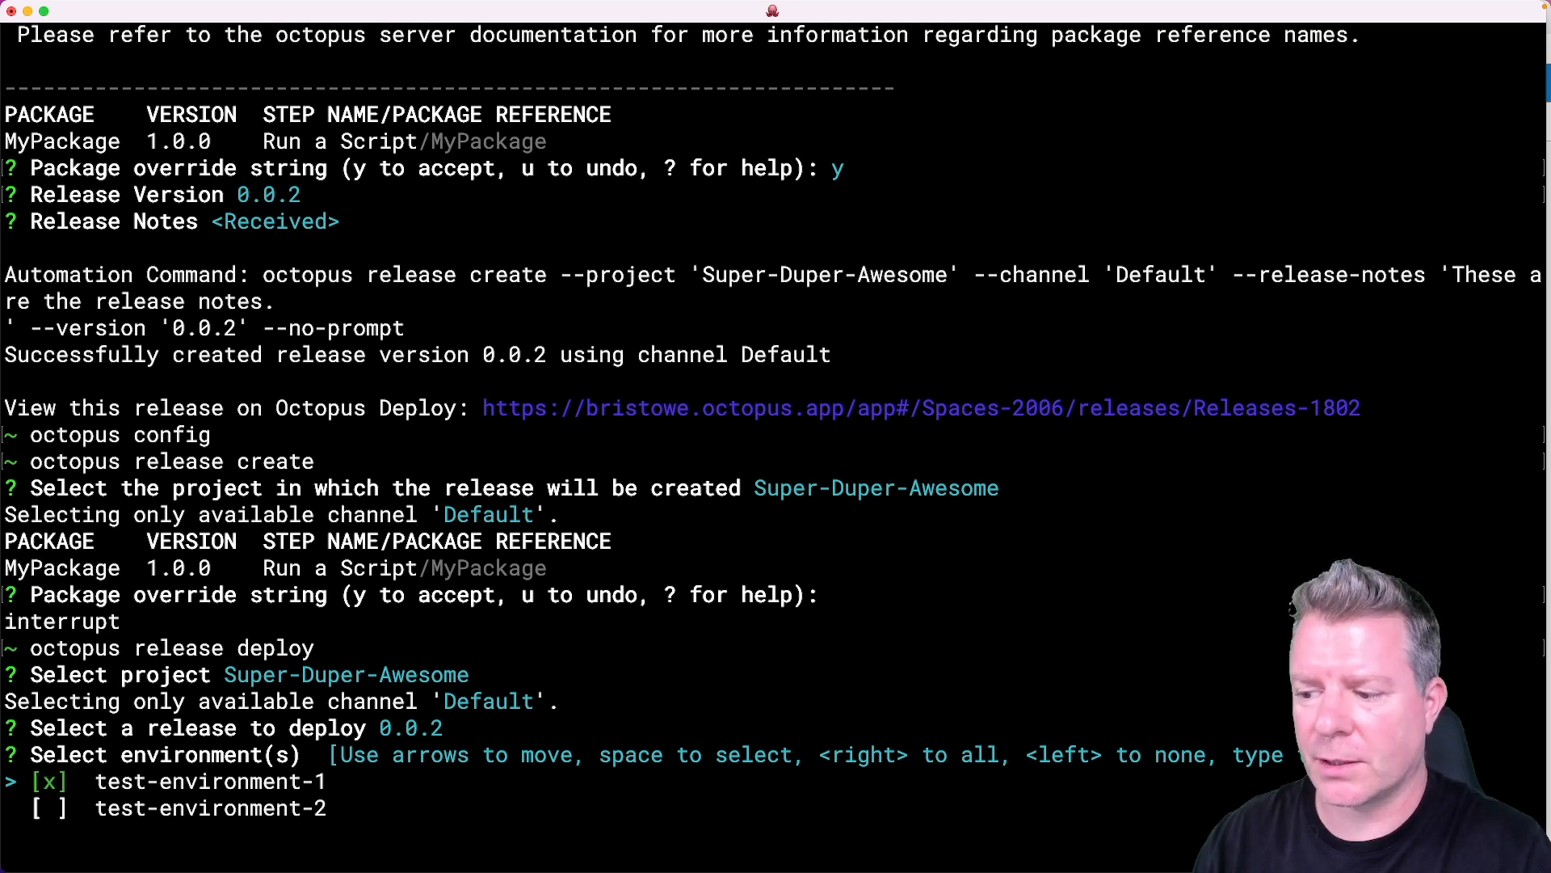
{"action": "key", "text": "space"}
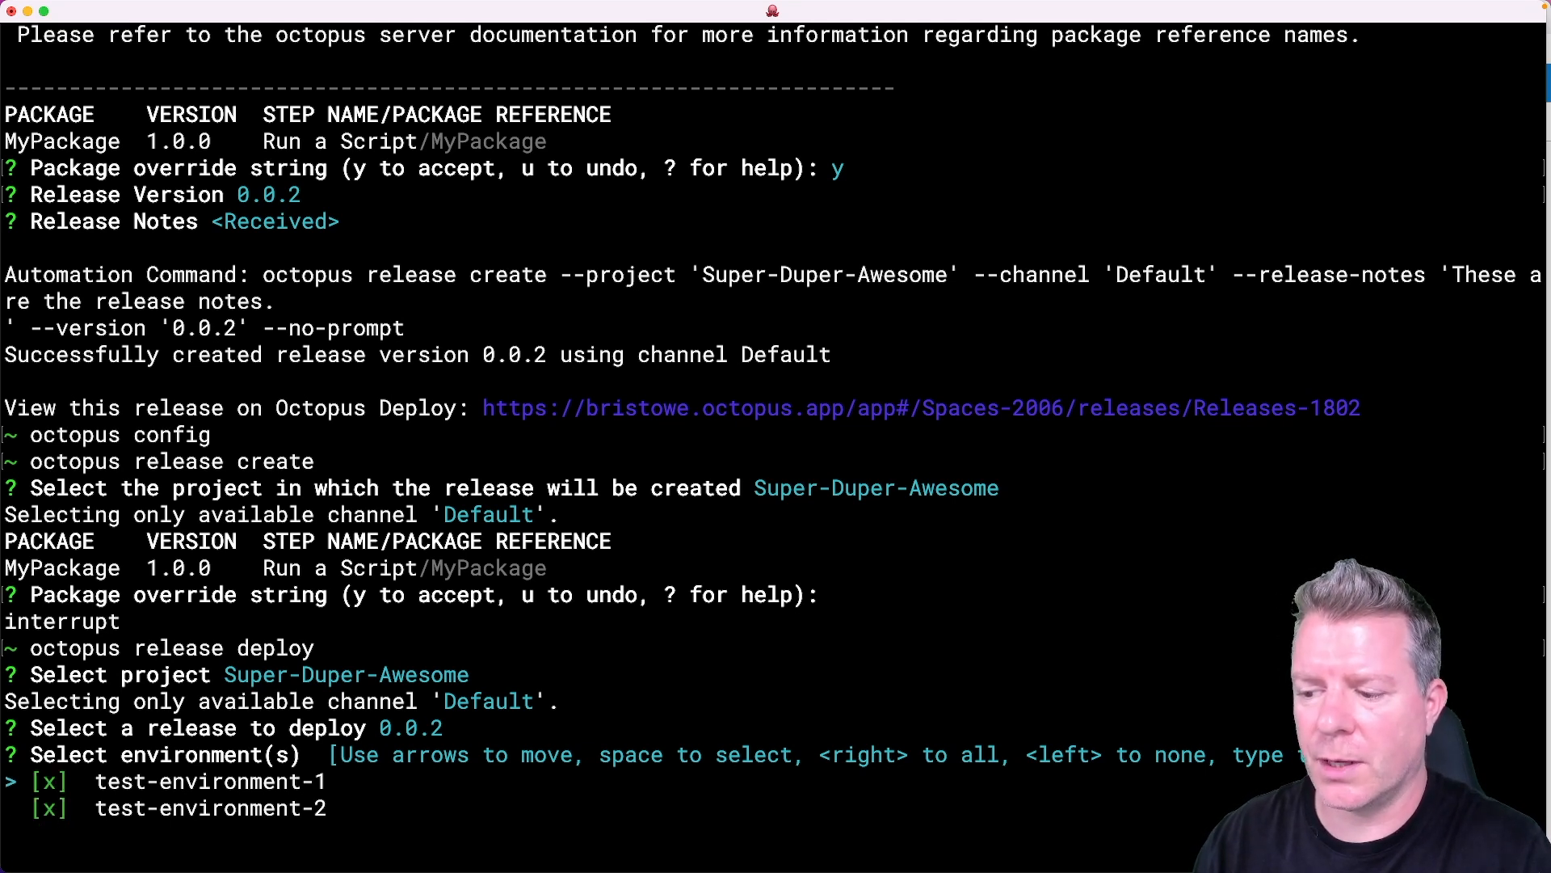
{"action": "key", "text": "left"}
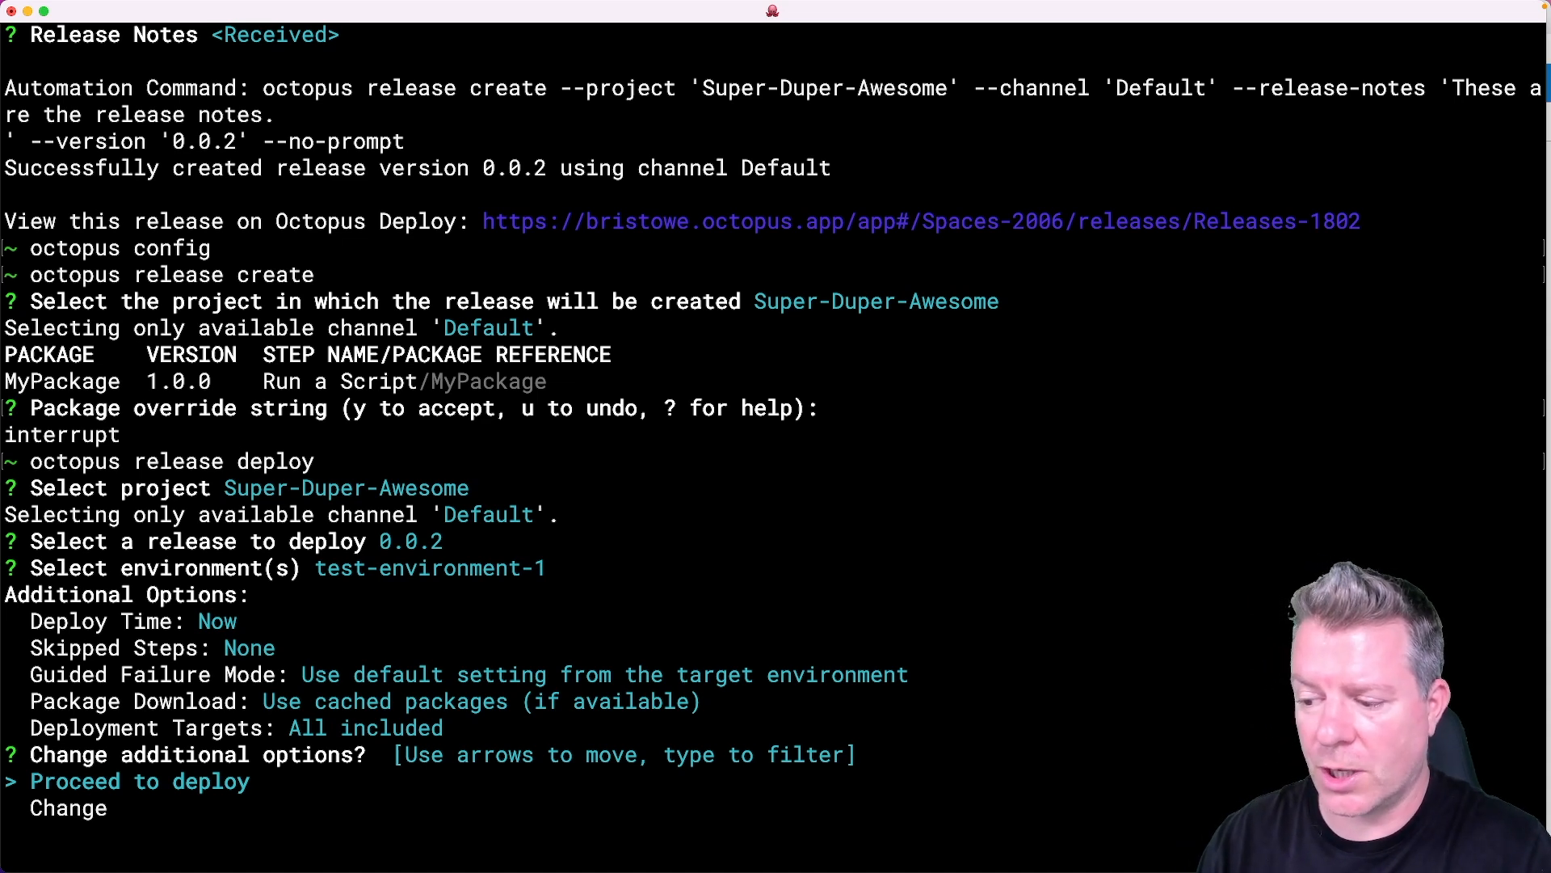
{"action": "key", "text": "enter"}
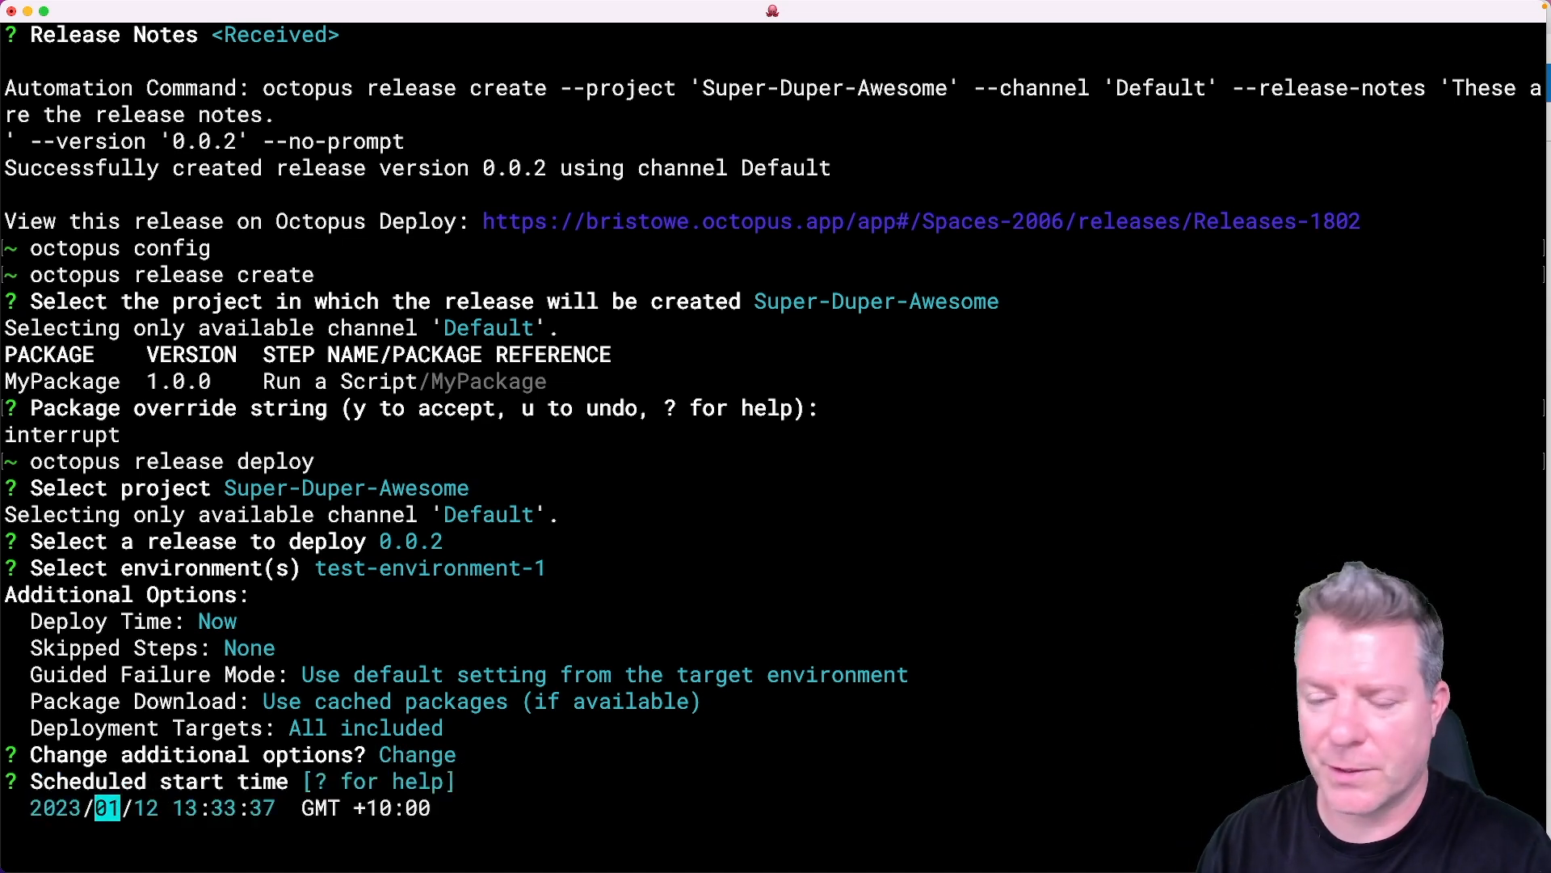
Accept start time Now, skip no steps, default guided failure, and start the deployment.
{"action": "key", "text": "enter"}
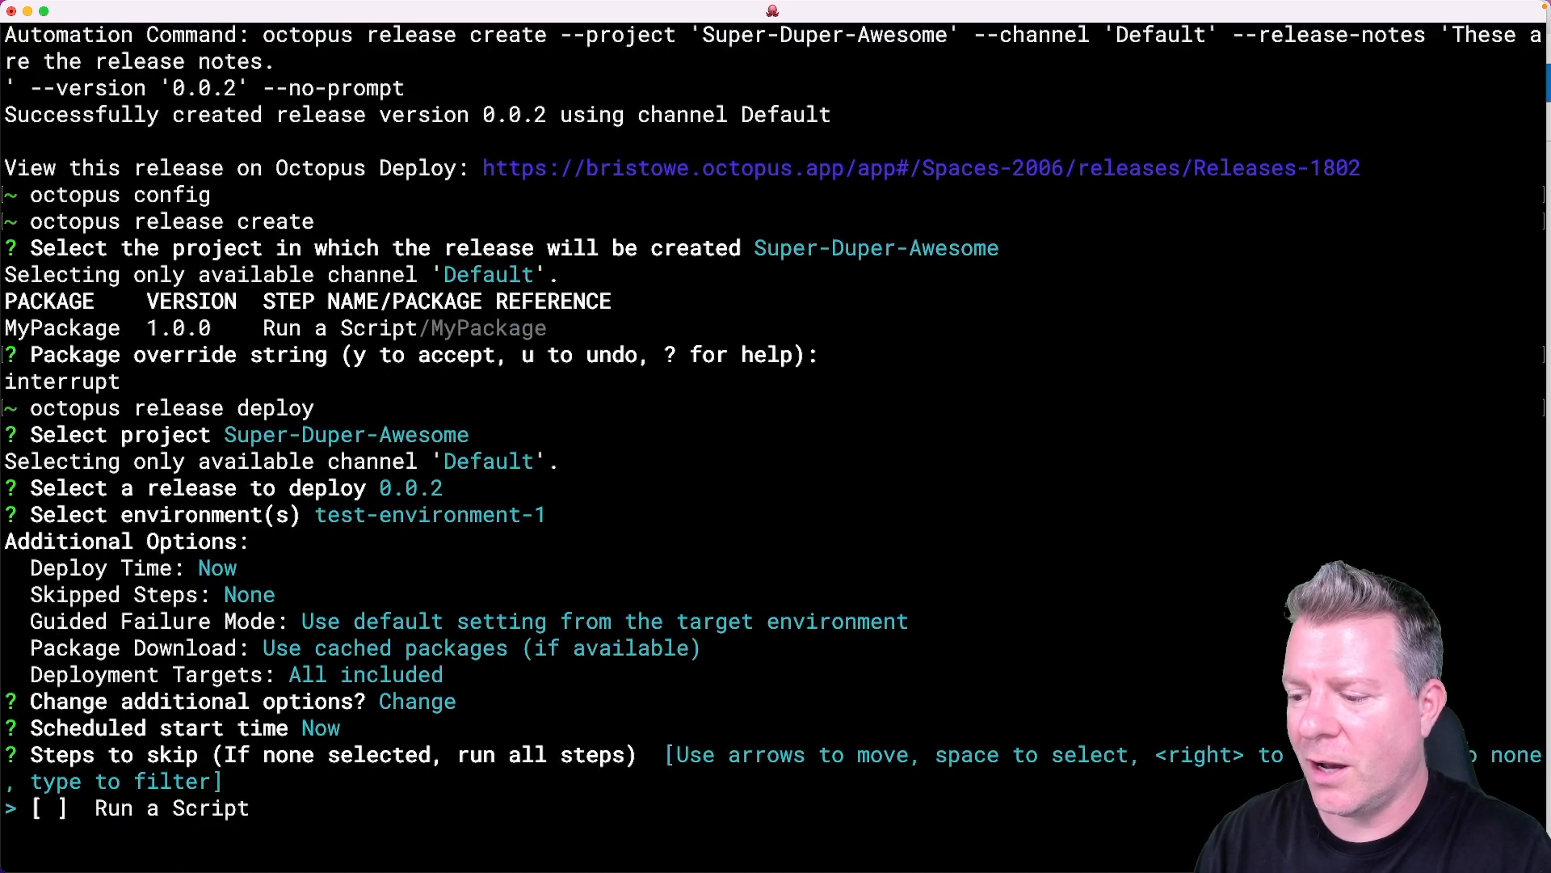
{"action": "key", "text": "space"}
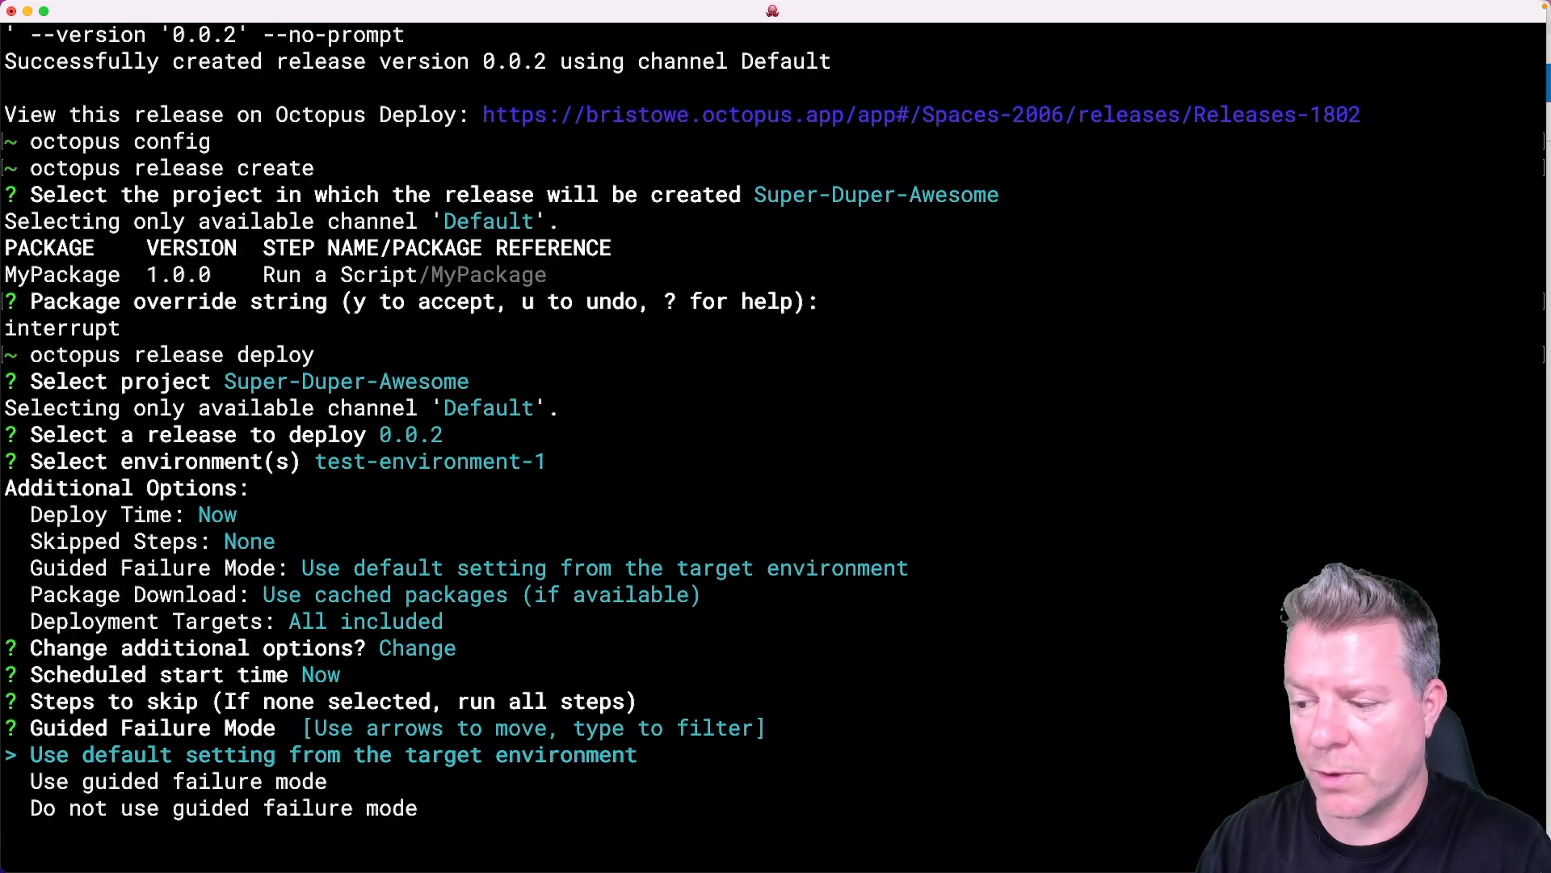
{"action": "key", "text": "enter"}
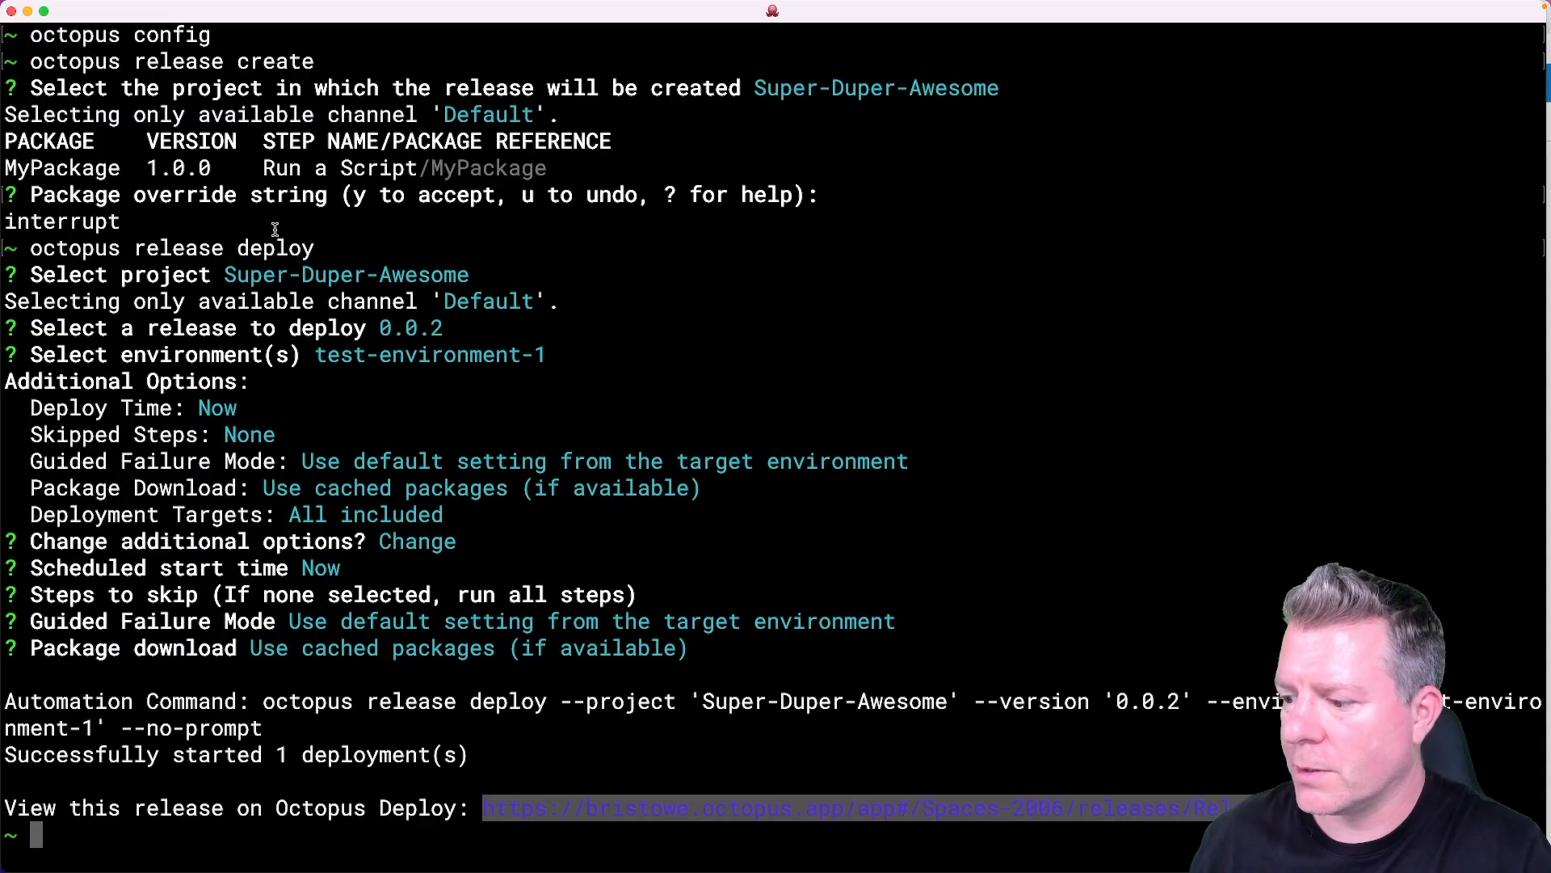
{"action": "type", "text": "oct"}
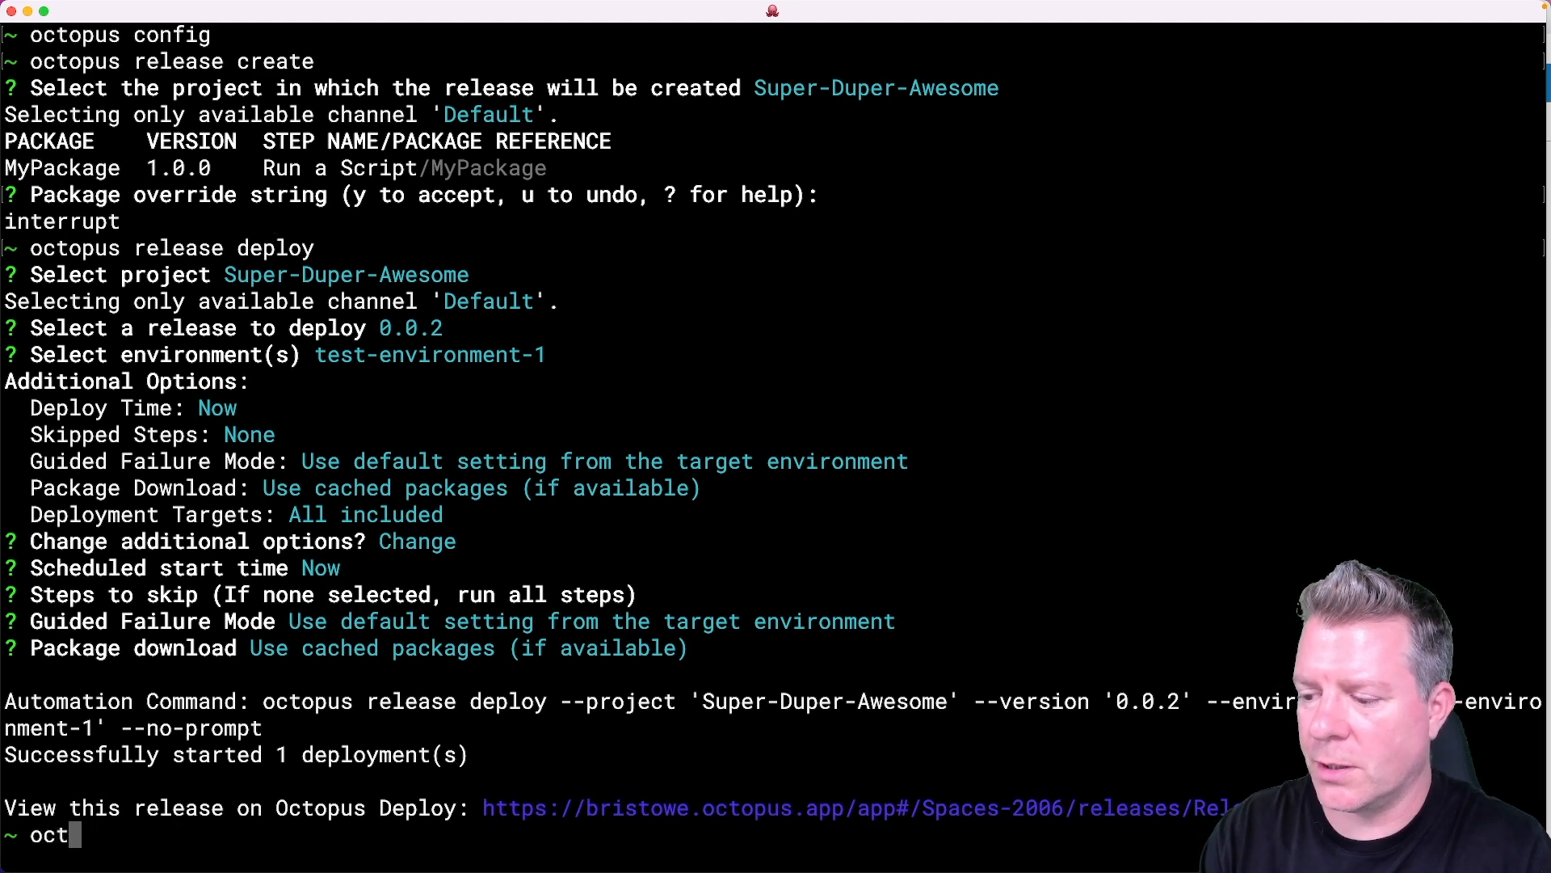
{"action": "type", "text": "opus"}
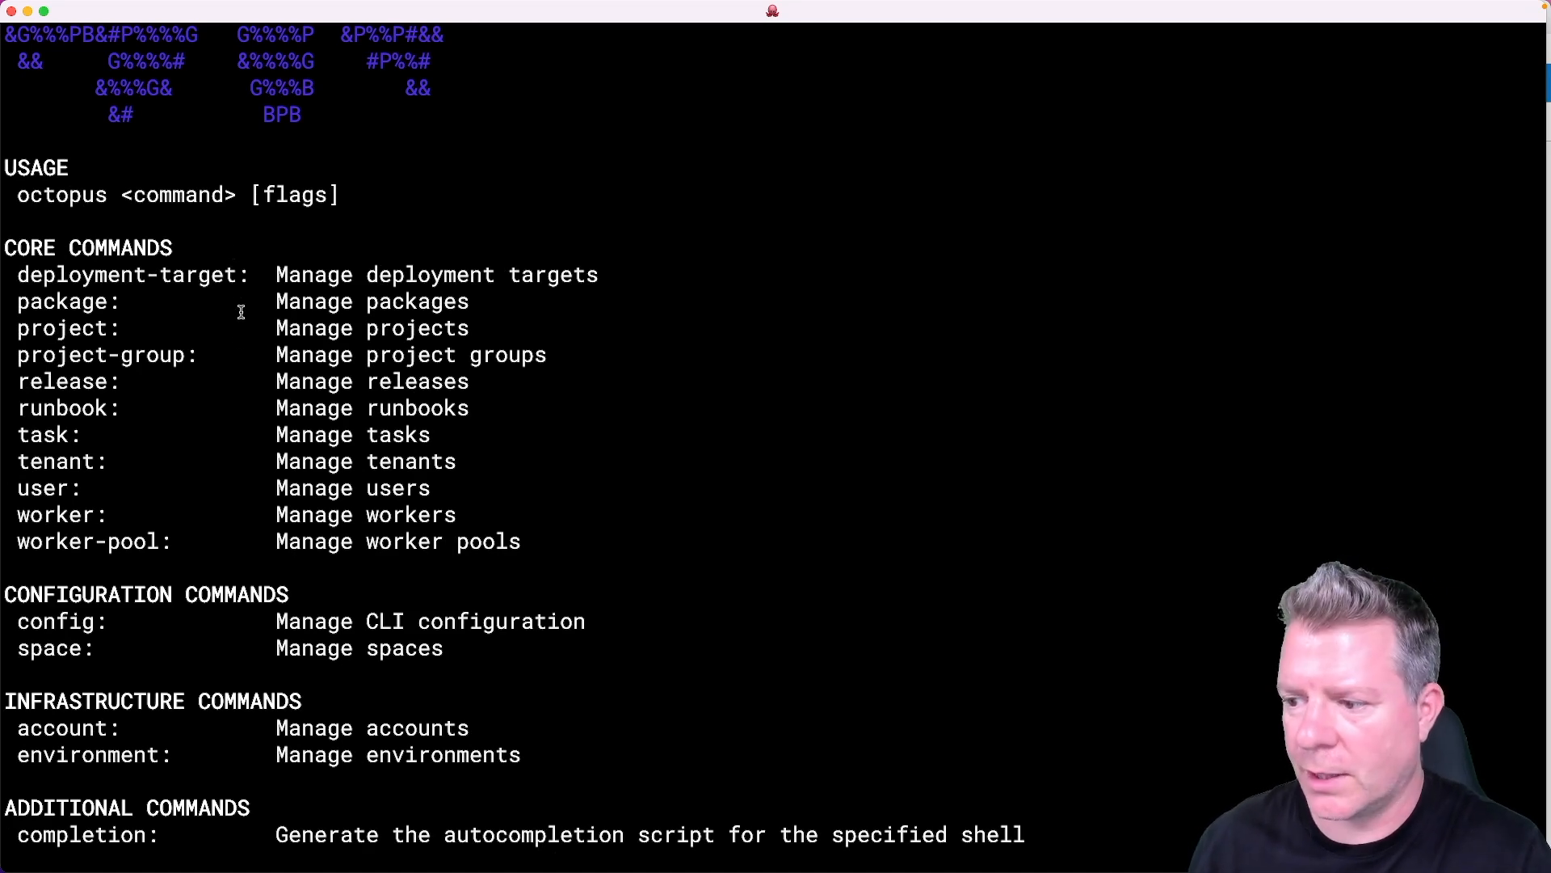
Scroll the octopus help, then run octopus account to list its subcommands.
{"action": "scroll", "scroll_direction": "down", "scroll_amount": 3}
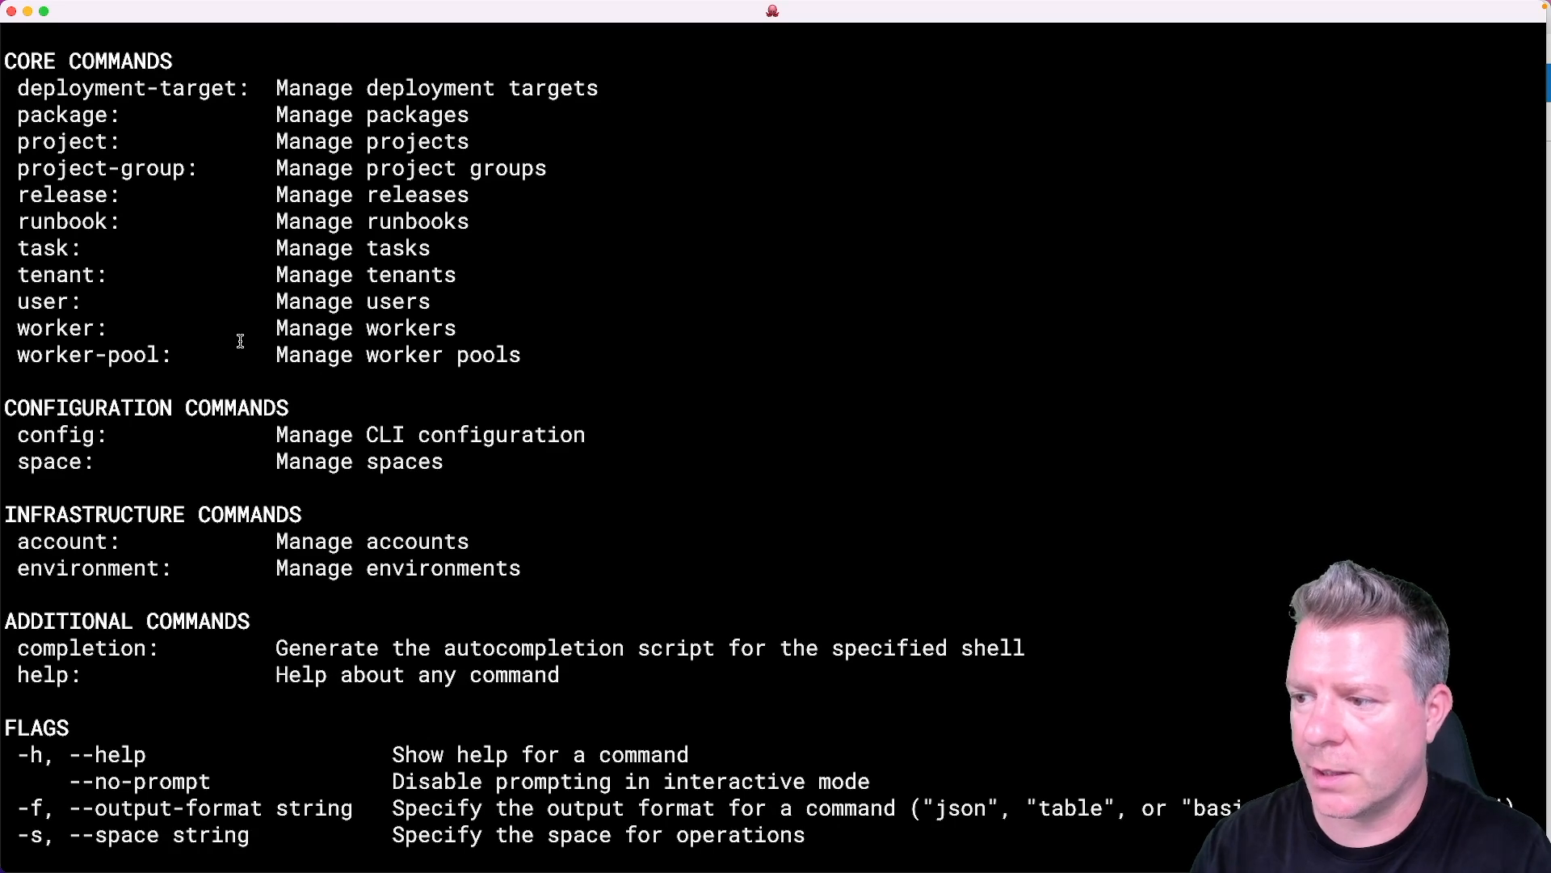
{"action": "scroll", "scroll_direction": "down", "scroll_amount": 3}
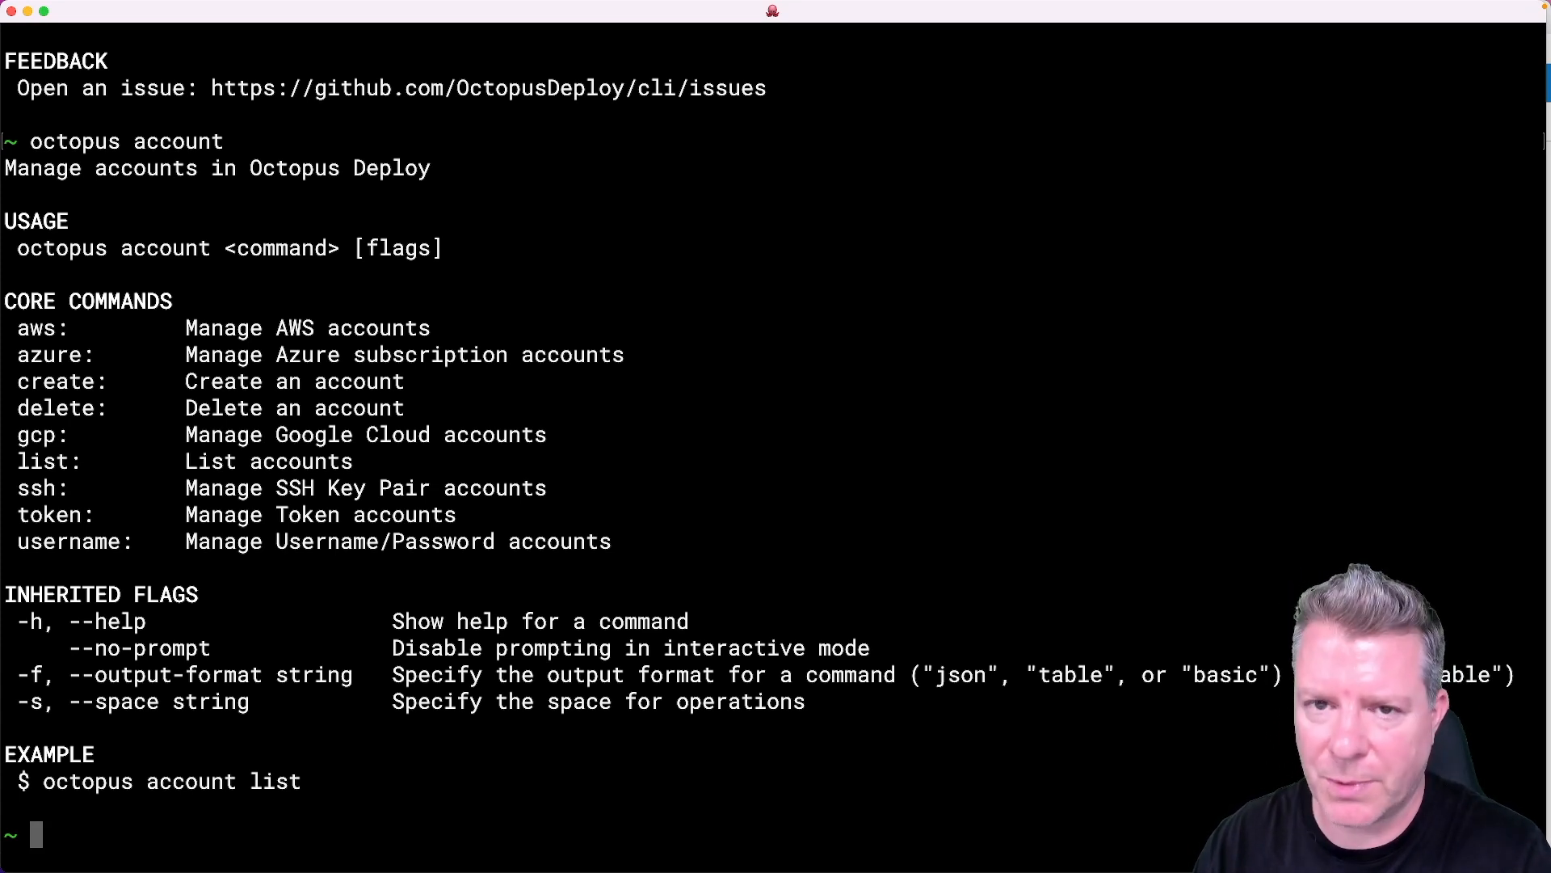
{"action": "type", "text": "octopus account"}
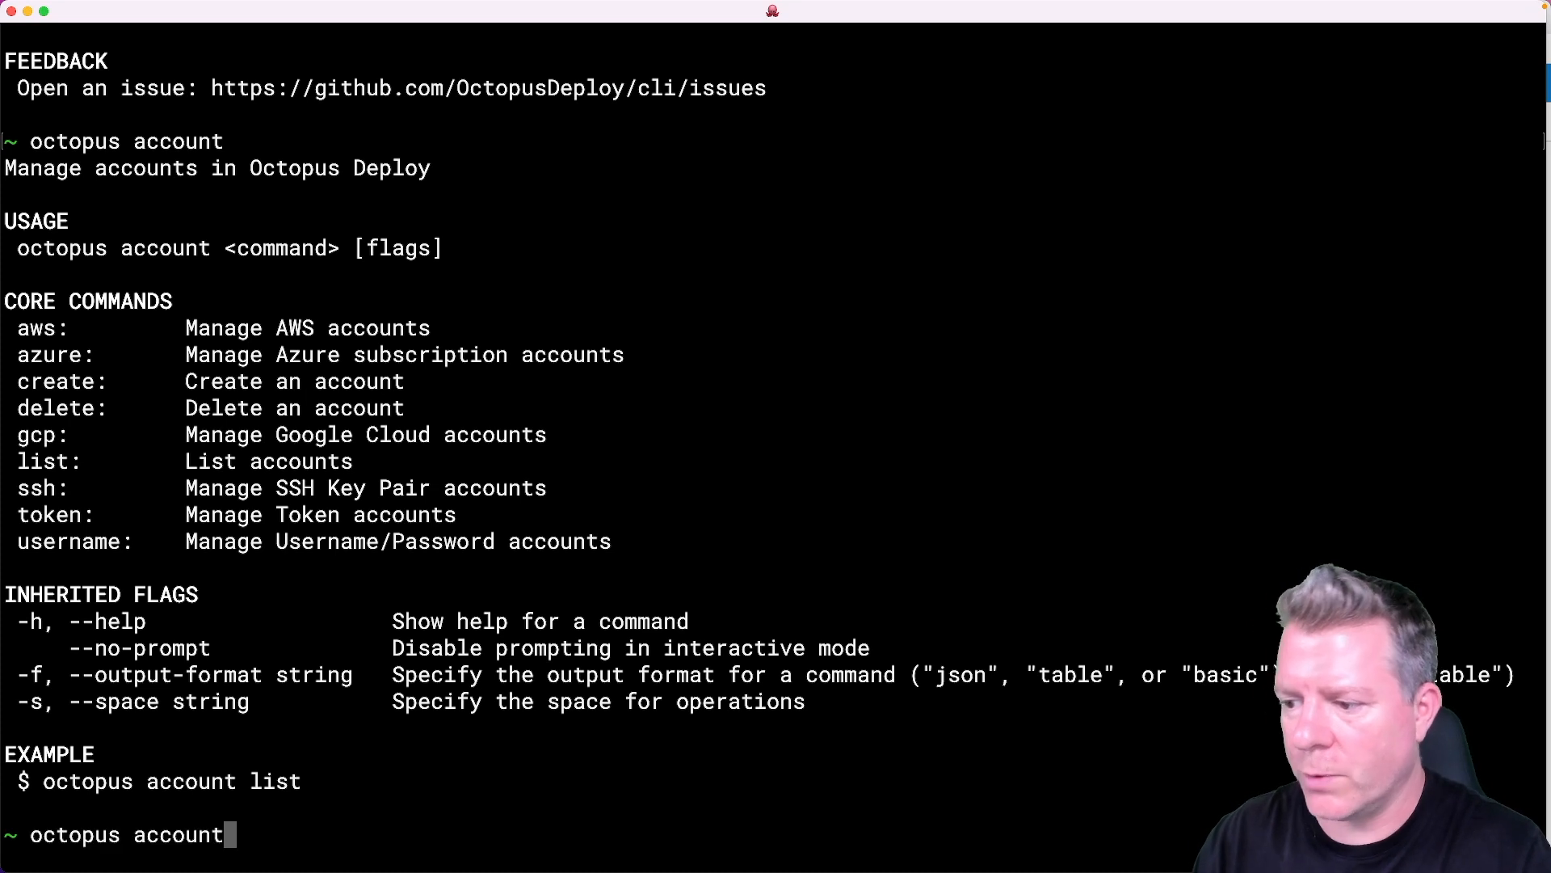
{"action": "type", "text": "usen"}
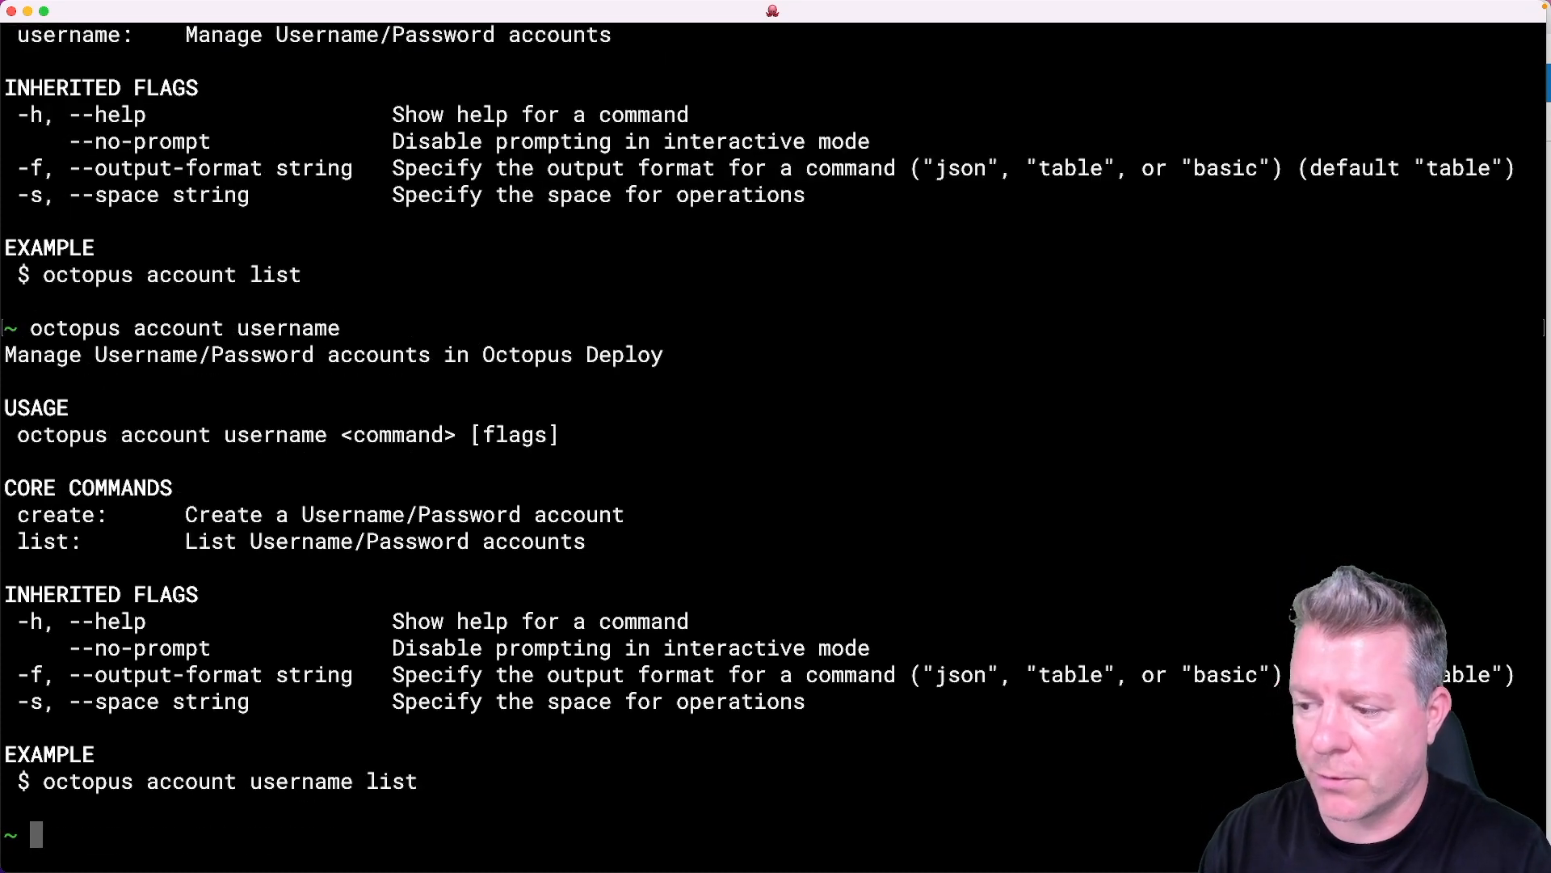
Start octopus account username create for Bar with username asd and a password, then abandon it.
{"action": "type", "text": "octopus account username create"}
{"action": "type", "text": "Bar"}
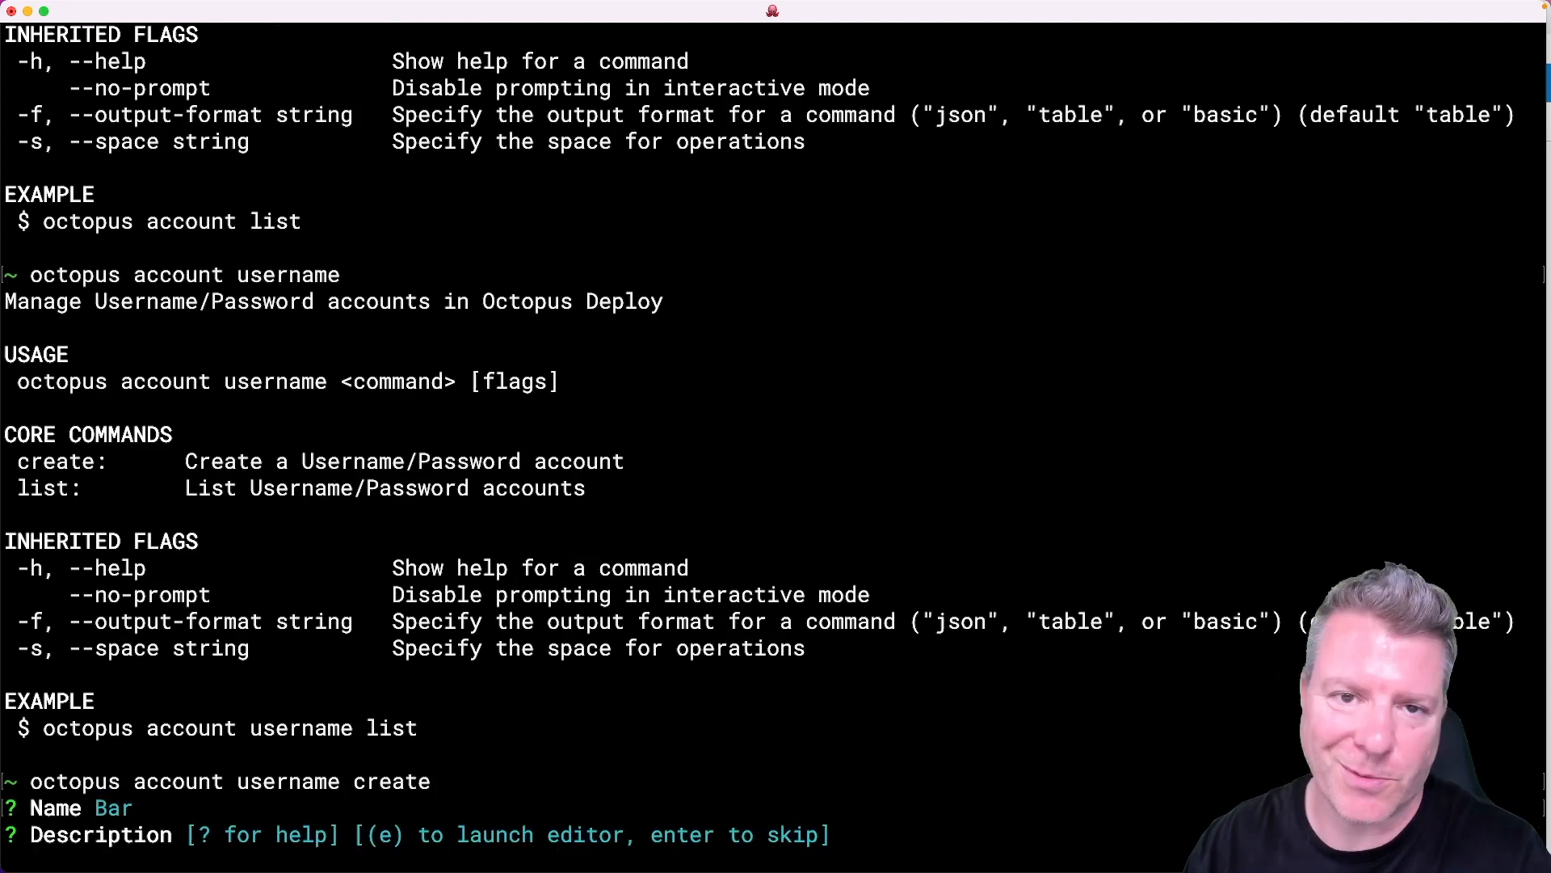
{"action": "key", "text": "enter"}
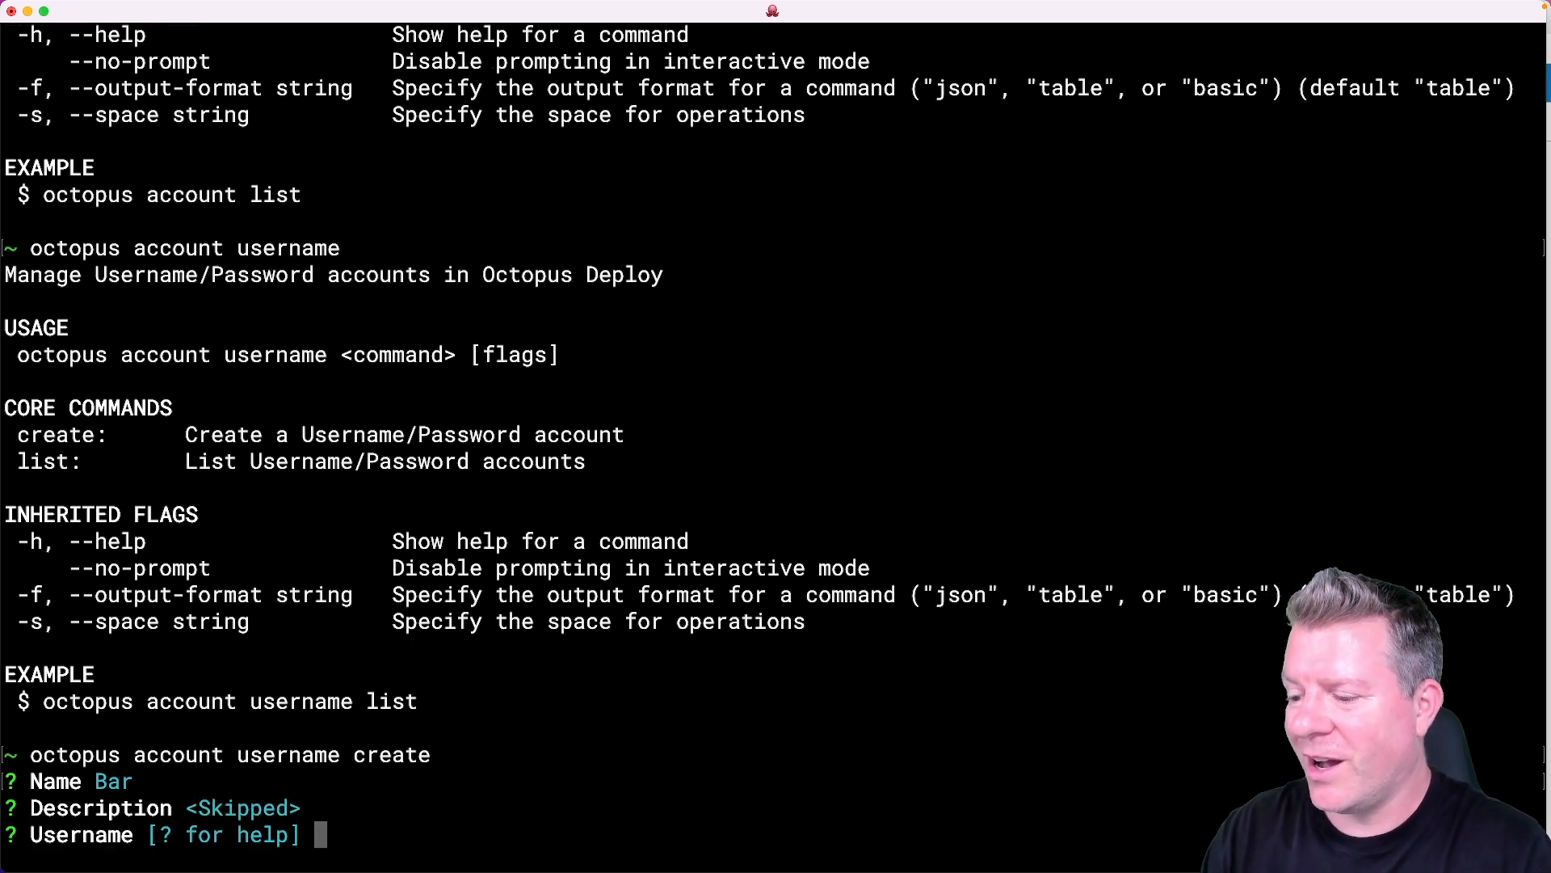
{"action": "type", "text": "asd"}
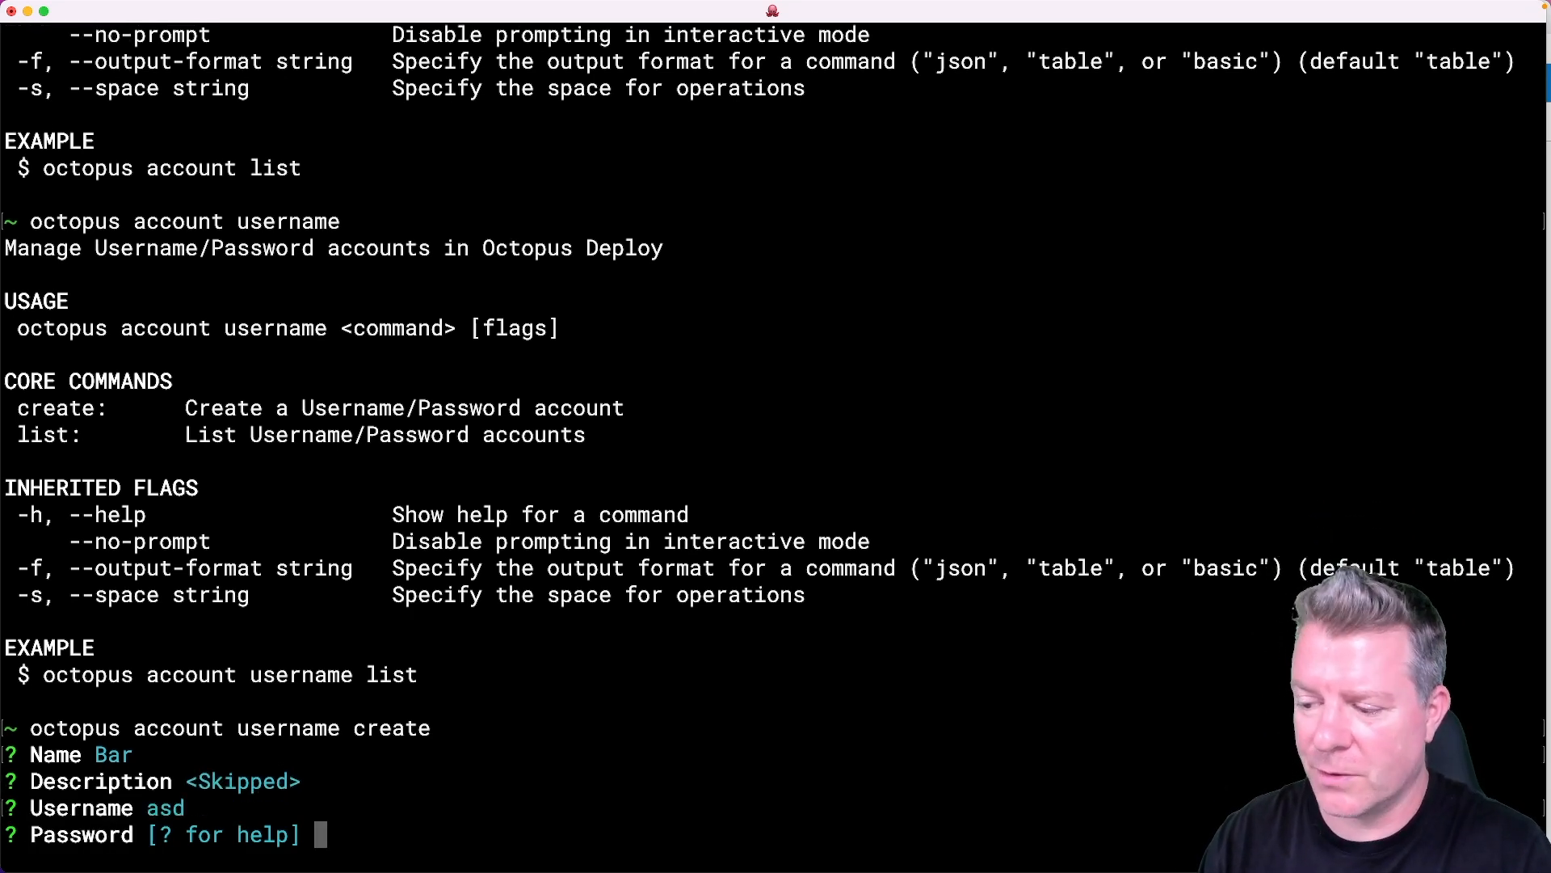
{"action": "type", "text": "***"}
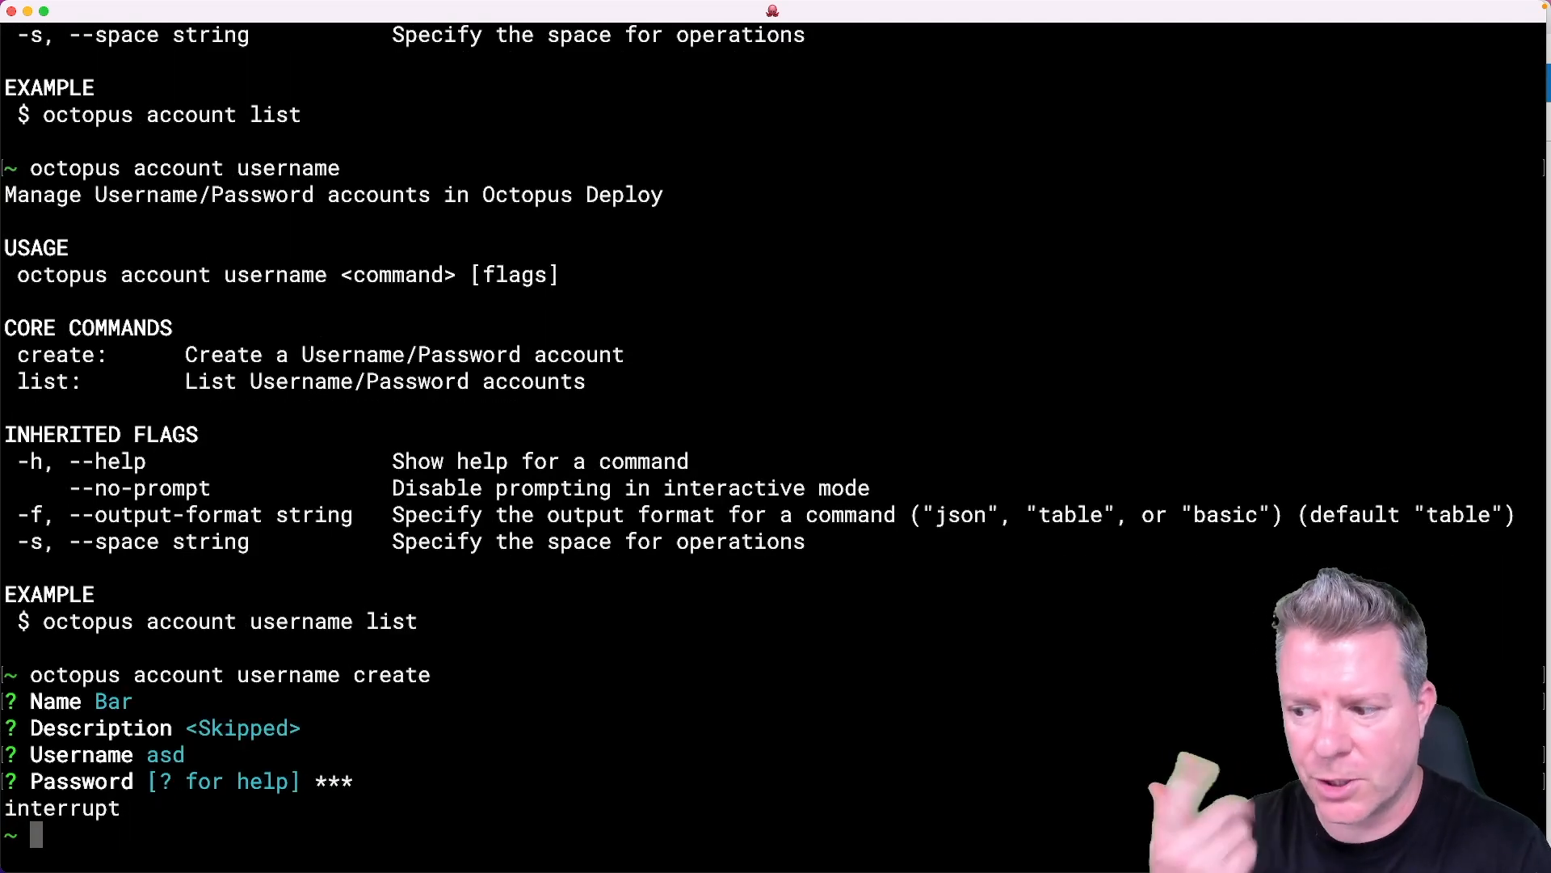
{"action": "type", "text": "octopus spa"}
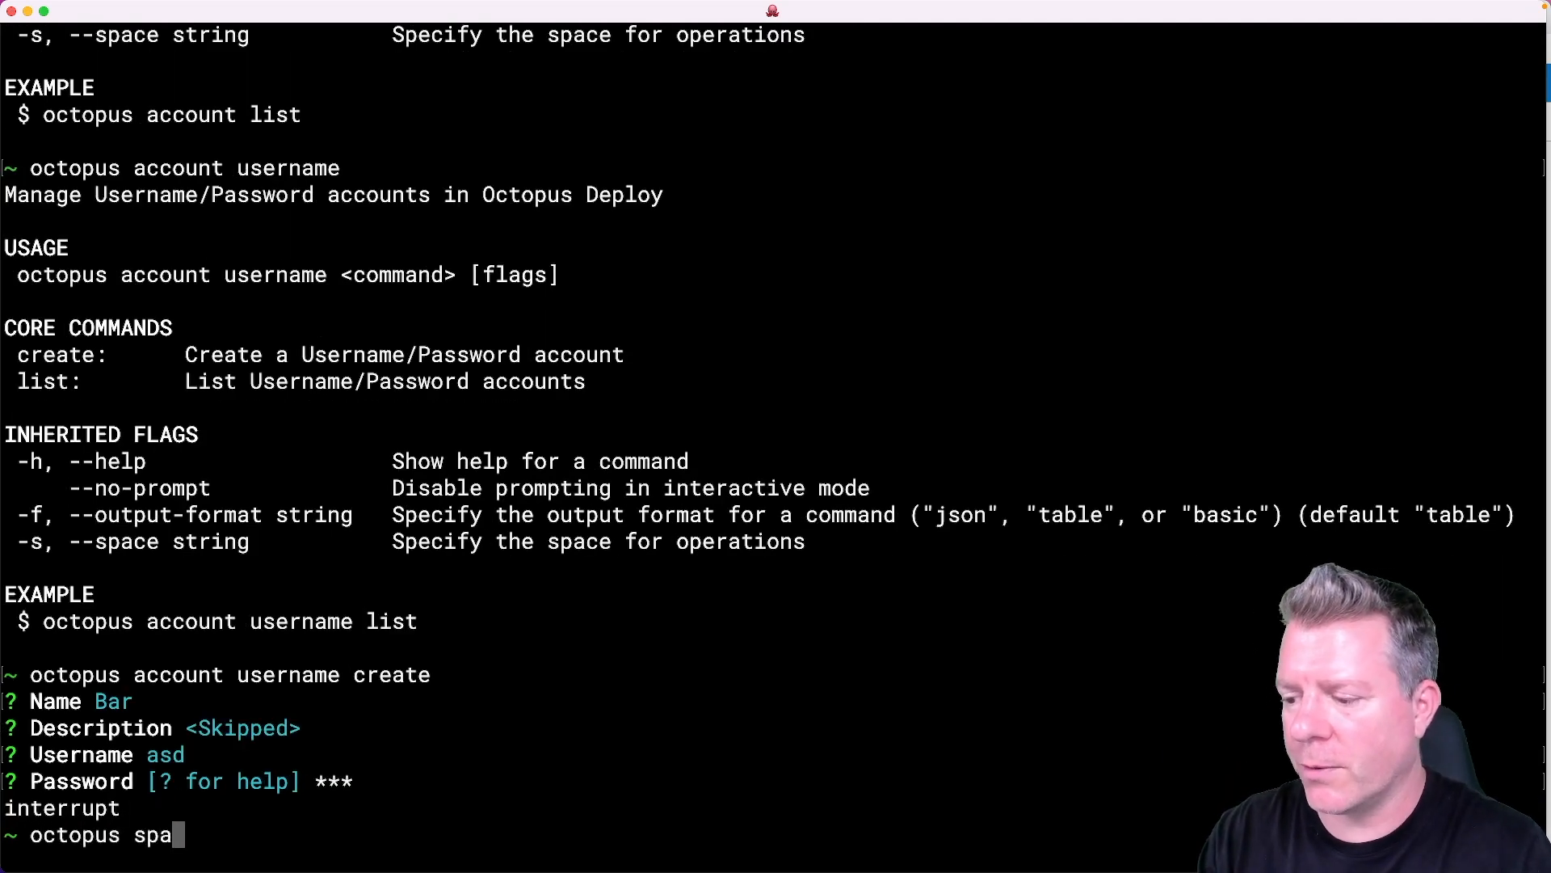
List all spaces, then delete the space asd by confirming its name.
{"action": "key", "text": "Enter"}
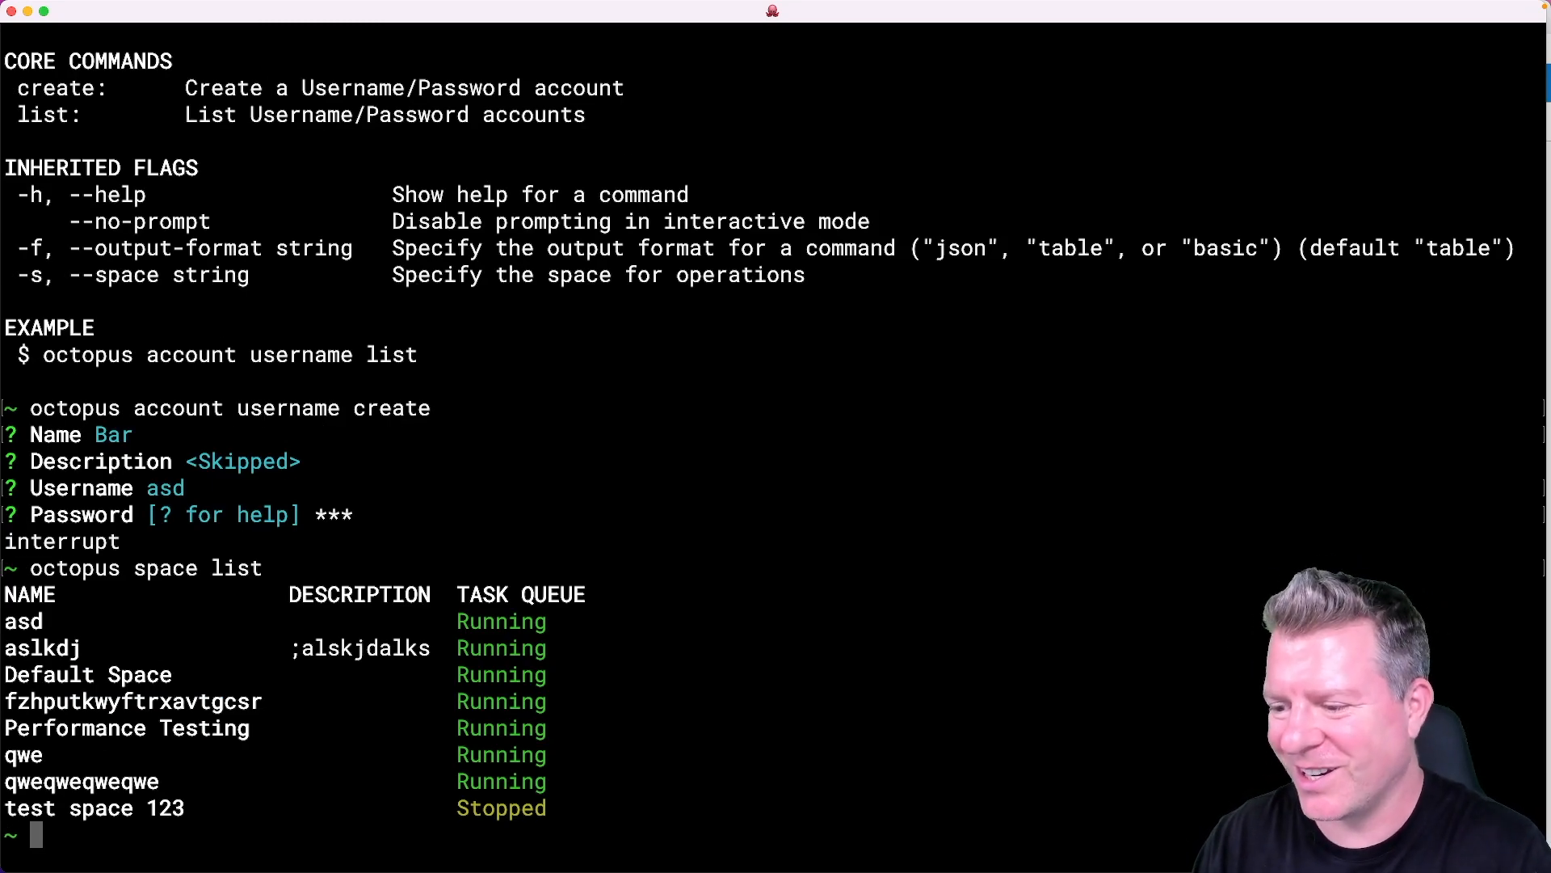
{"action": "type", "text": "octopus space del"}
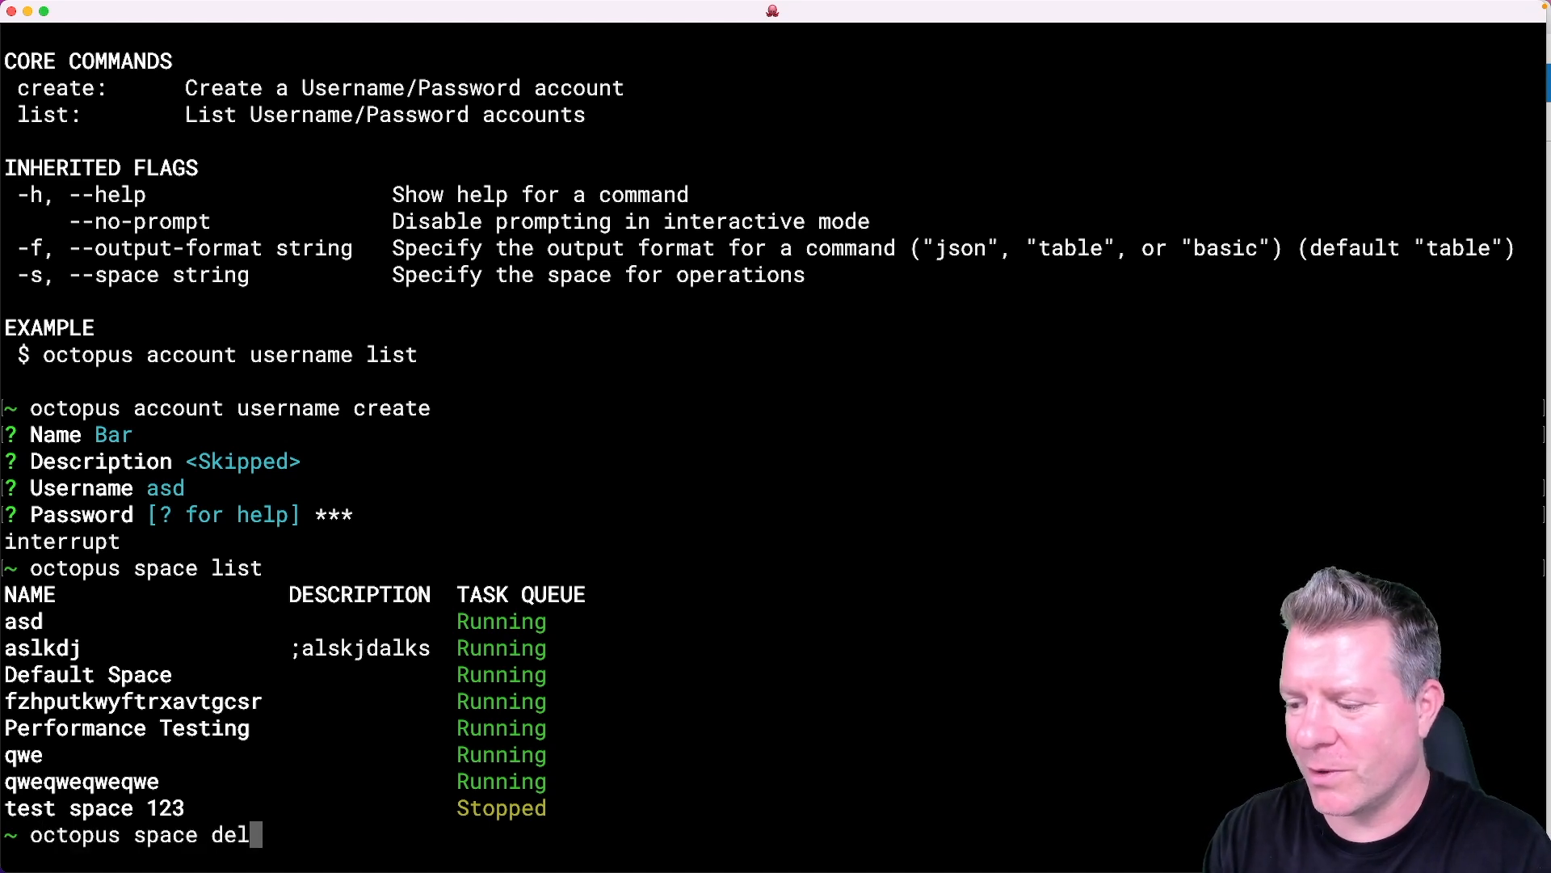
{"action": "key", "text": "enter"}
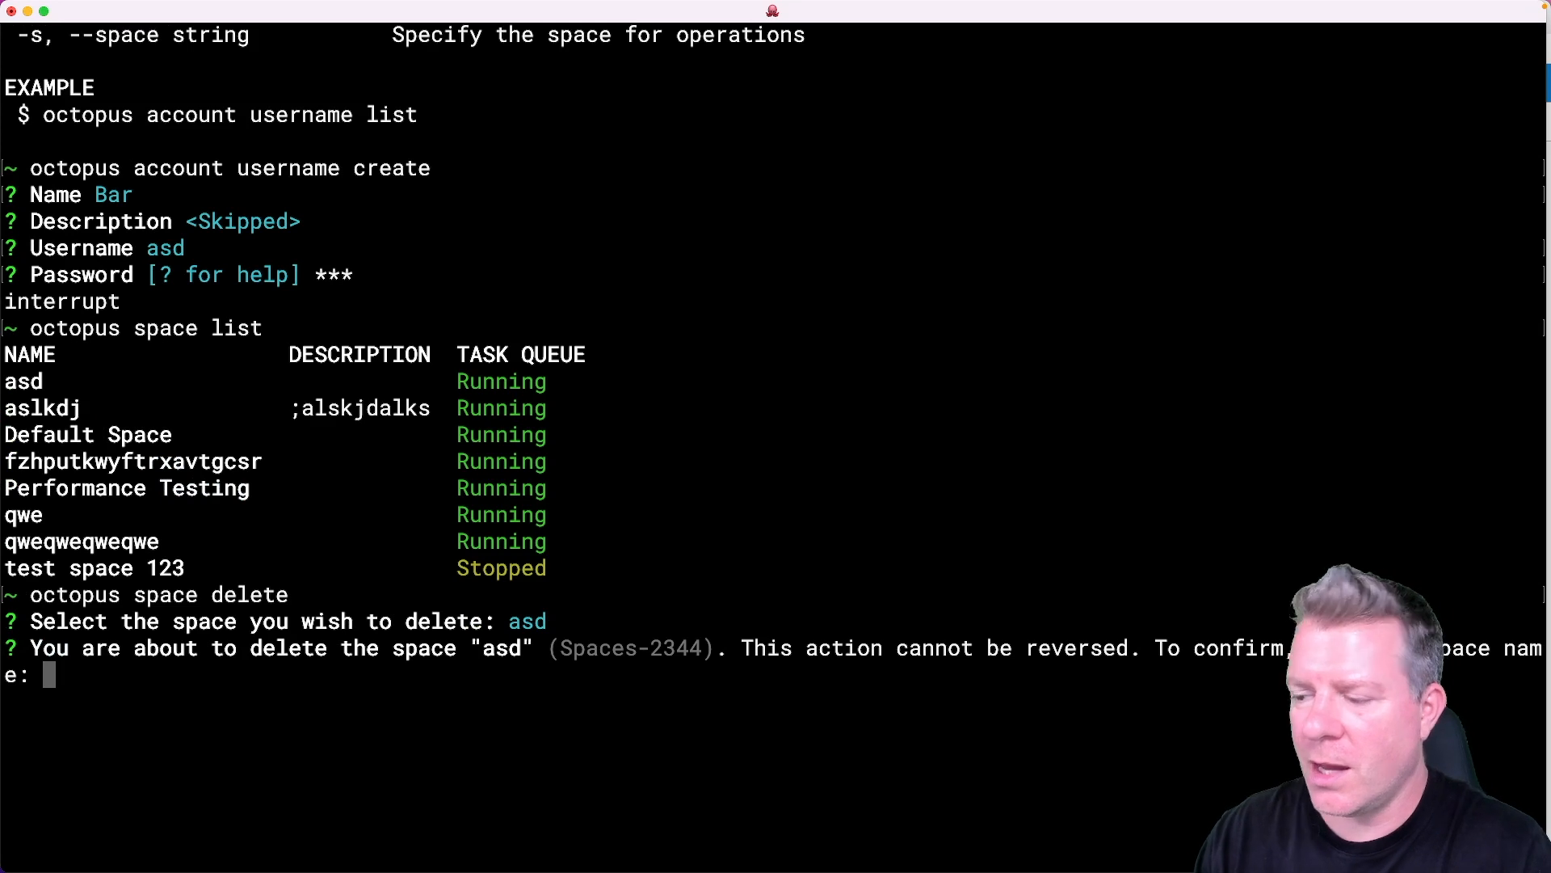
{"action": "type", "text": "asd"}
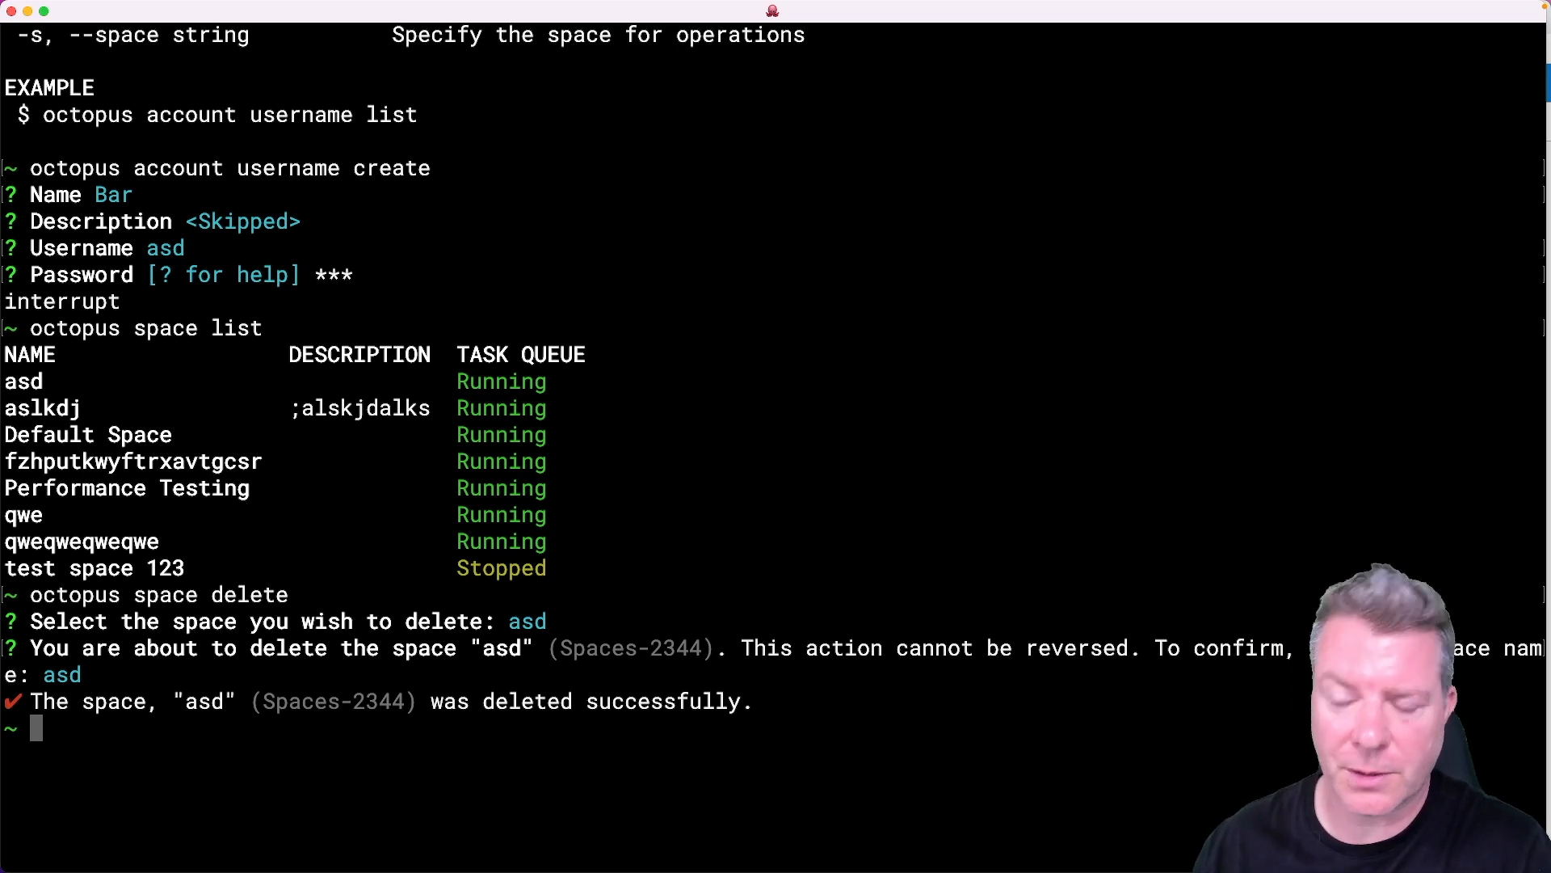
{"action": "type", "text": "oct"}
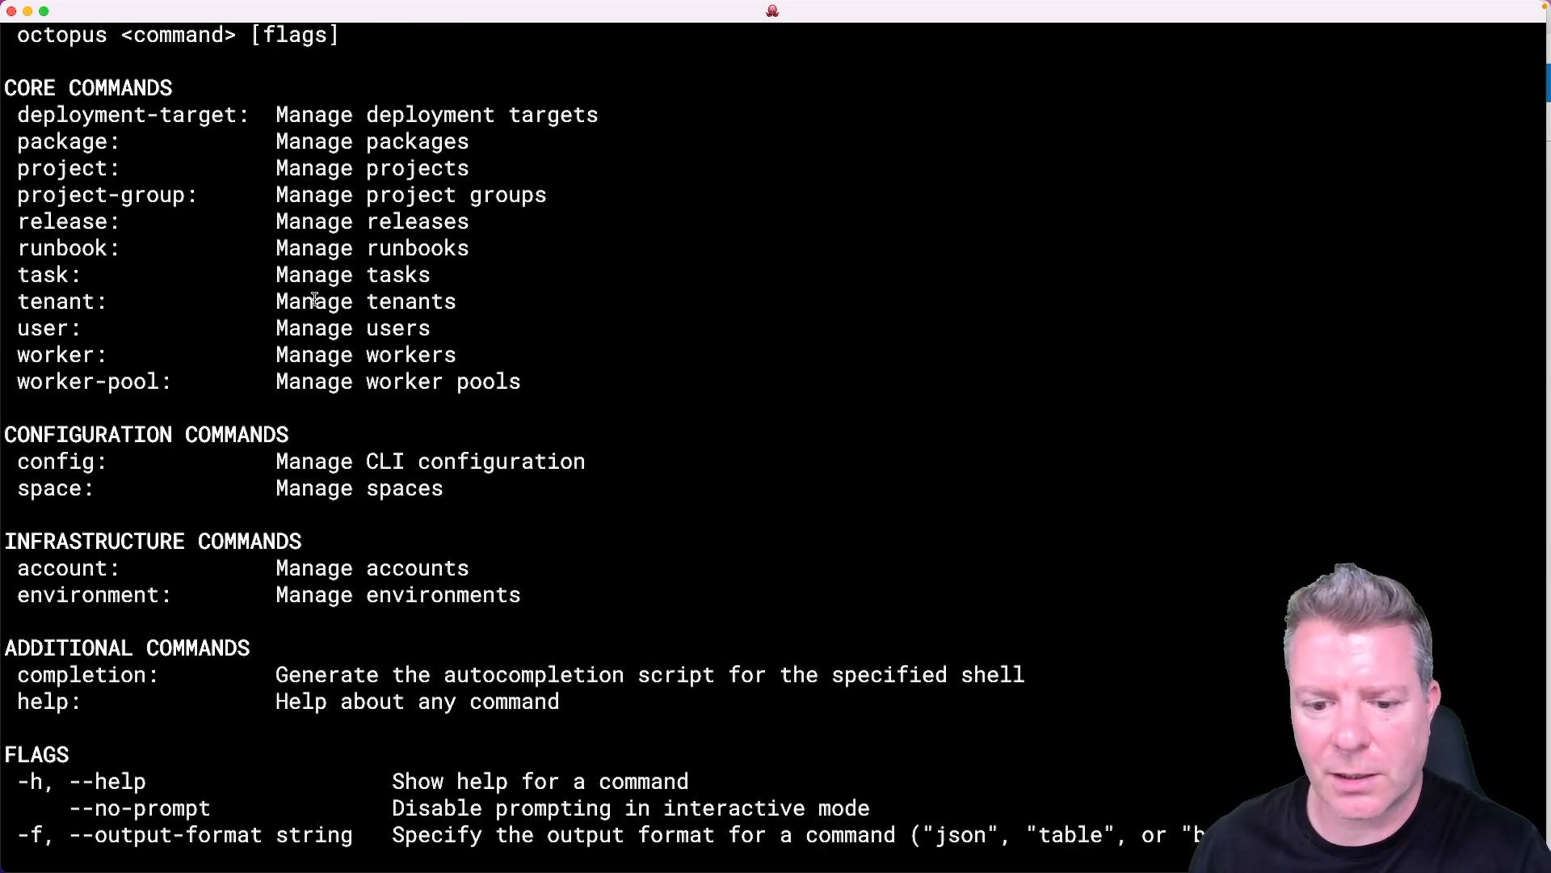
Scroll through the top-level octopus command list before switching to GitHub's examples.md.
{"action": "scroll", "scroll_direction": "down", "scroll_amount": 3}
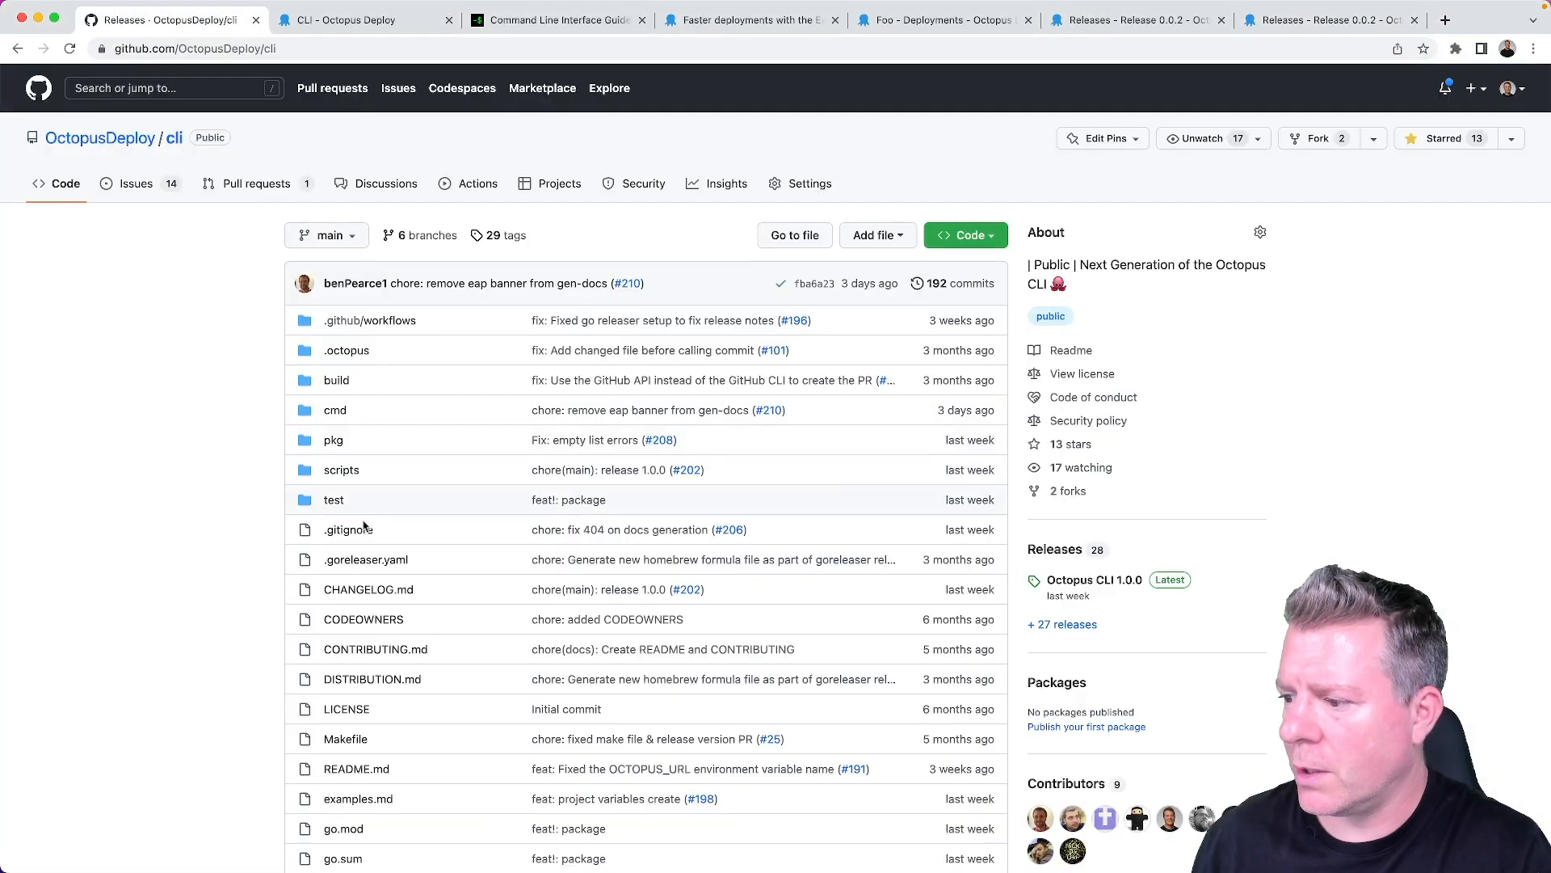
{"action": "scroll", "scroll_direction": "down", "scroll_amount": 3}
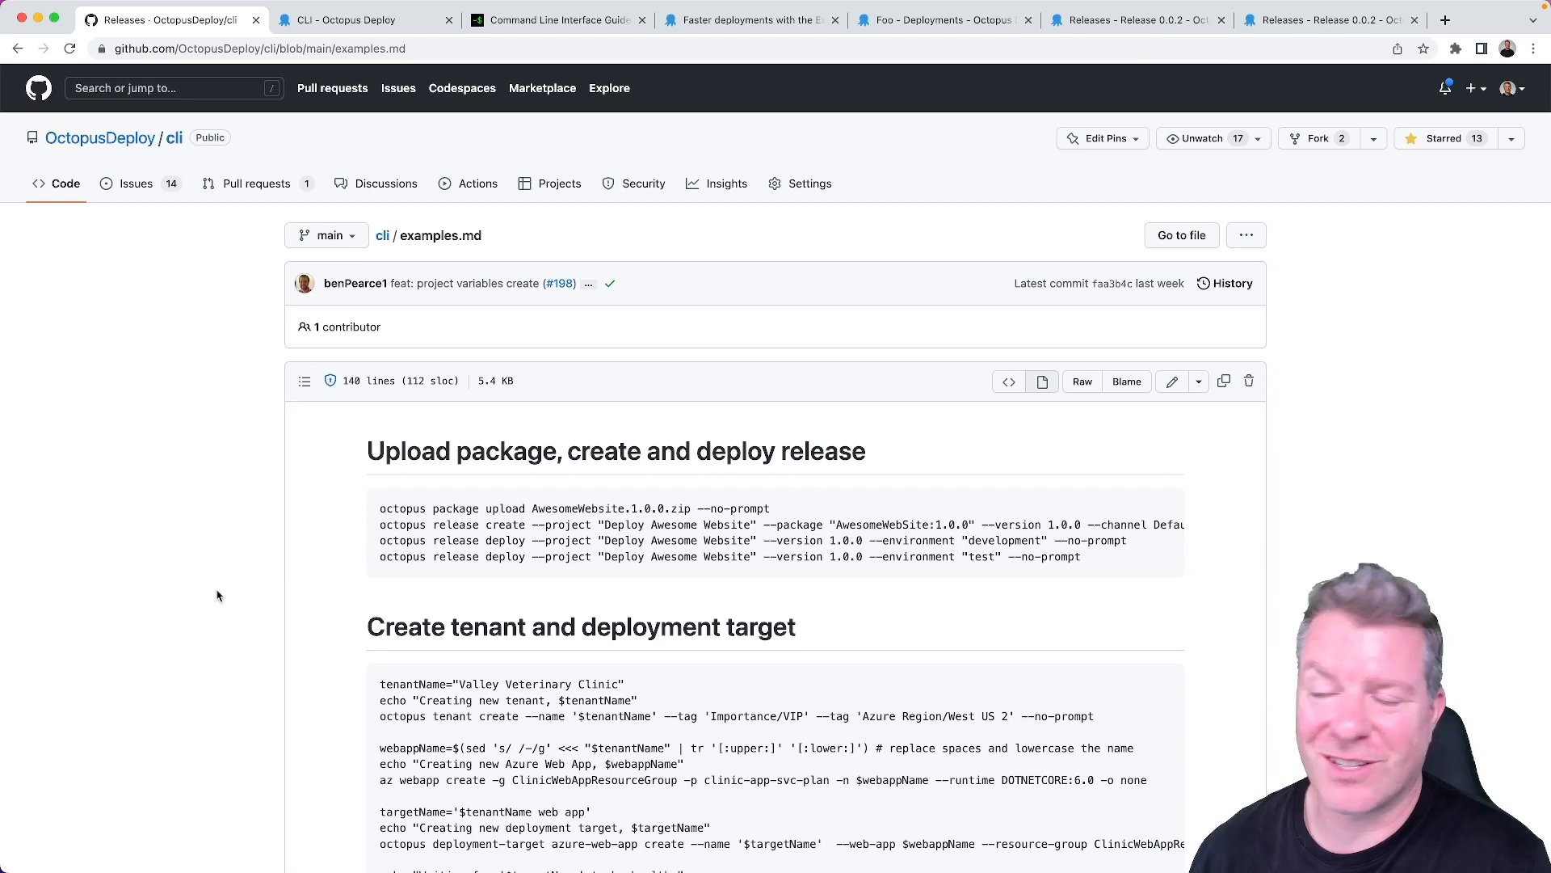
Scroll examples.md through tenant, deployment target, bulk tenant and package version examples.
{"action": "scroll", "scroll_direction": "down", "scroll_amount": 3}
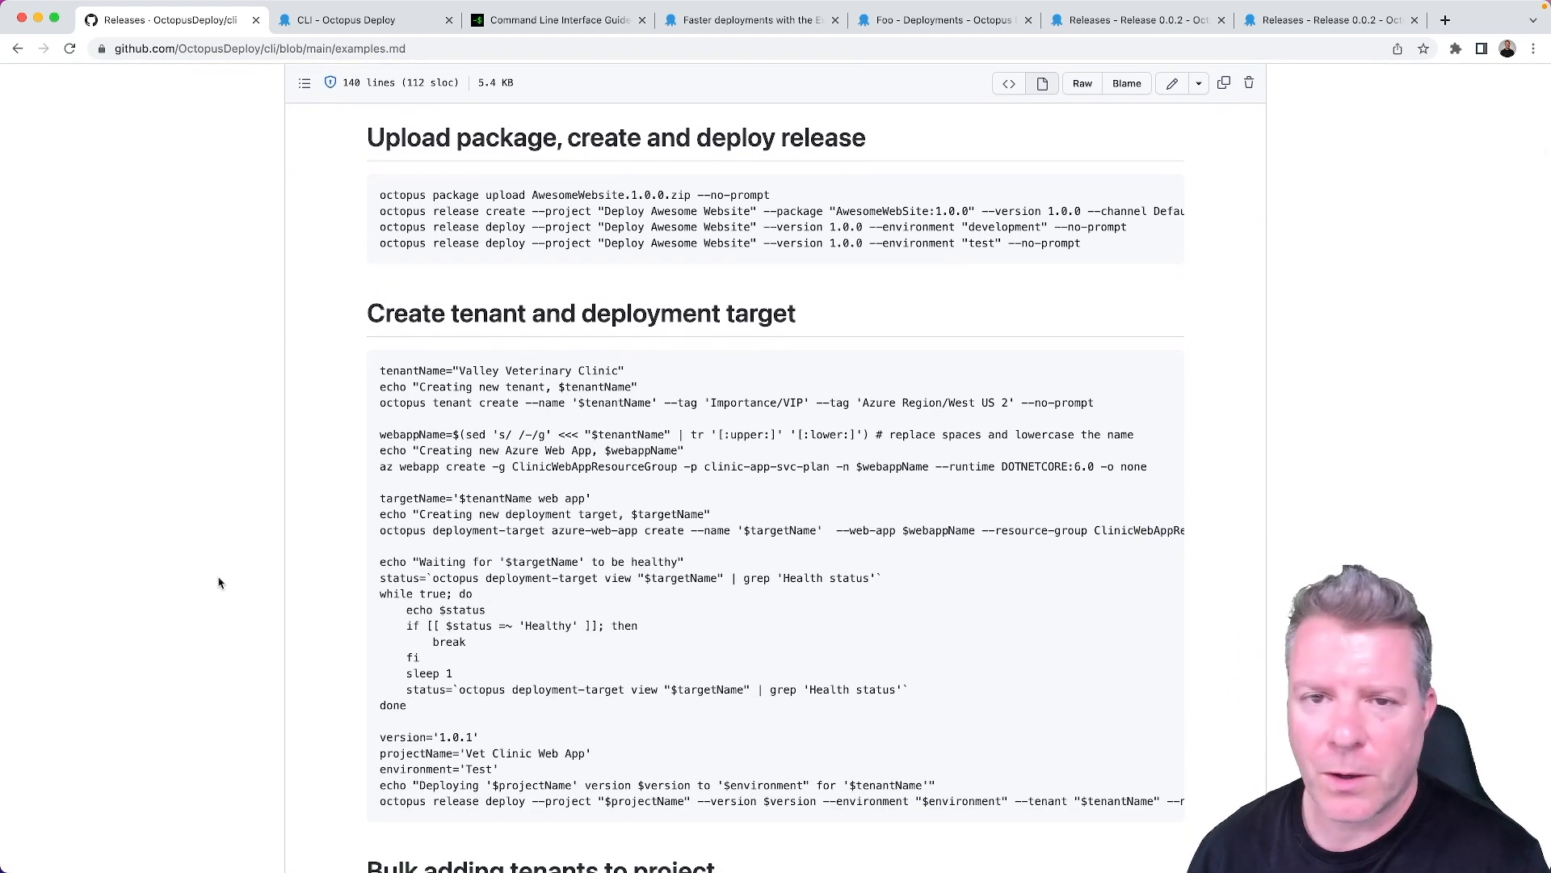
{"action": "mouse_move", "coordinate": [286, 527]}
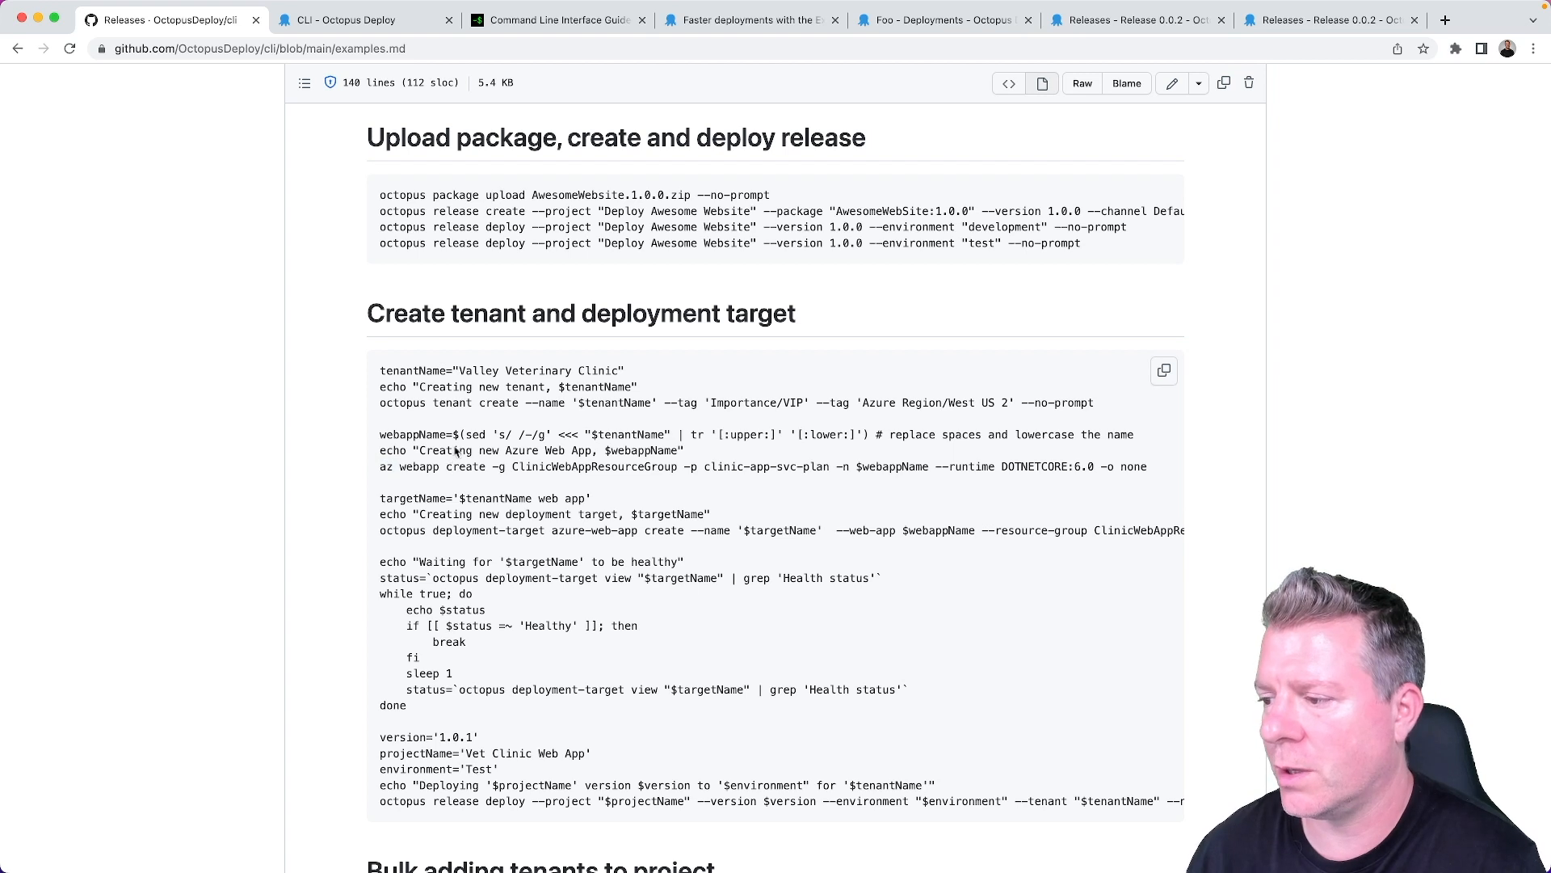
{"action": "scroll", "scroll_direction": "down", "scroll_amount": 3}
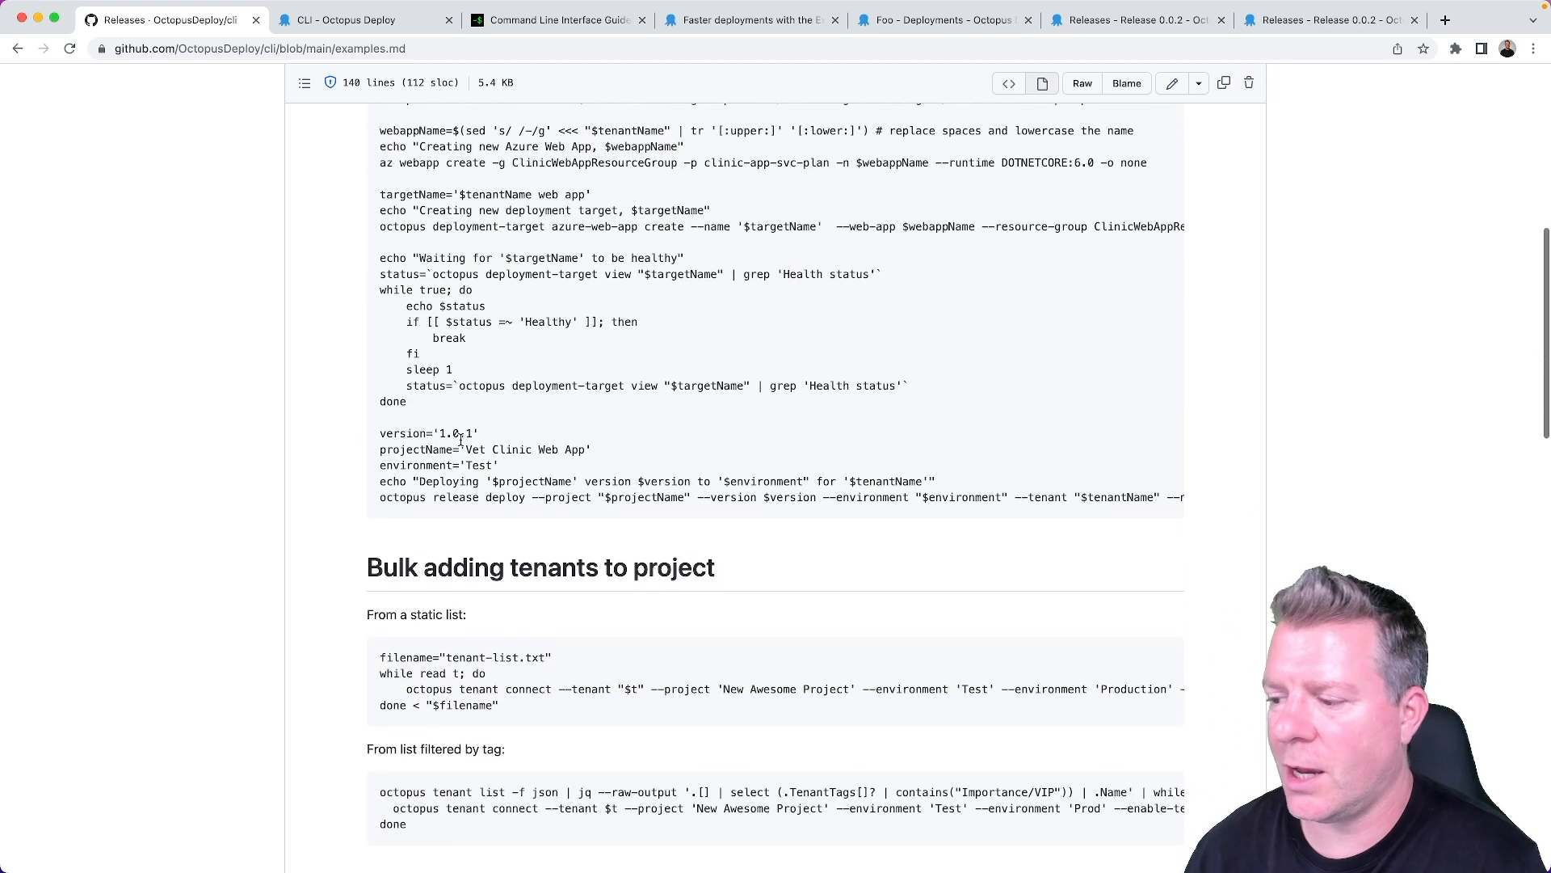
{"action": "scroll", "scroll_direction": "down", "scroll_amount": 3}
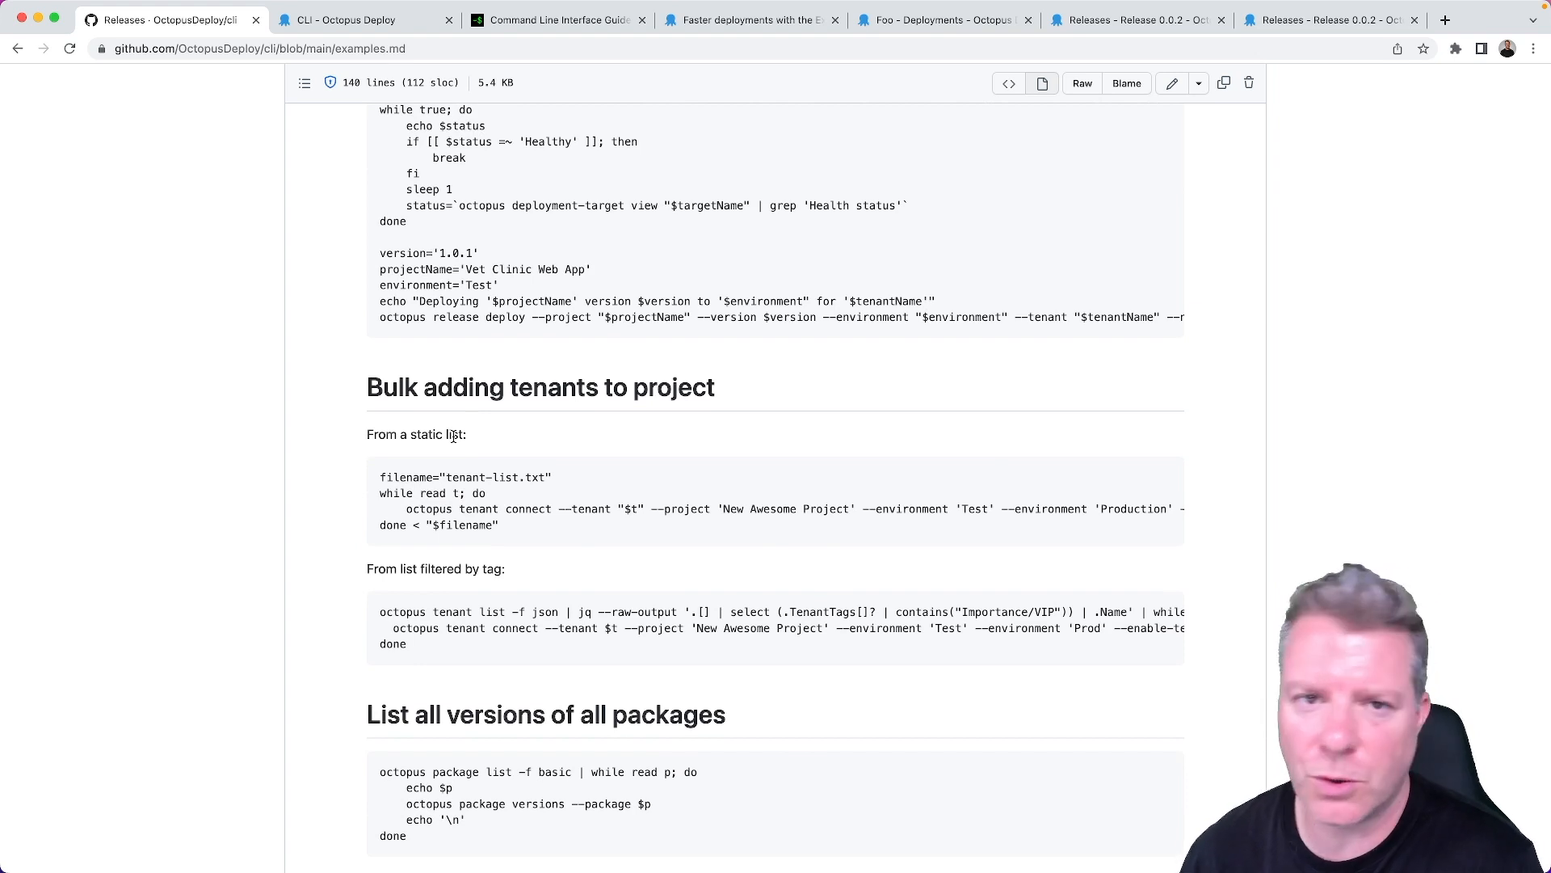
{"action": "mouse_move", "coordinate": [476, 442]}
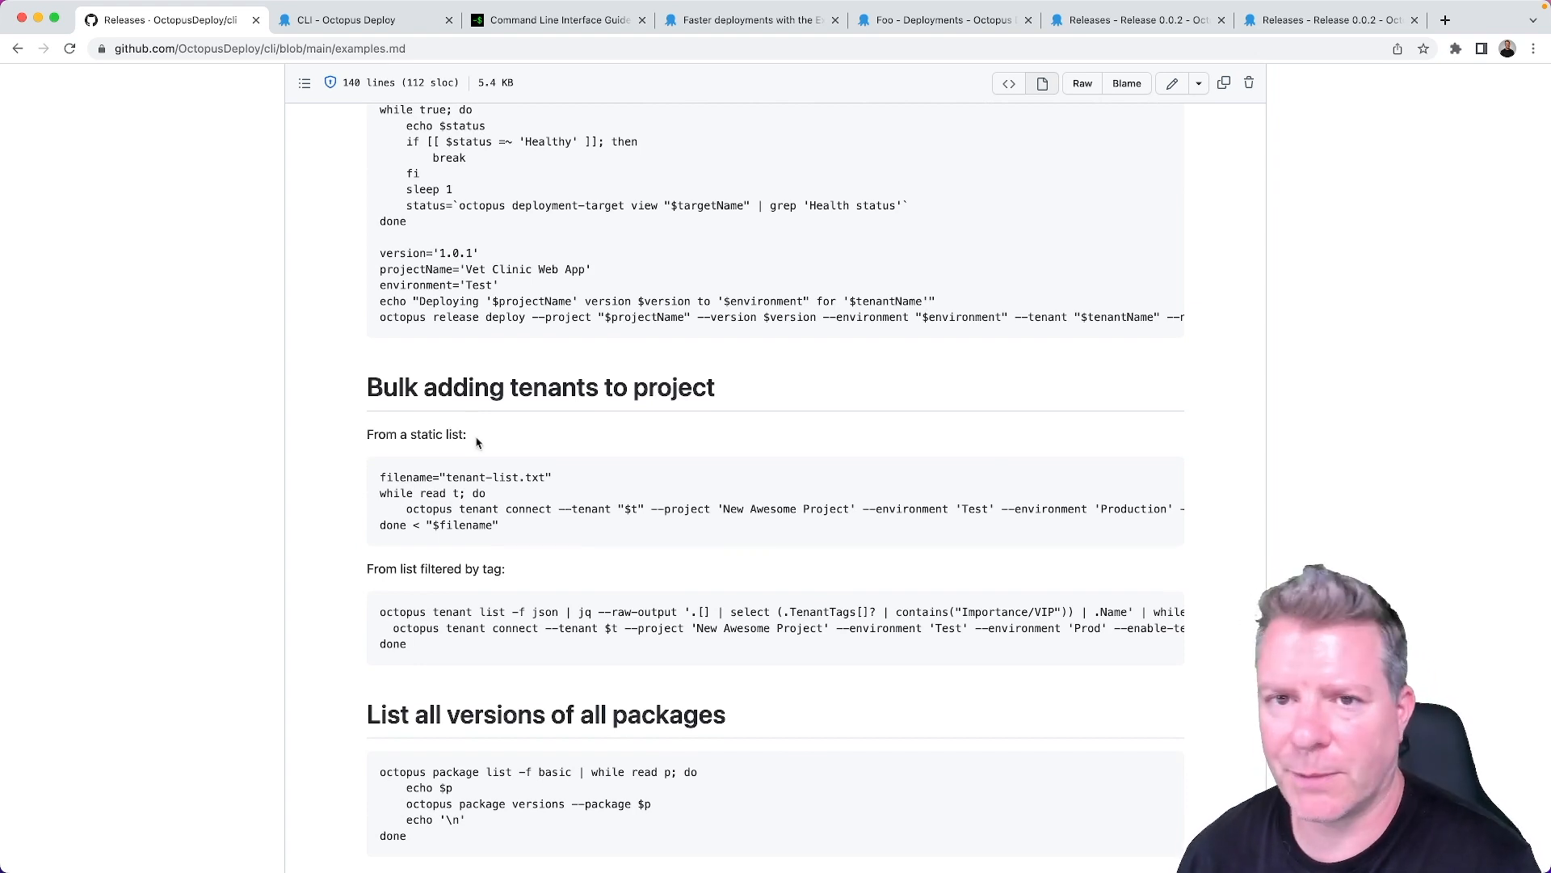
{"action": "mouse_move", "coordinate": [498, 445]}
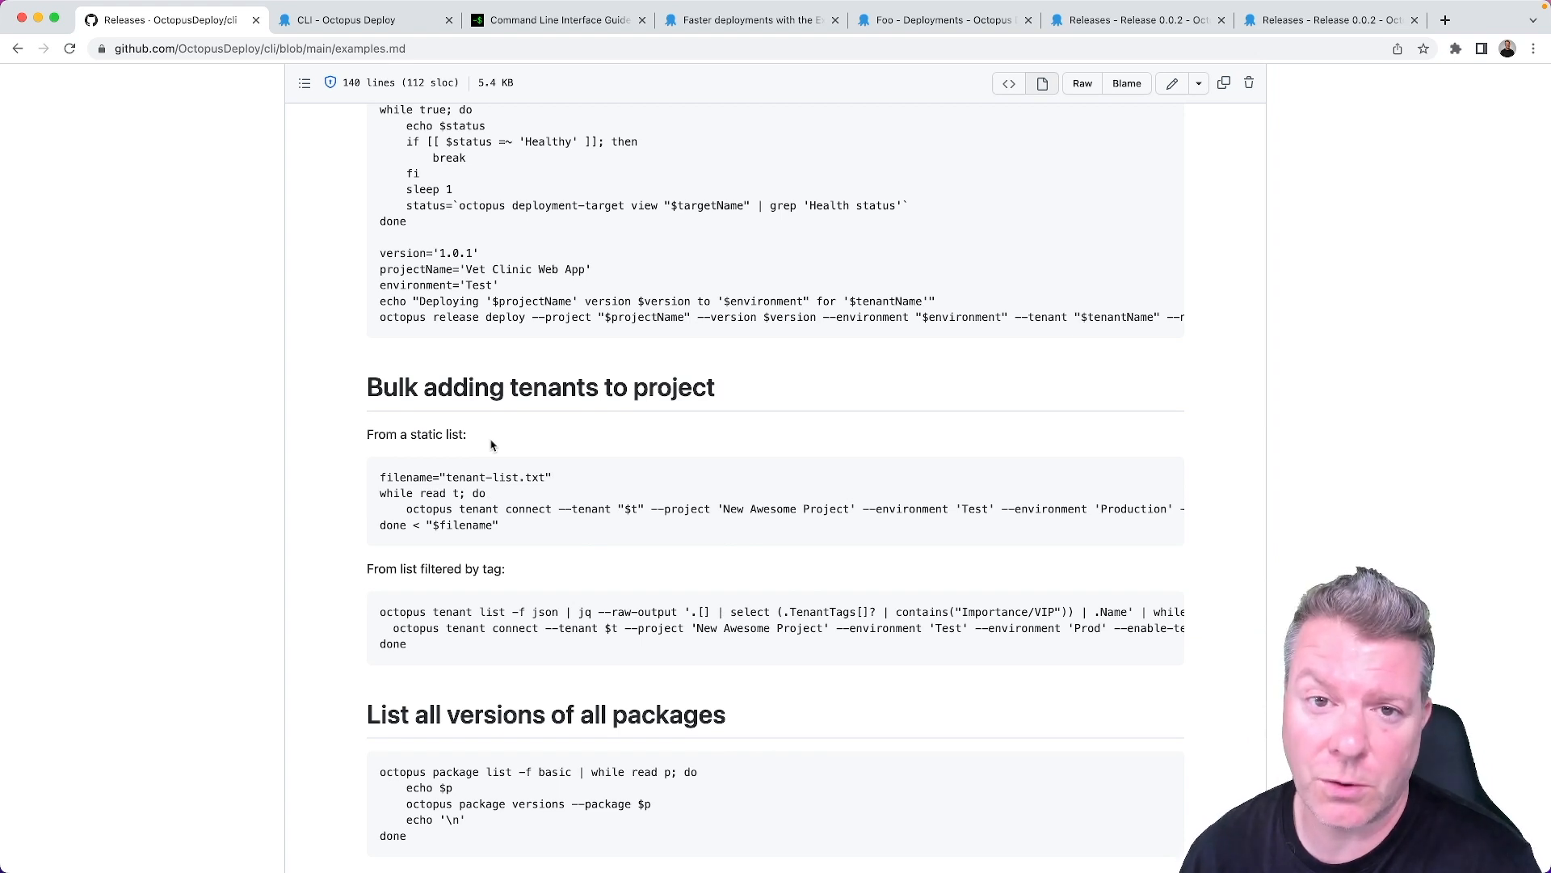
{"action": "scroll", "scroll_direction": "down", "scroll_amount": 3}
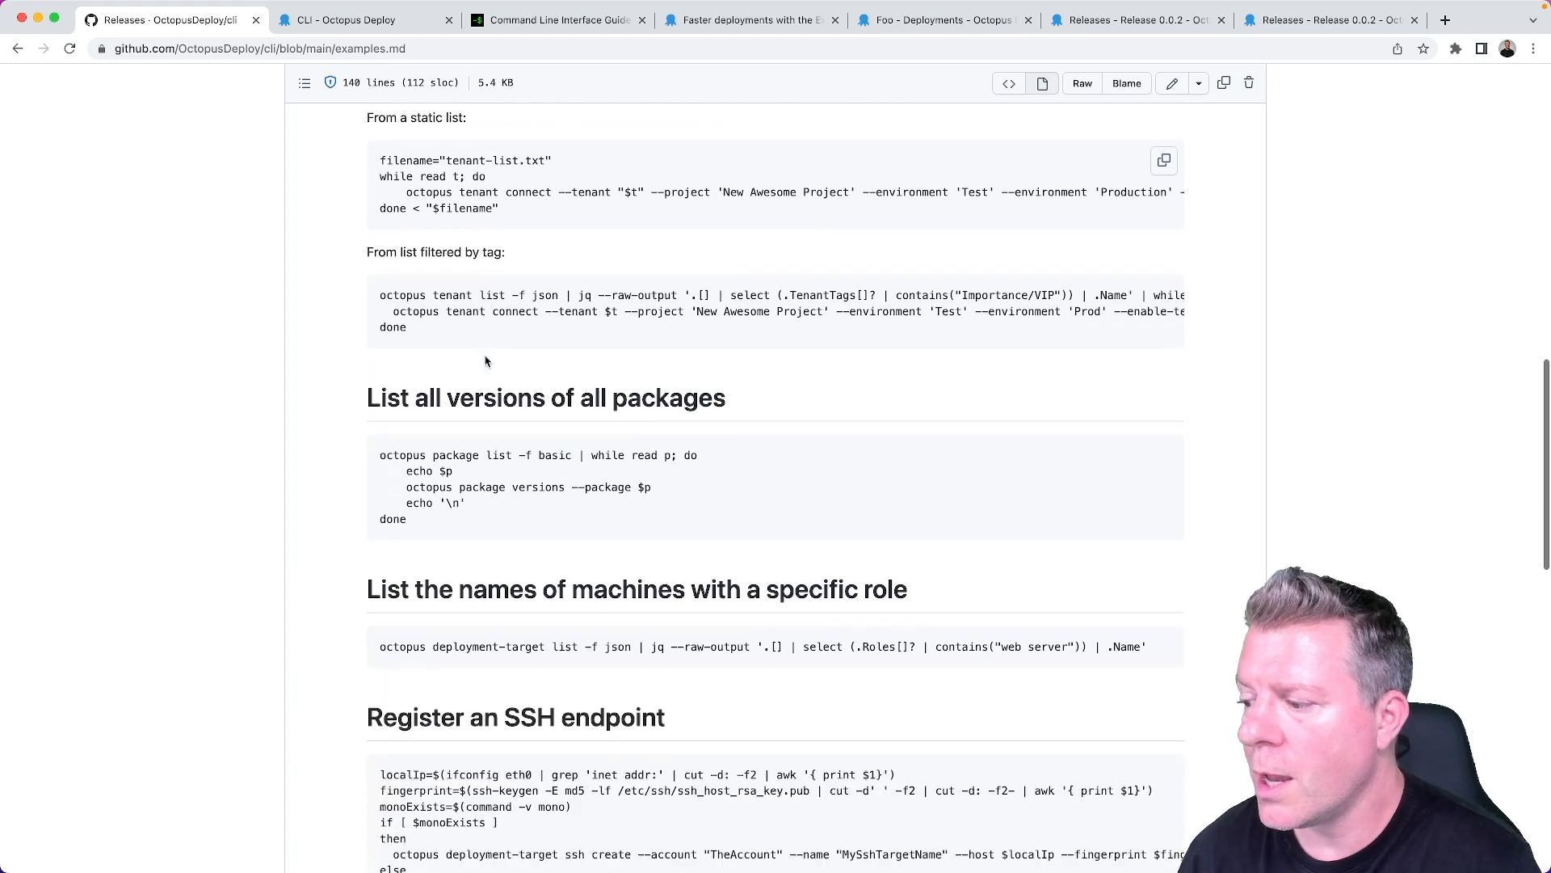
{"action": "scroll", "scroll_direction": "down", "scroll_amount": 3}
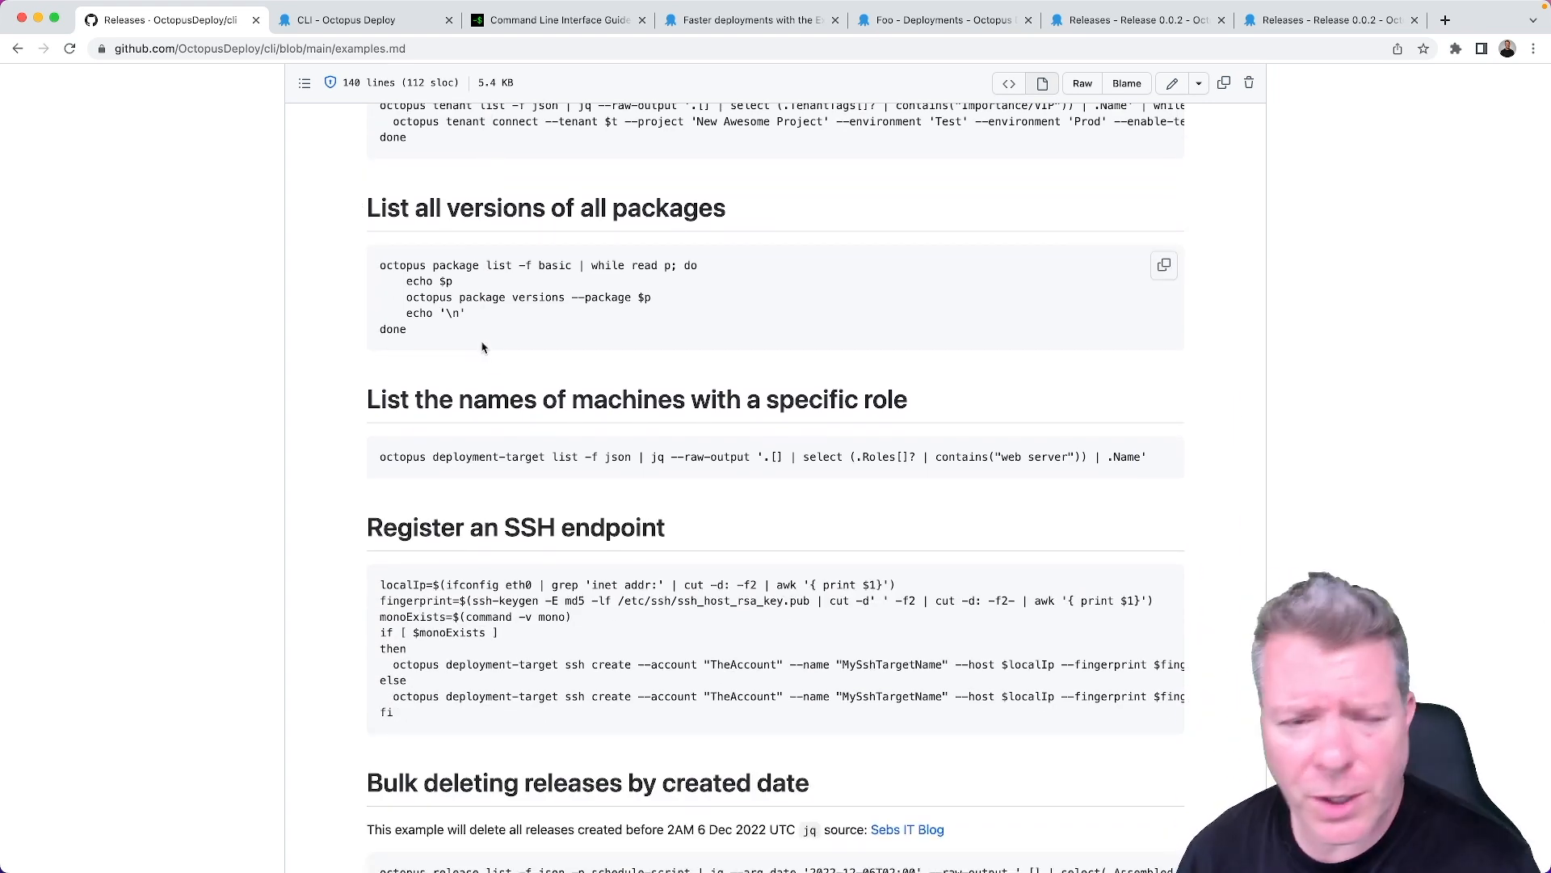
{"action": "mouse_move", "coordinate": [418, 455]}
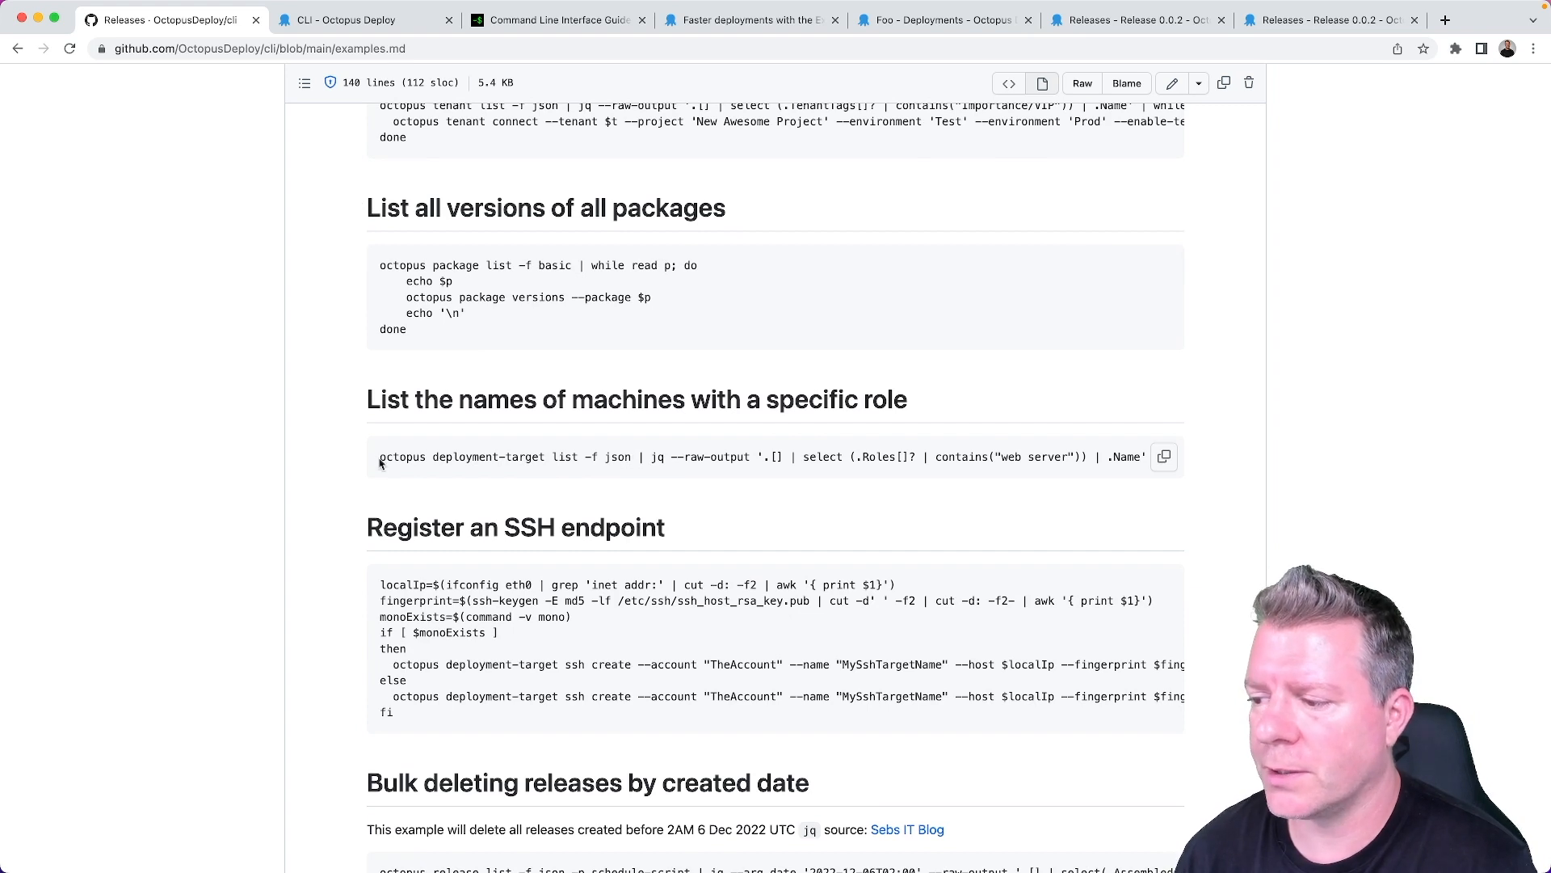
{"action": "double_click", "coordinate": [461, 456]}
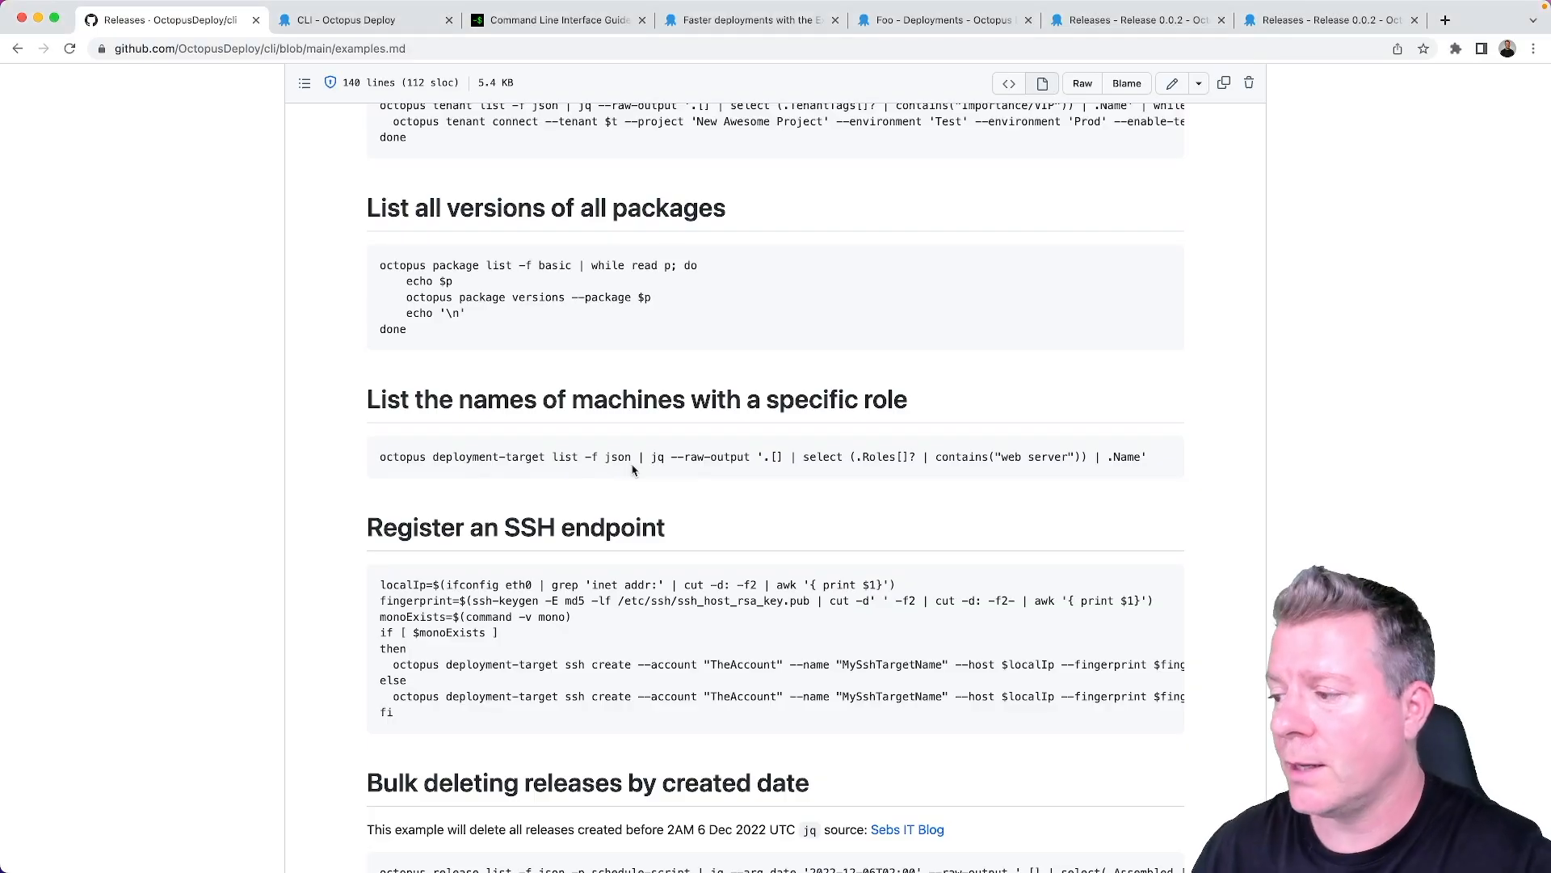
{"action": "double_click", "coordinate": [660, 455]}
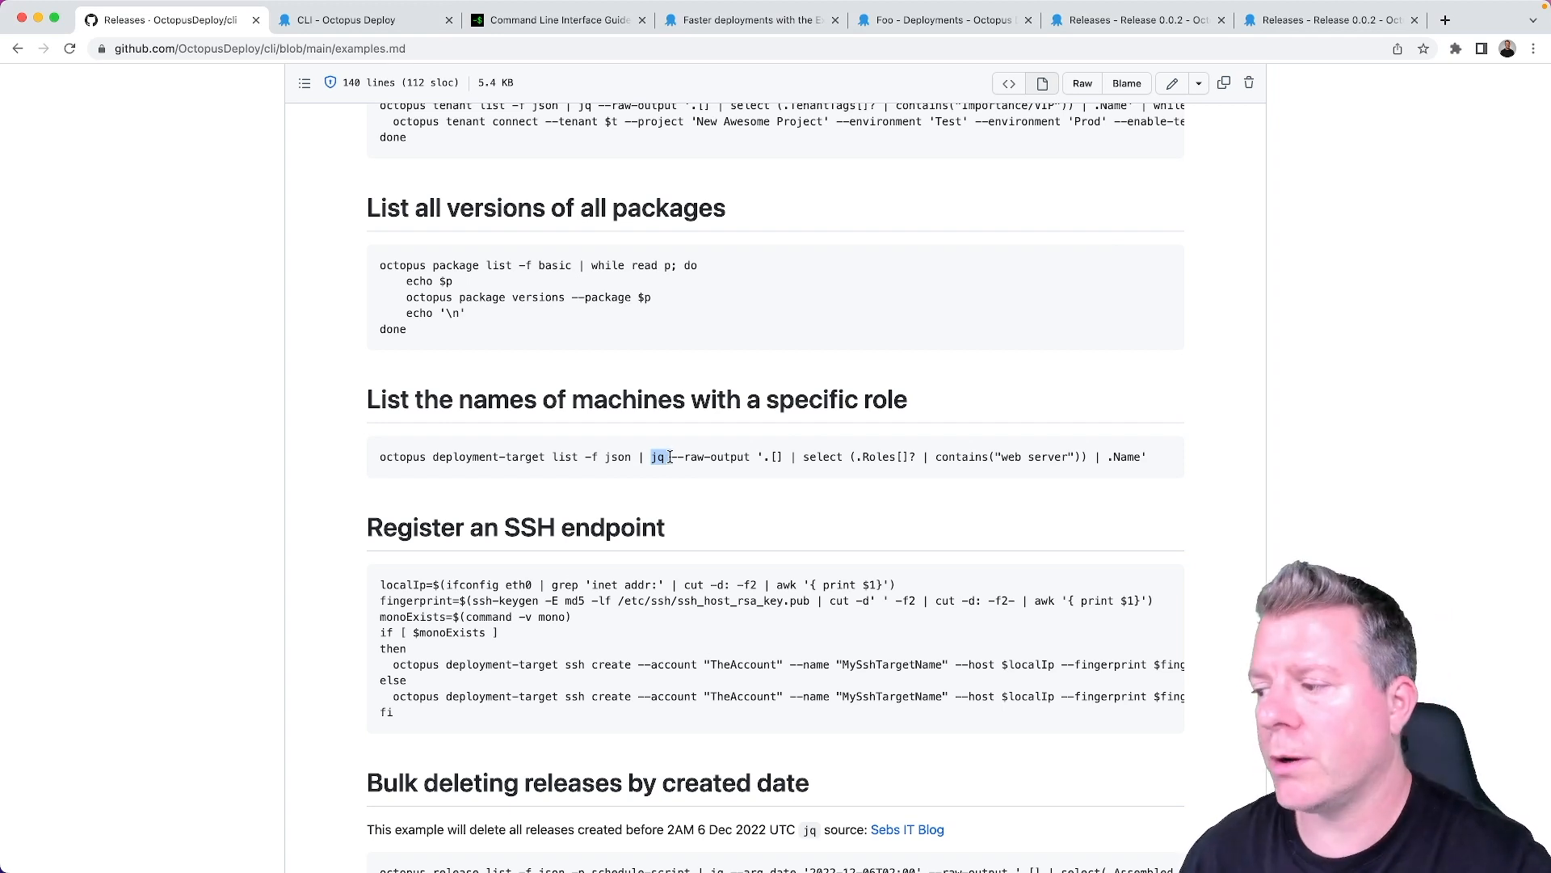
{"action": "mouse_move", "coordinate": [914, 469]}
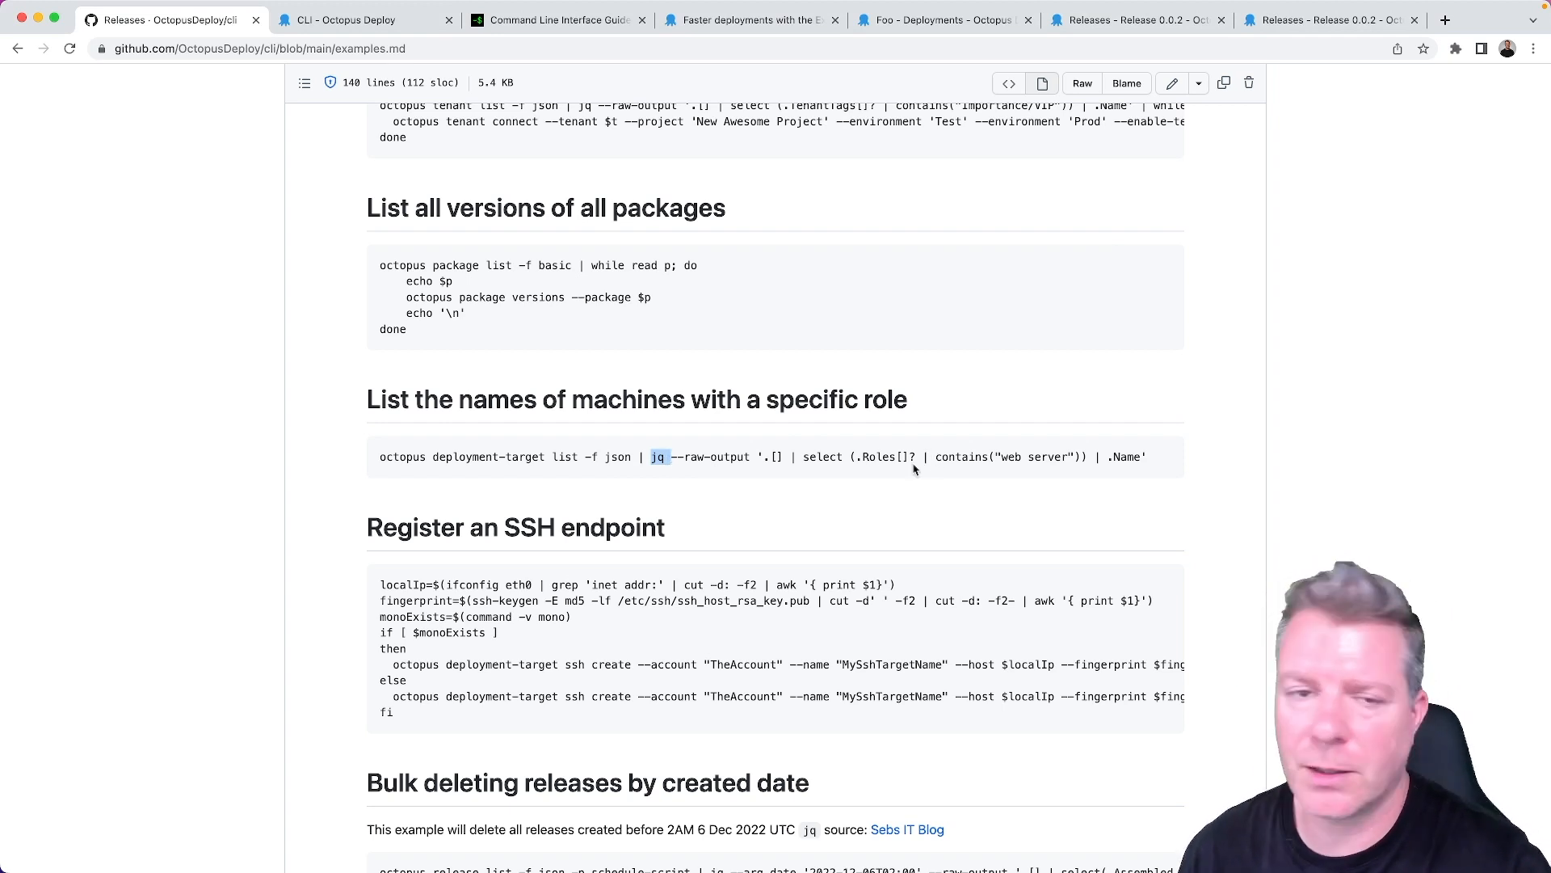
{"action": "scroll", "scroll_direction": "down", "scroll_amount": 3}
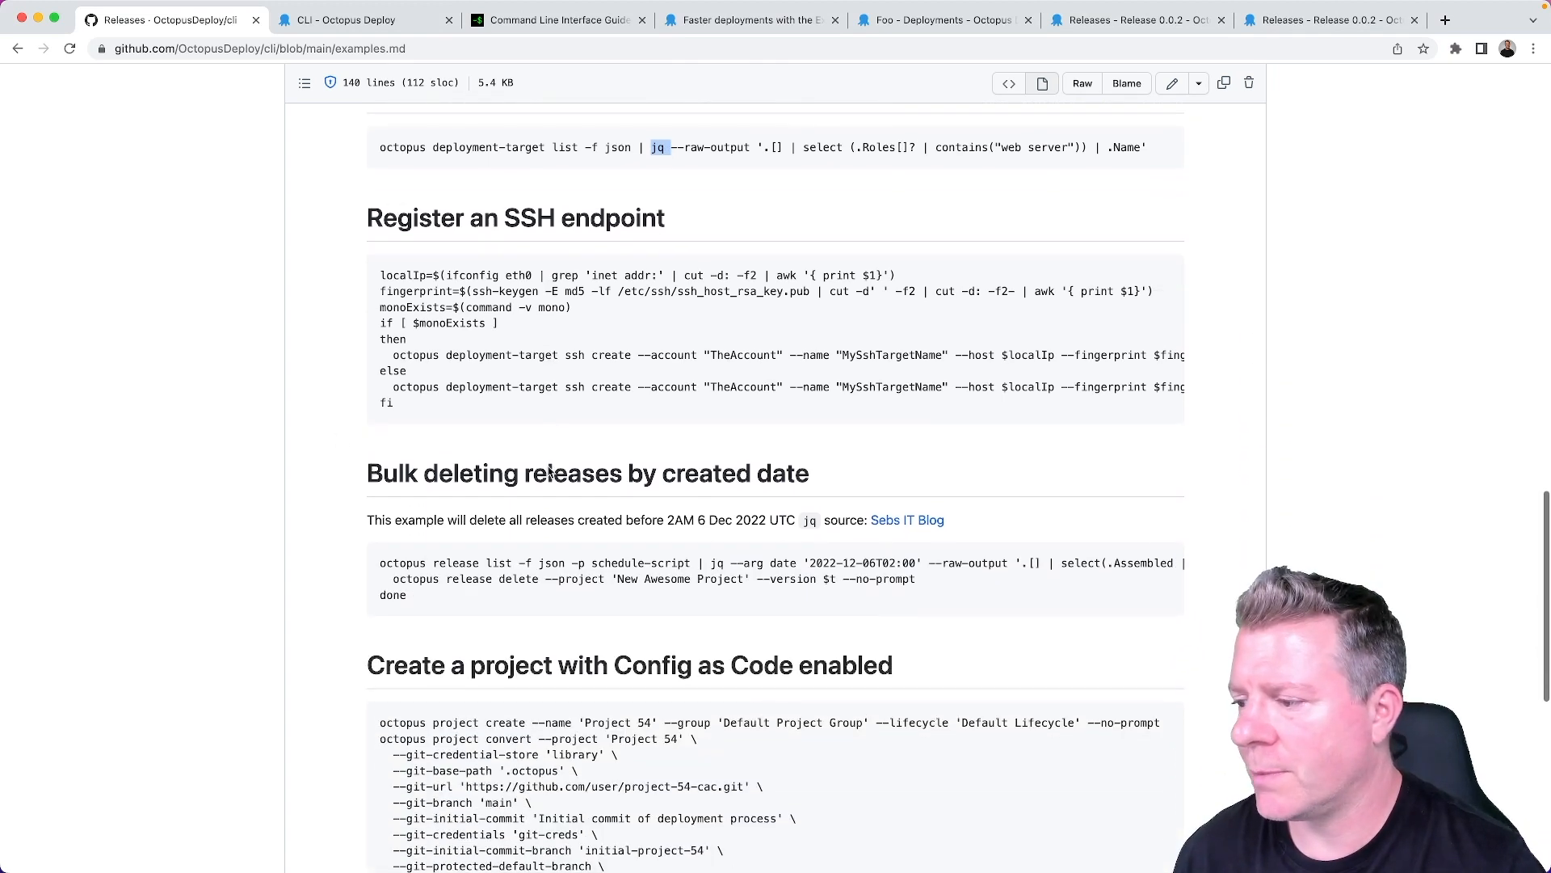
{"action": "scroll", "scroll_direction": "down", "scroll_amount": 3}
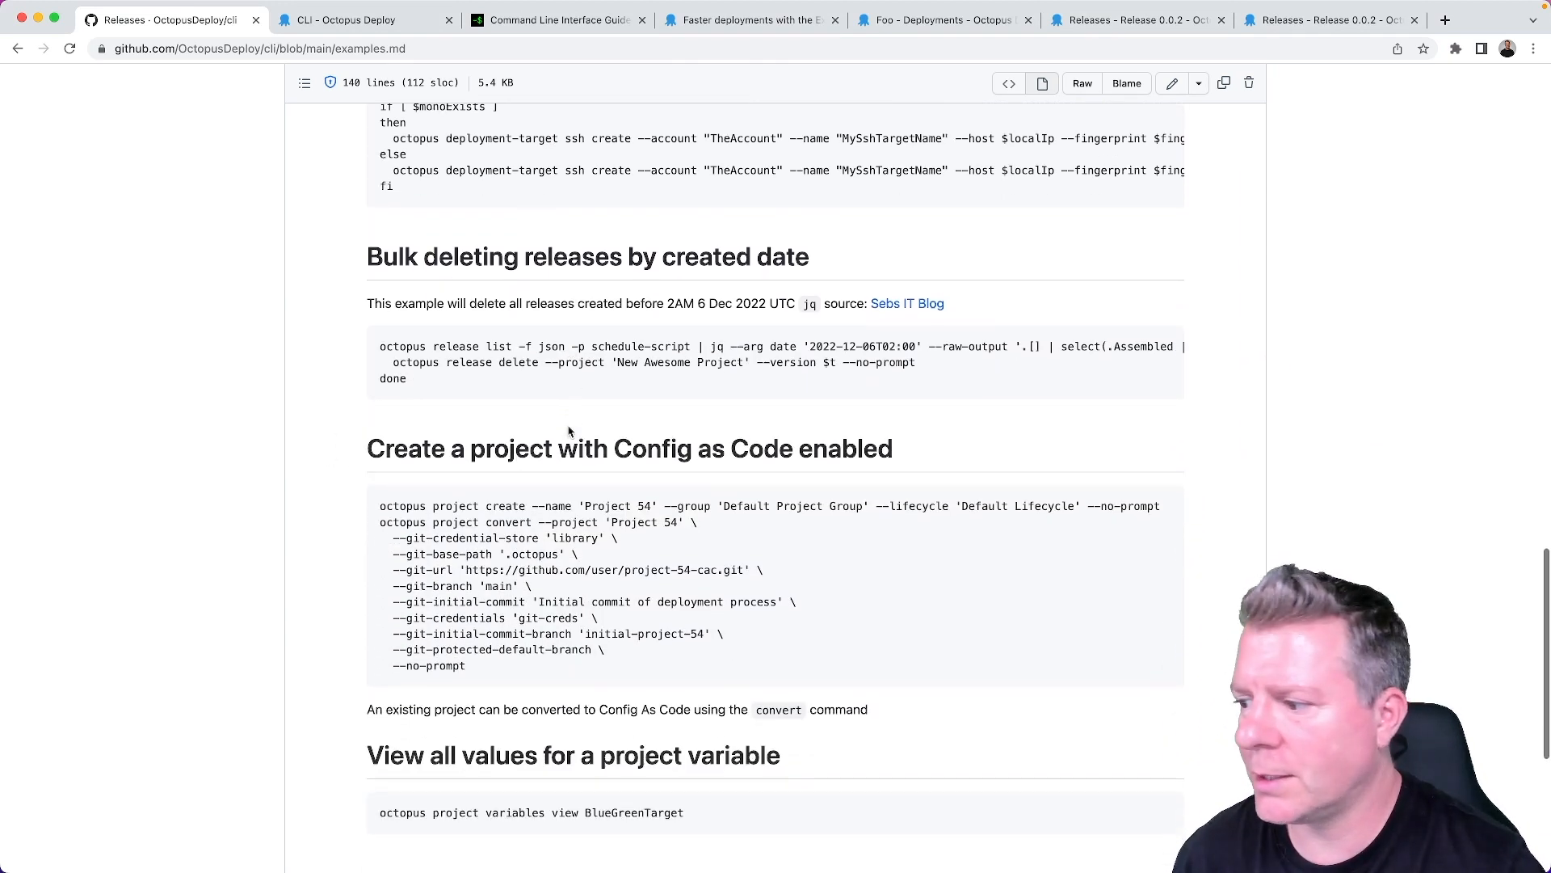
{"action": "scroll", "scroll_direction": "down", "scroll_amount": 3}
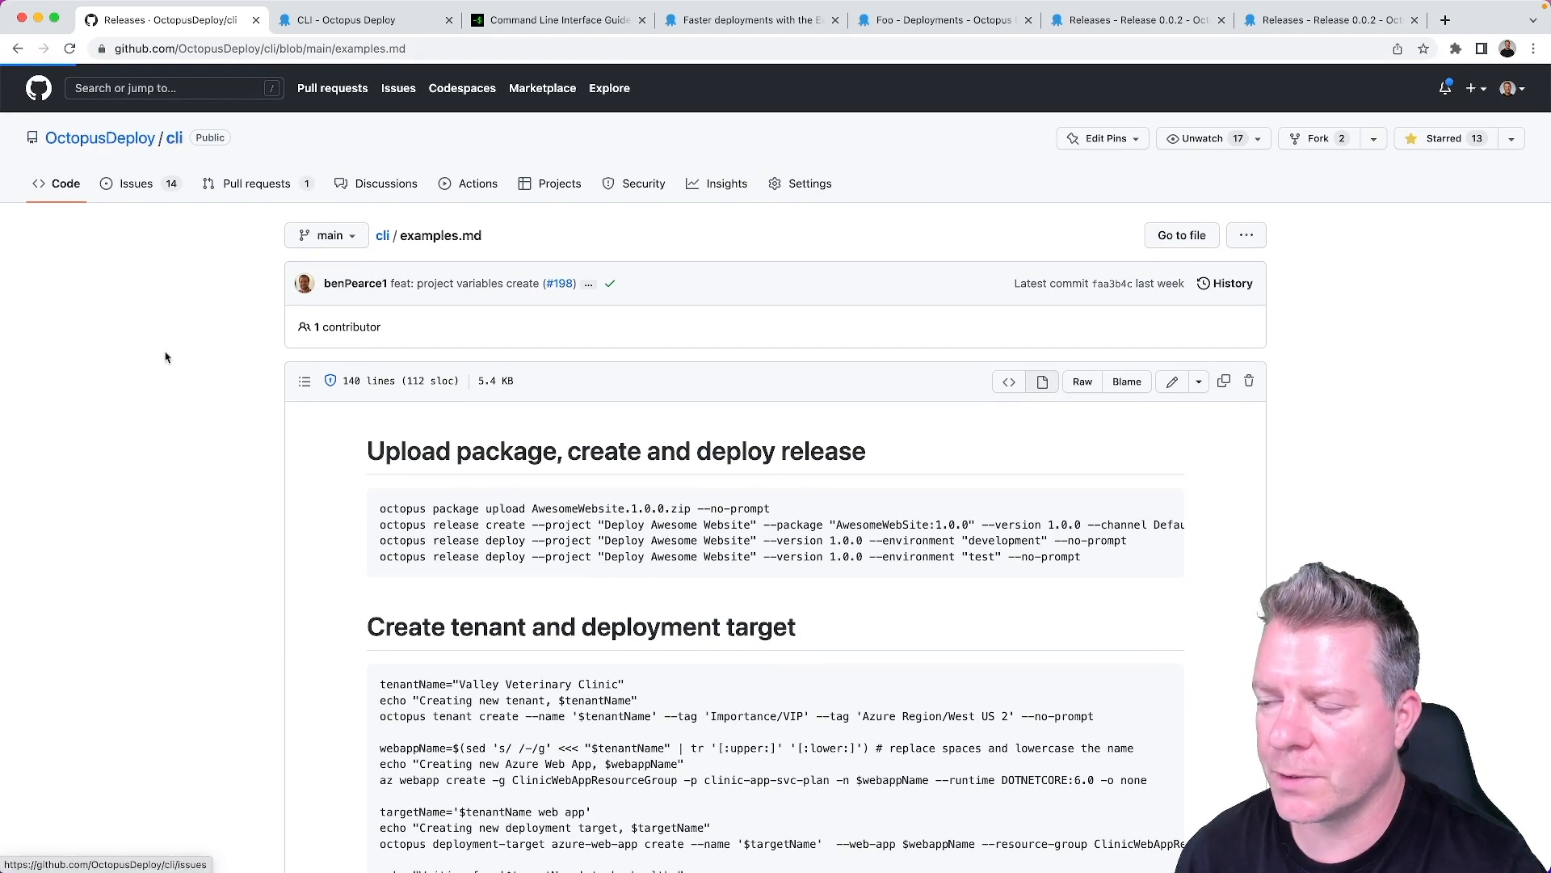
Return to the cli repository home and scroll the README installation section toward the 1.0.0 release.
{"action": "left_click", "coordinate": [175, 137]}
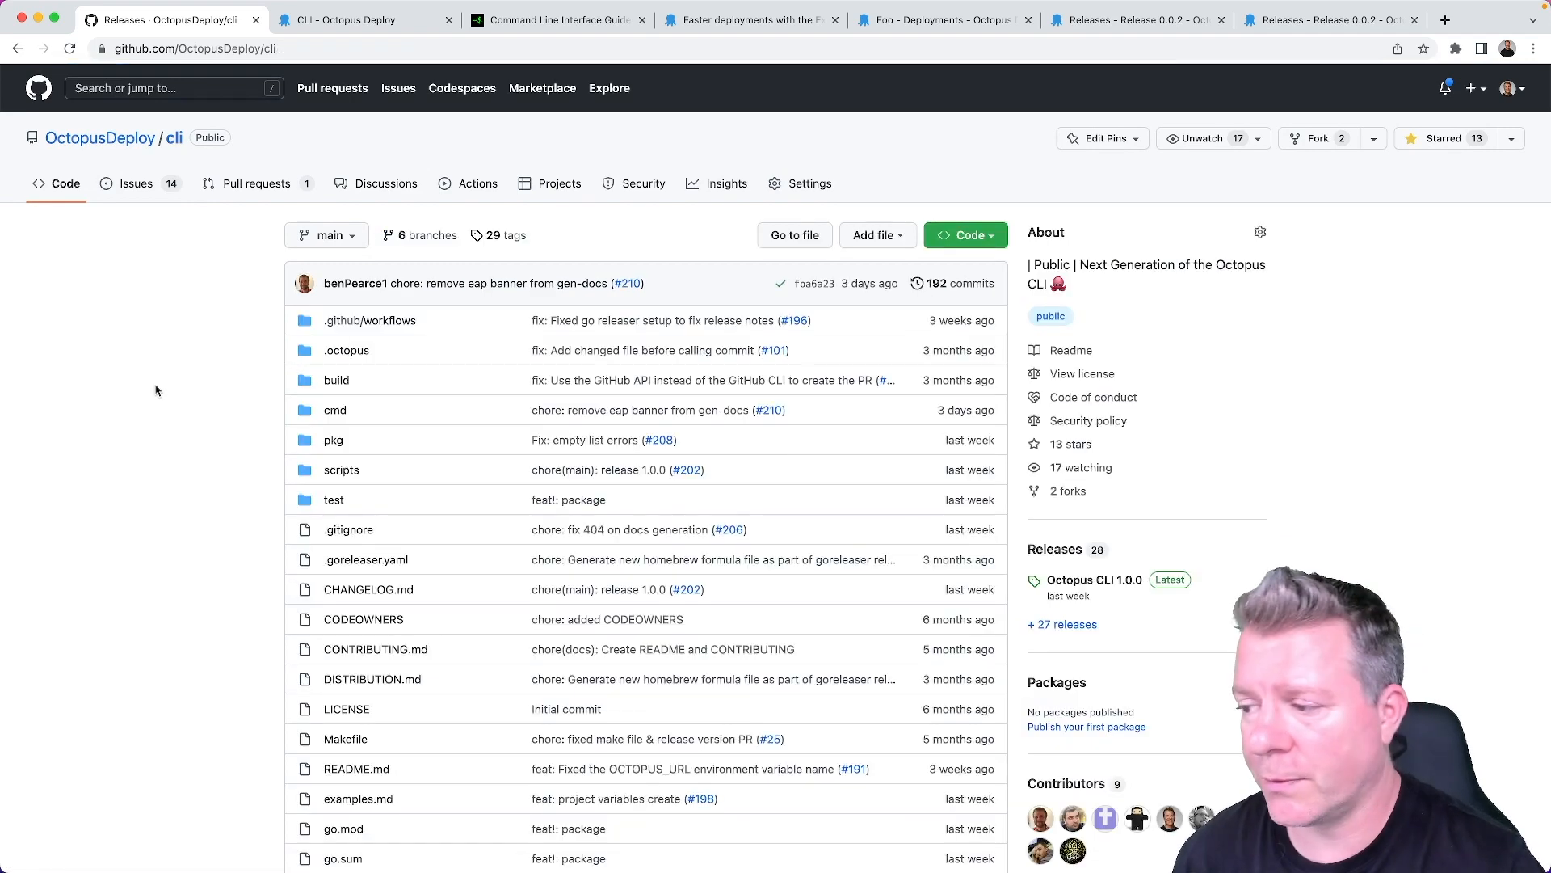
{"action": "scroll", "scroll_direction": "down", "scroll_amount": 3}
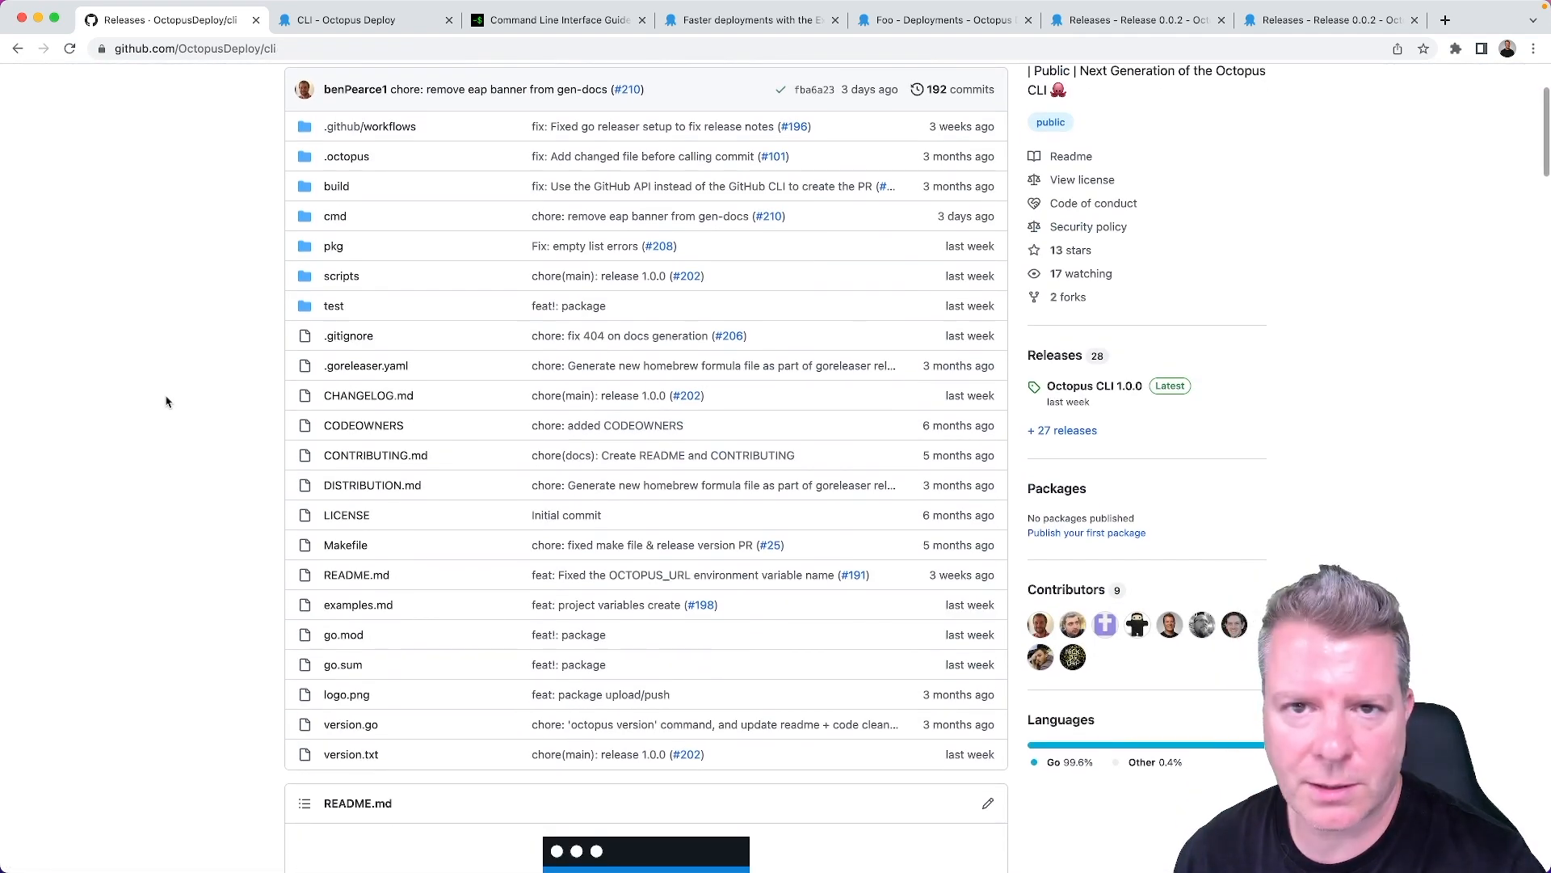
{"action": "scroll", "scroll_direction": "down", "scroll_amount": 3}
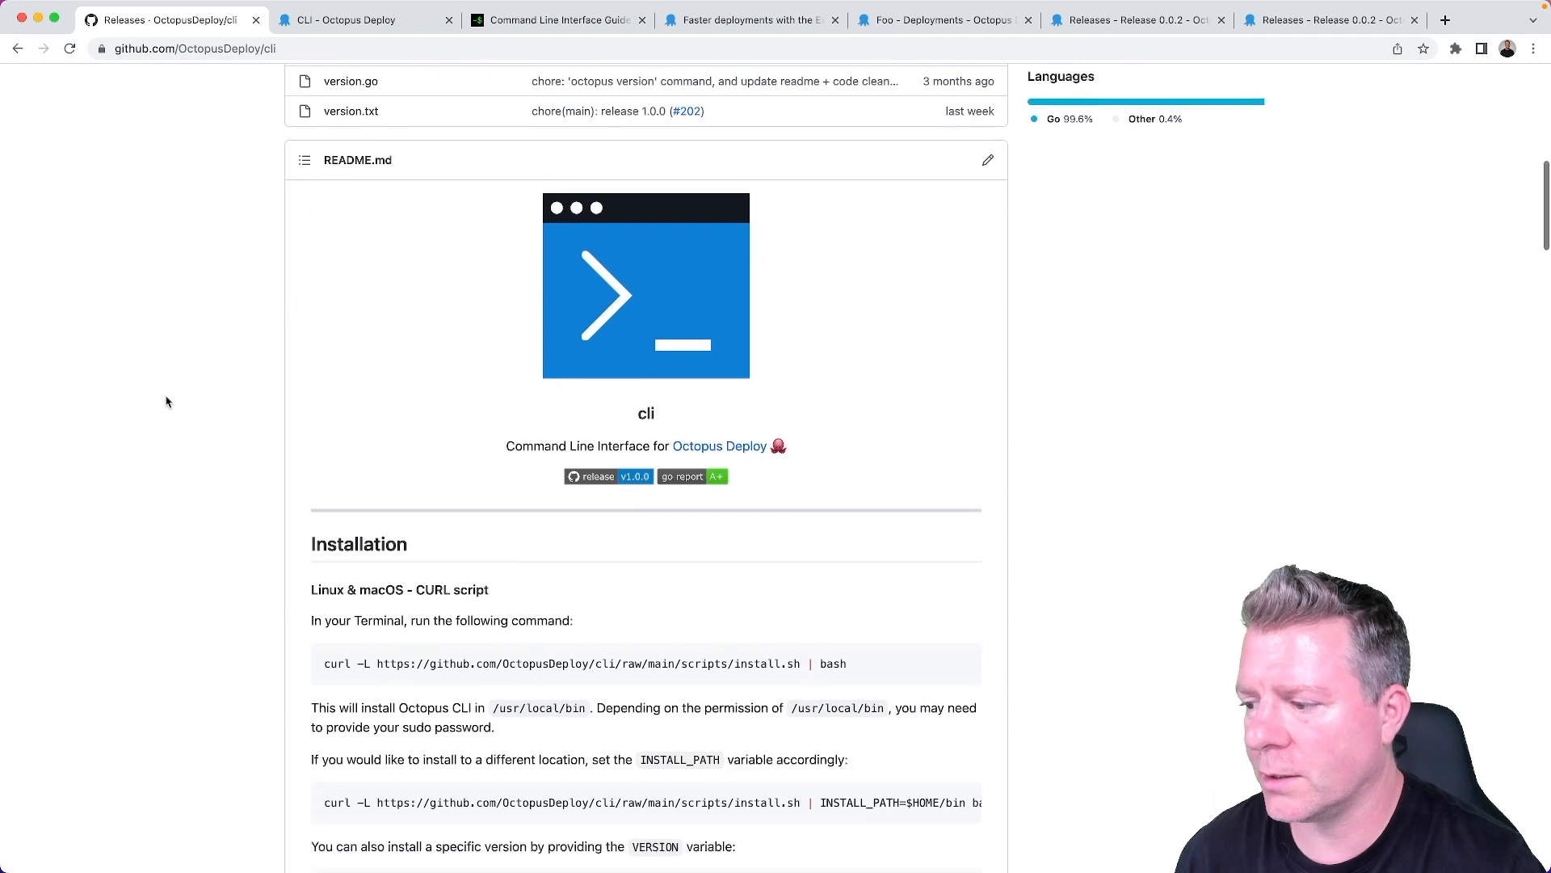
{"action": "scroll", "scroll_direction": "down", "scroll_amount": 3}
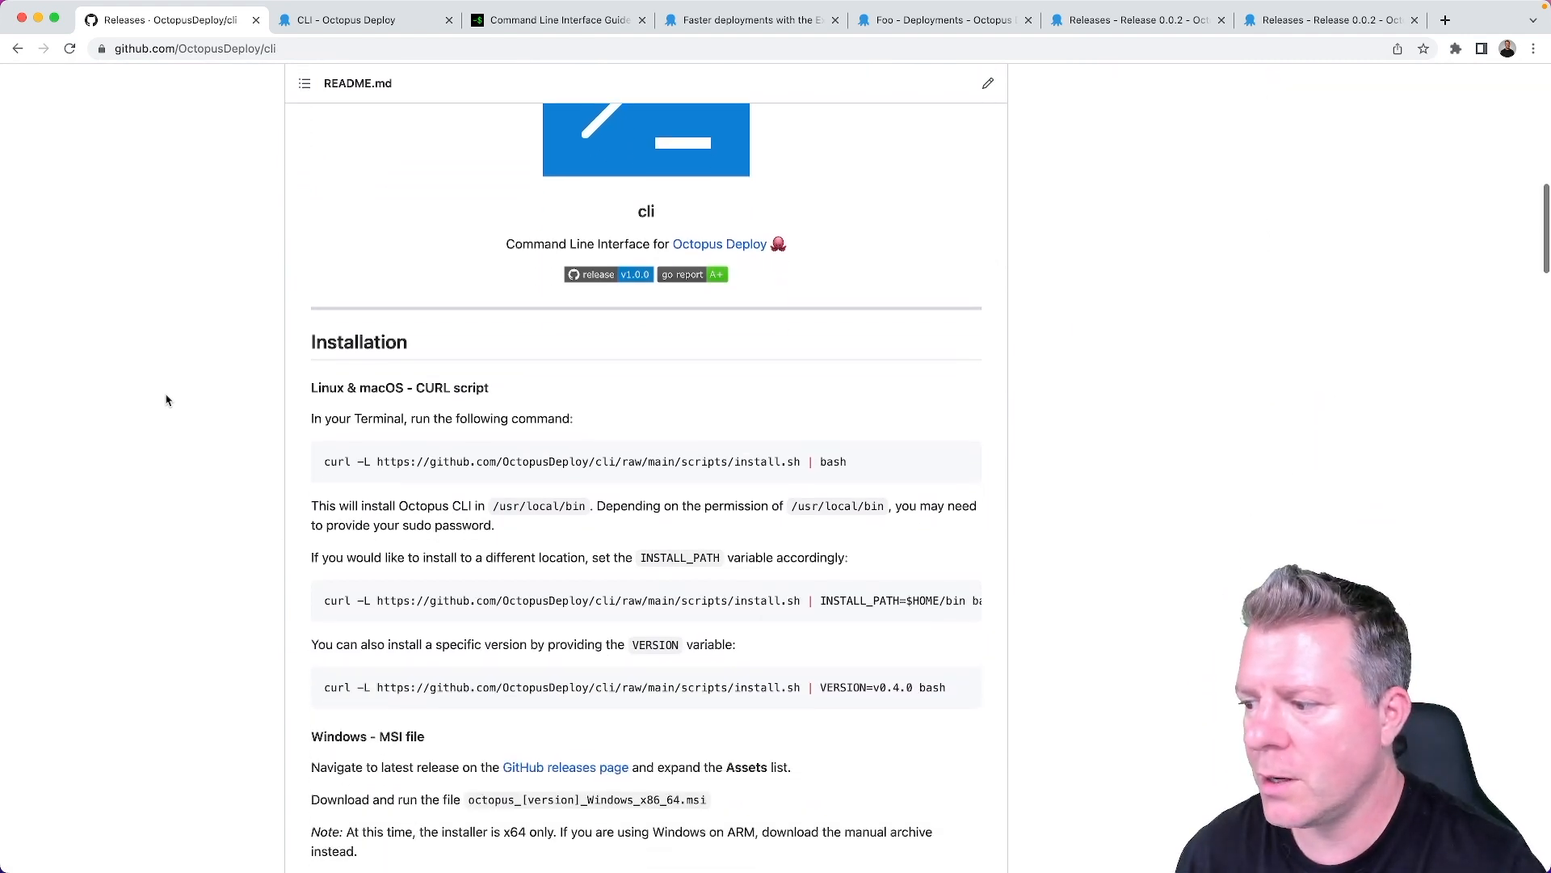
{"action": "scroll", "scroll_direction": "down", "scroll_amount": 3}
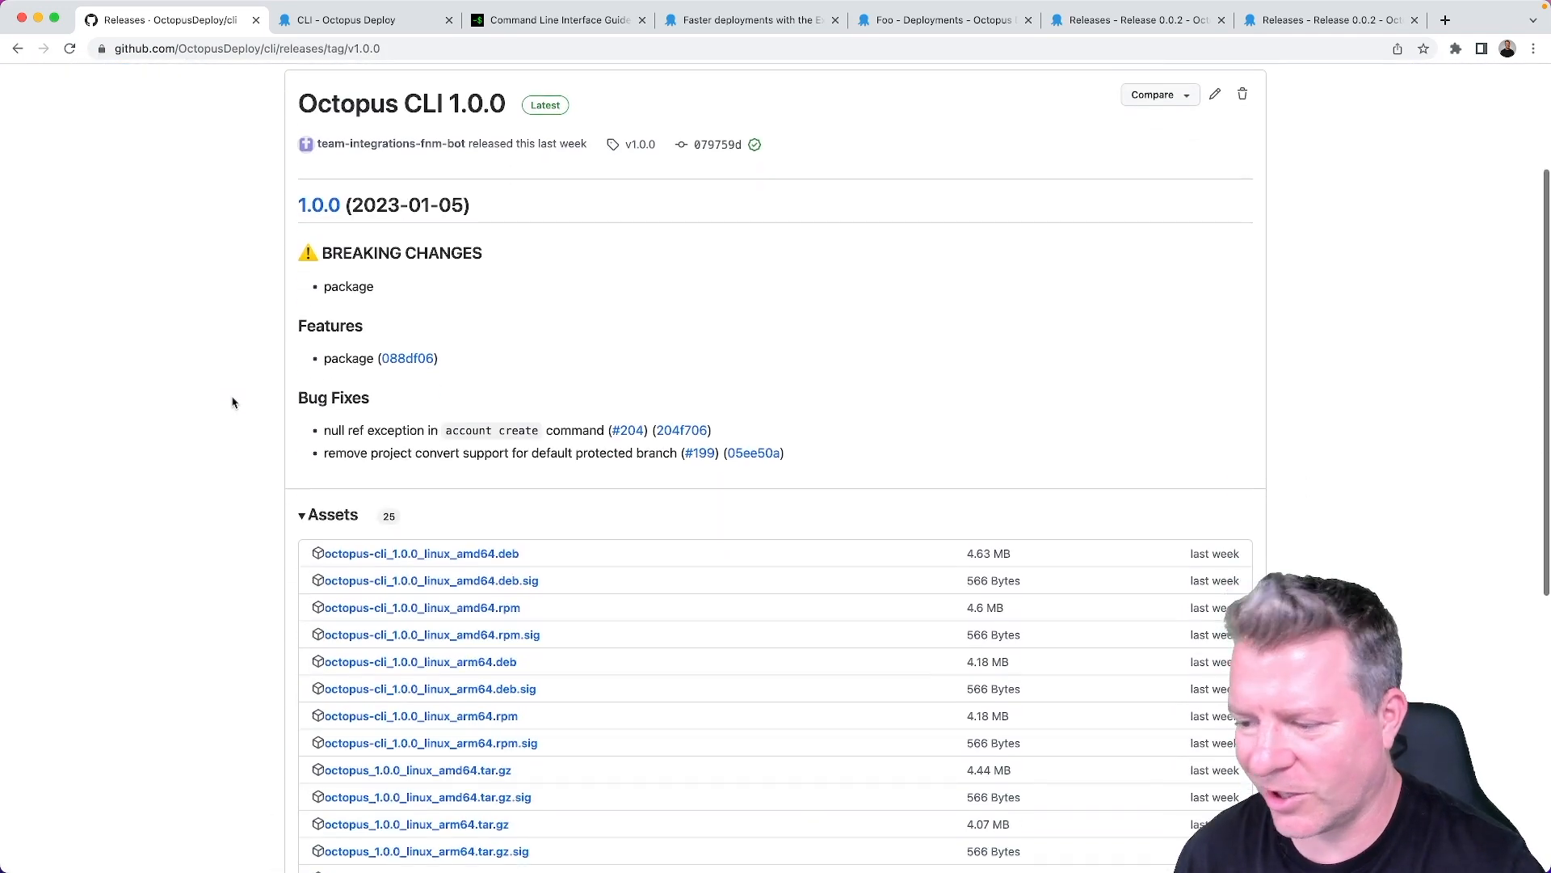
Scroll the 1.0.0 release assets, then switch to the Executions API blog post tab.
{"action": "scroll", "scroll_direction": "down", "scroll_amount": 3}
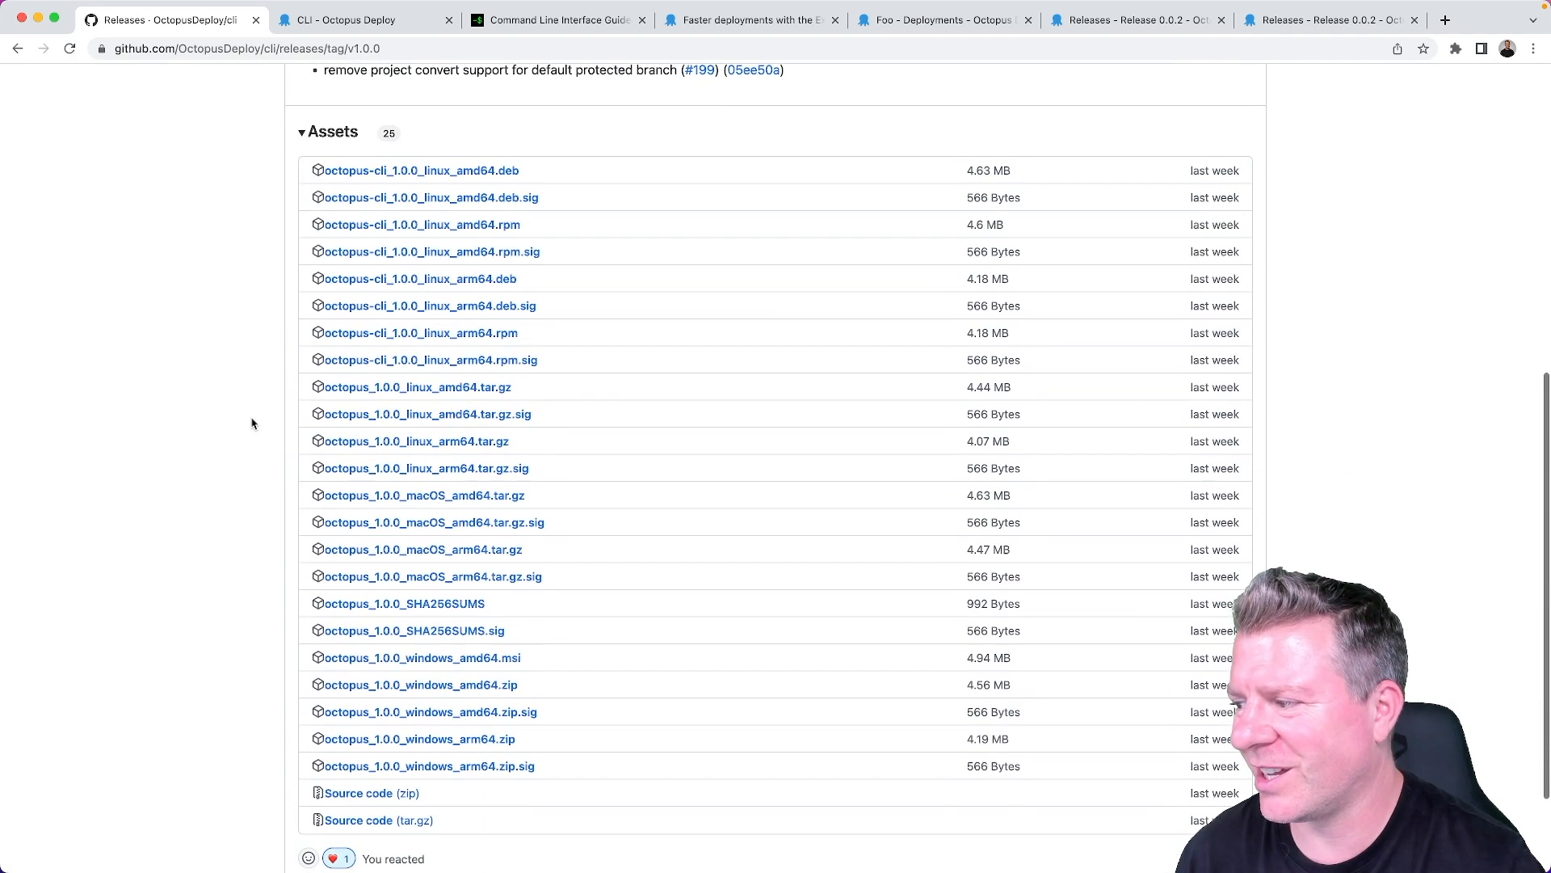
{"action": "scroll", "scroll_direction": "down", "scroll_amount": 3}
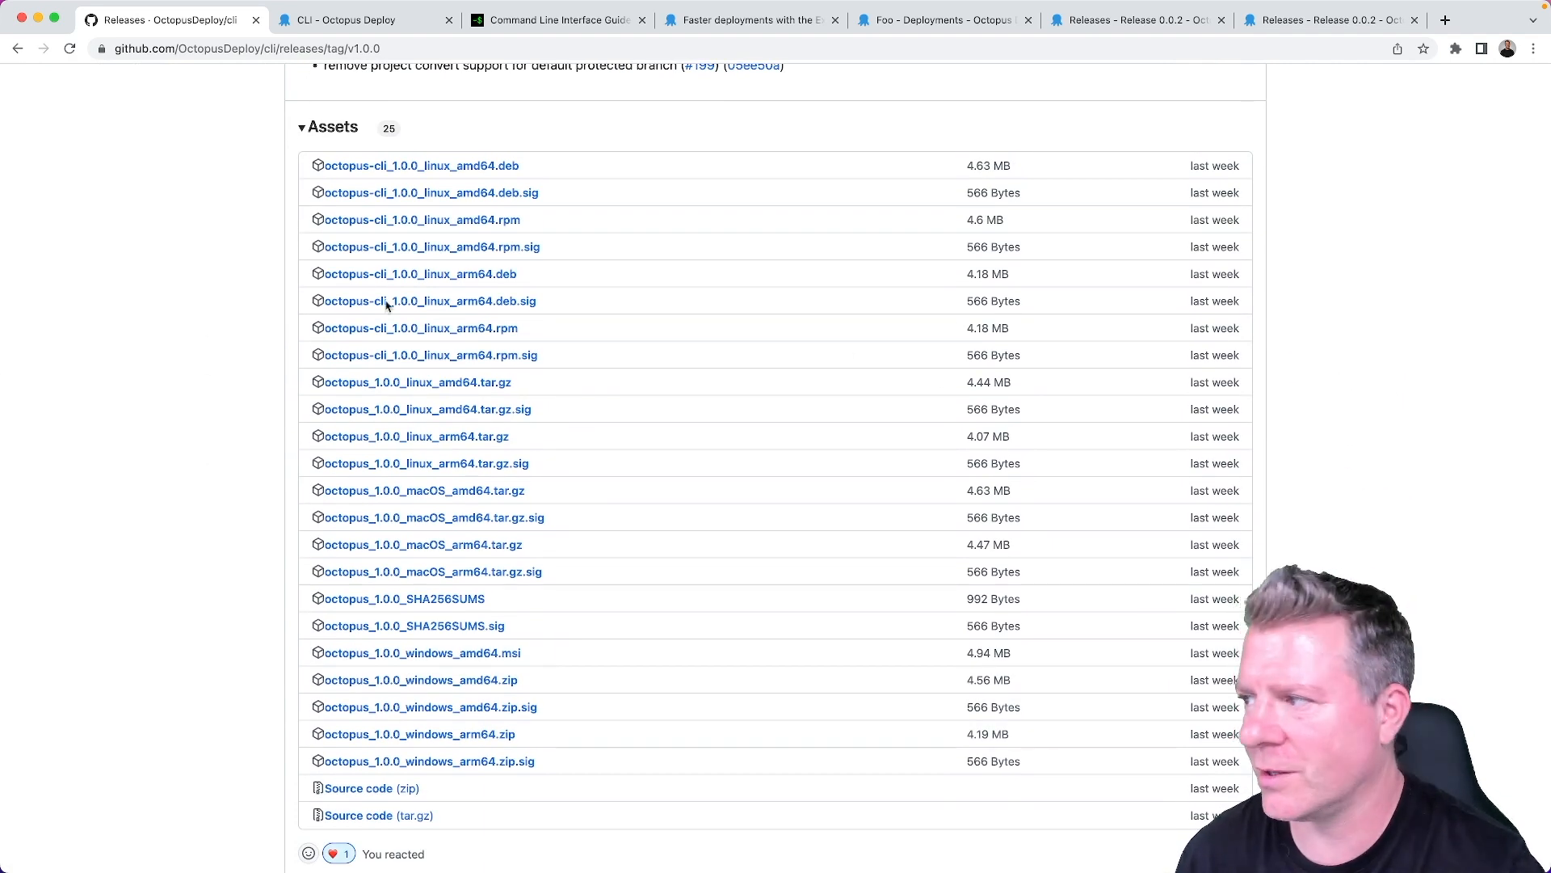
{"action": "left_click", "coordinate": [746, 19]}
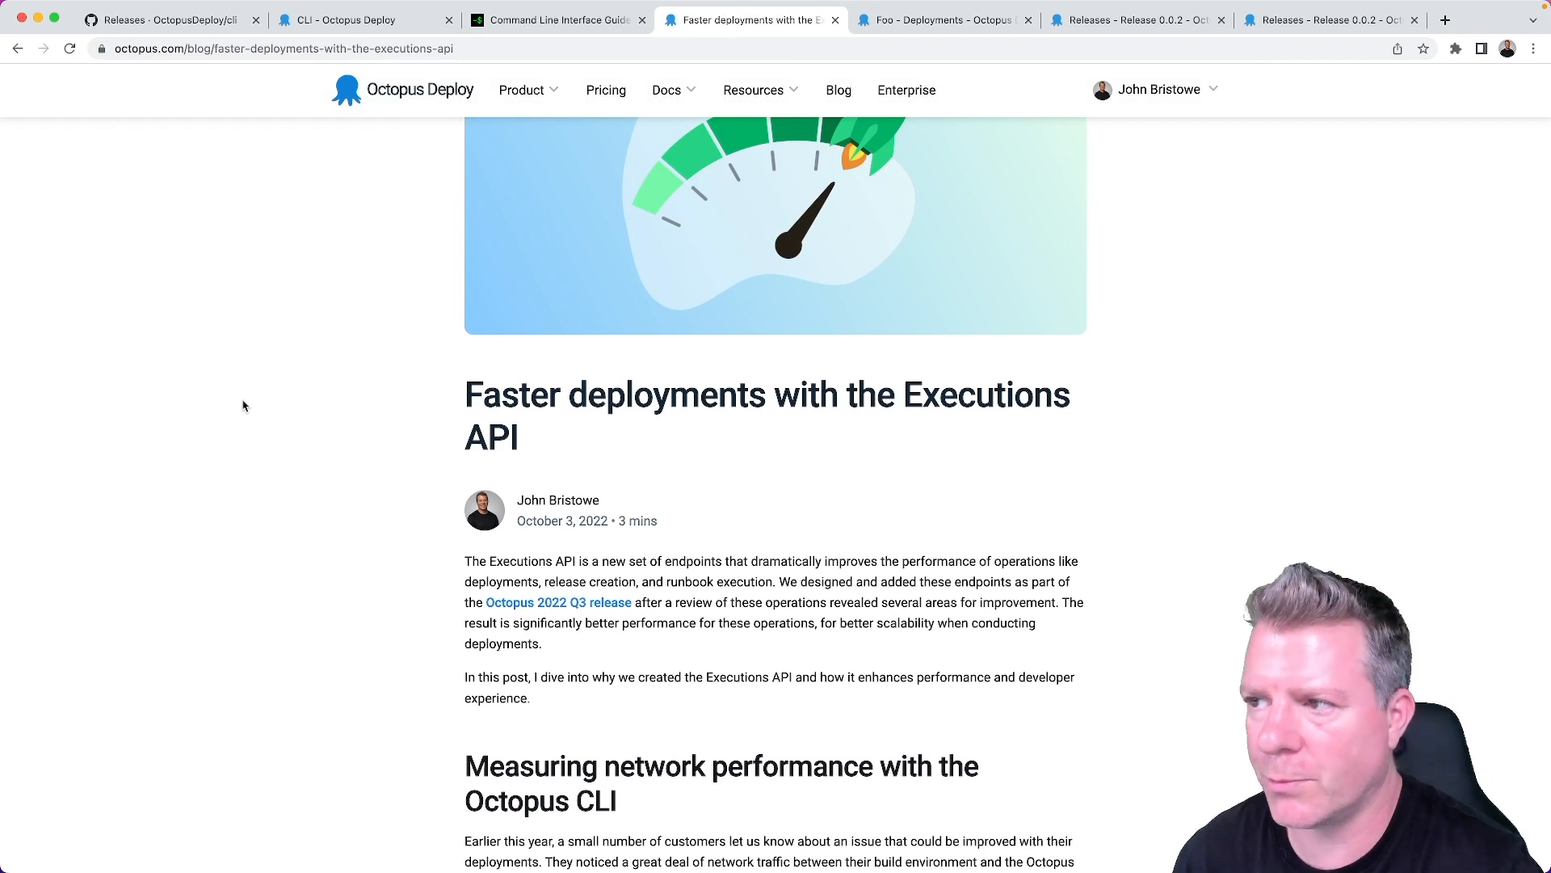
{"action": "mouse_move", "coordinate": [263, 417]}
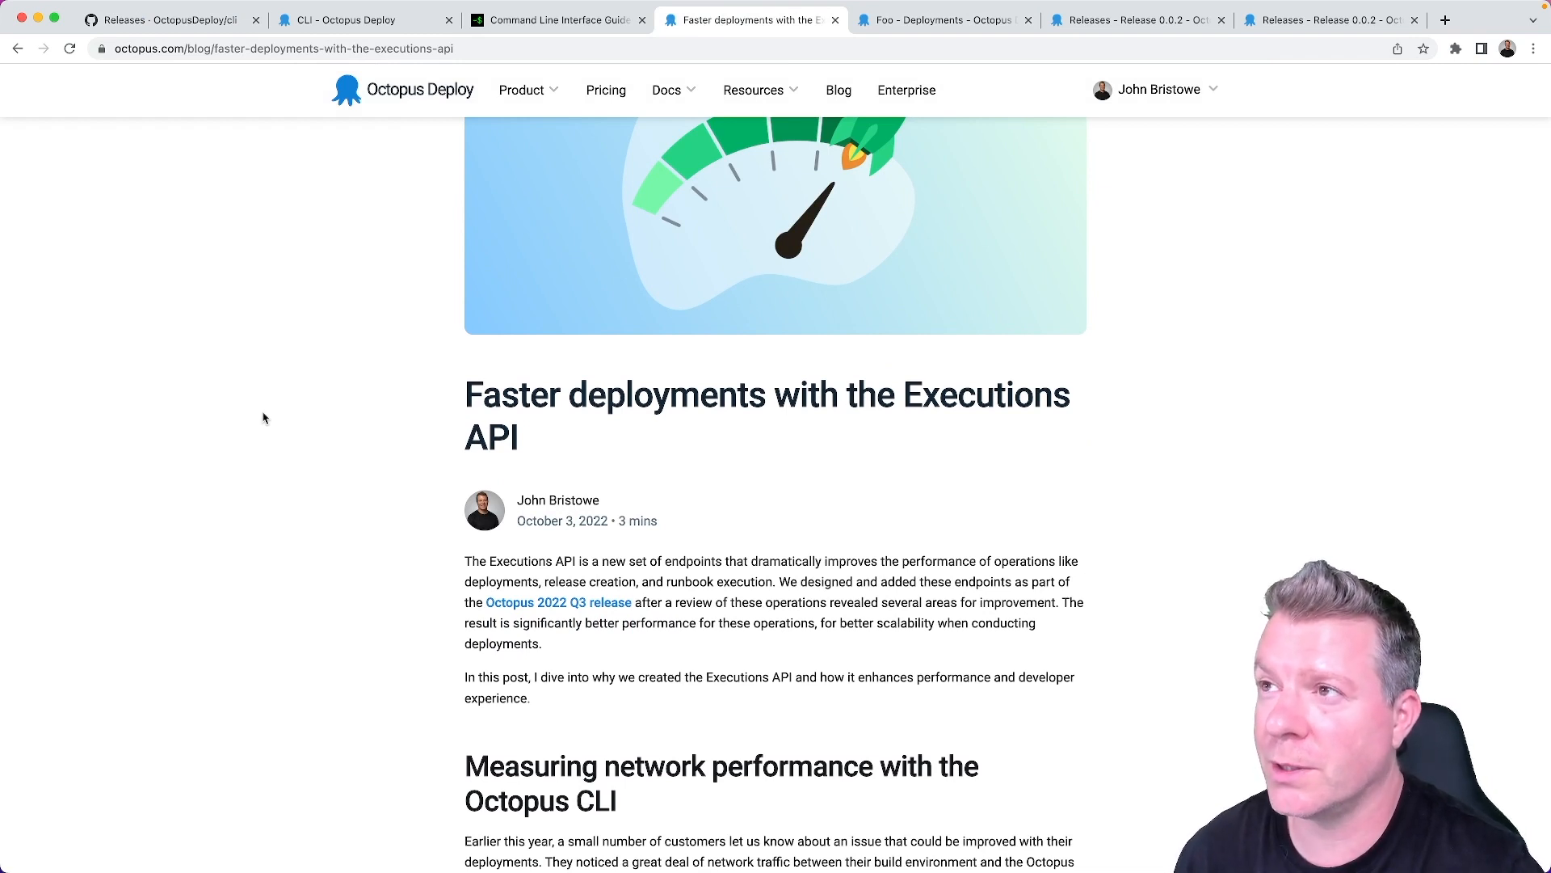
Review the Executions API speed chart showing roughly 3x faster, then return to the Octopus CLI 1.0.0 release page.
{"action": "scroll", "scroll_direction": "down", "scroll_amount": 3}
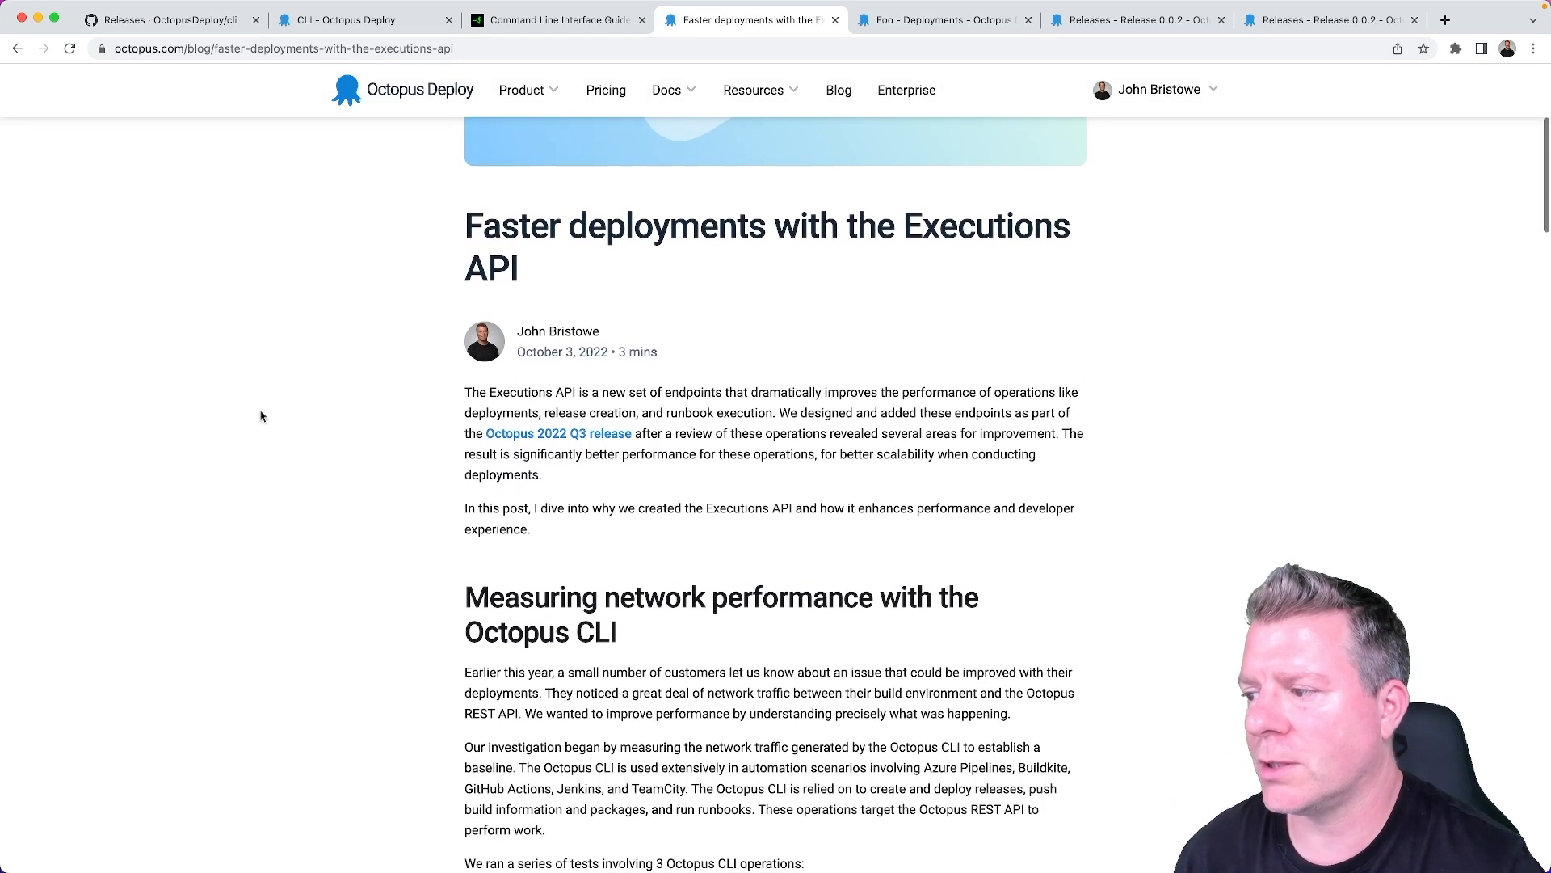
{"action": "scroll", "scroll_direction": "down", "scroll_amount": 3}
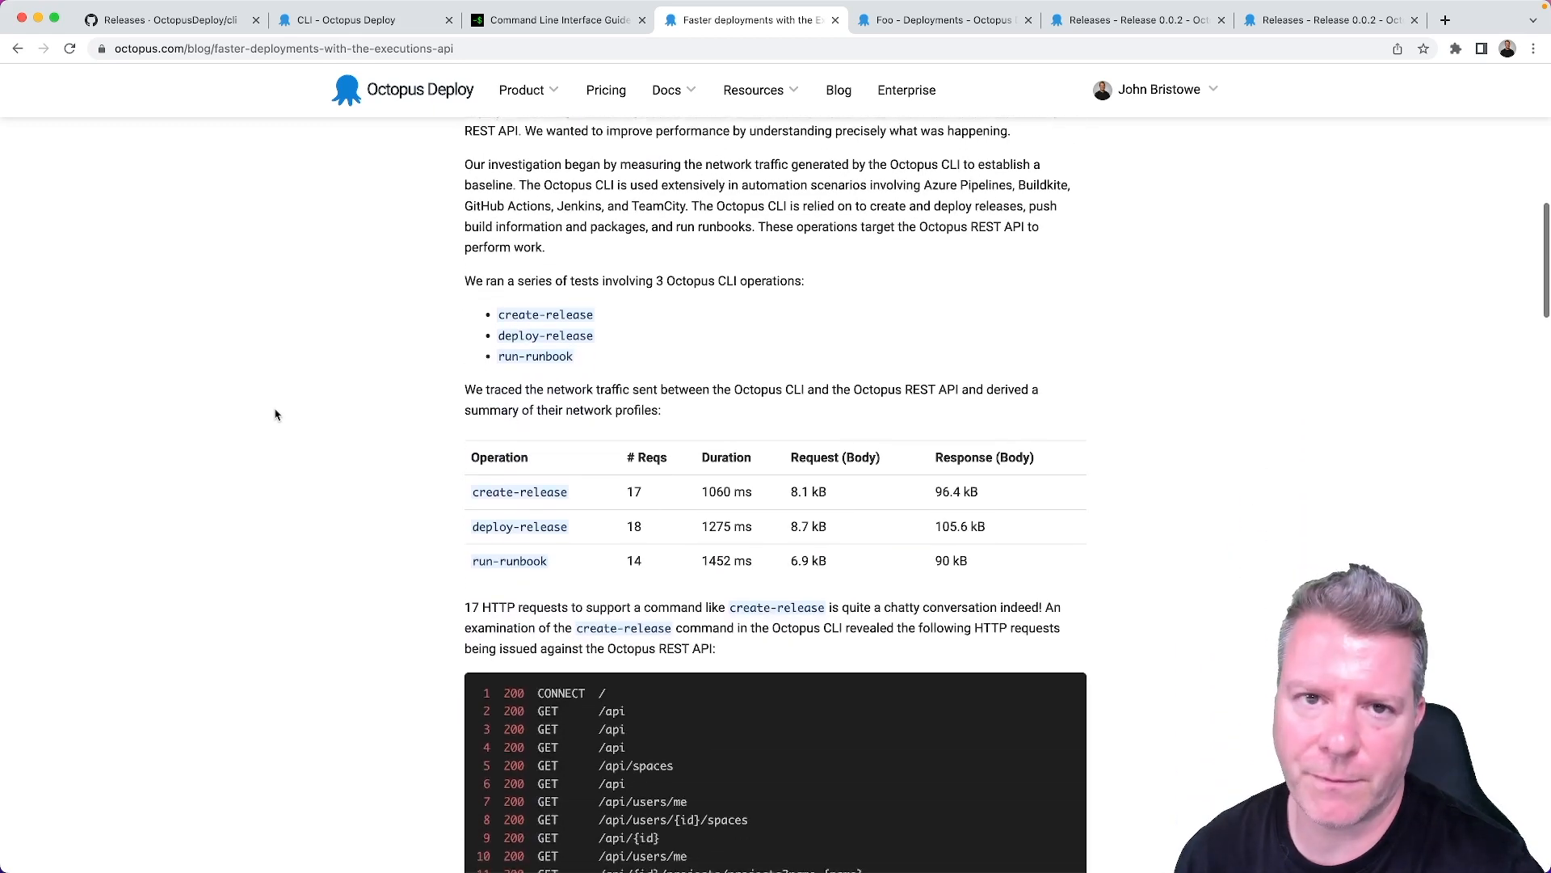
{"action": "scroll", "scroll_direction": "down", "scroll_amount": 3}
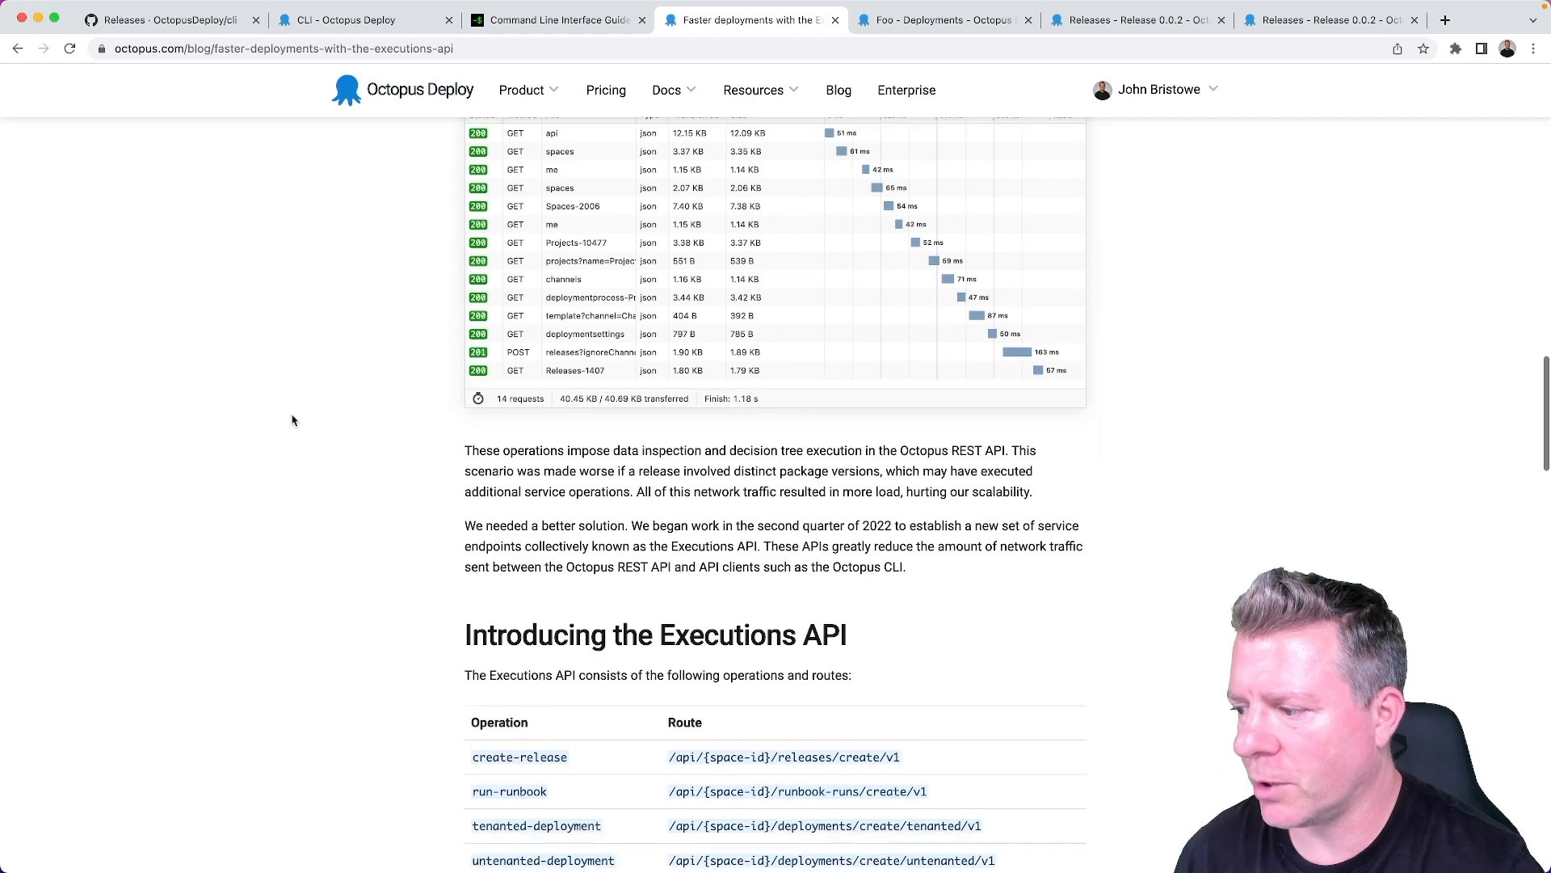
{"action": "scroll", "scroll_direction": "down", "scroll_amount": 3}
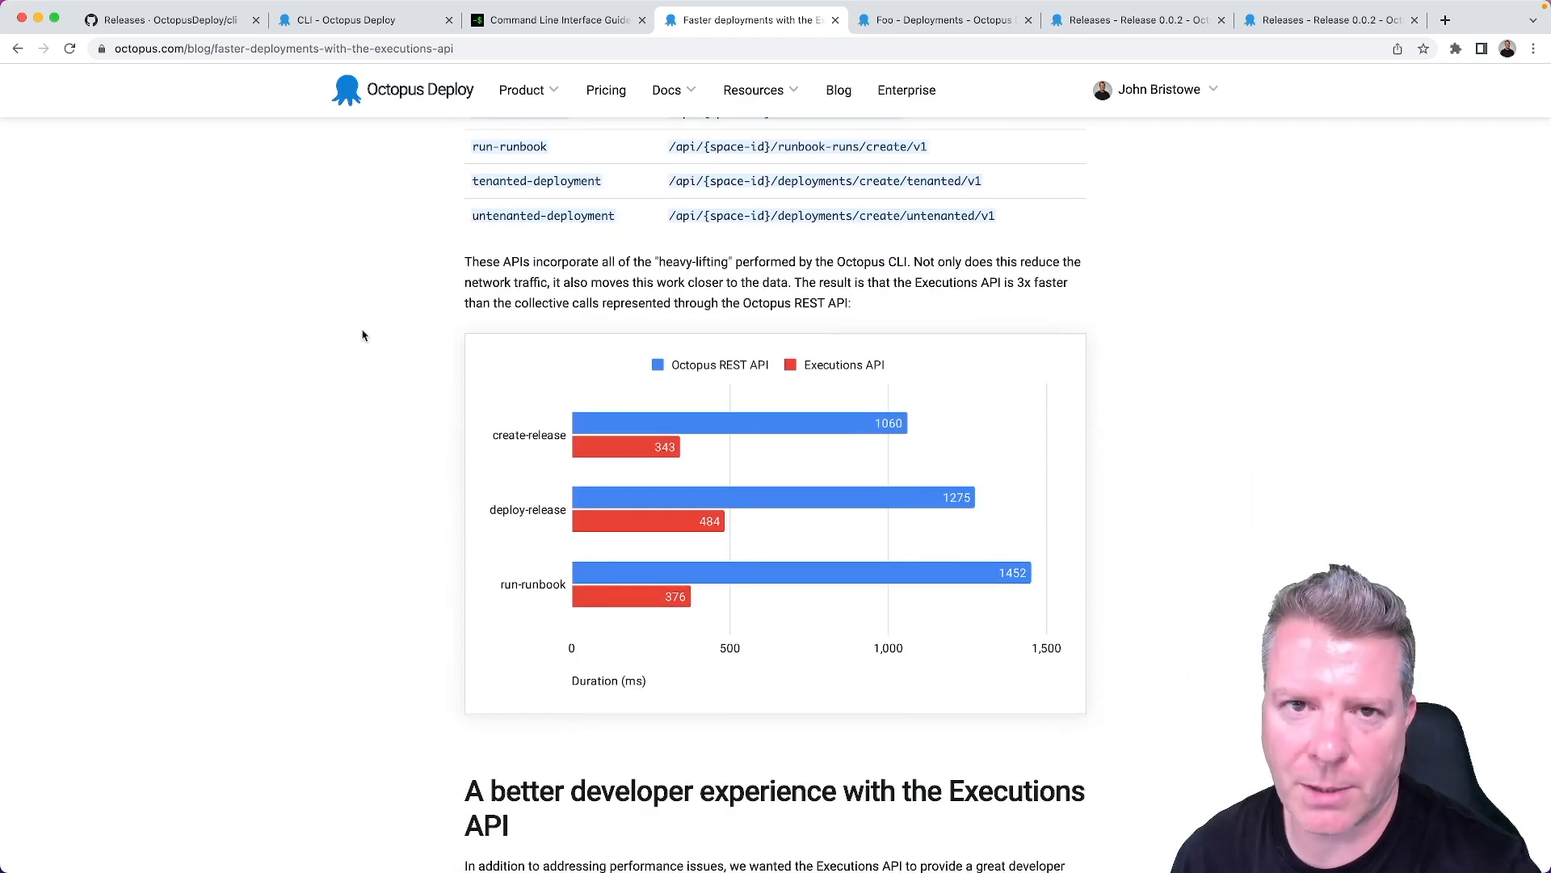
{"action": "mouse_move", "coordinate": [225, 350]}
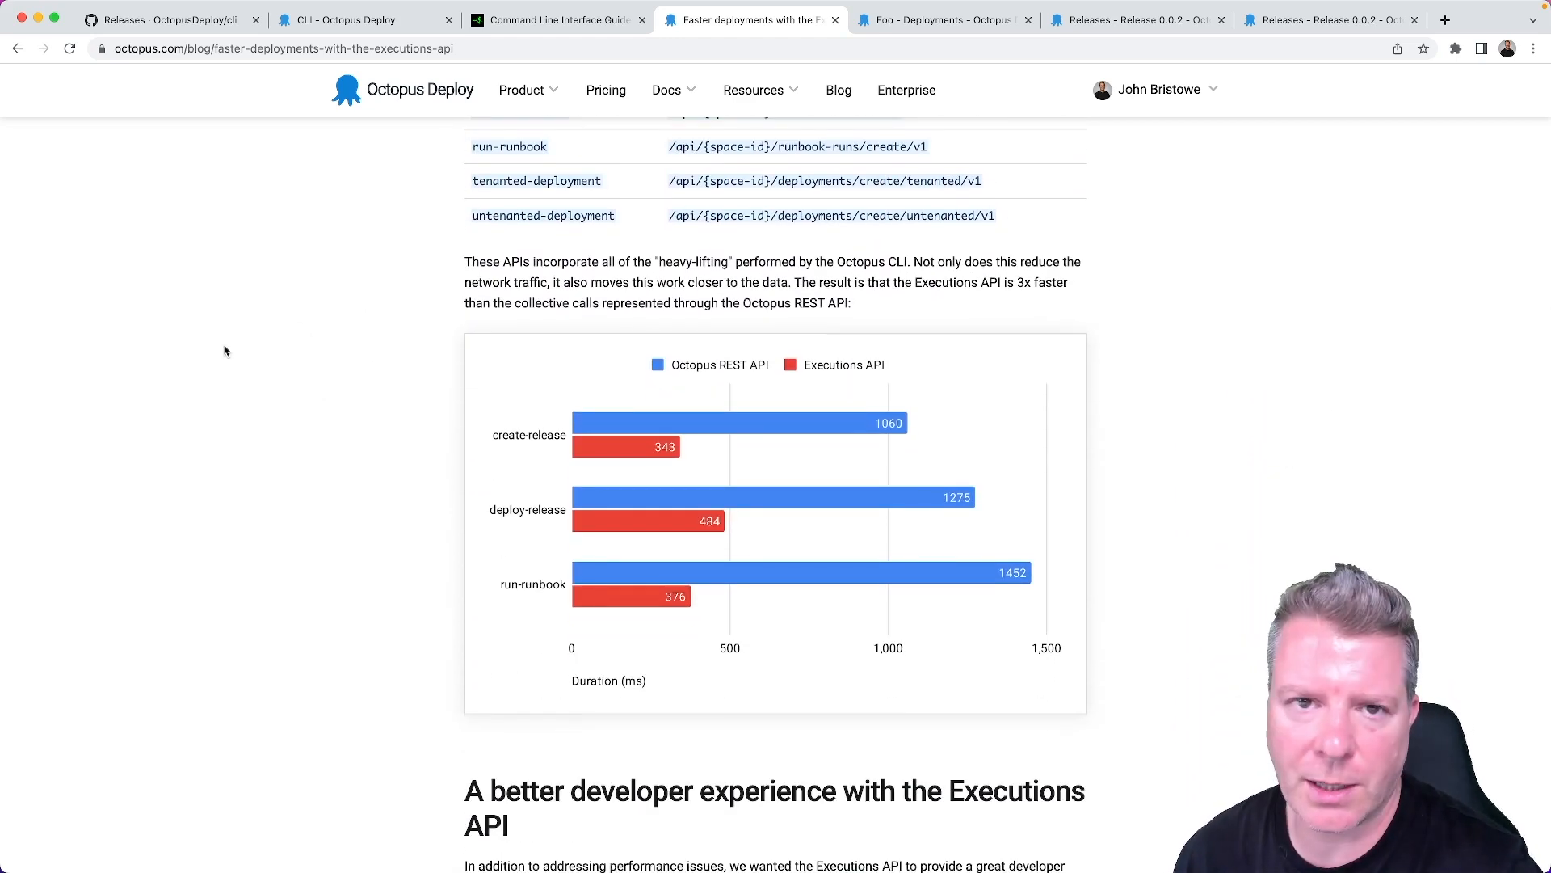
{"action": "scroll", "scroll_direction": "up", "scroll_amount": 3}
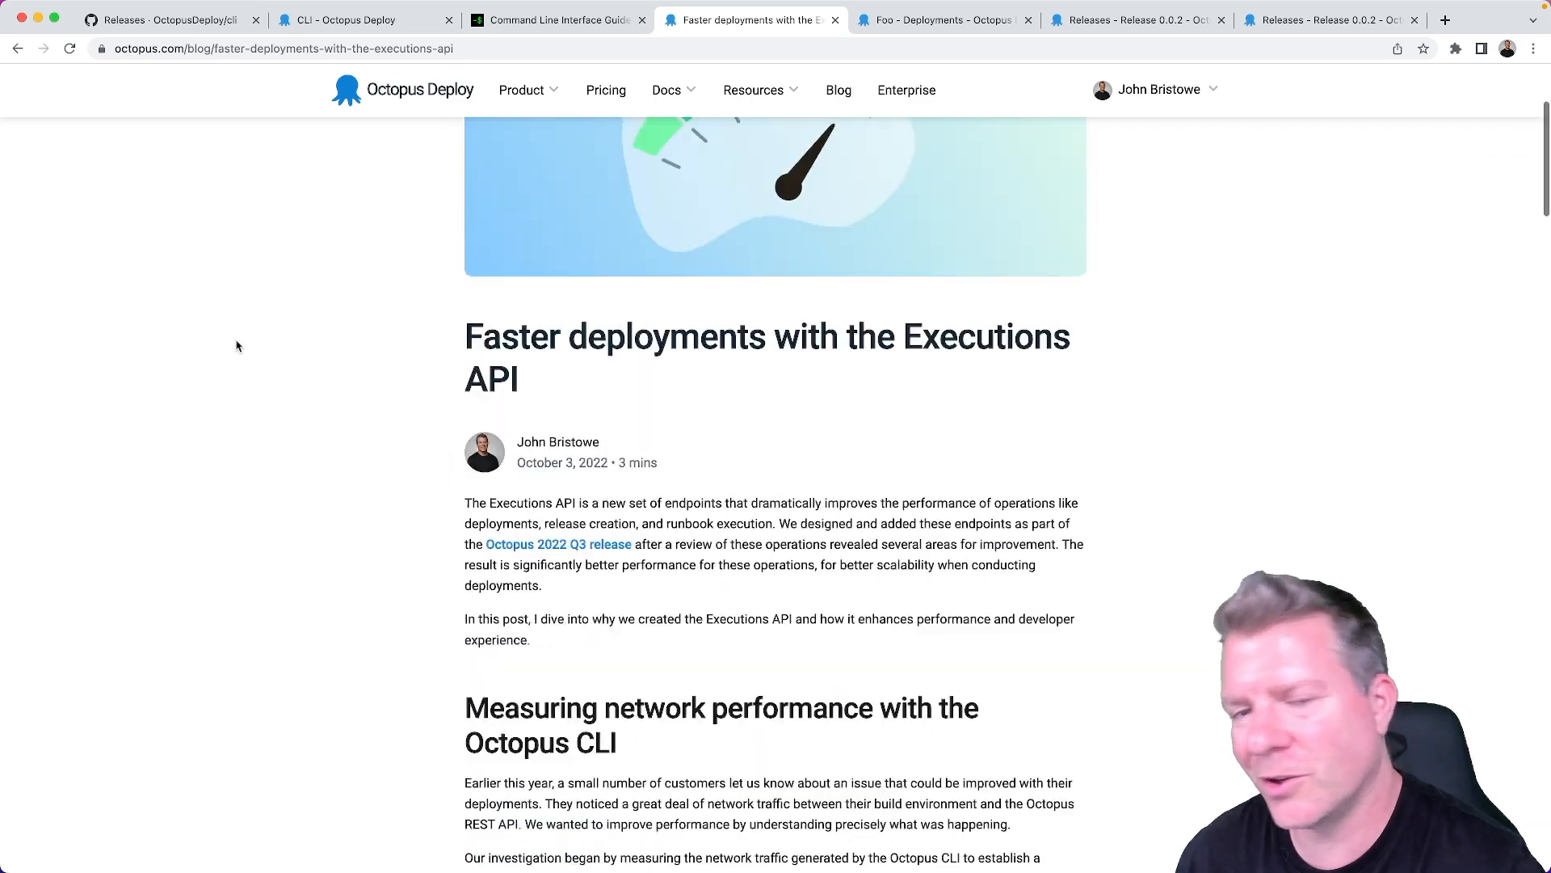
{"action": "left_click", "coordinate": [168, 20]}
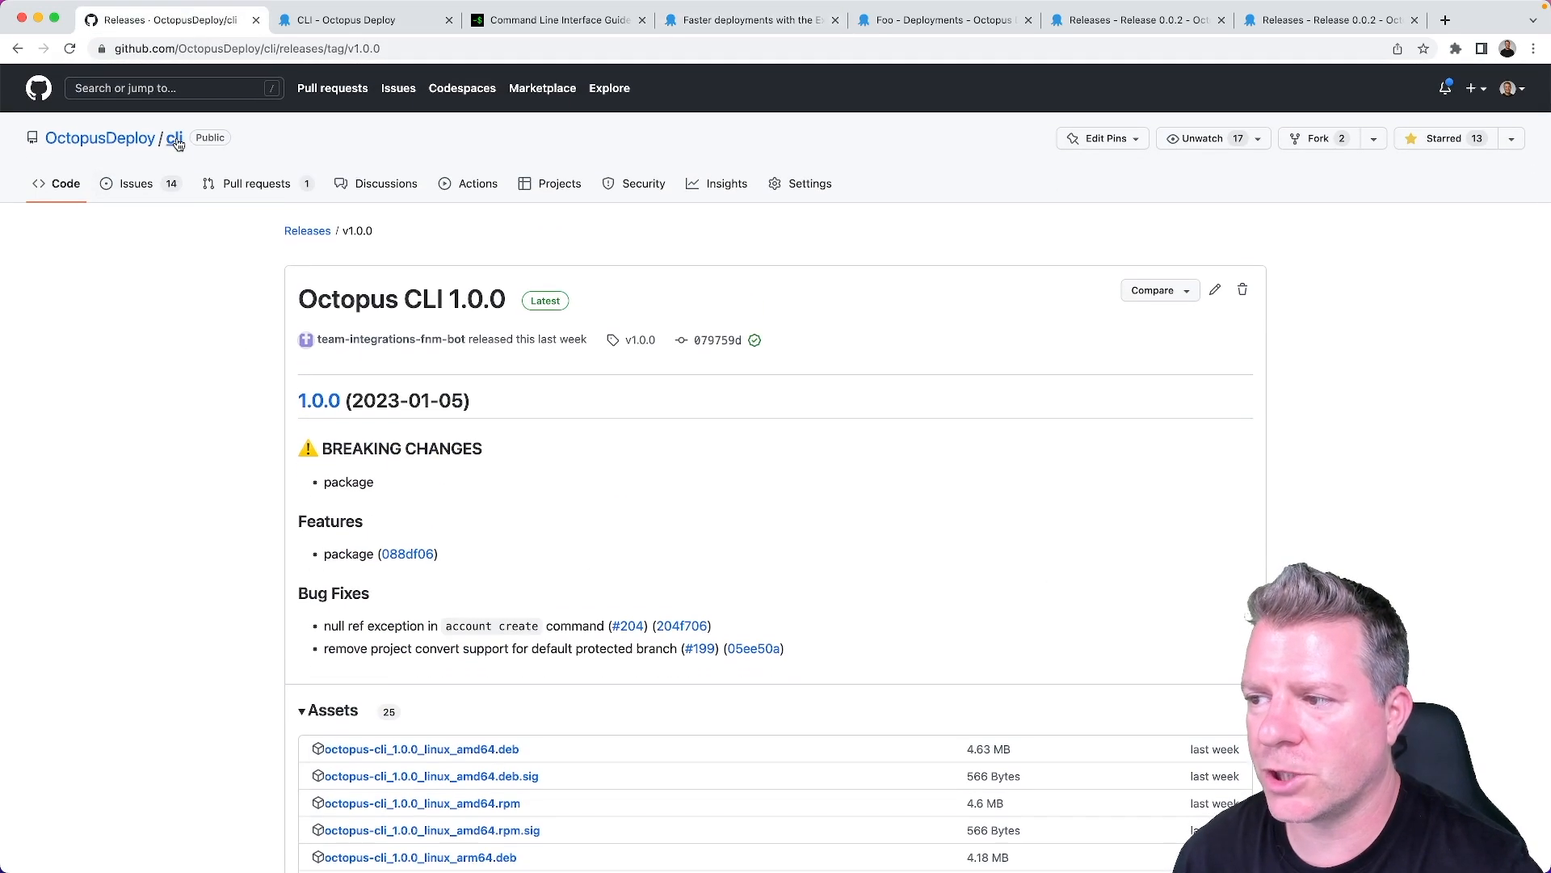
Return to the OctopusDeploy/cli repository home page and its README installation instructions.
{"action": "left_click", "coordinate": [175, 137]}
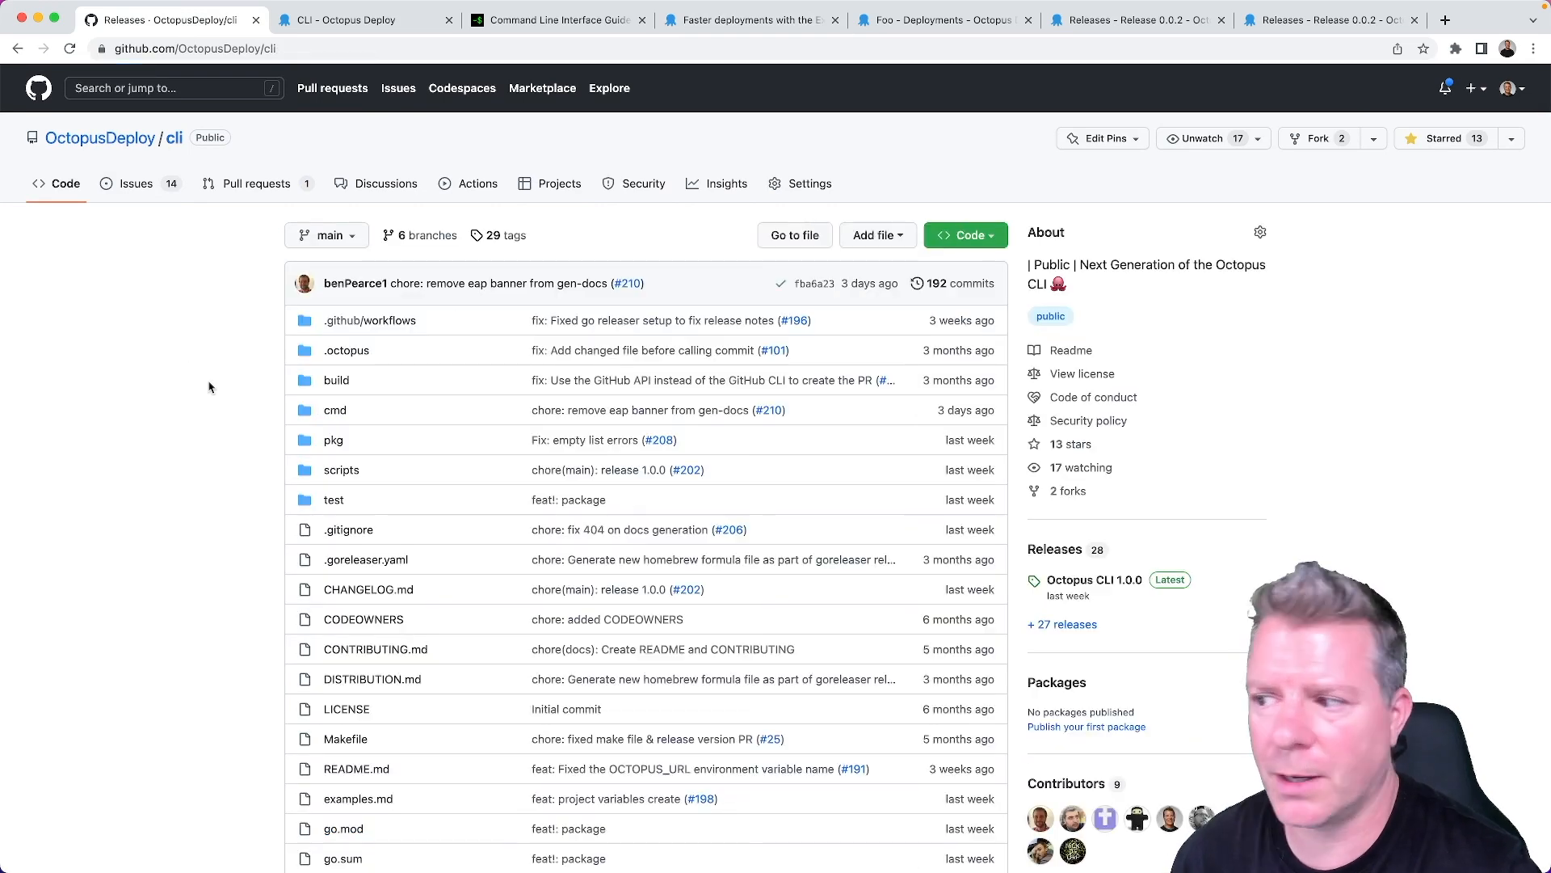
{"action": "mouse_move", "coordinate": [216, 391]}
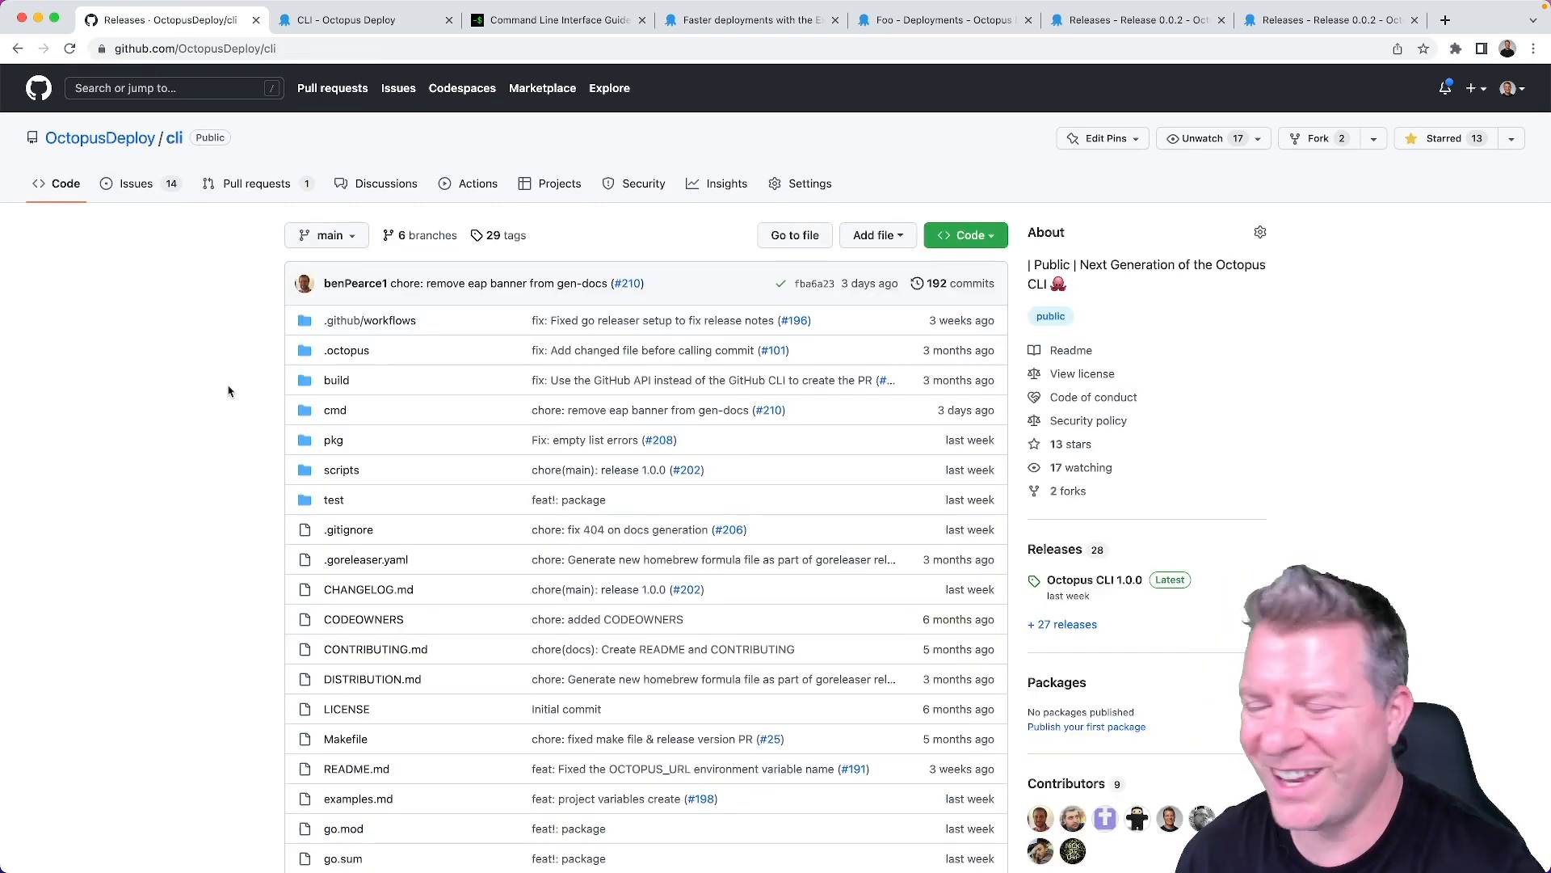
{"action": "scroll", "scroll_direction": "down", "scroll_amount": 3}
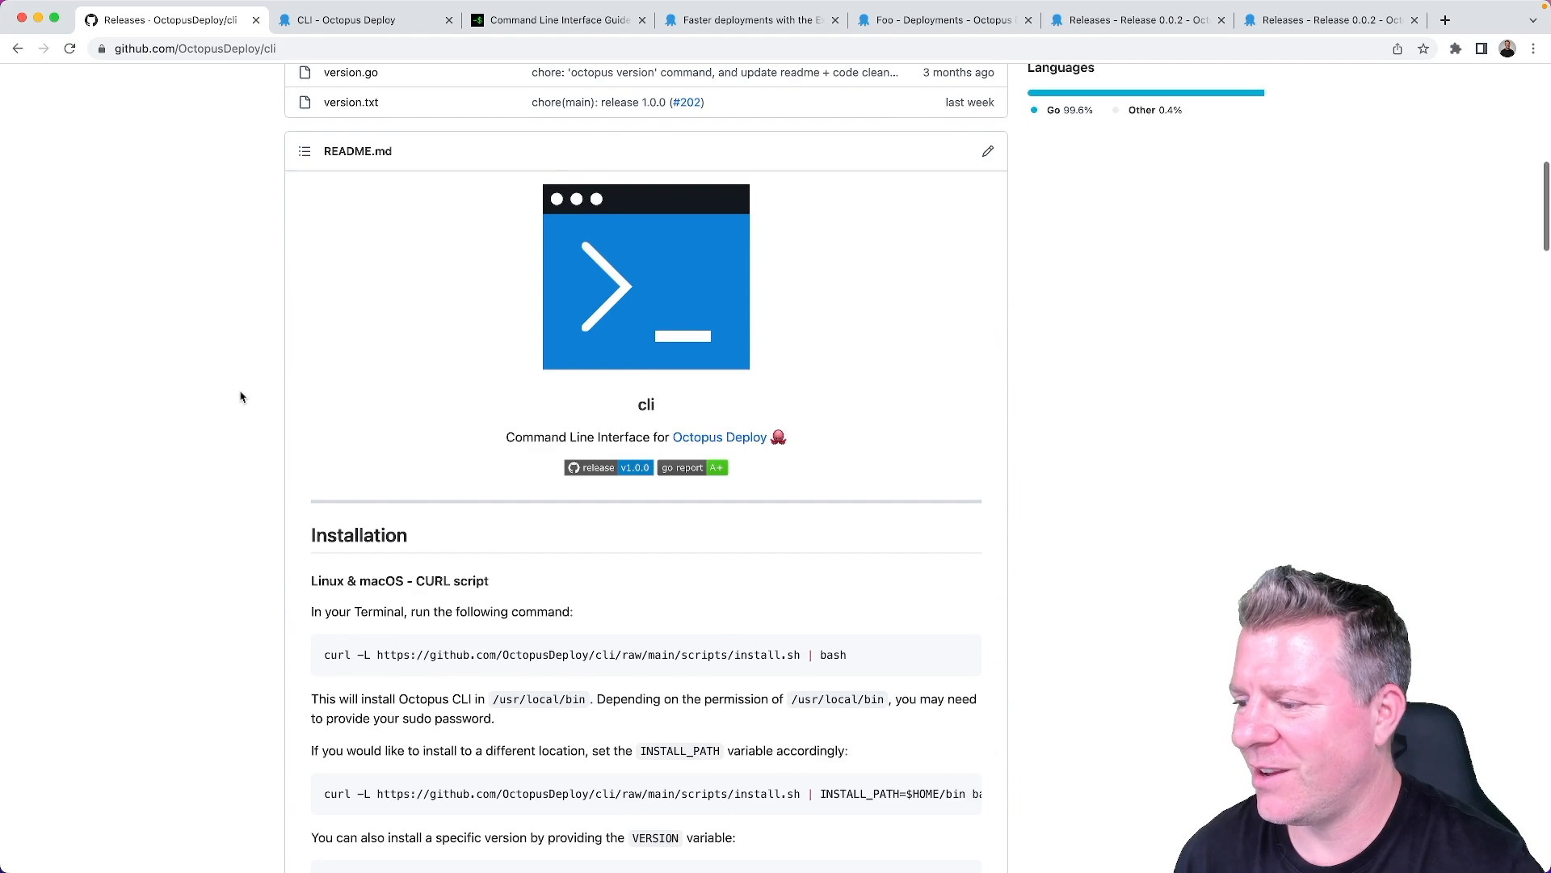